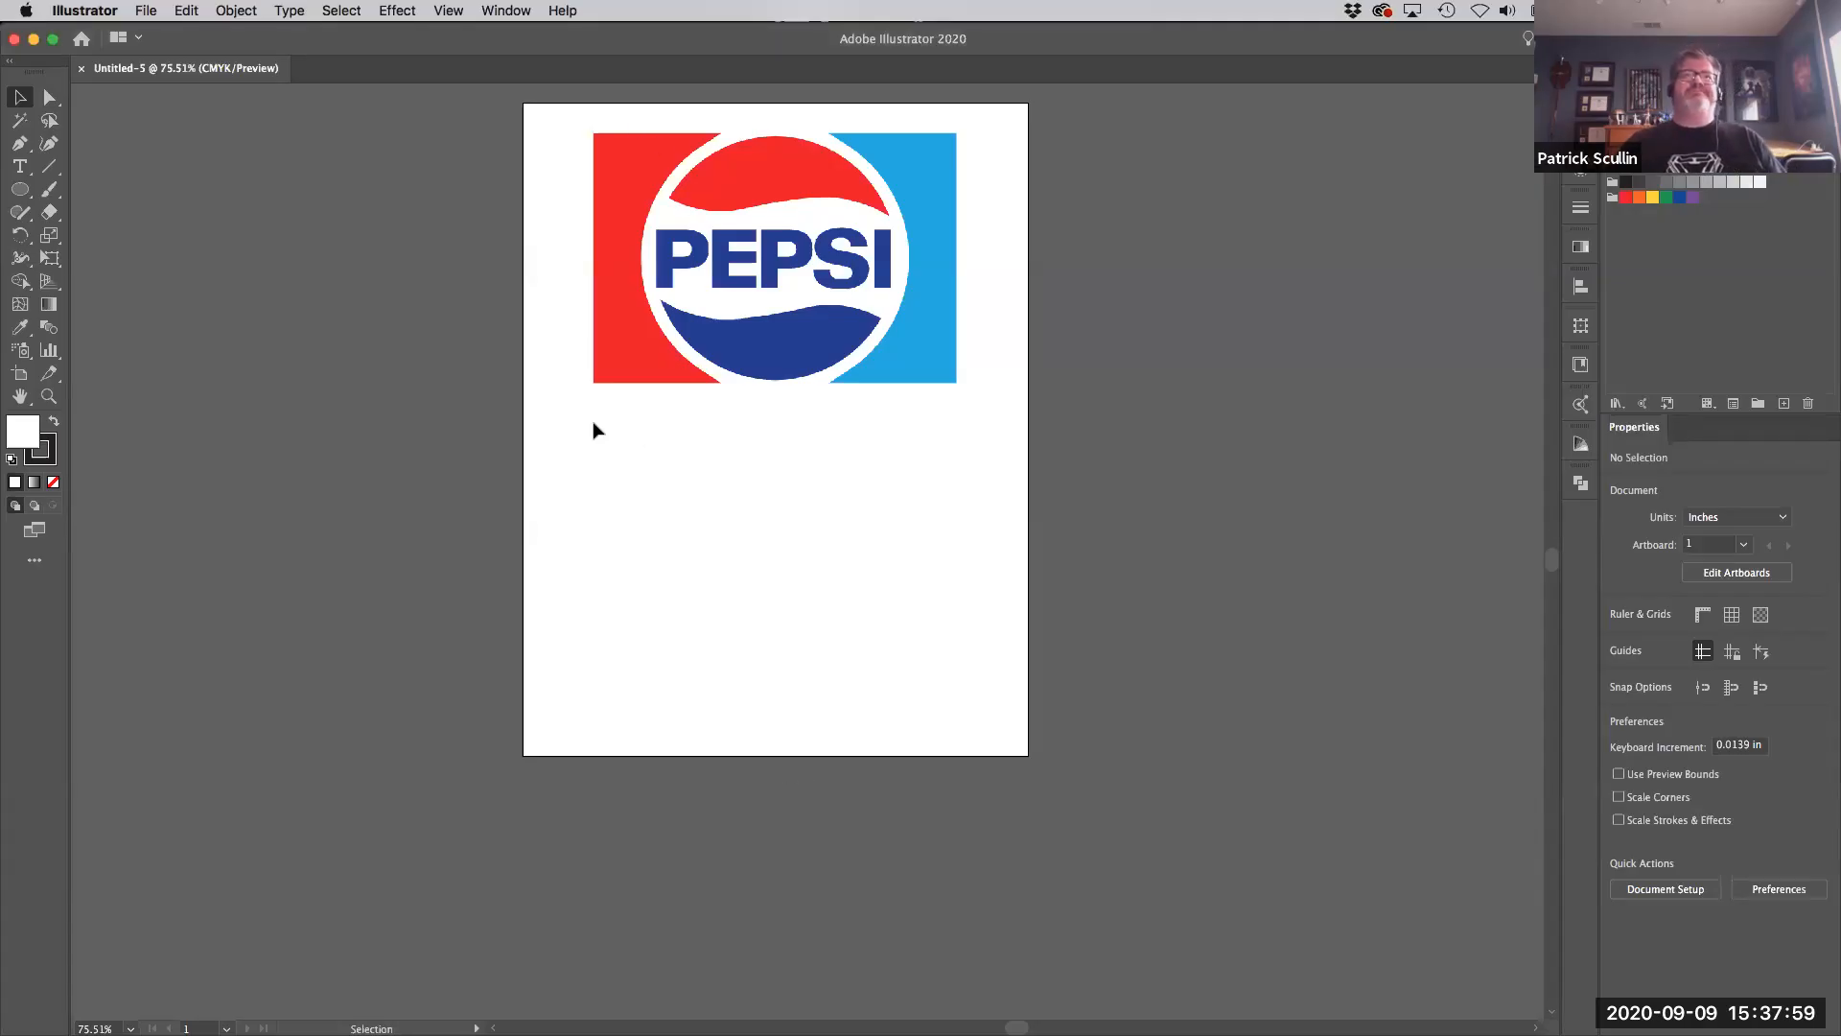
{"action": "mouse_move", "coordinate": [589, 478]}
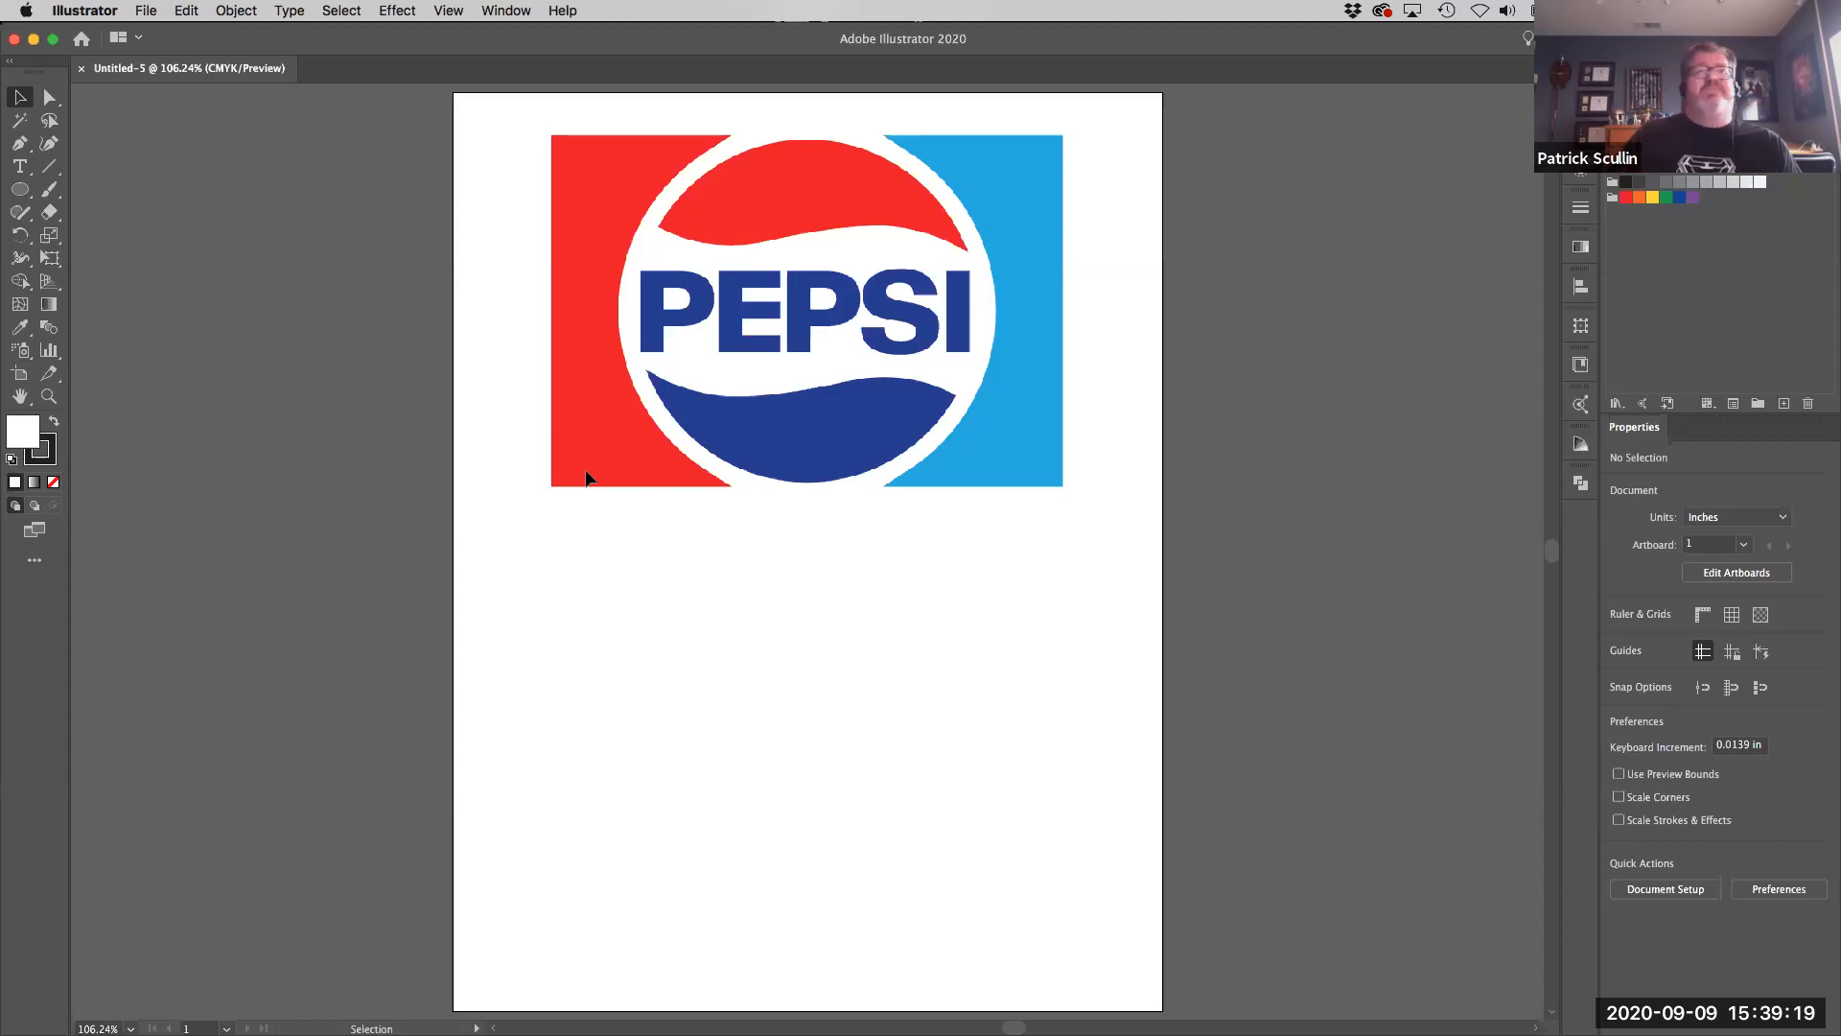
{"action": "mouse_move", "coordinate": [380, 198]}
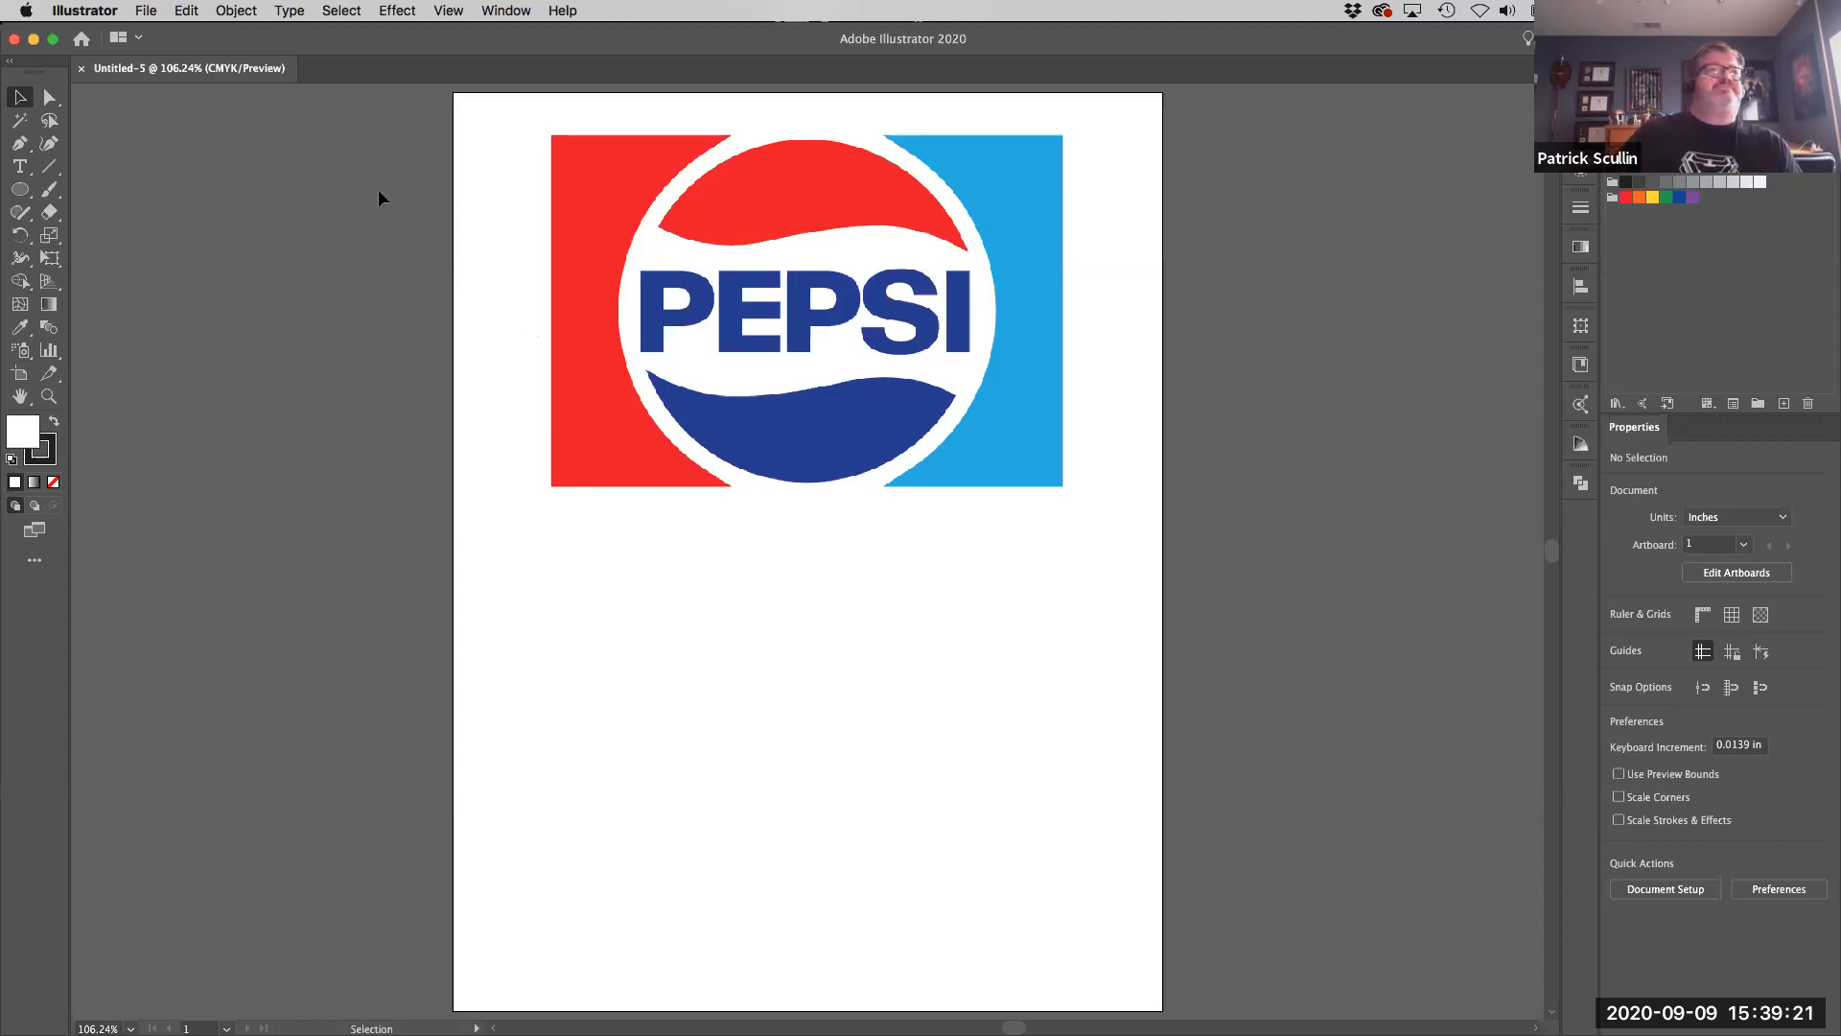
- Switch to the Rectangle Tool from the shape tool flyout to start the red rectangle
{"action": "left_click", "coordinate": [19, 188]}
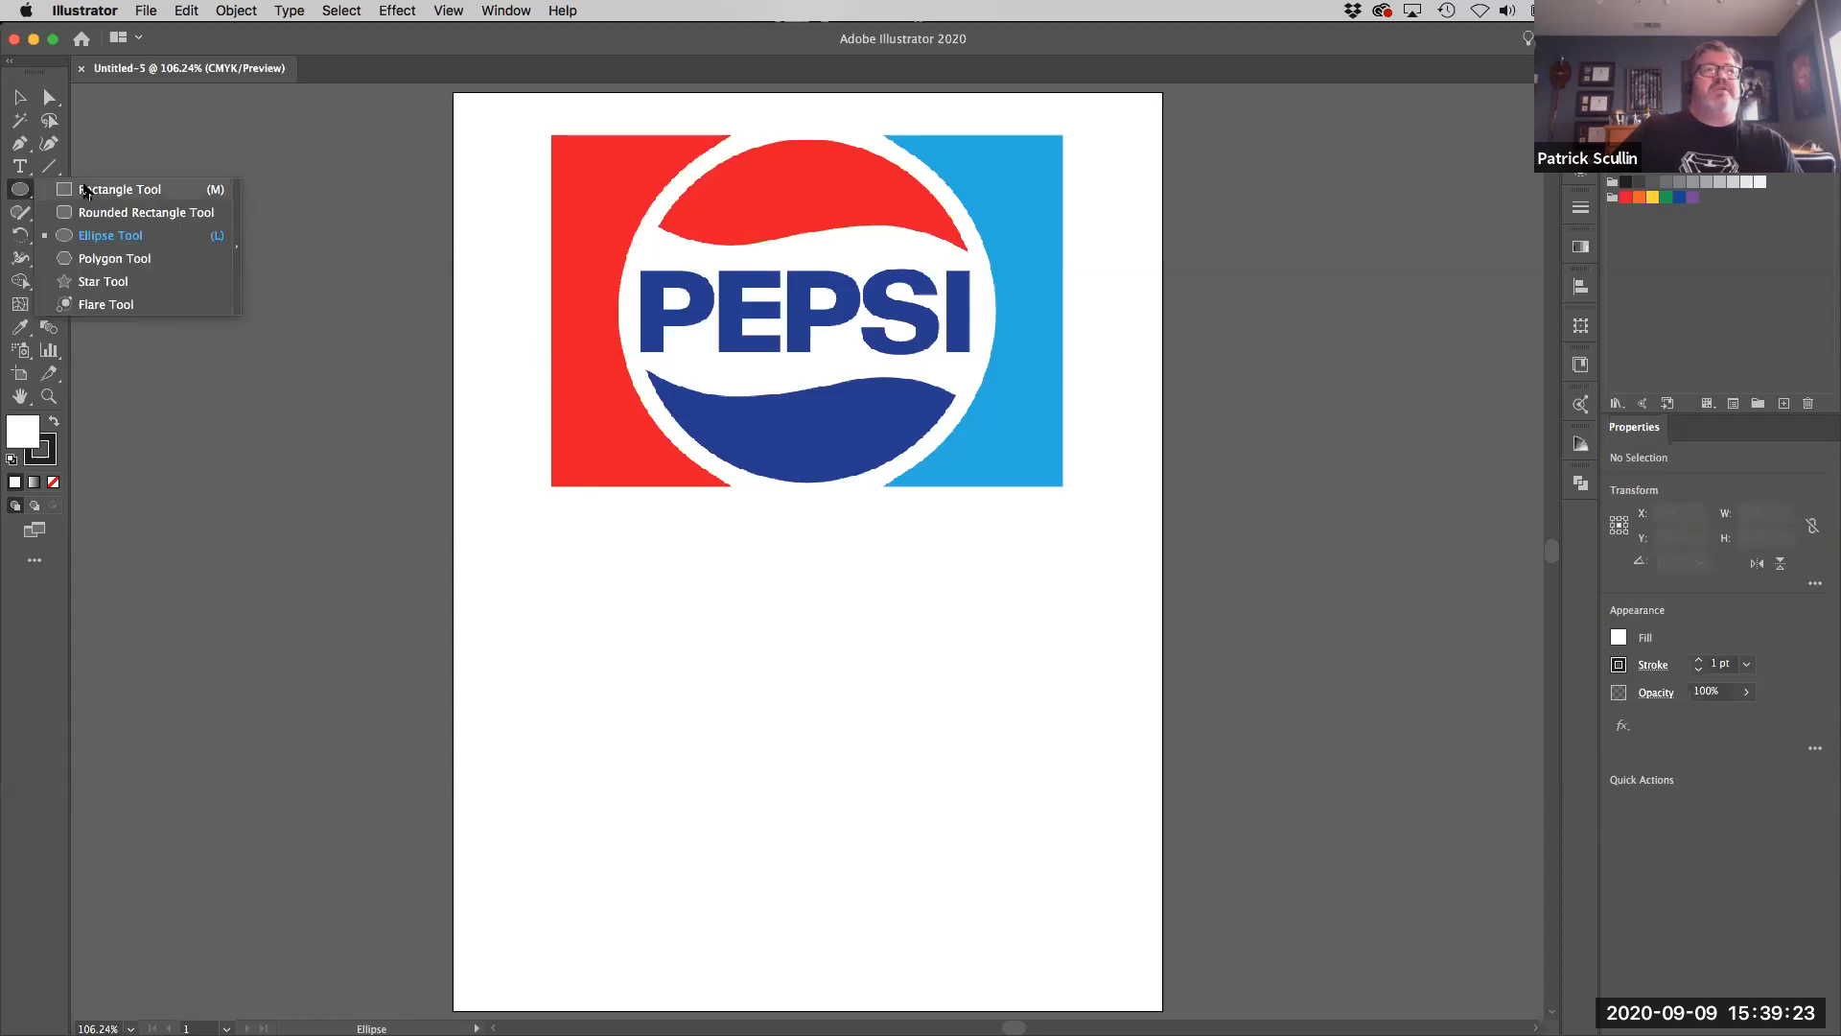
{"action": "left_click", "coordinate": [117, 190]}
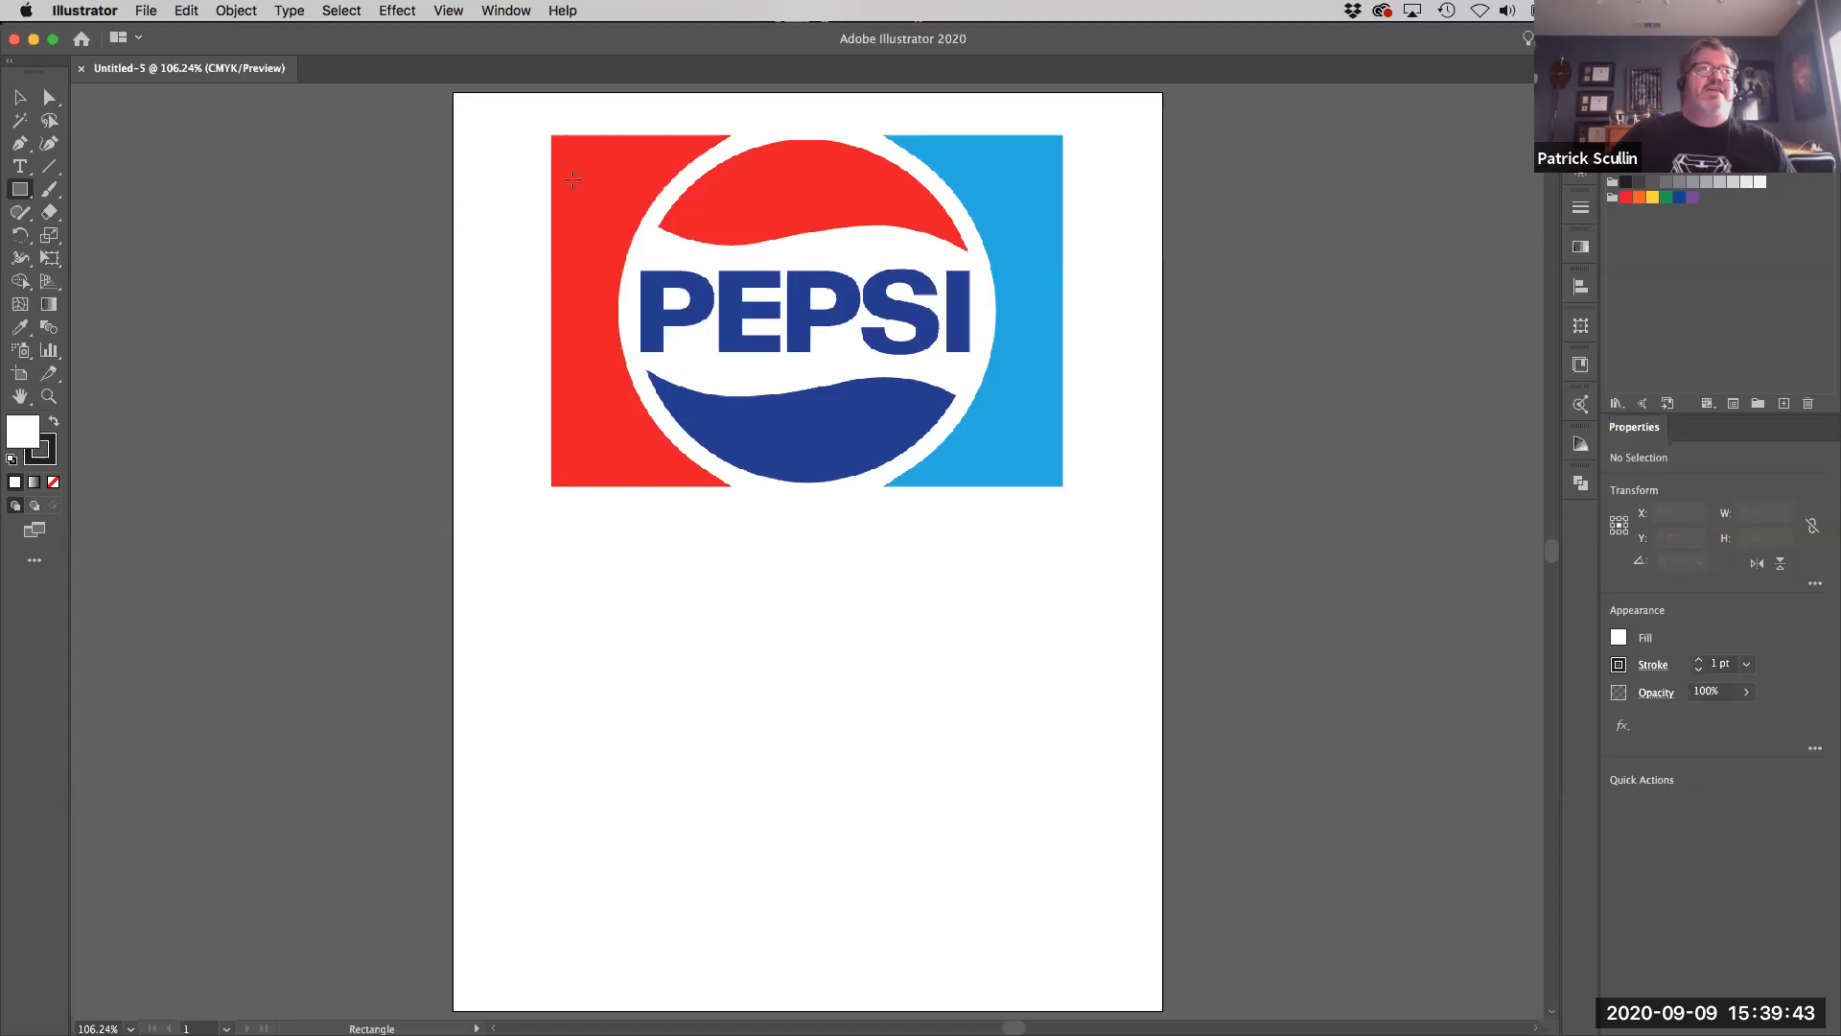
{"action": "mouse_move", "coordinate": [700, 132]}
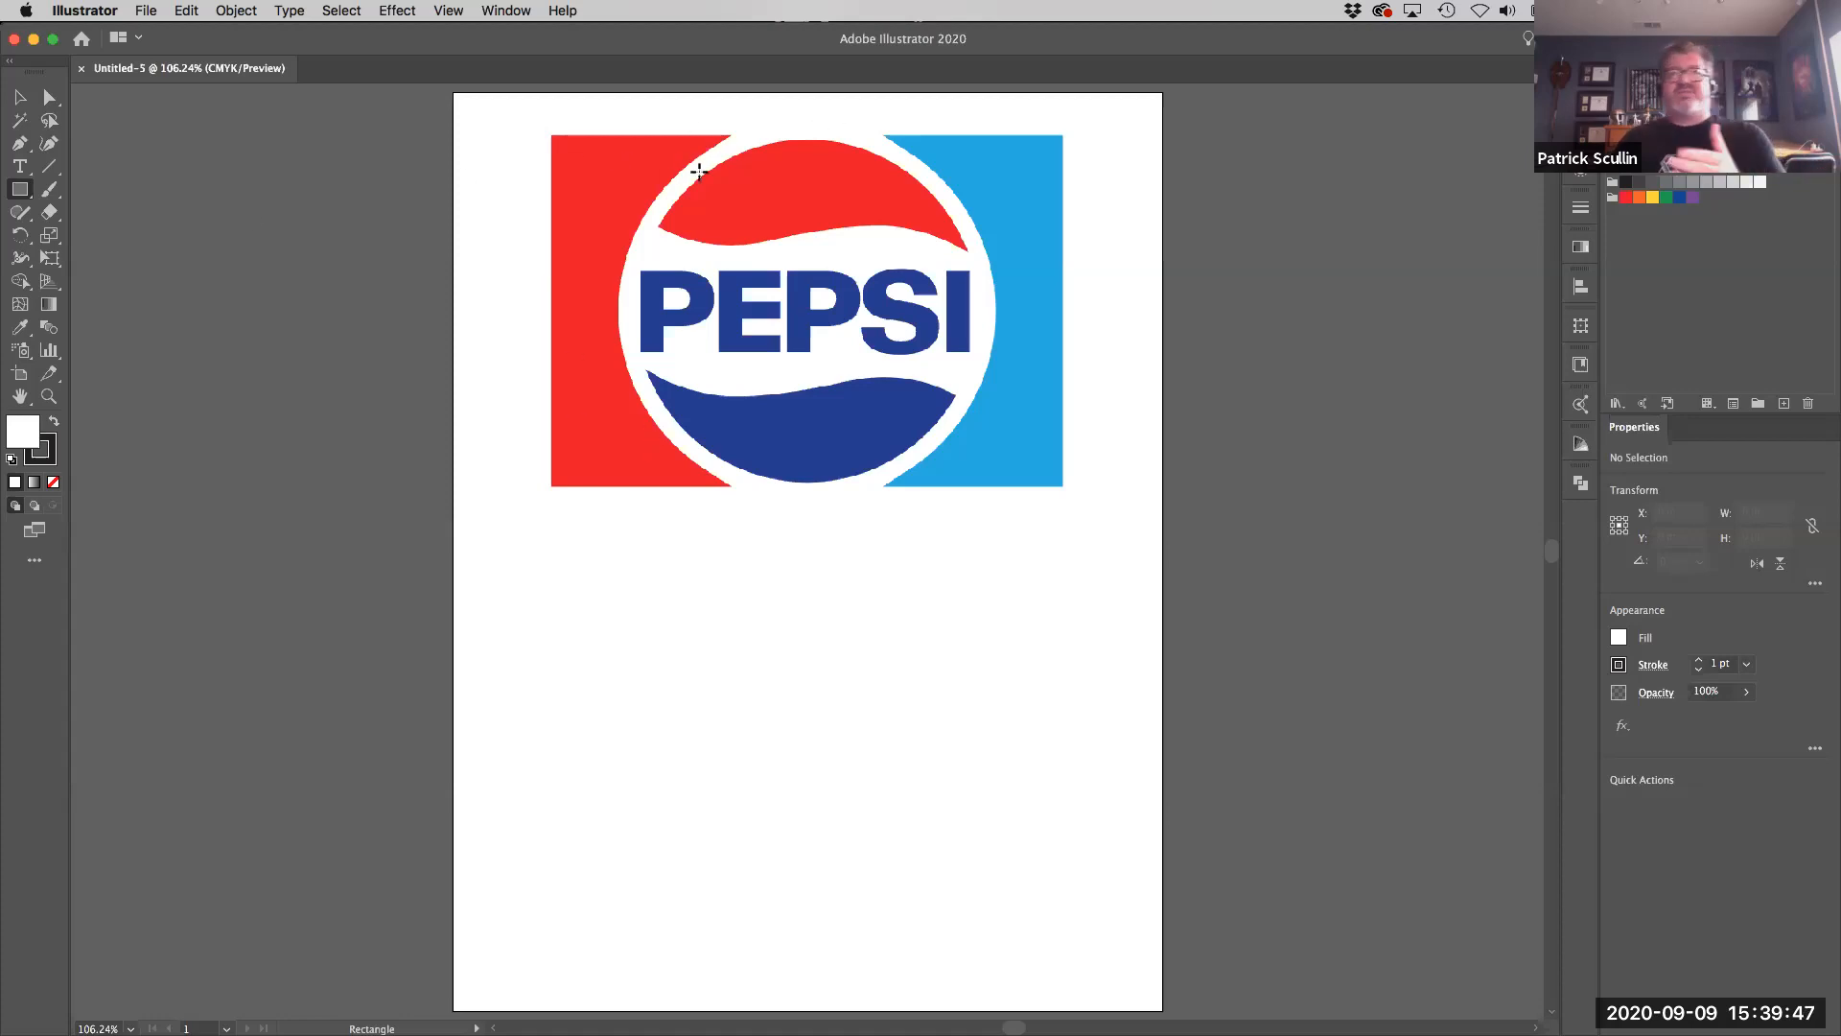
{"action": "mouse_move", "coordinate": [686, 190]}
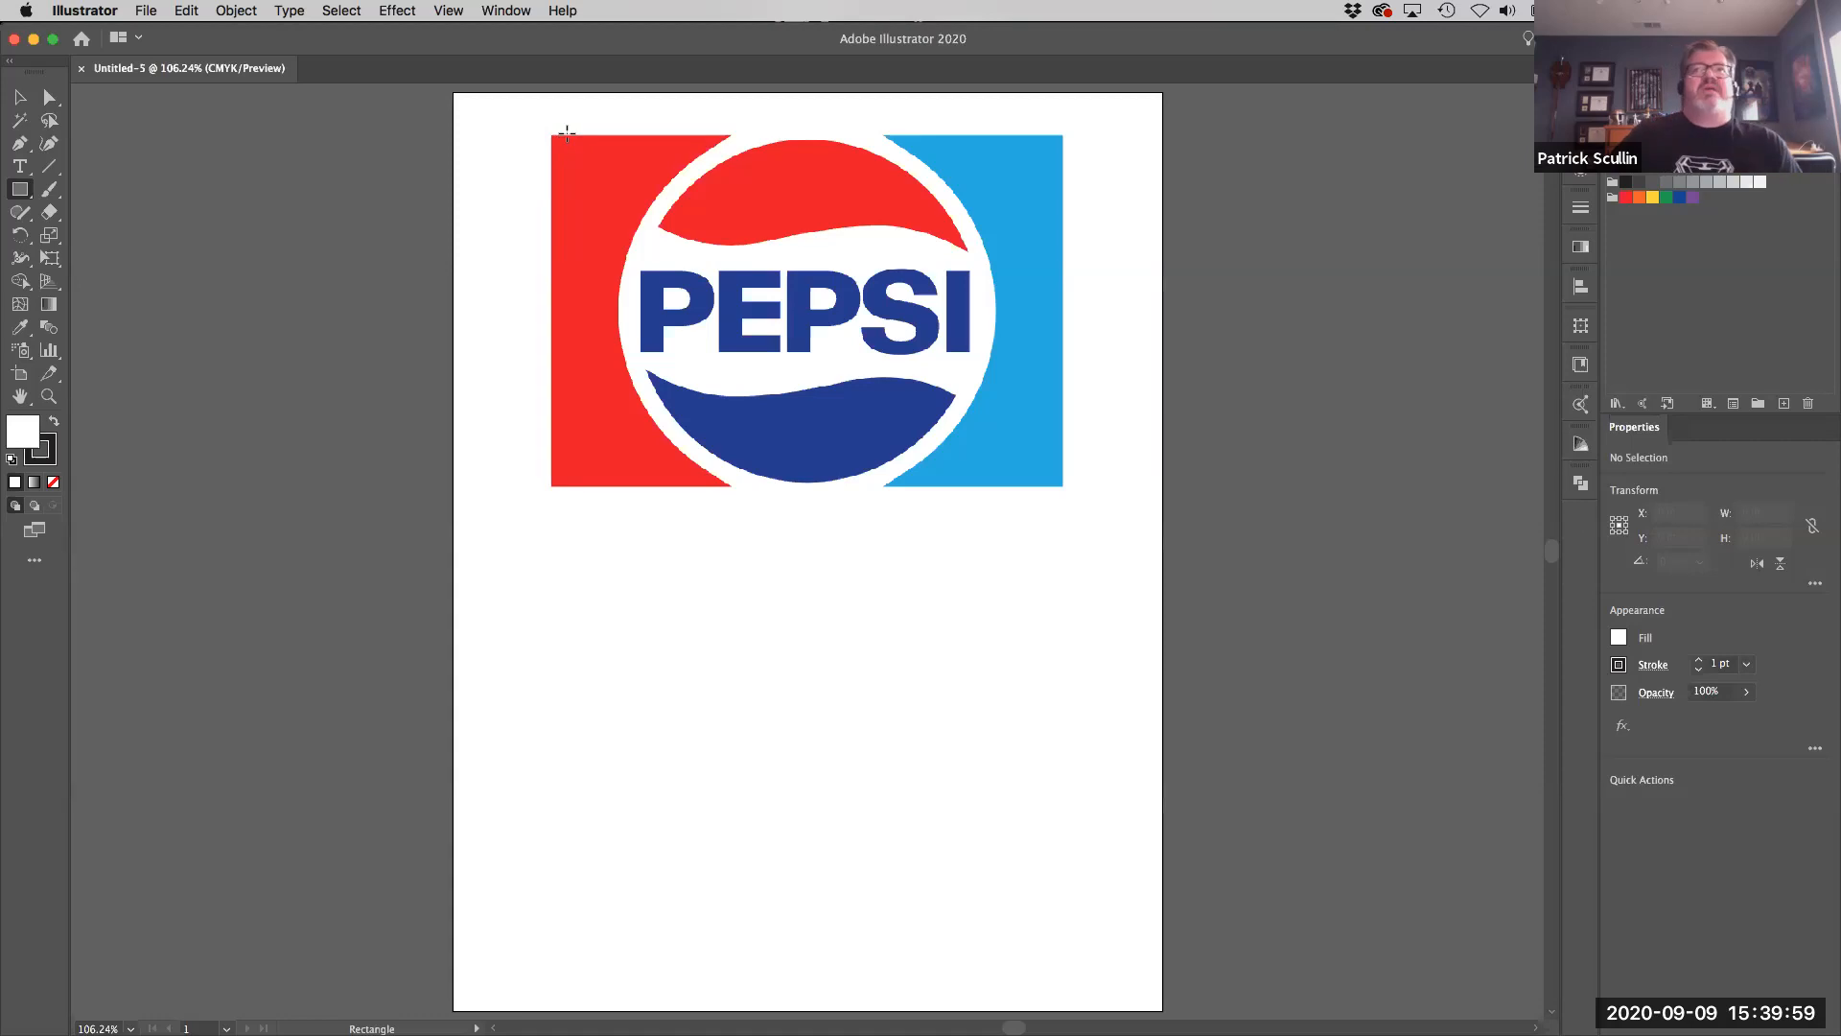
{"action": "mouse_move", "coordinate": [553, 132]}
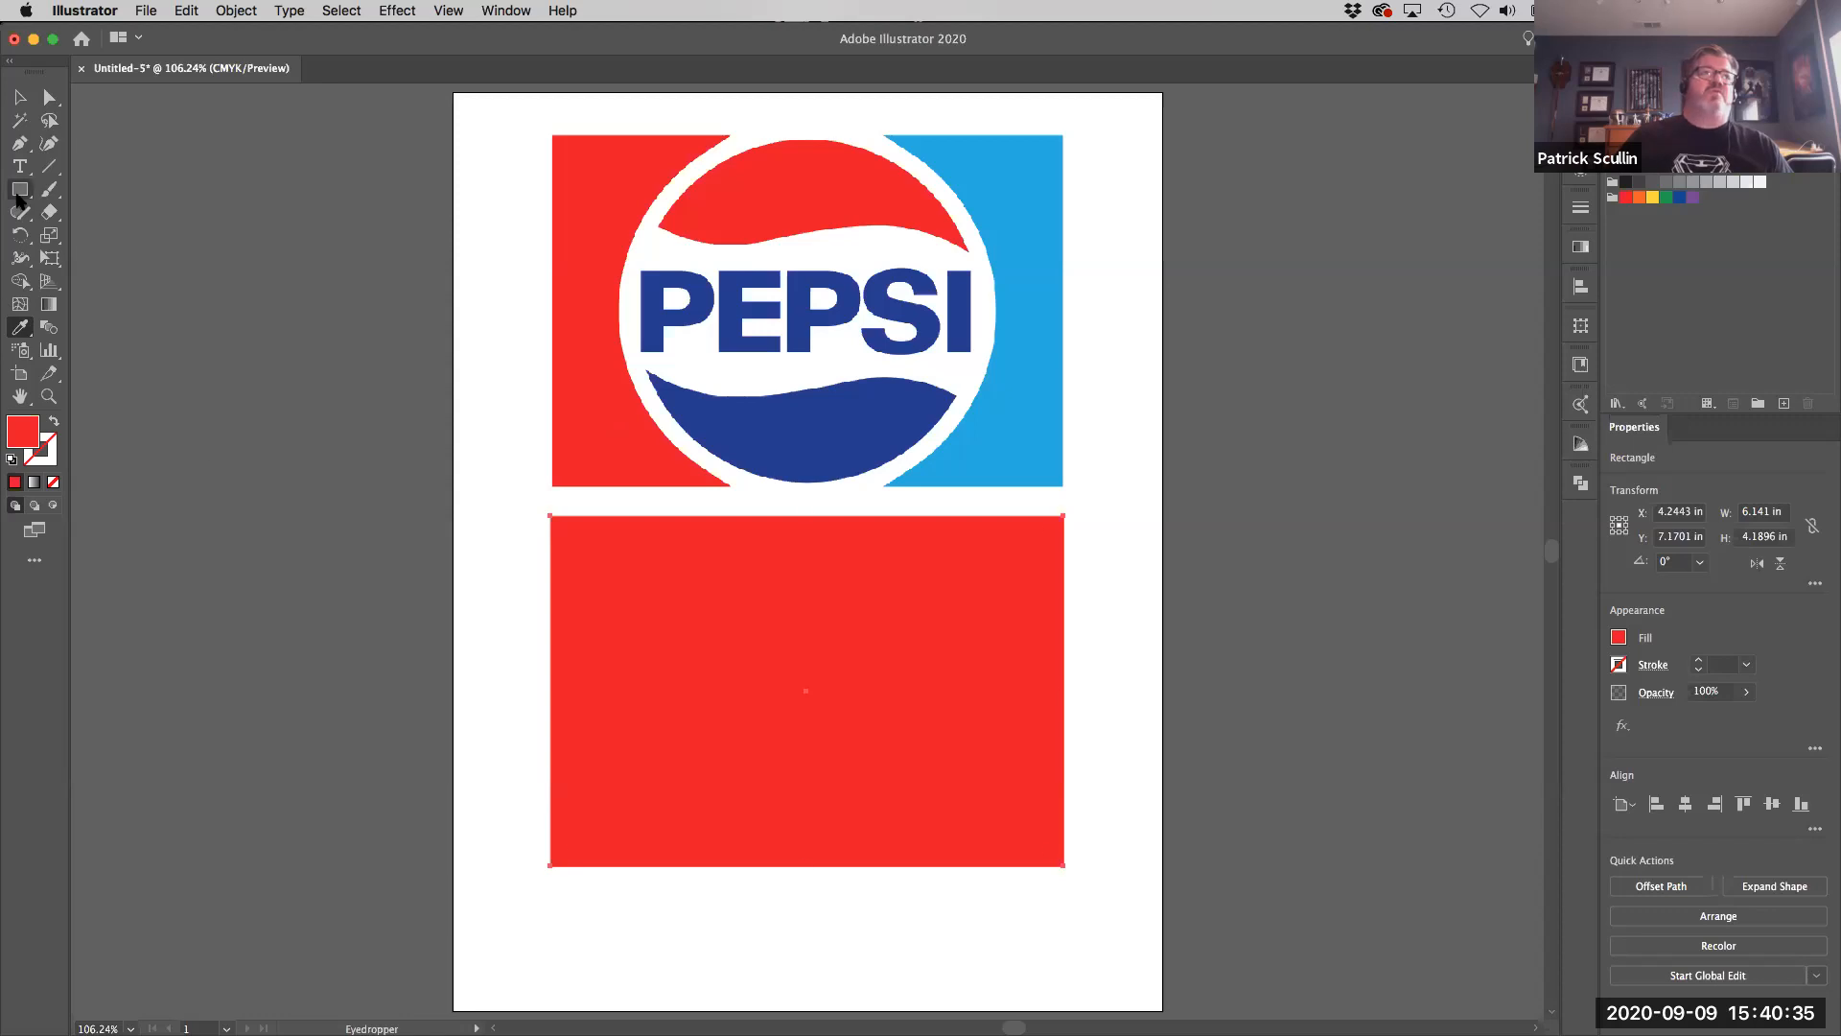
- Draw a circle fitted over the reference logo's circle and fill it yellow
{"action": "left_click", "coordinate": [806, 691]}
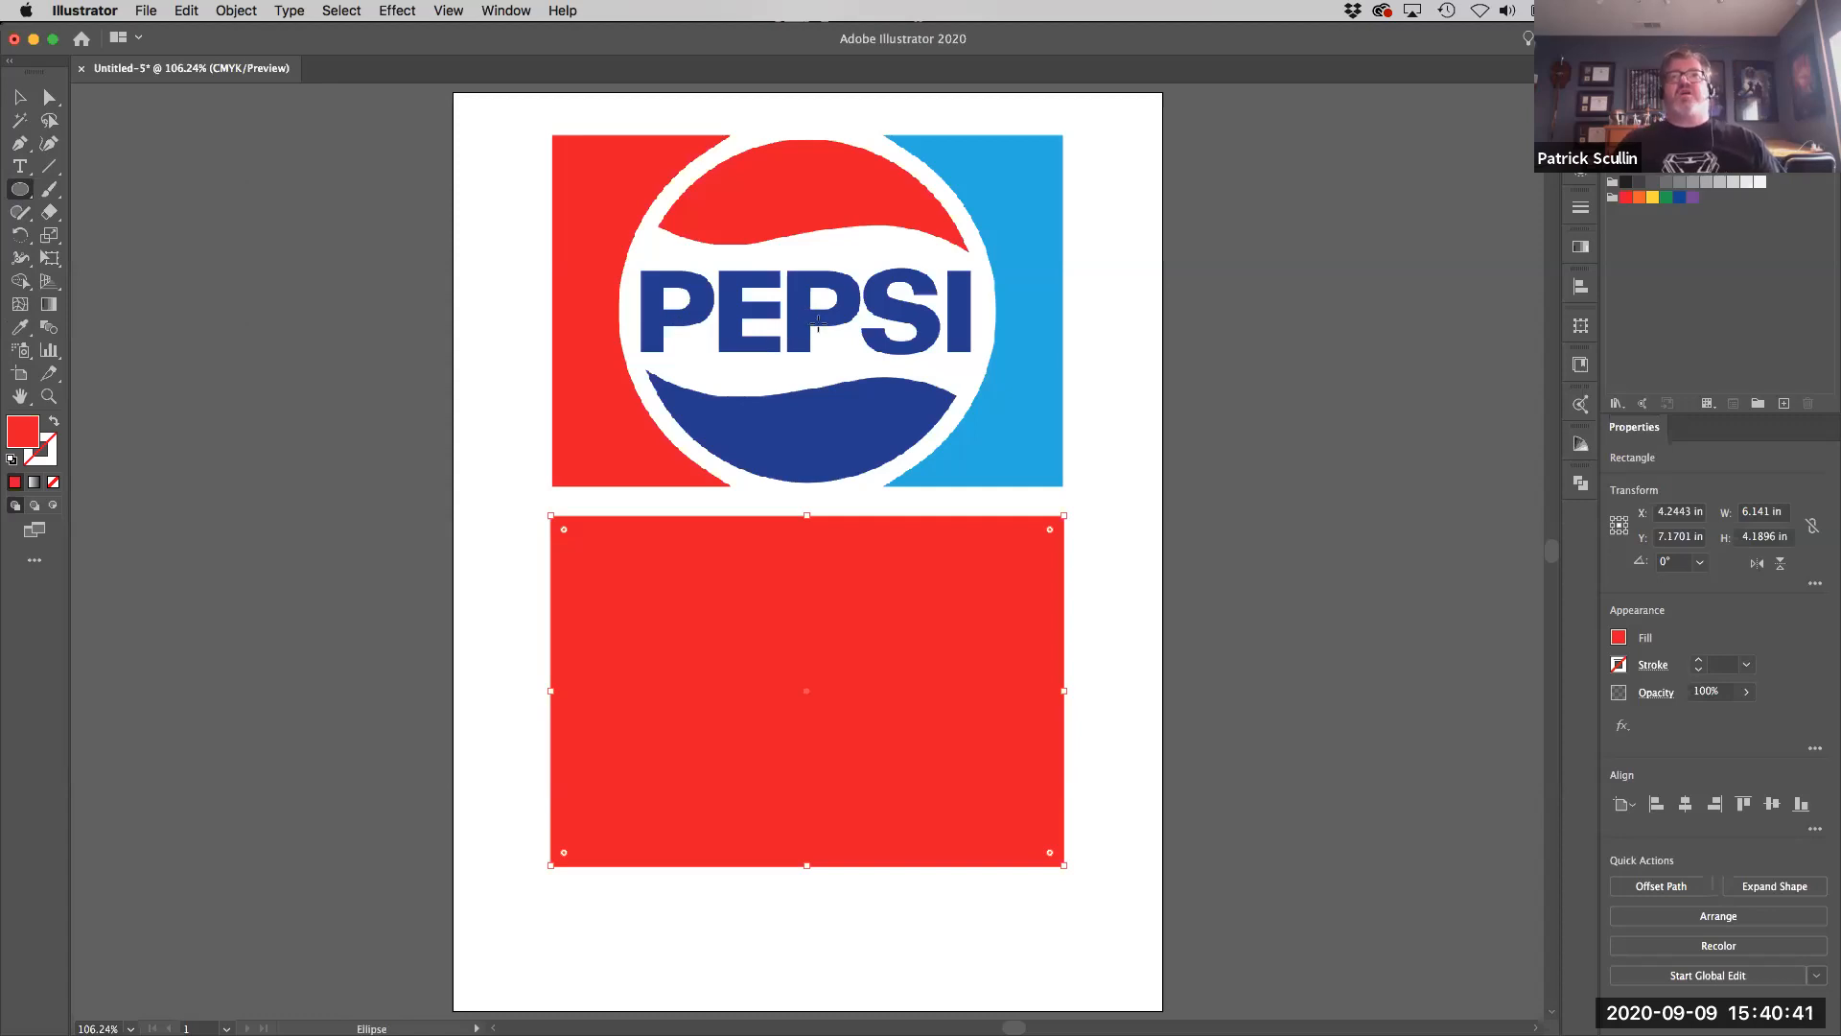
{"action": "mouse_move", "coordinate": [966, 194]}
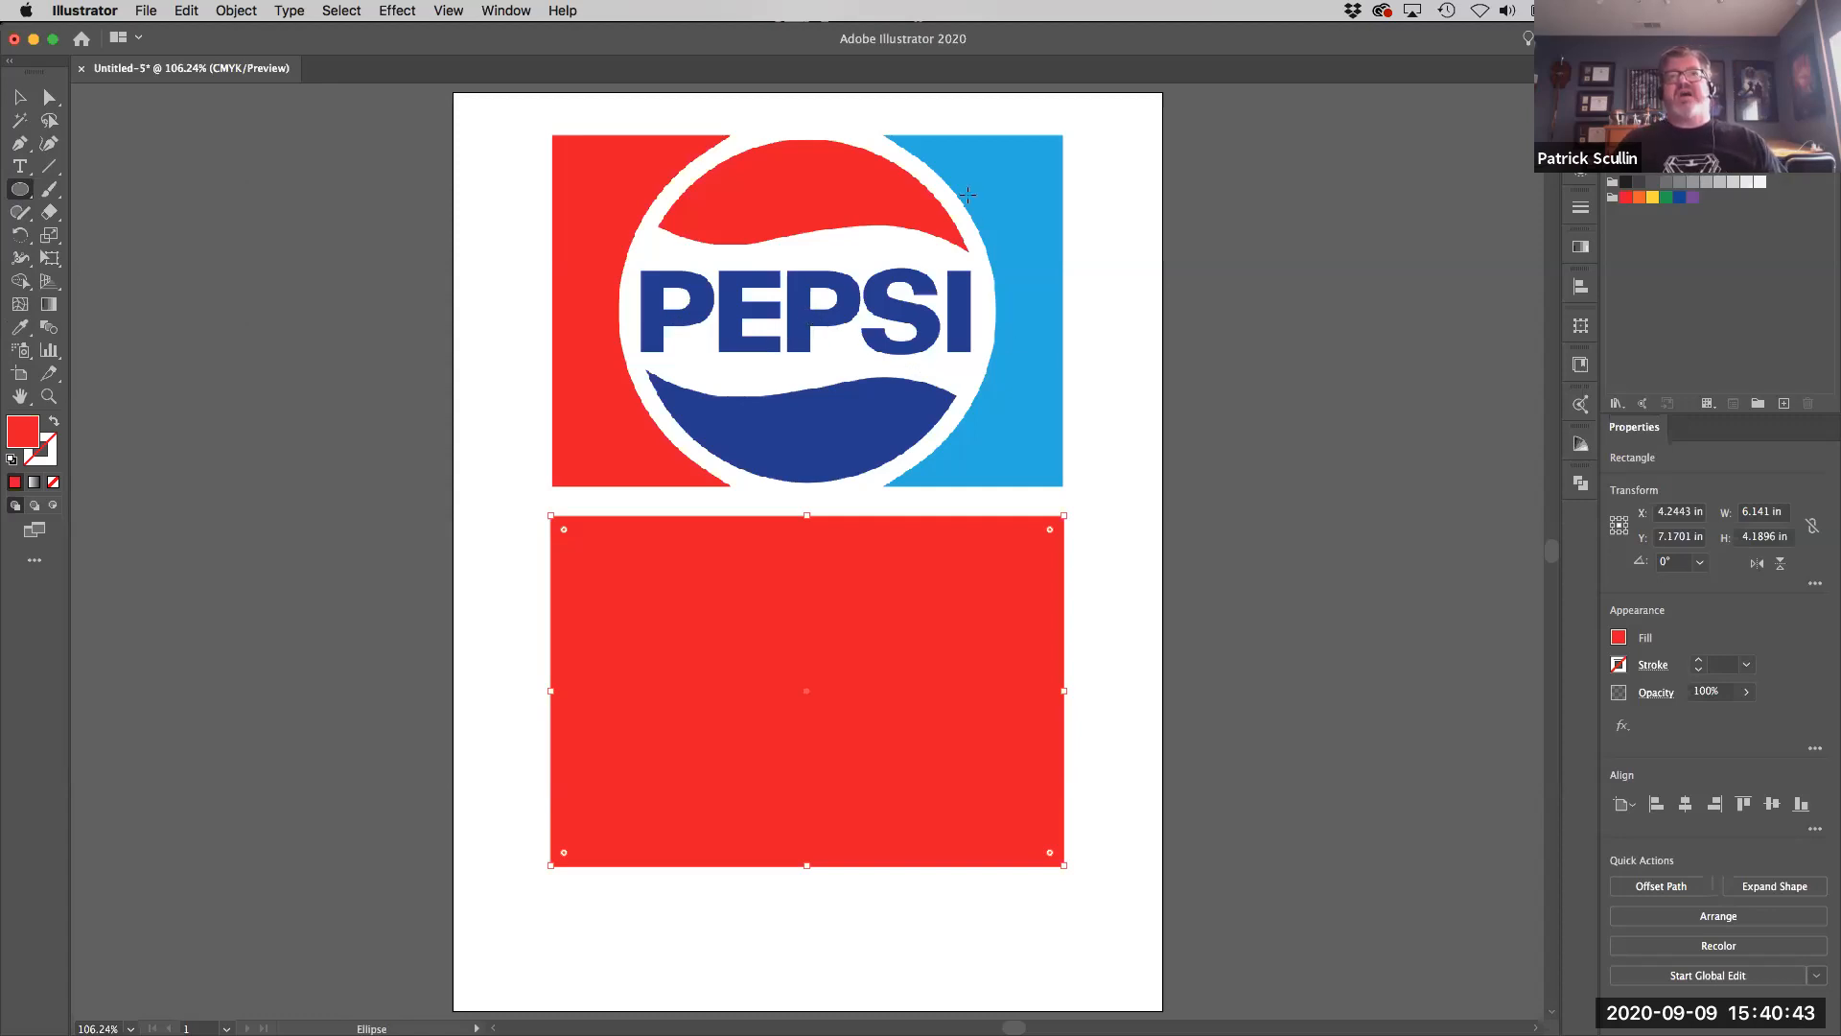
{"action": "mouse_move", "coordinate": [657, 322]}
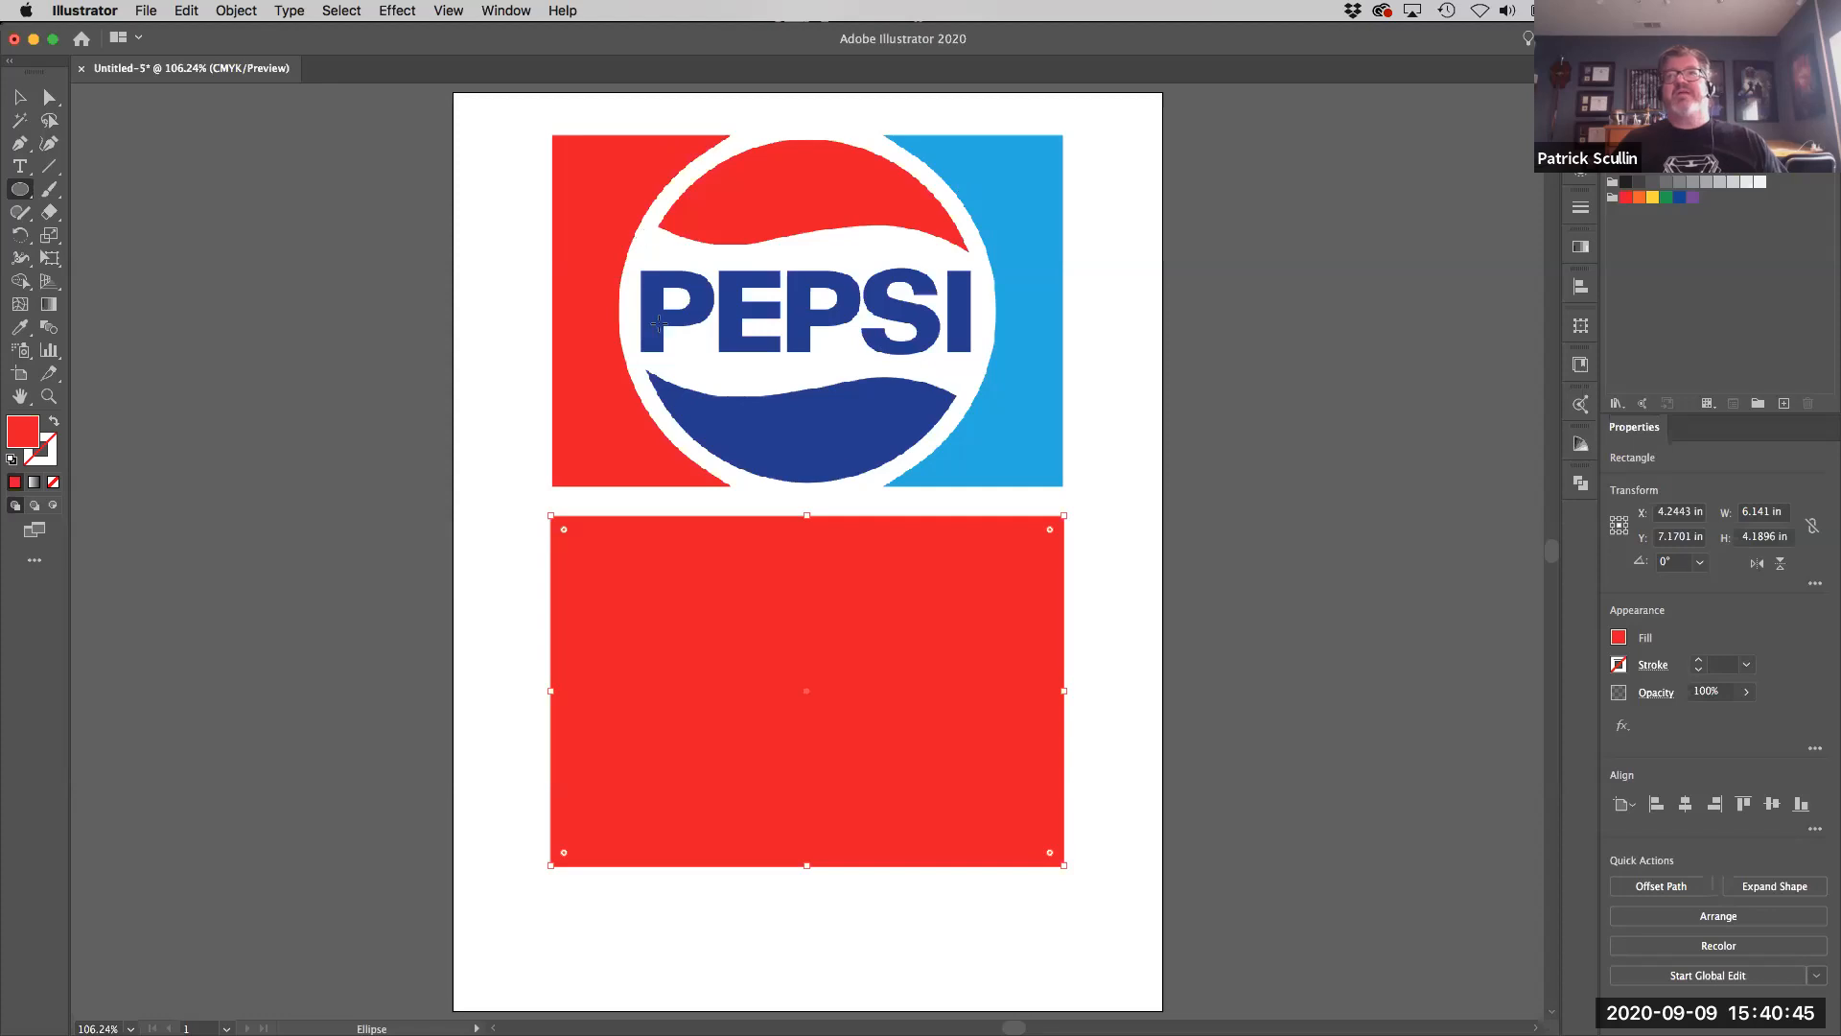
{"action": "mouse_move", "coordinate": [804, 311]}
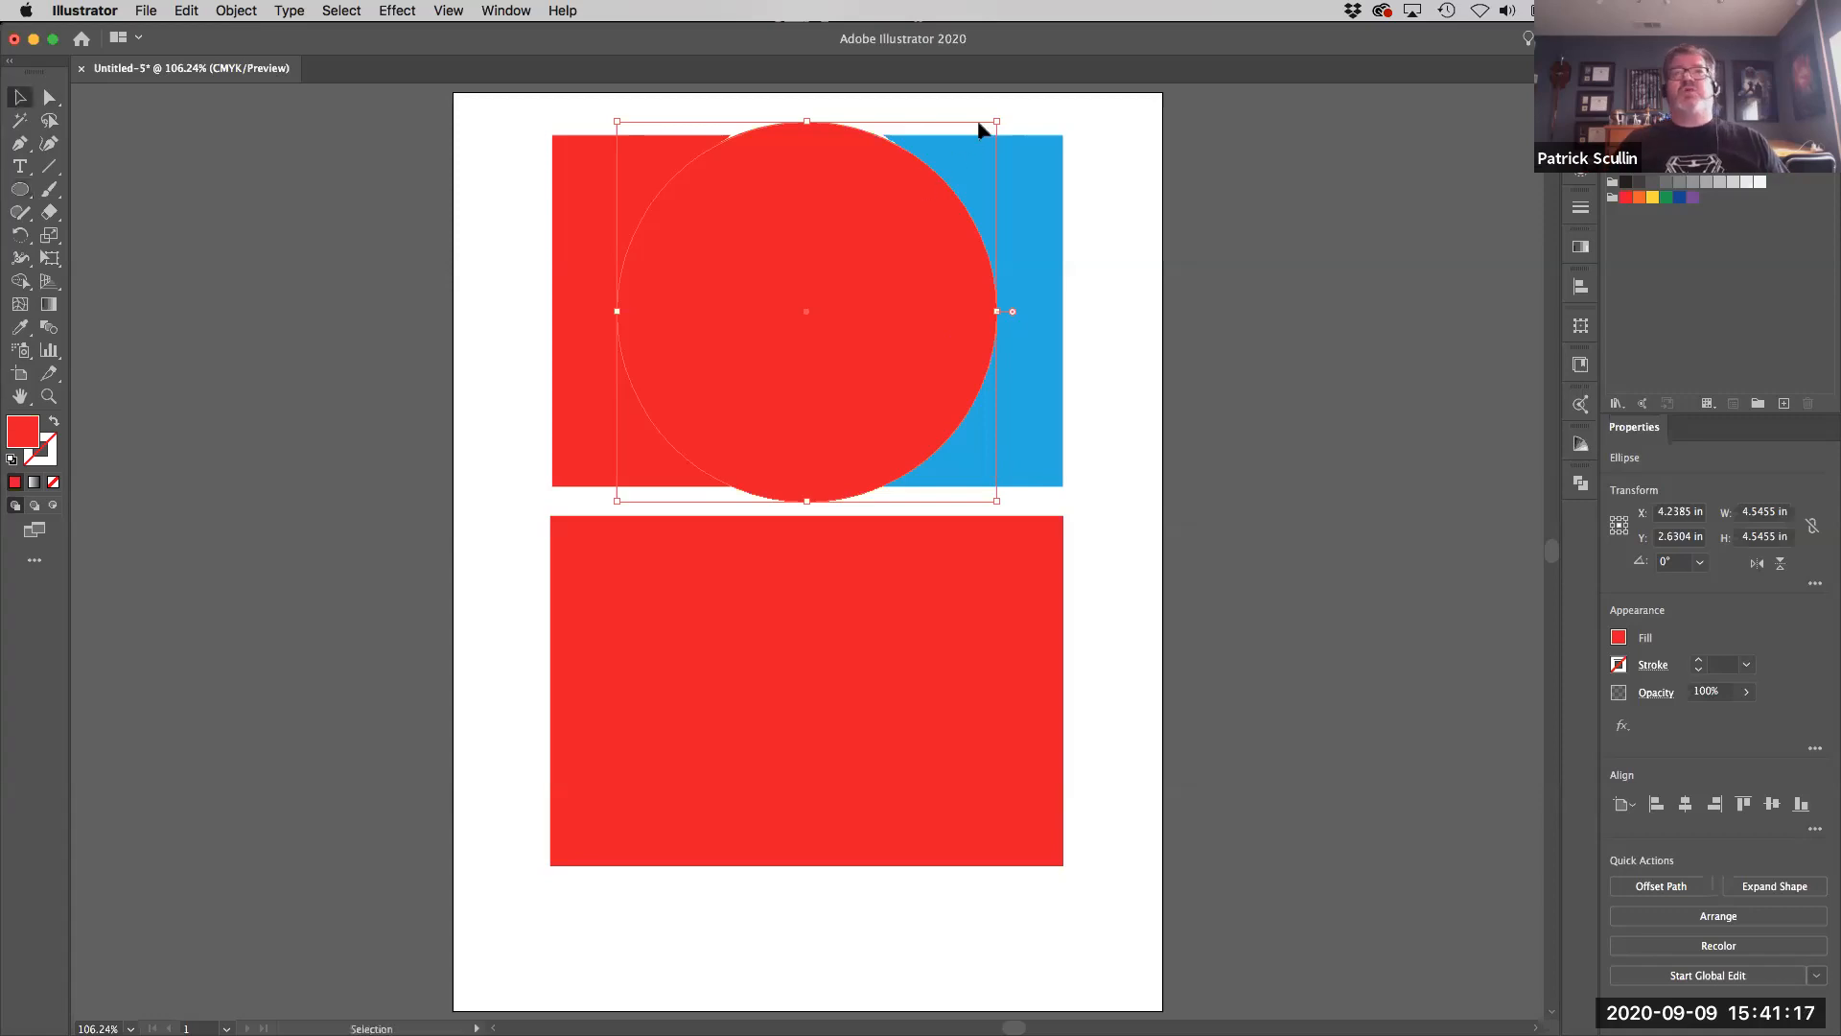
{"action": "left_click_drag", "start_coordinate": [995, 123], "coordinate": [983, 129]}
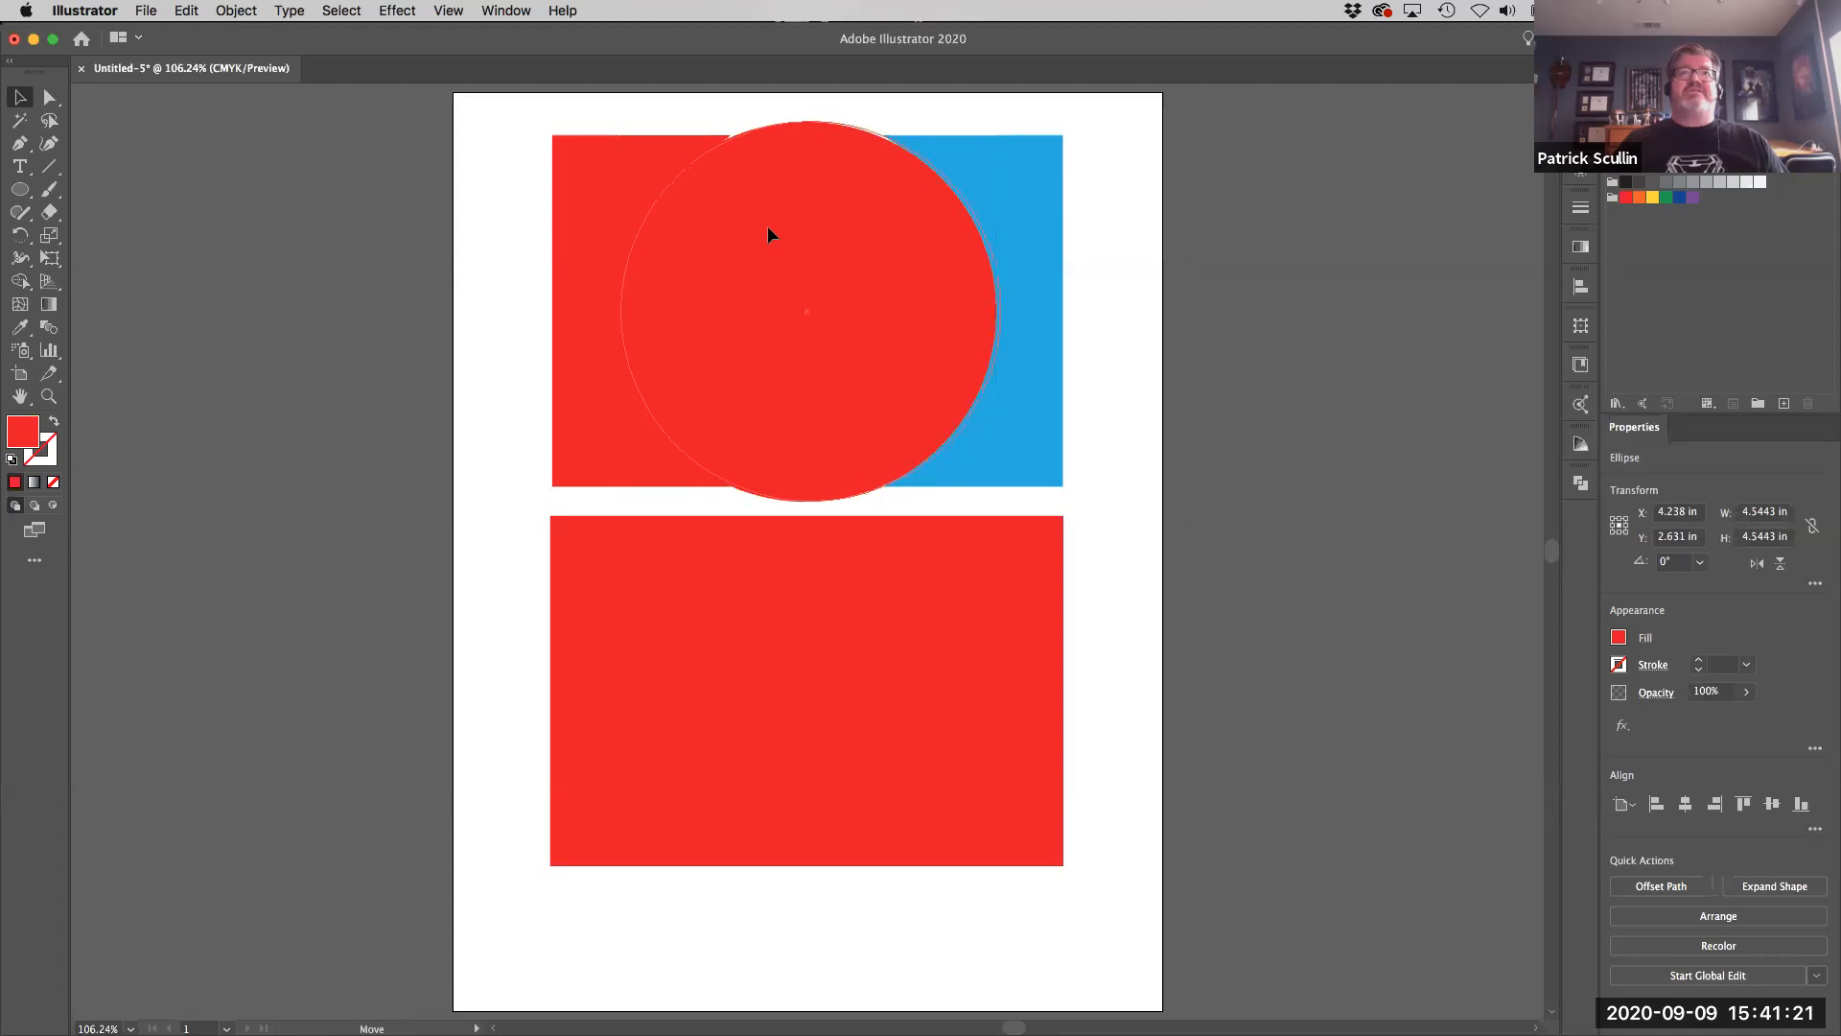
{"action": "left_click", "coordinate": [770, 234]}
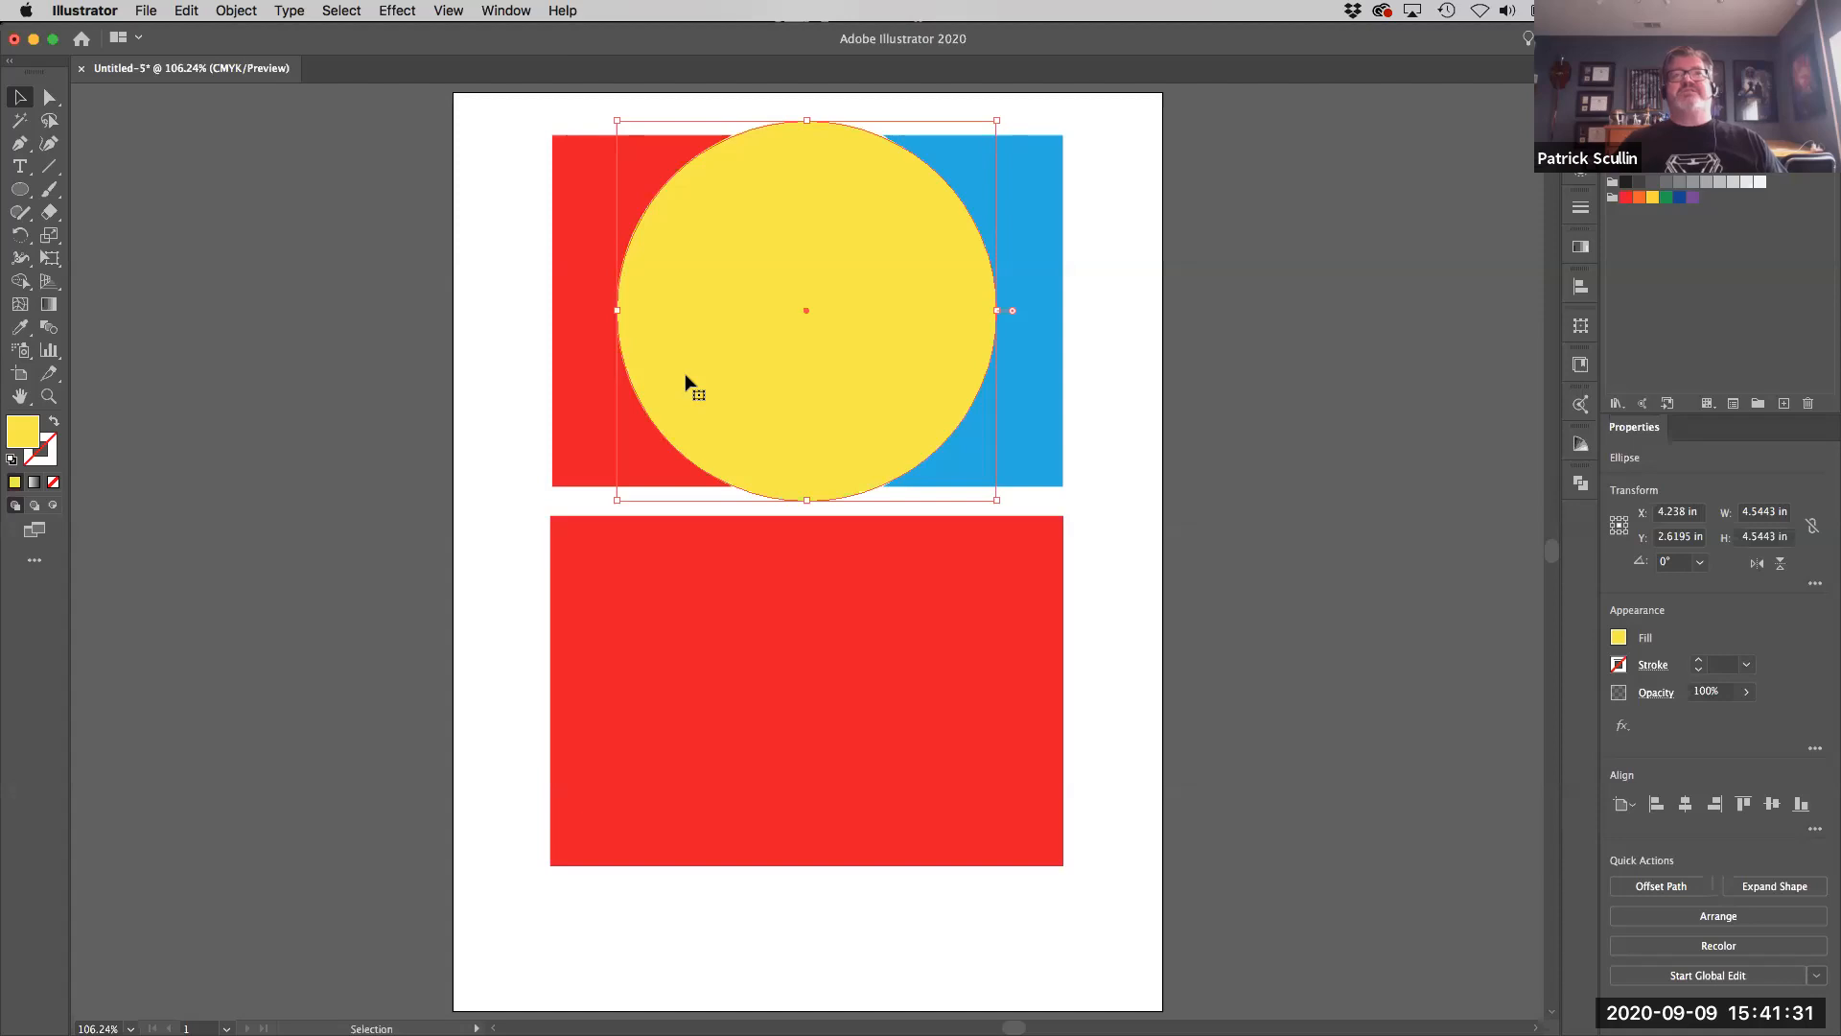
{"action": "mouse_move", "coordinate": [810, 349]}
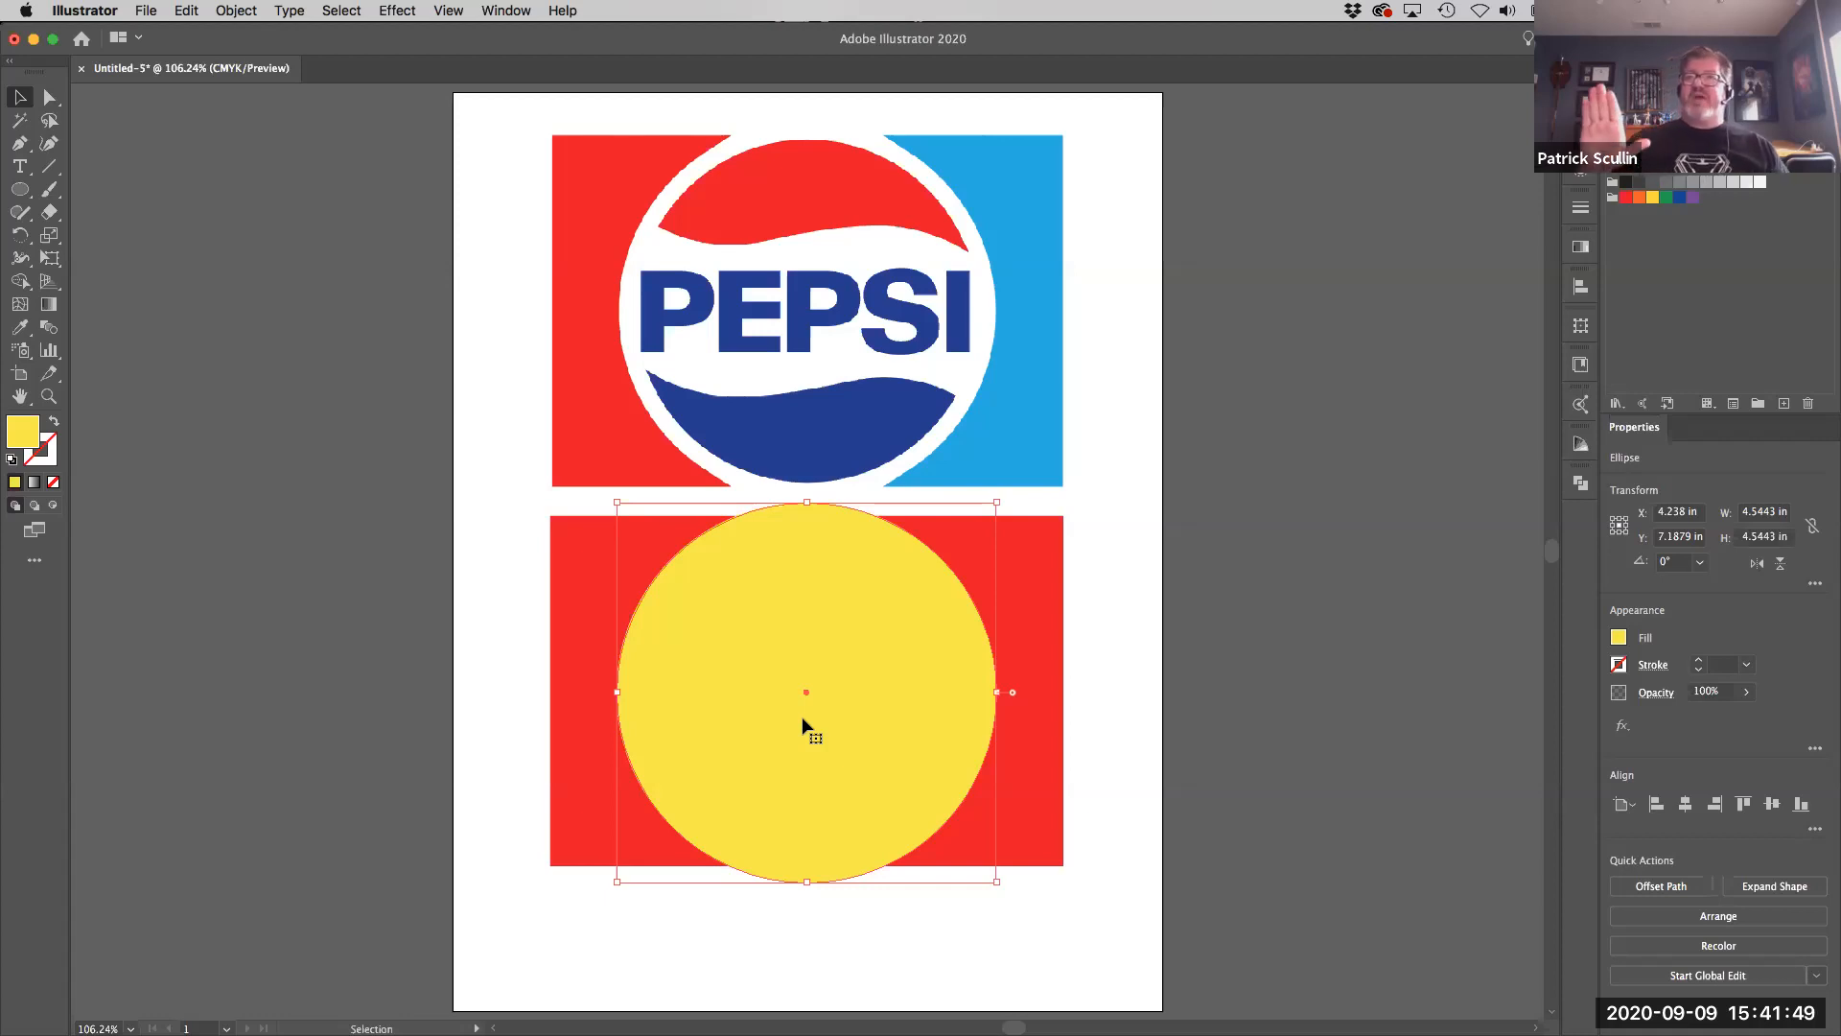
{"action": "mouse_move", "coordinate": [780, 673]}
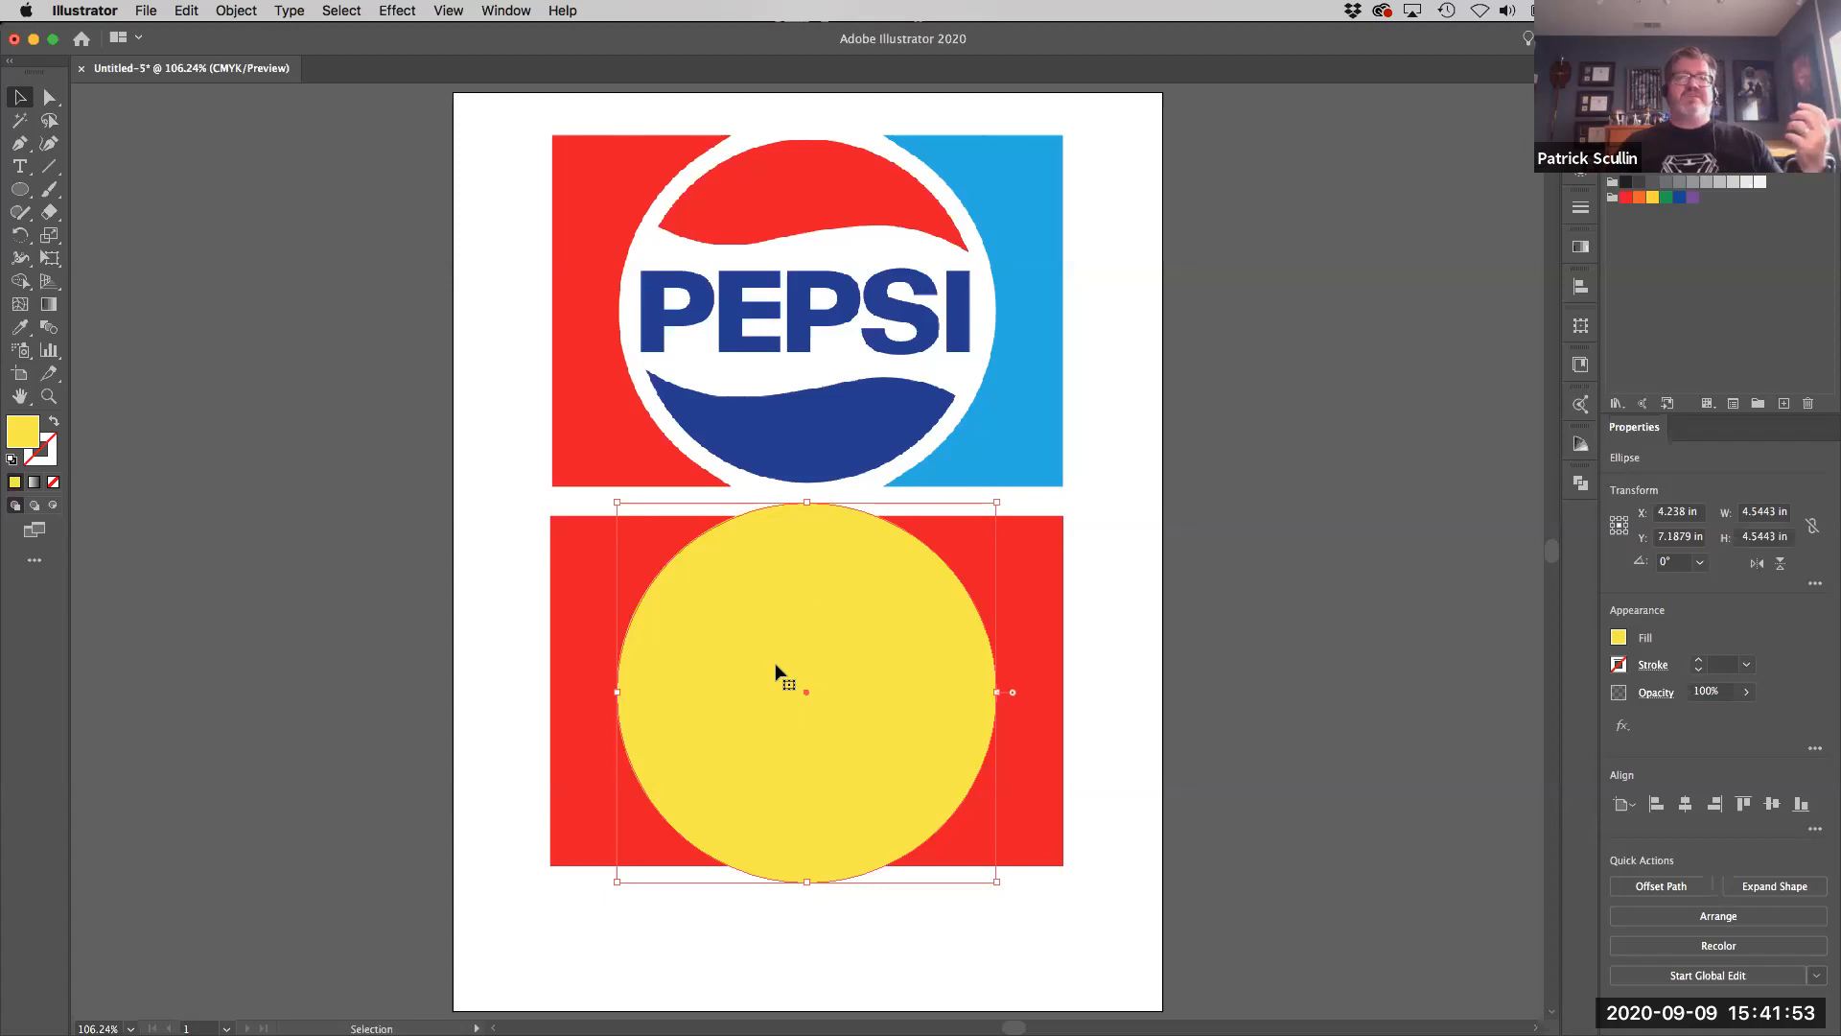
{"action": "mouse_move", "coordinate": [696, 662]}
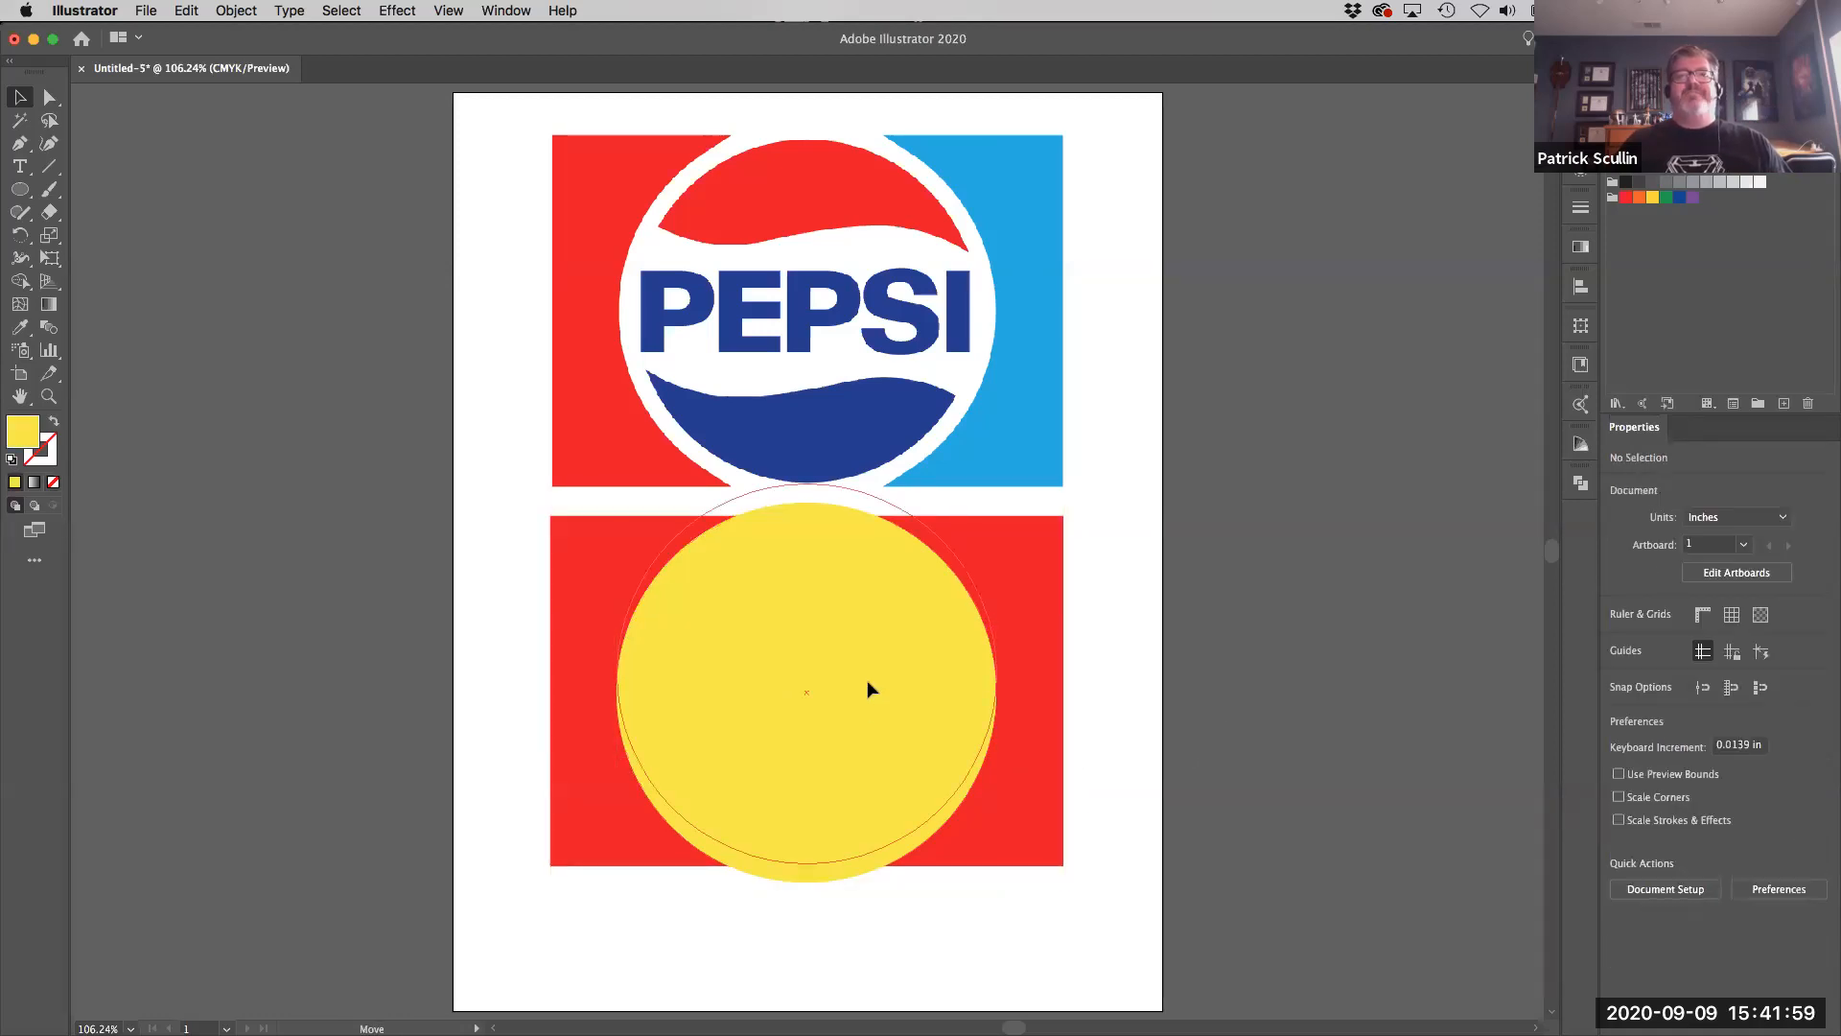
- Align the yellow circle and red rectangle to each other's vertical and horizontal centers
{"action": "left_click", "coordinate": [807, 690]}
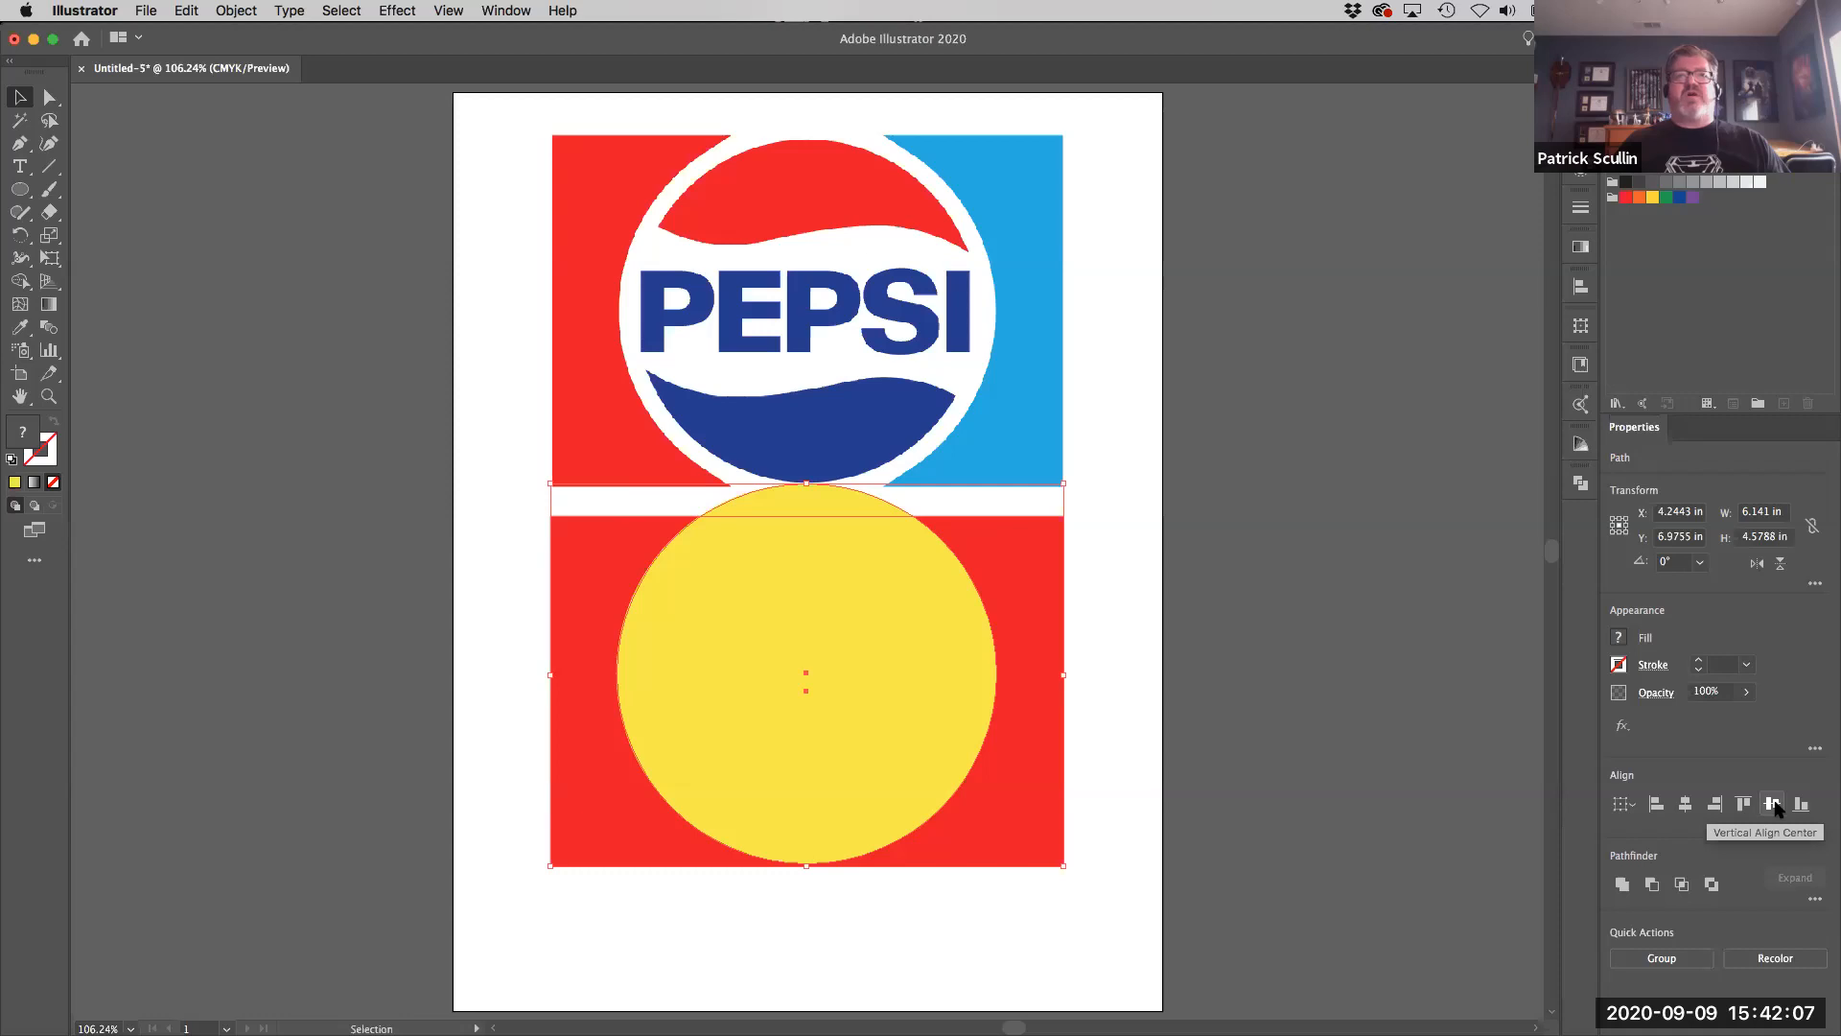
{"action": "left_click", "coordinate": [1772, 804]}
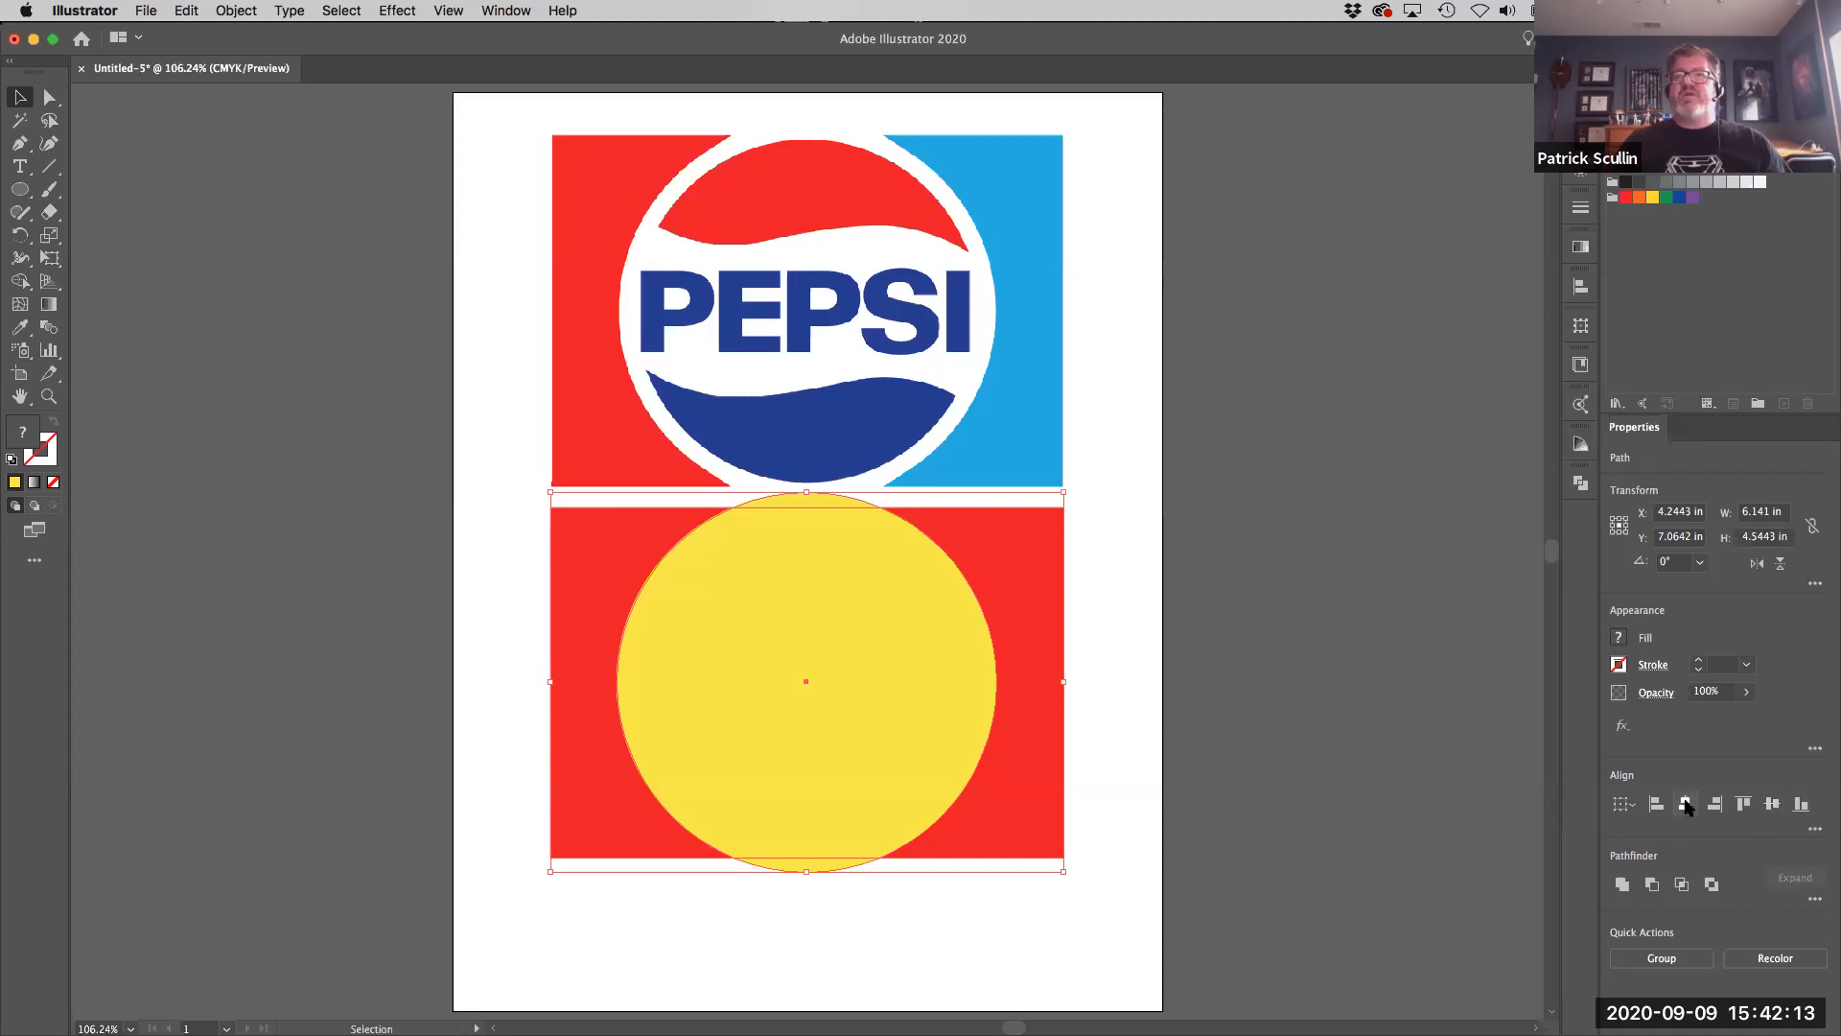
{"action": "left_click", "coordinate": [1685, 804]}
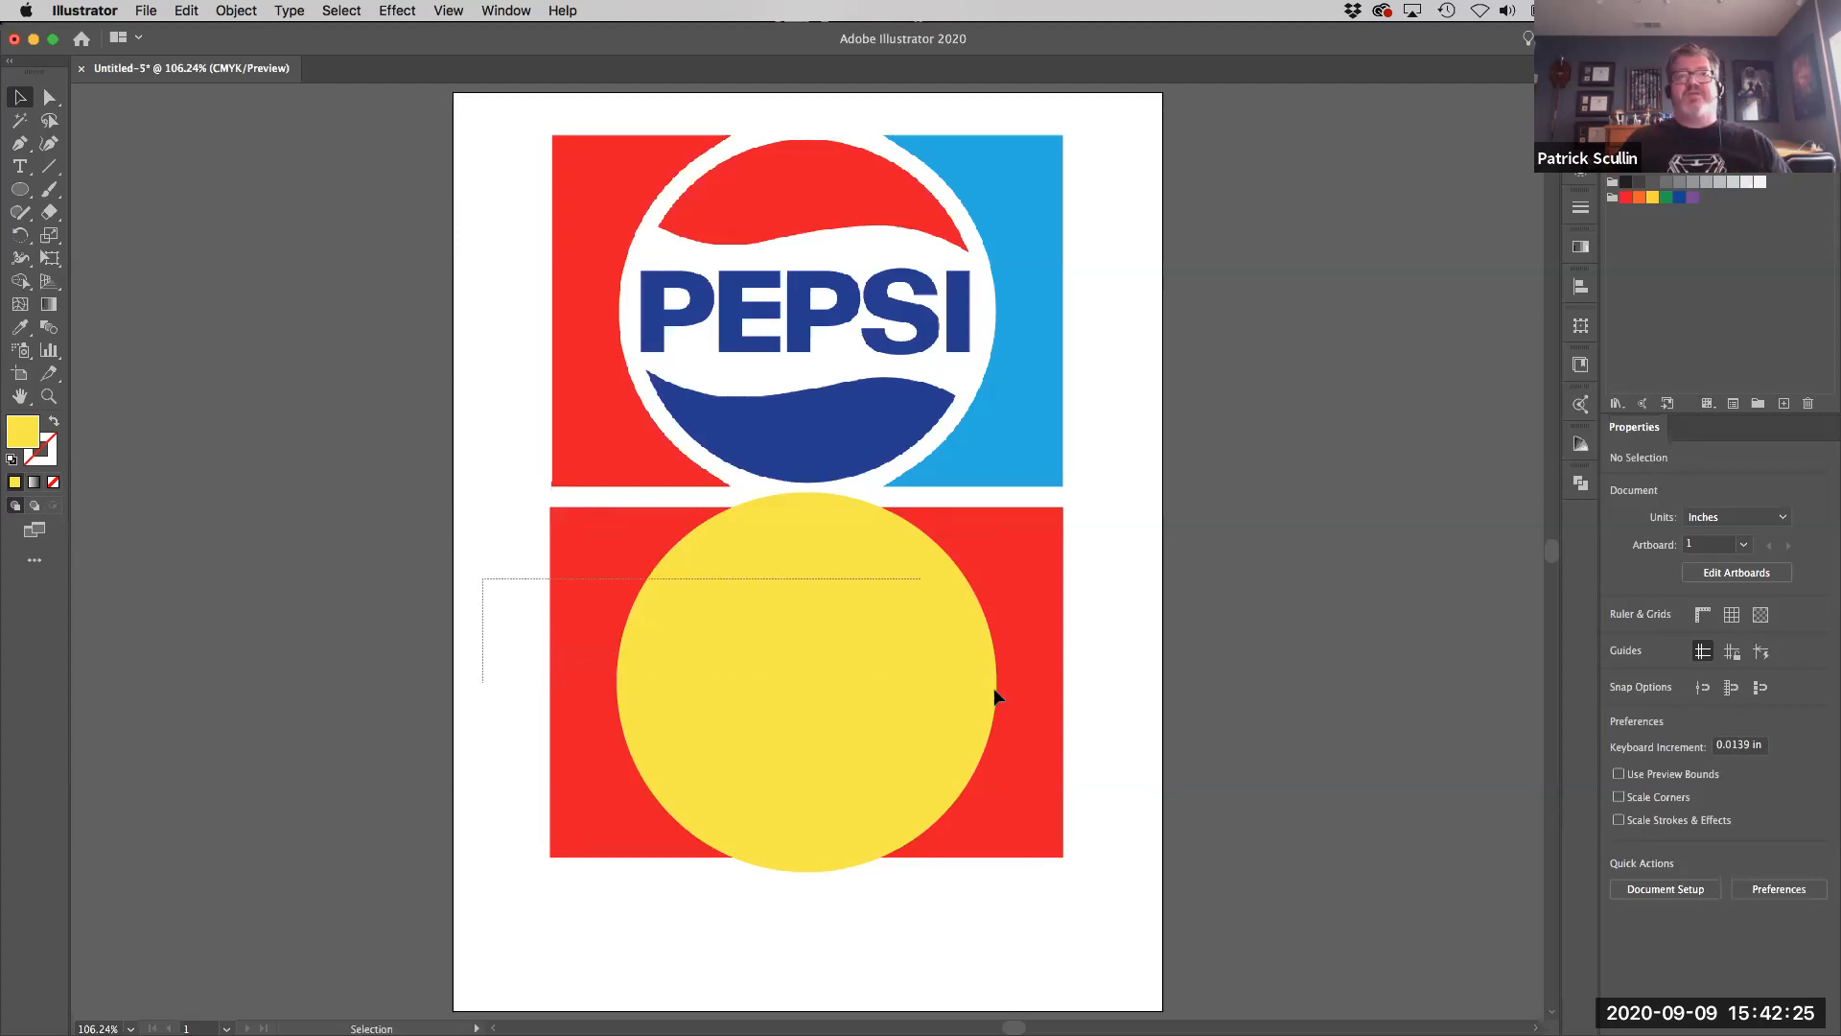
- Knock the circle out of the rectangle with Shape Builder and sample the reference blue for the right piece
{"action": "left_click", "coordinate": [806, 681]}
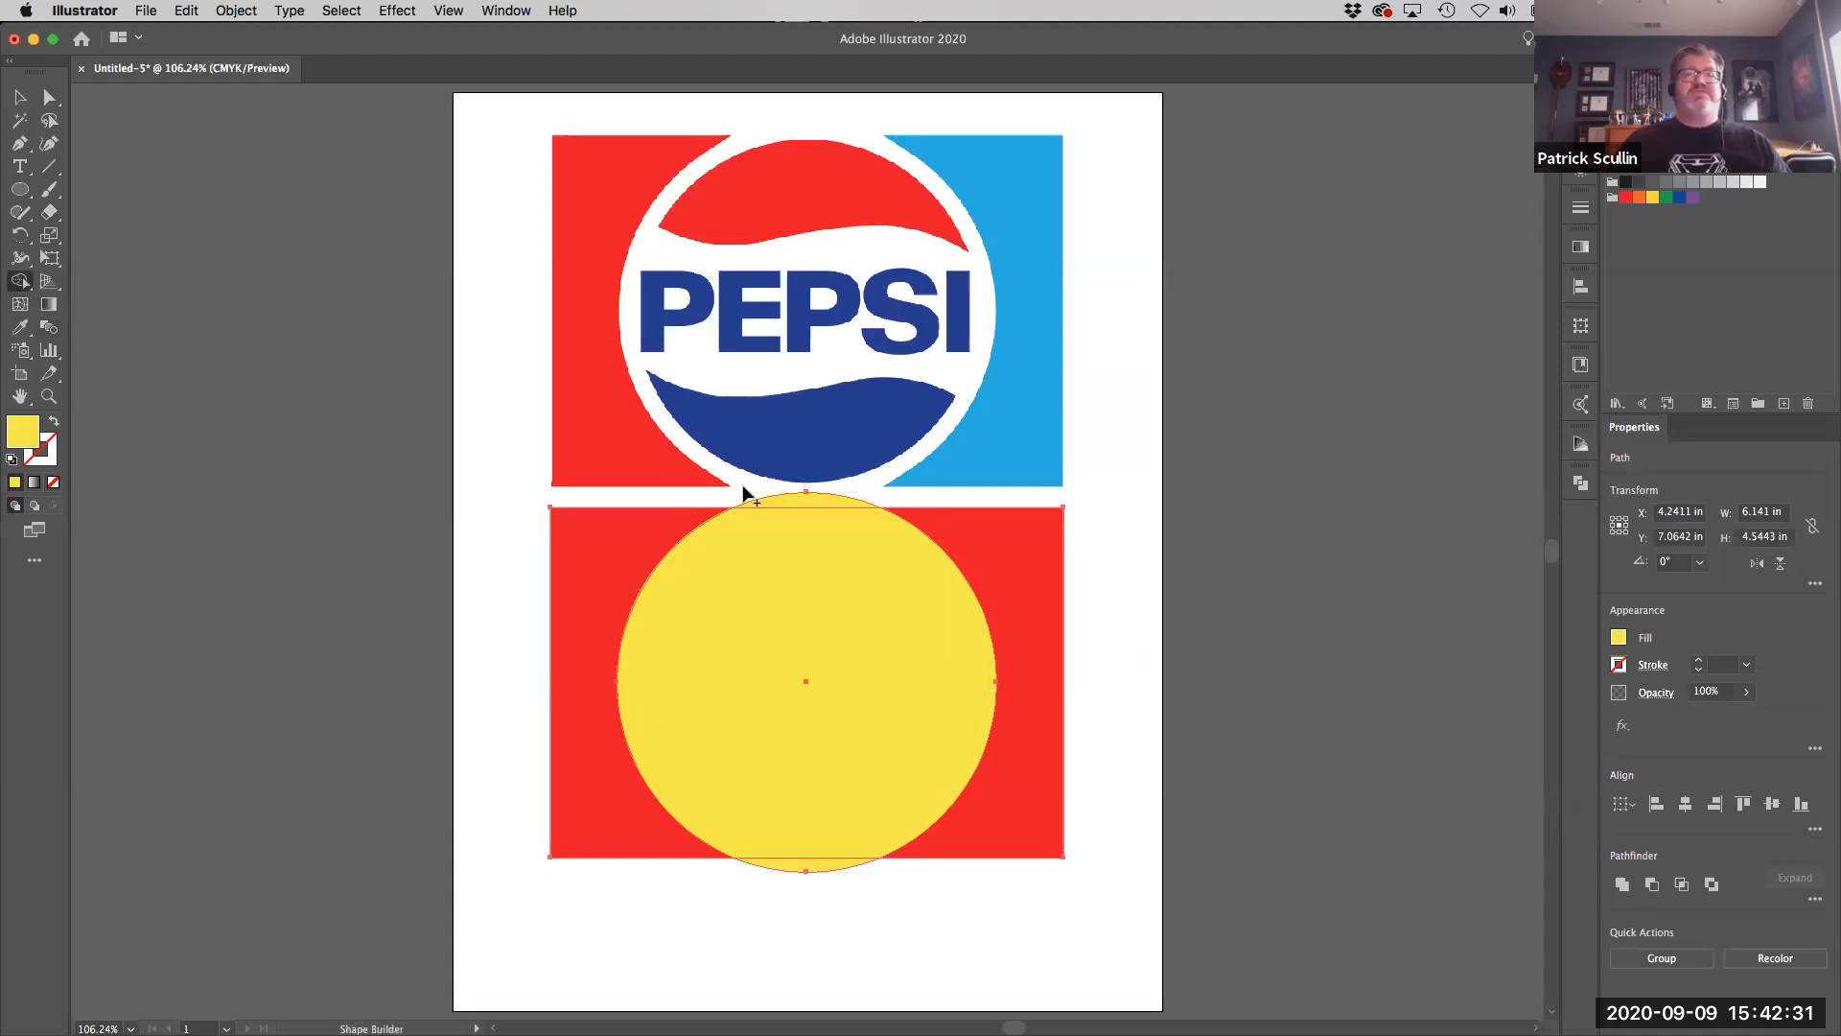
{"action": "mouse_move", "coordinate": [823, 459]}
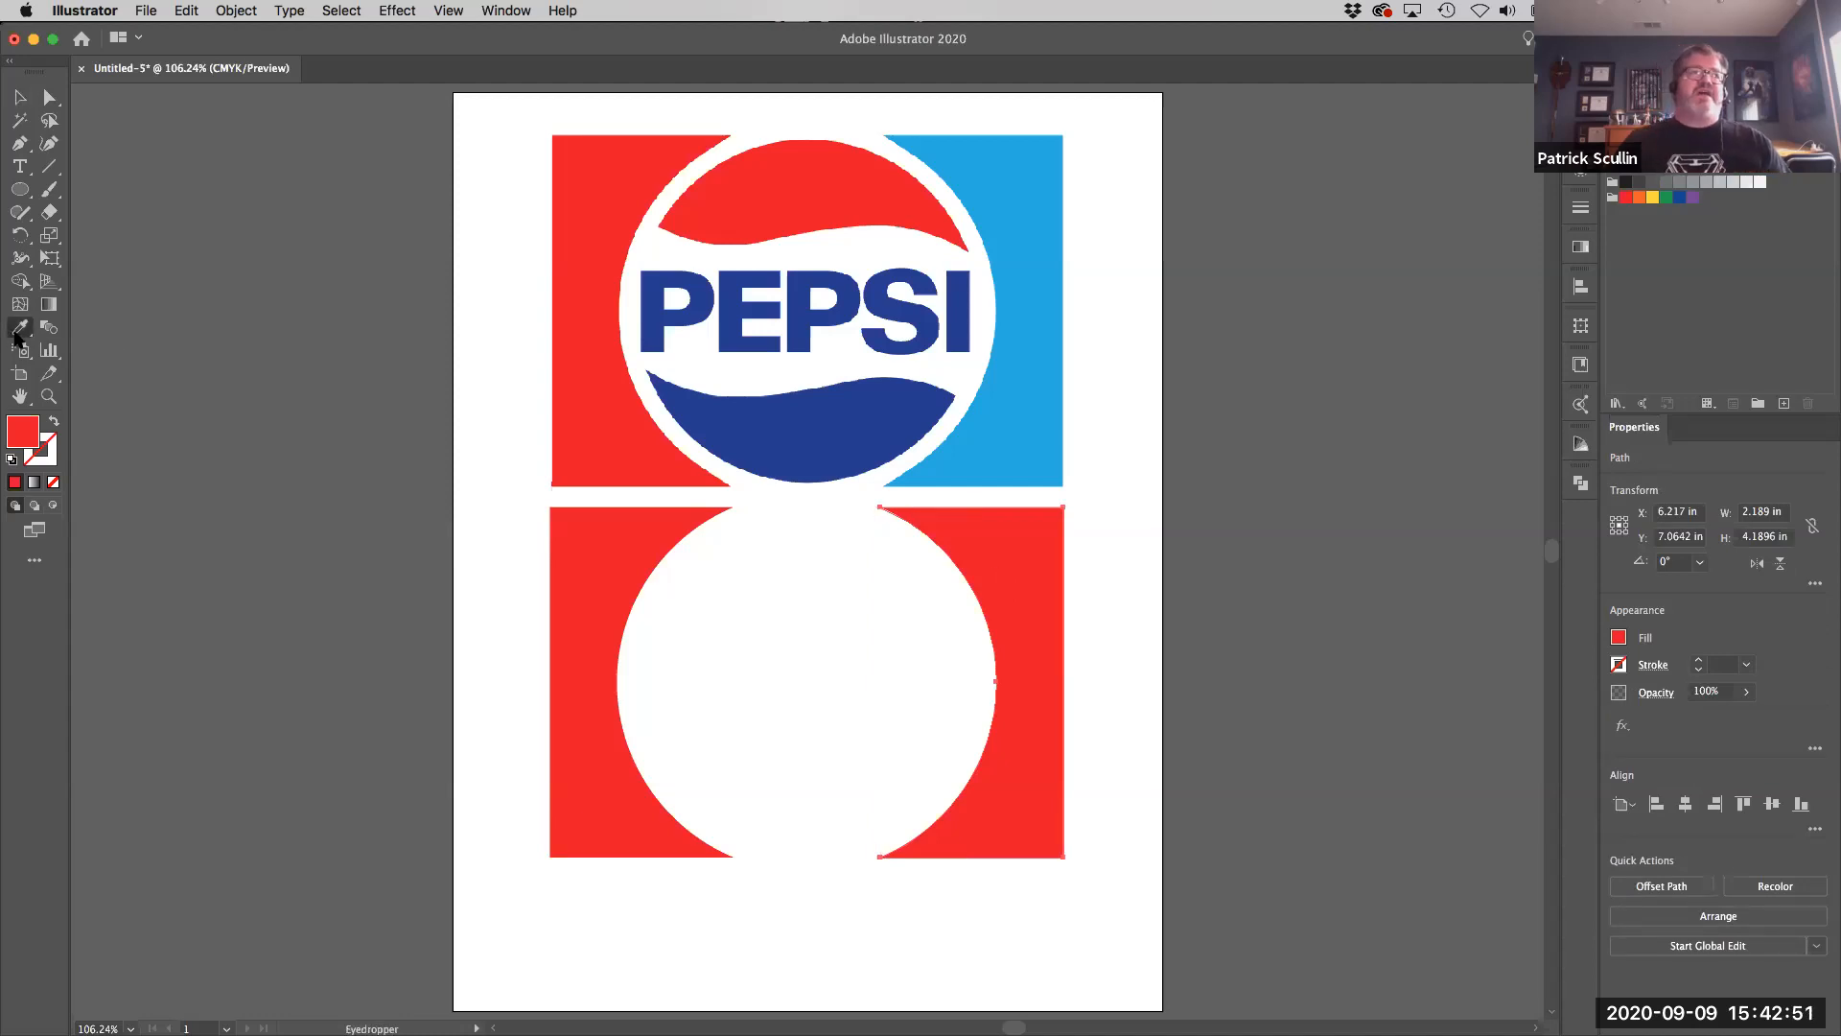
{"action": "left_click", "coordinate": [1034, 418]}
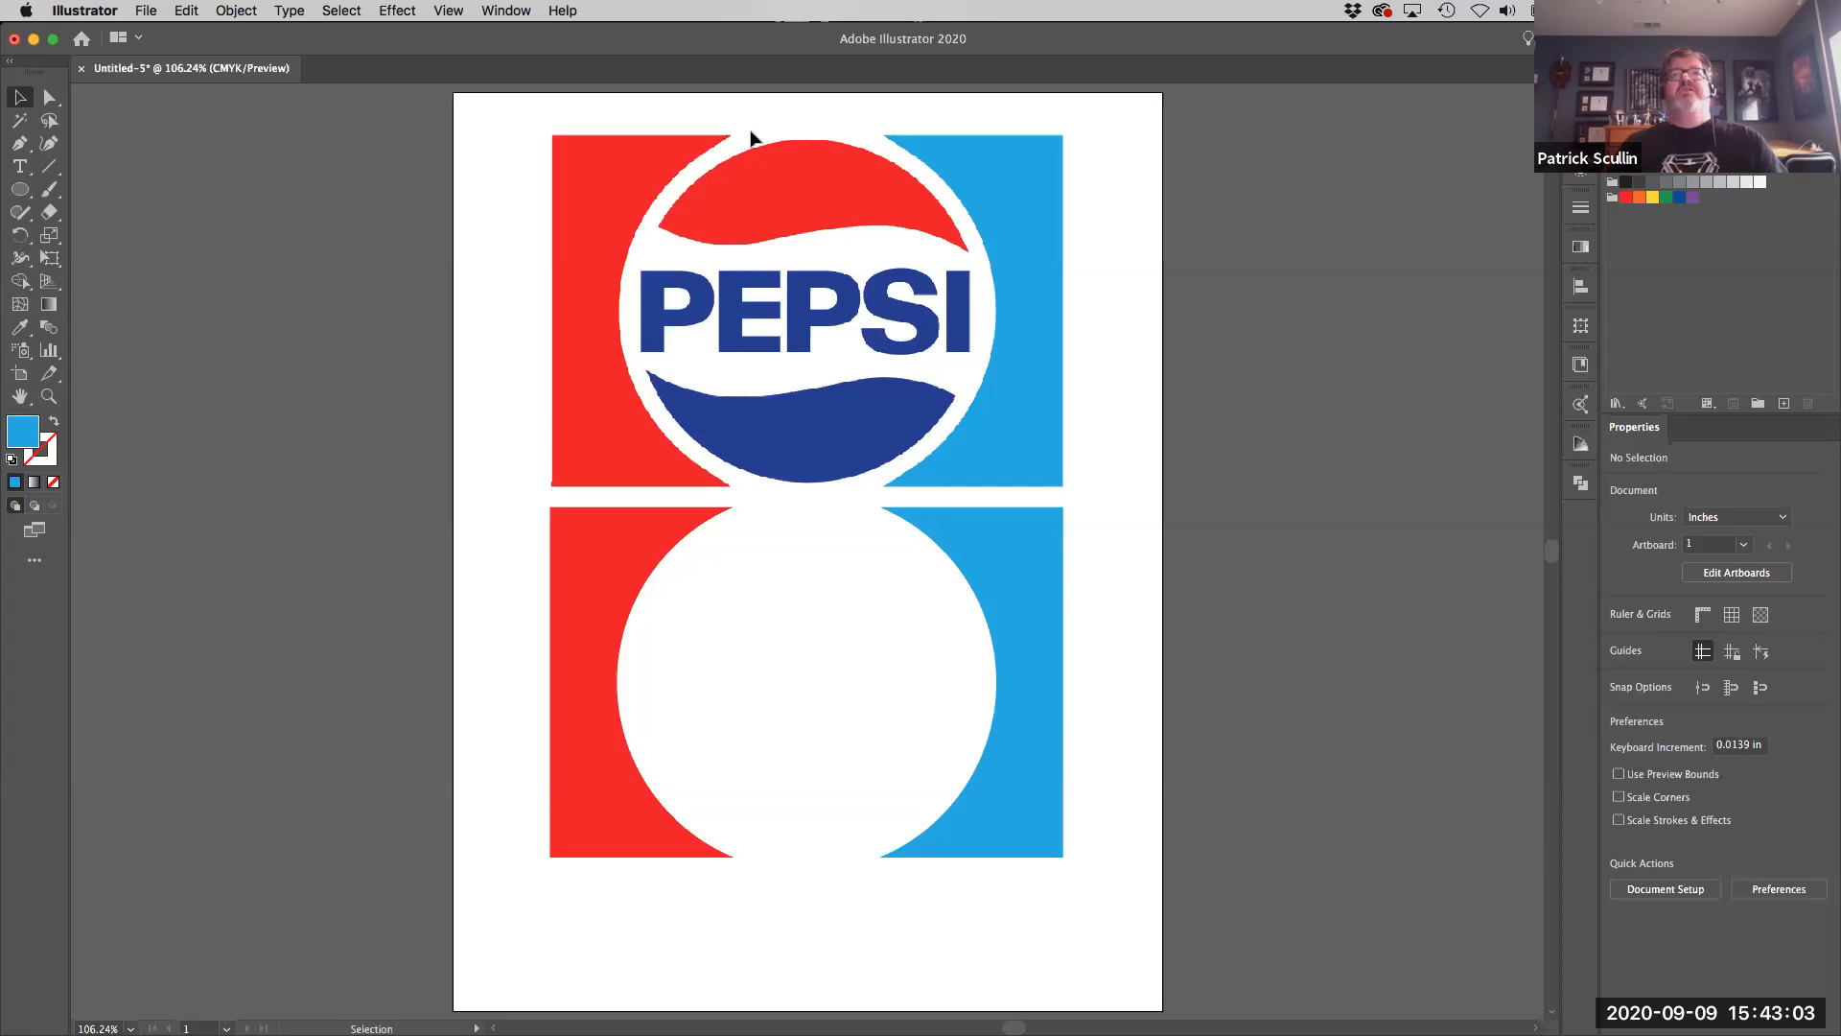
{"action": "mouse_move", "coordinate": [910, 311]}
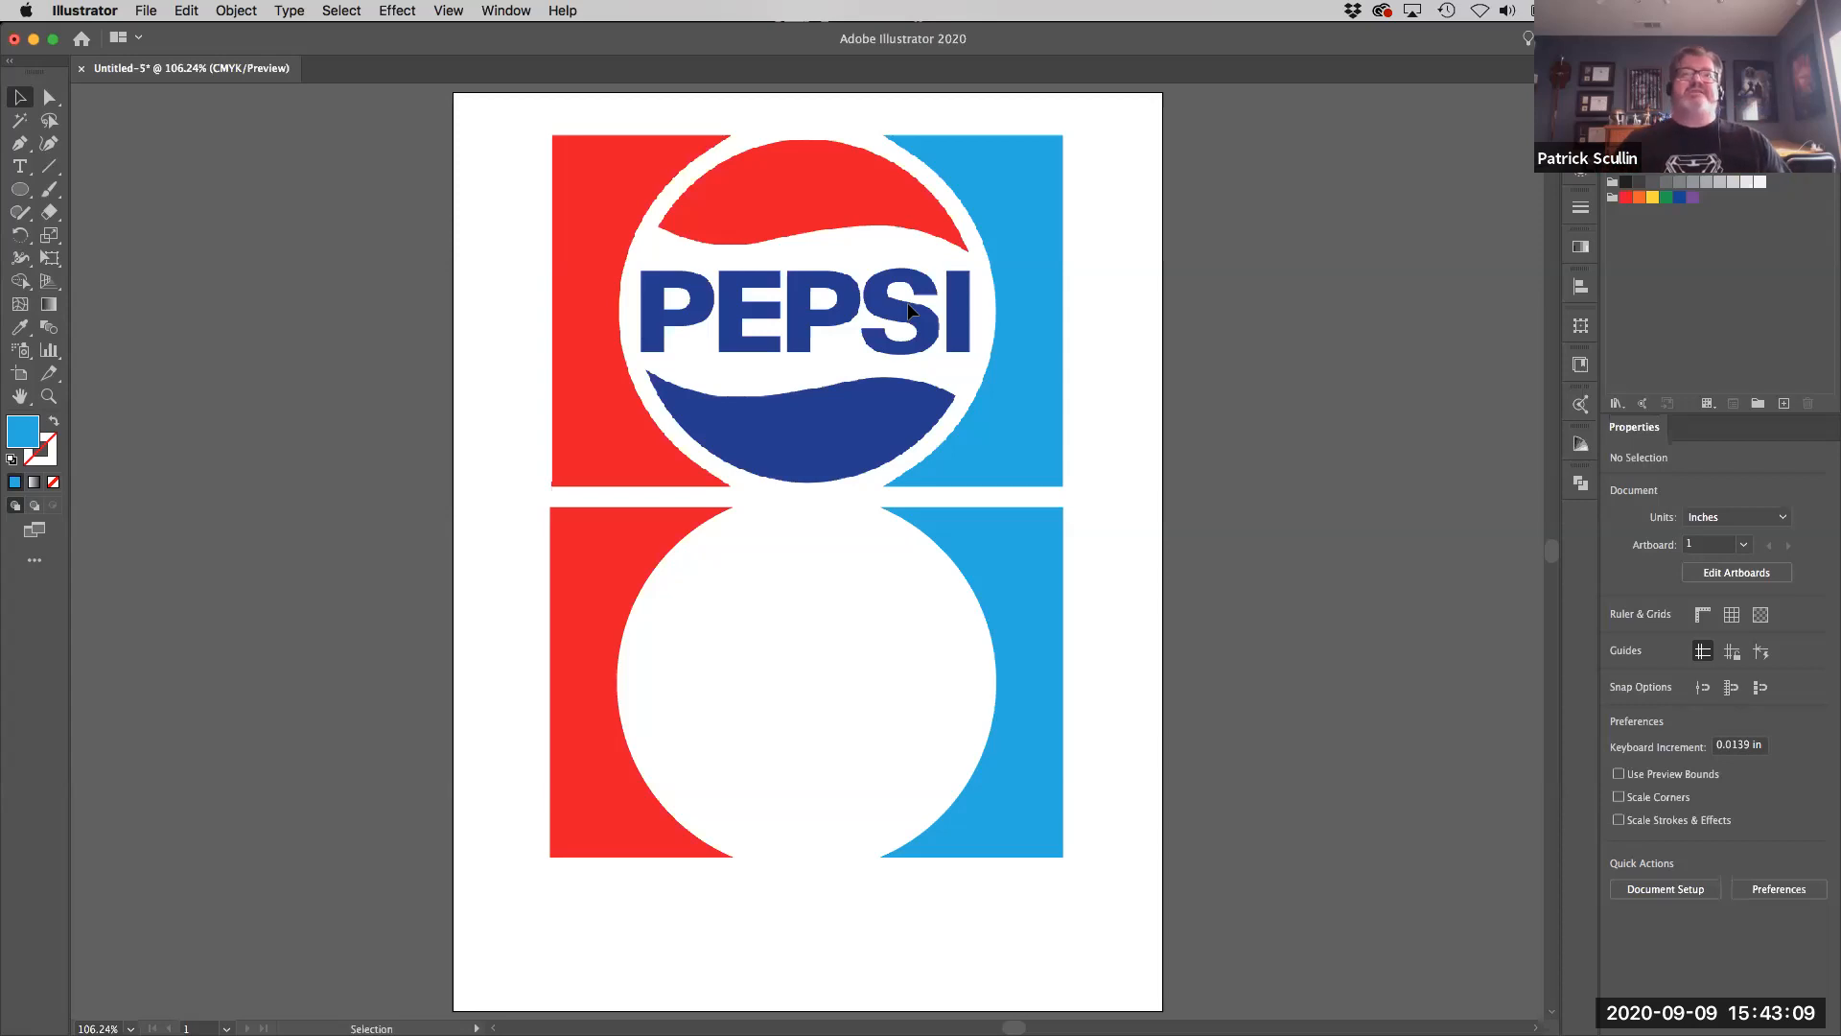
{"action": "mouse_move", "coordinate": [336, 271]}
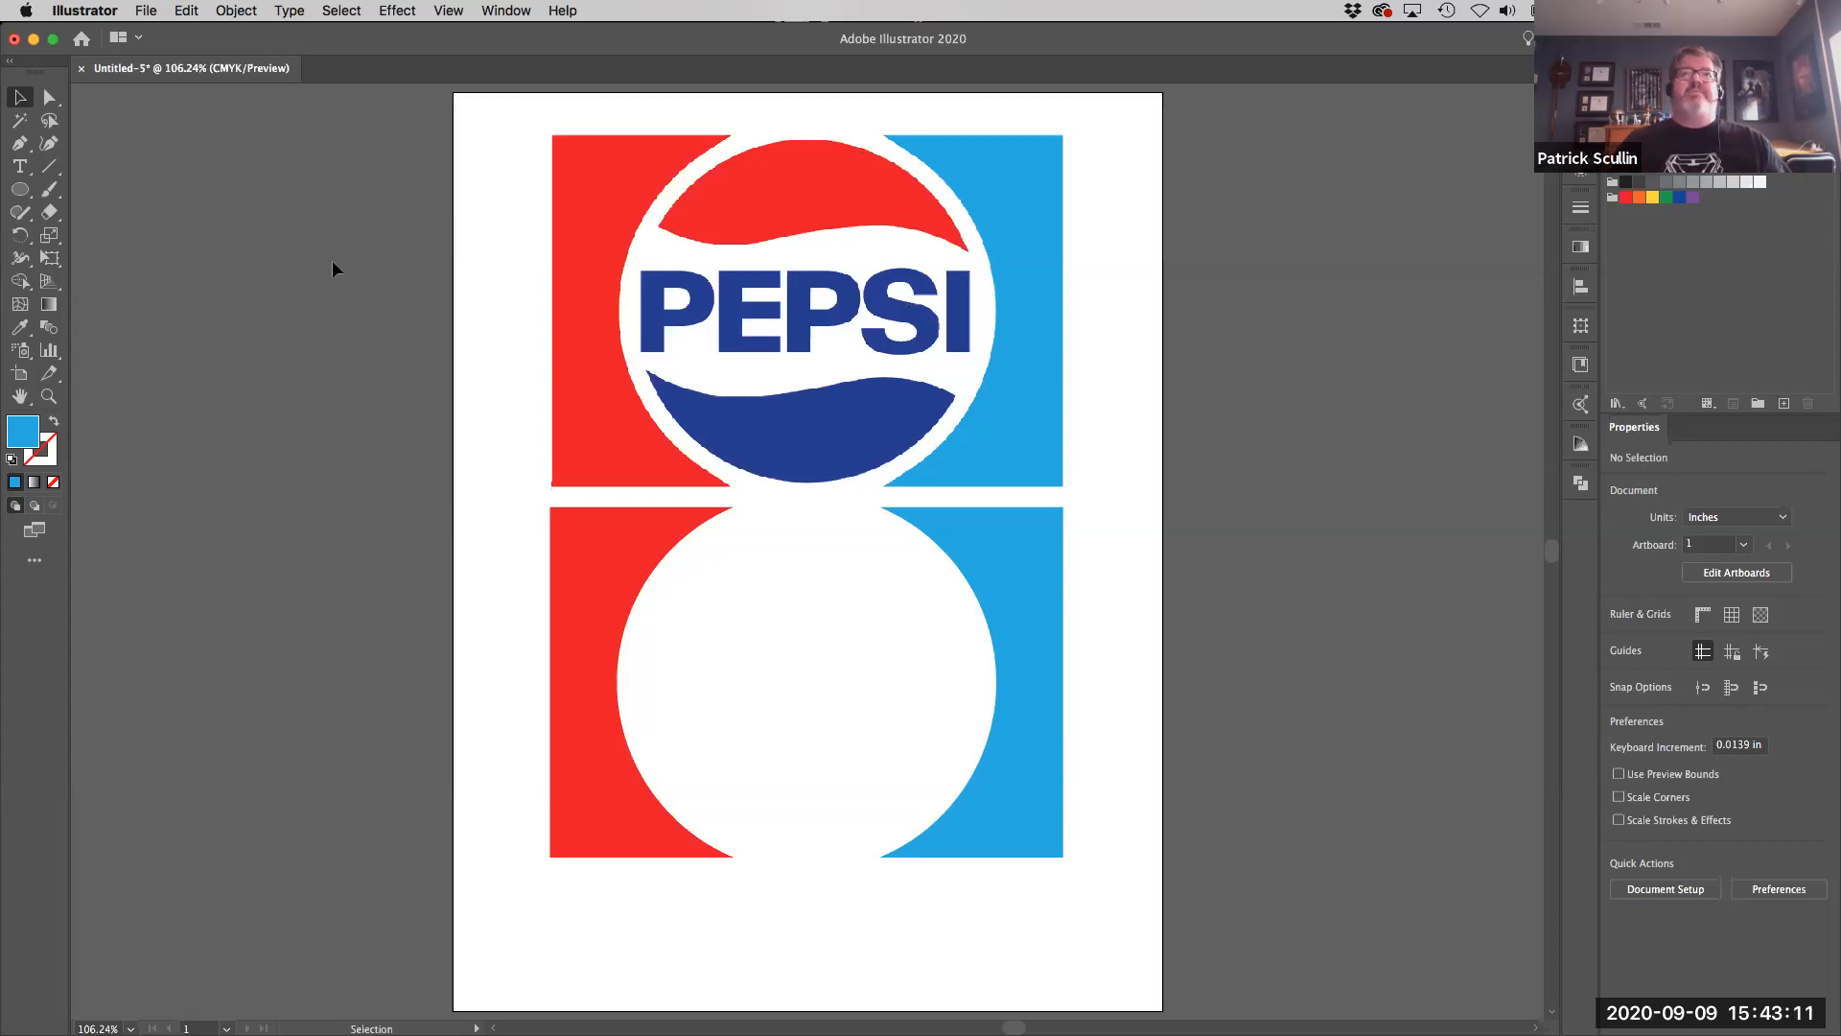
{"action": "mouse_move", "coordinate": [326, 288]}
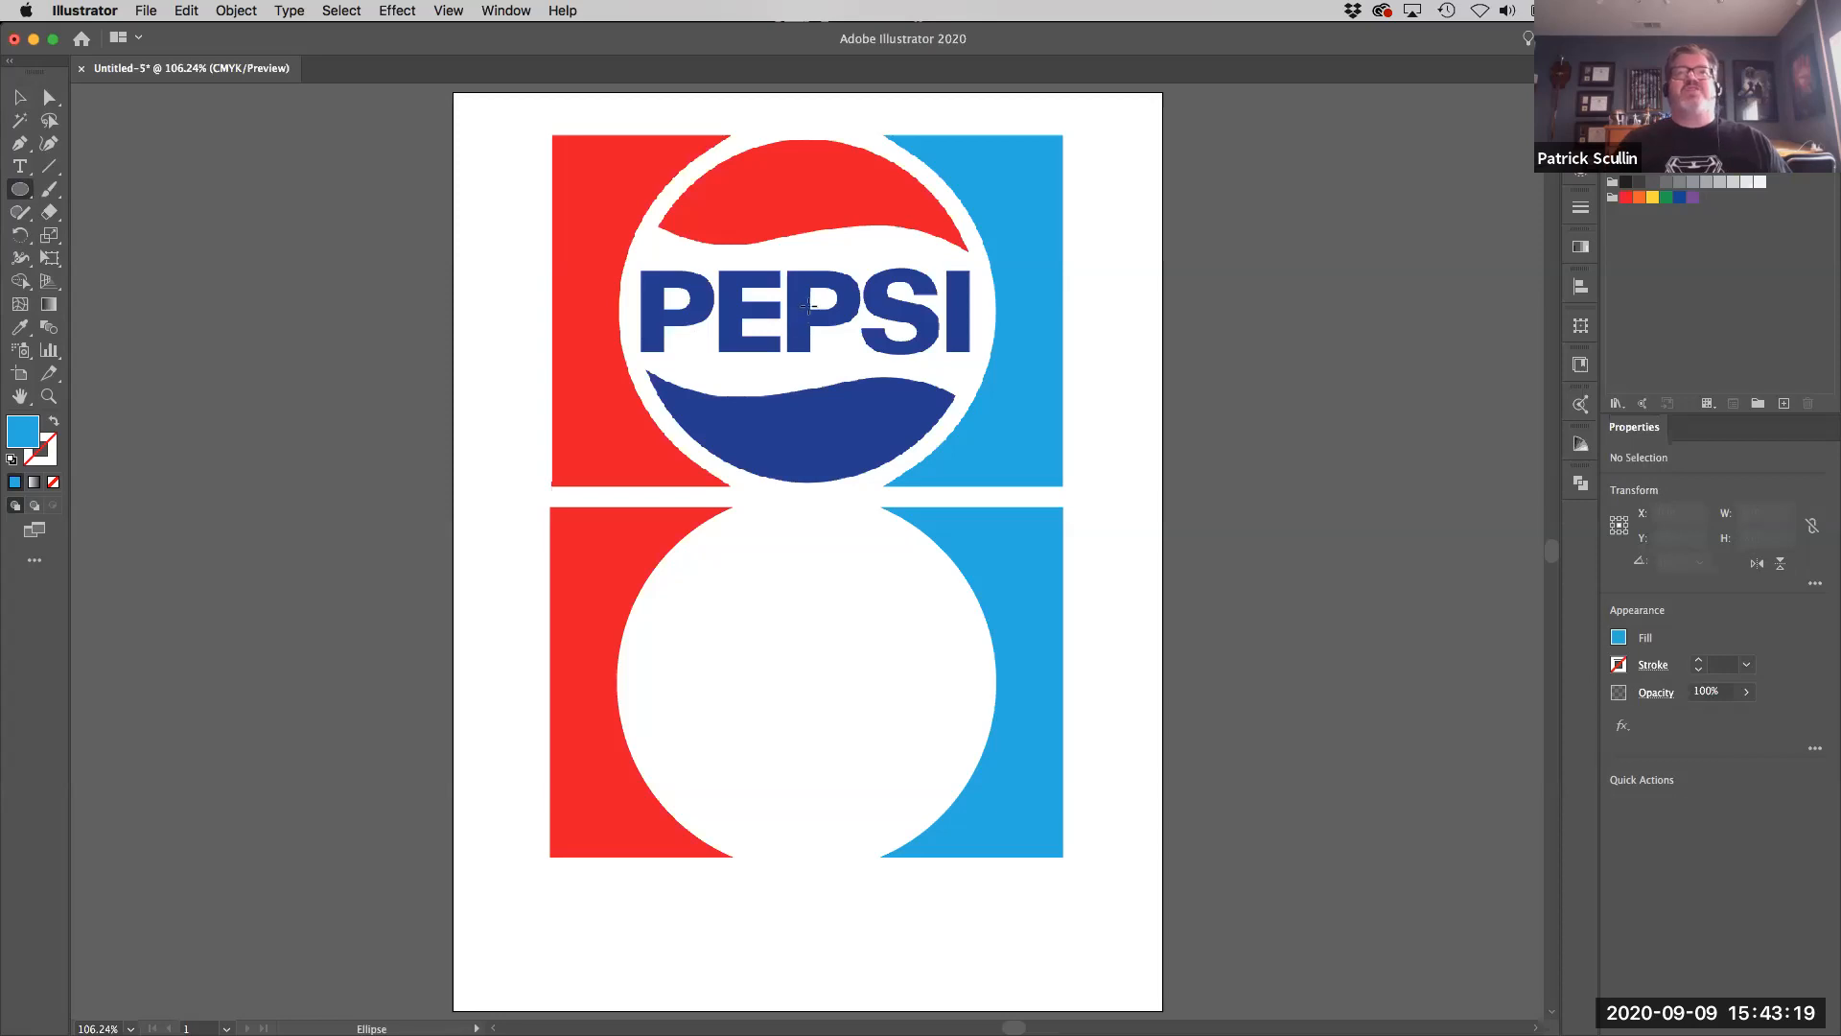
{"action": "mouse_move", "coordinate": [808, 309]}
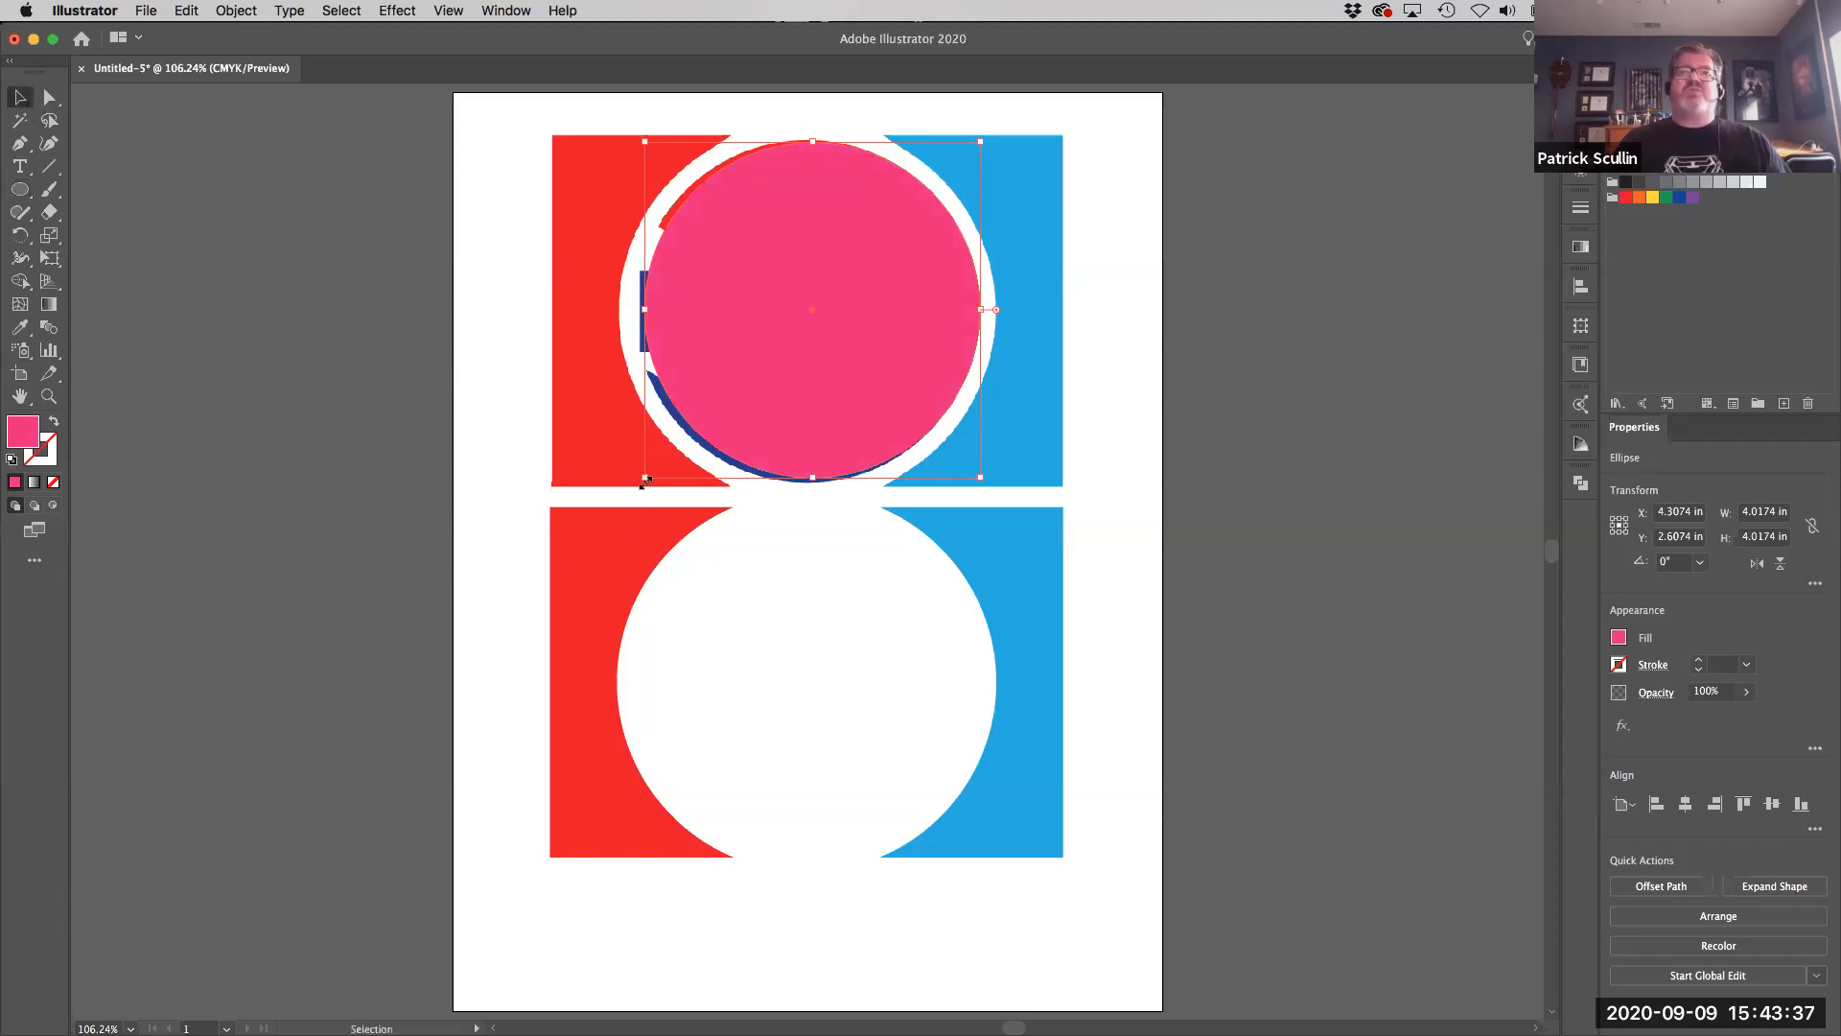
- Draw a pink circle over the reference logo's central circle
{"action": "left_click_drag", "start_coordinate": [644, 483], "coordinate": [641, 485]}
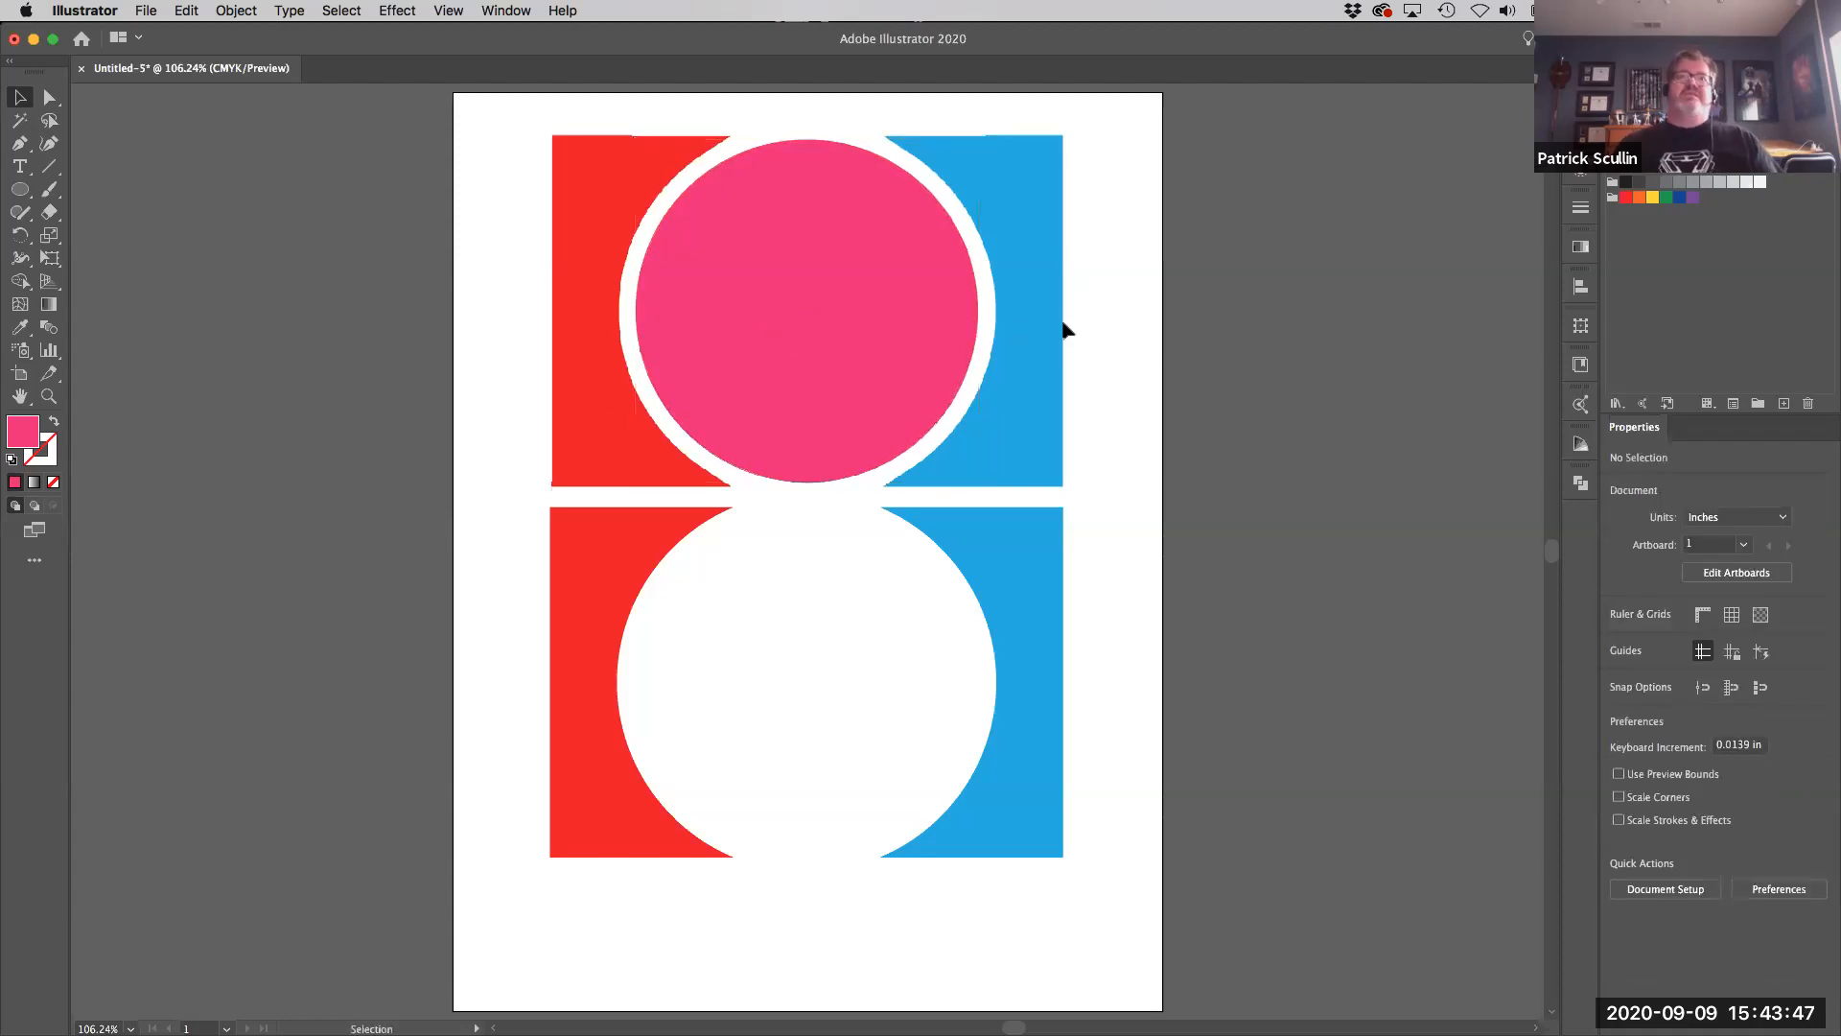
{"action": "mouse_move", "coordinate": [818, 268]}
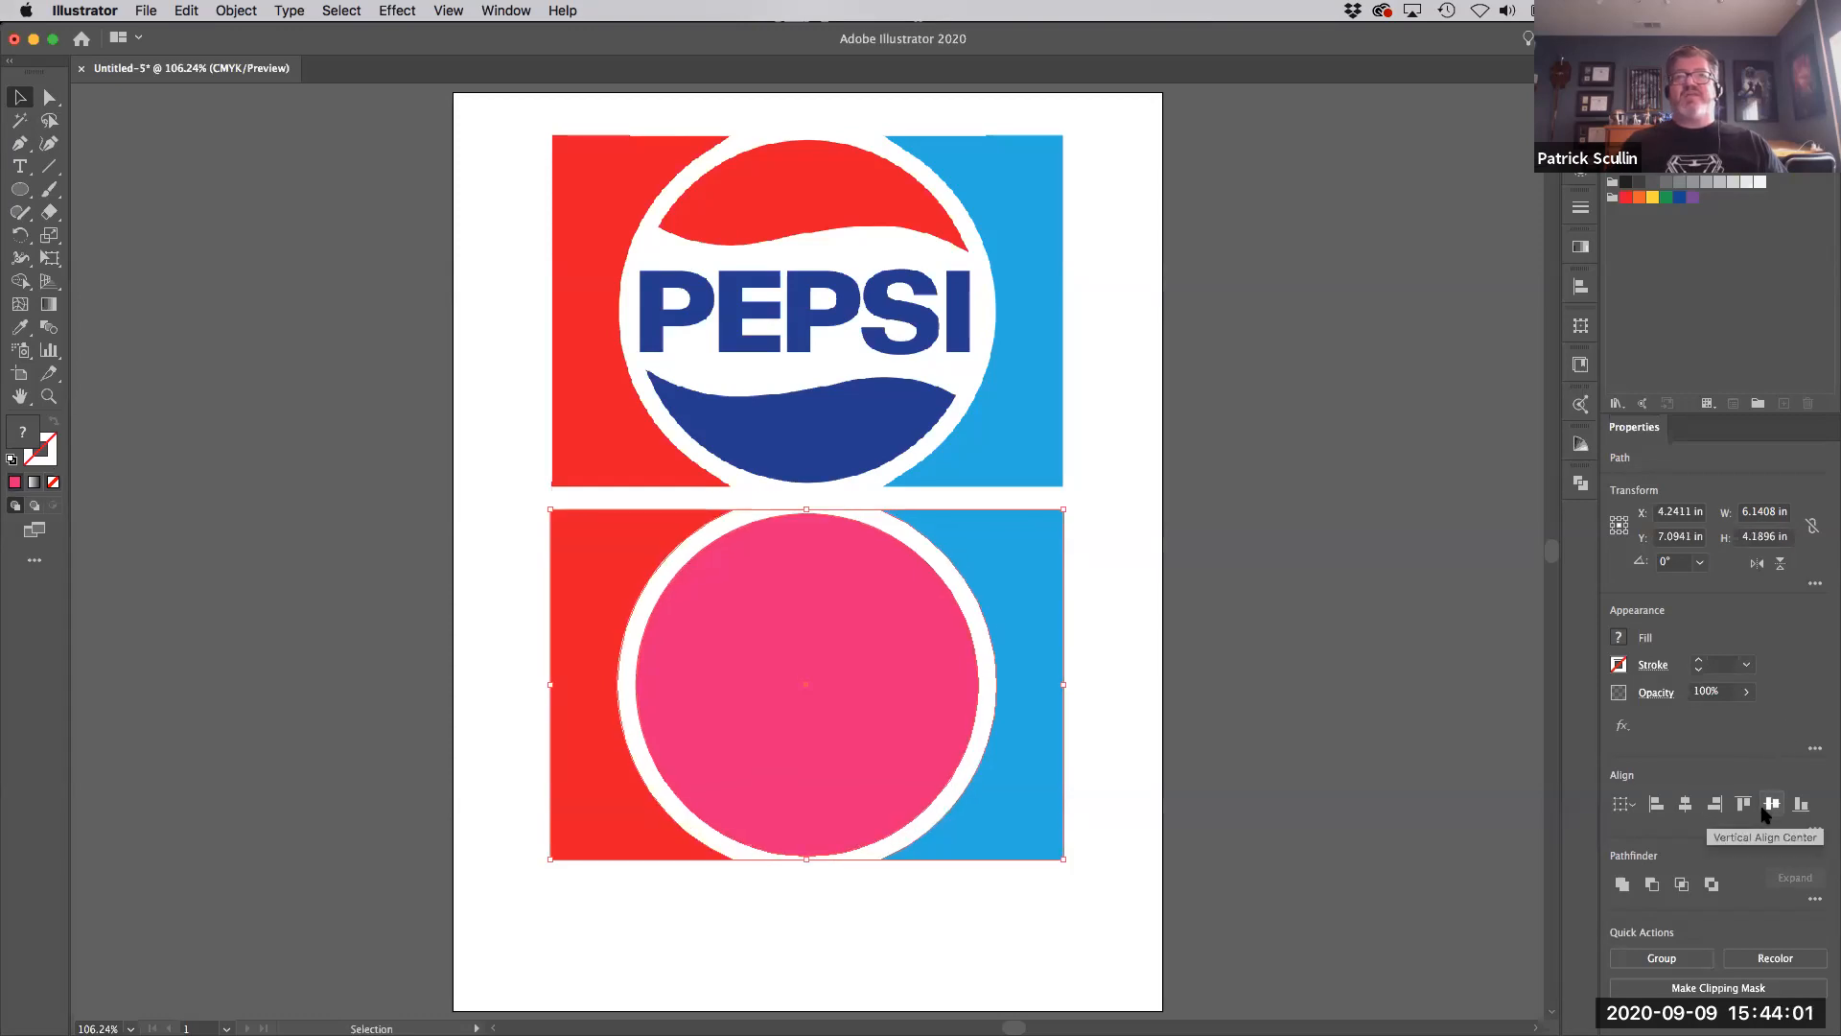
- Align the pink circle to the center of the white cutout between the side pieces
{"action": "left_click", "coordinate": [1684, 804]}
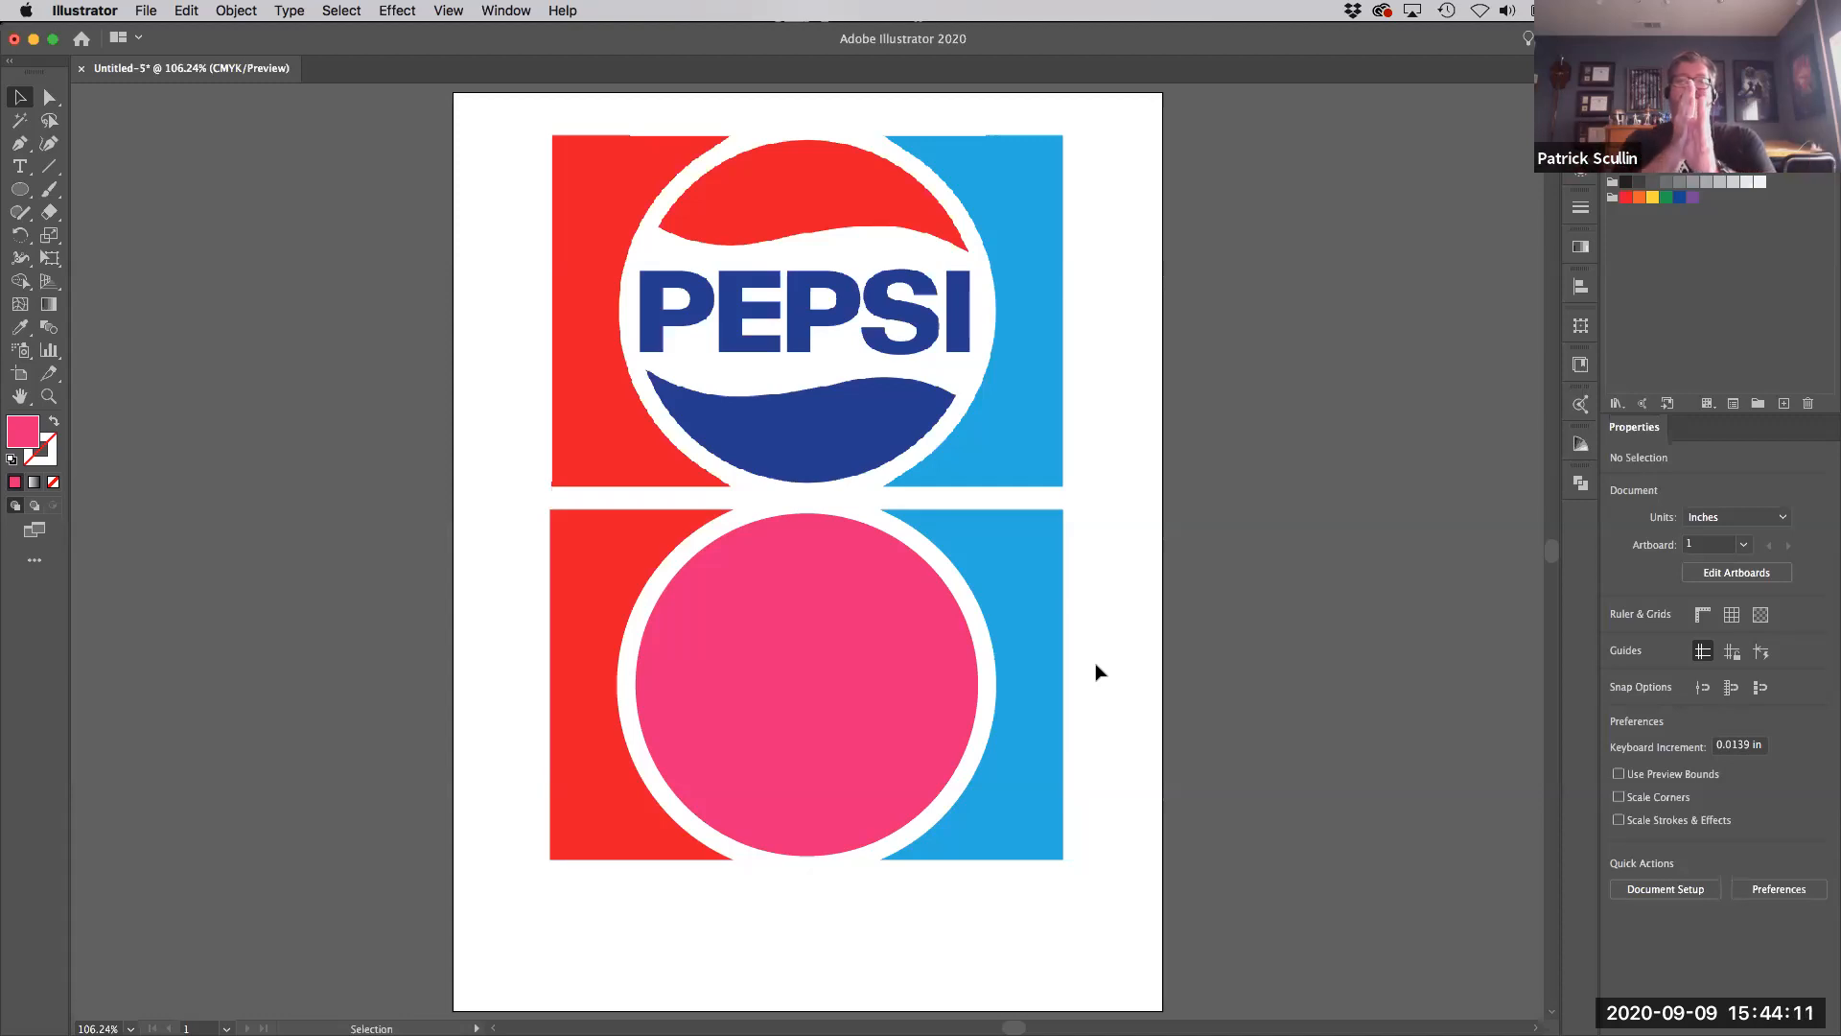
{"action": "mouse_move", "coordinate": [729, 728]}
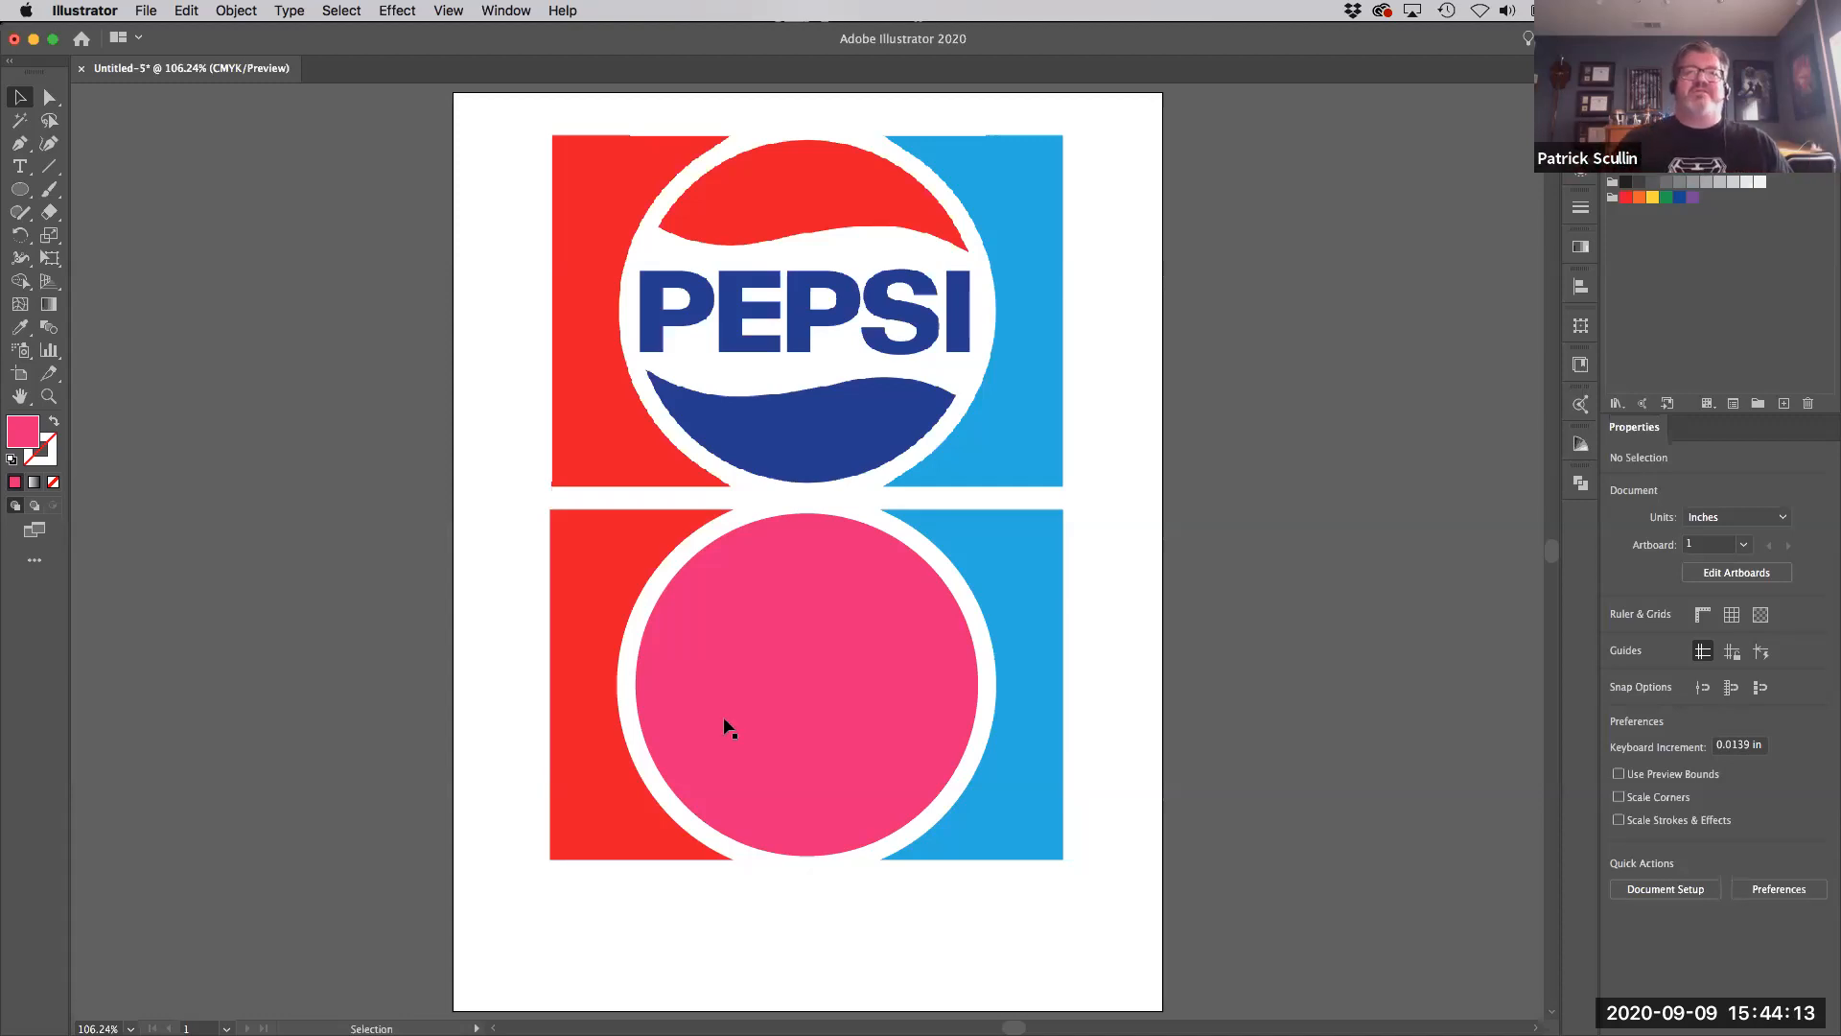
{"action": "mouse_move", "coordinate": [721, 722]}
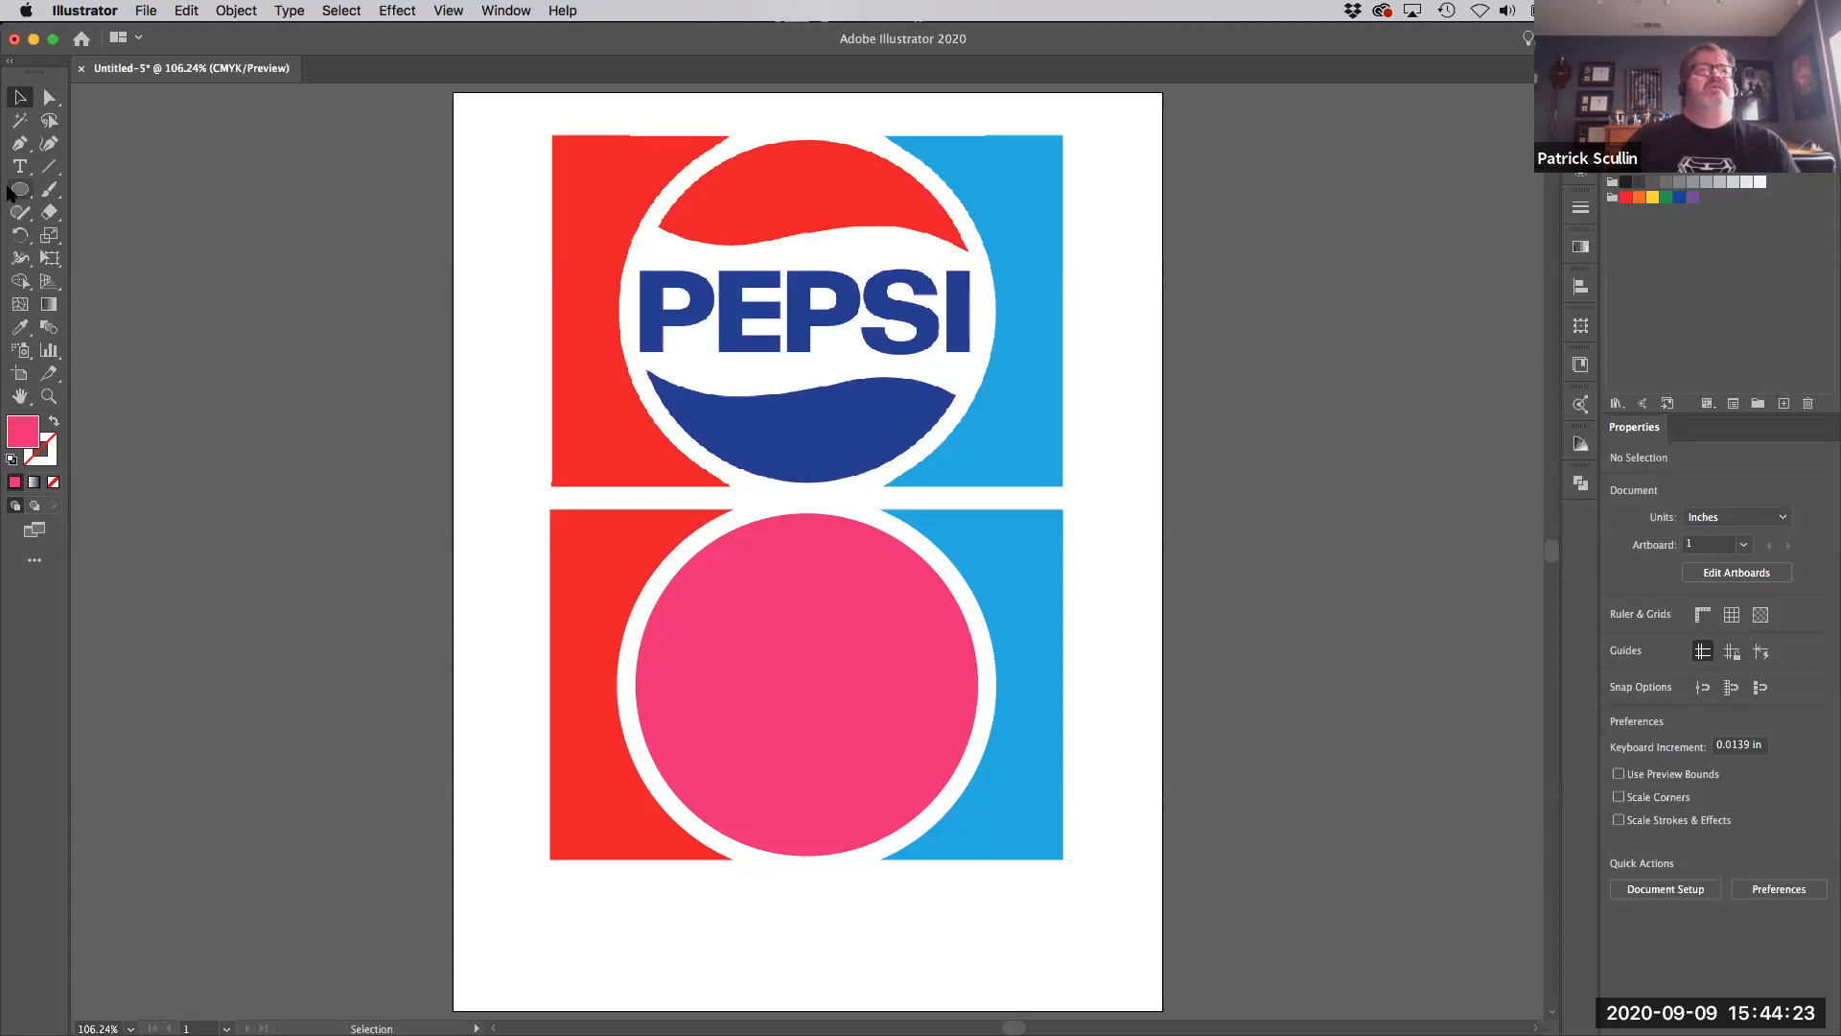
- Draw a yellow rectangle over the PEPSI lettering band and select it with the Selection Tool
{"action": "left_click", "coordinate": [19, 189]}
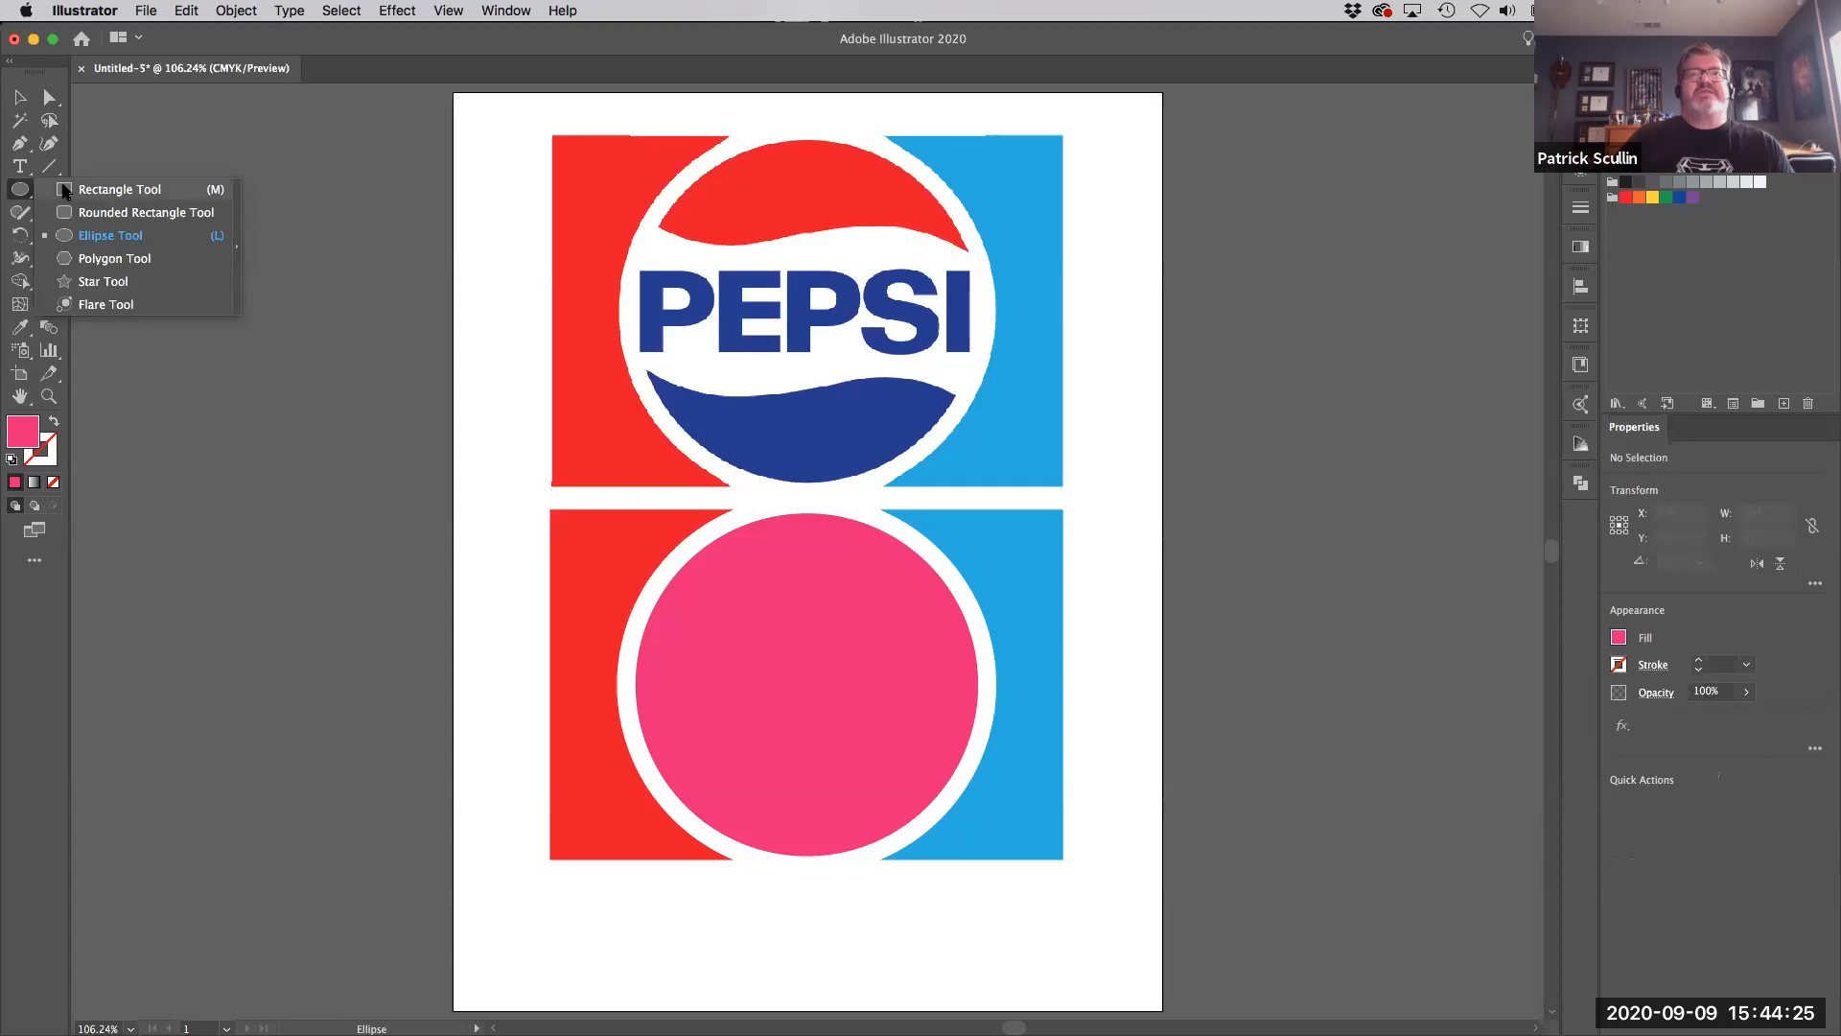
{"action": "left_click", "coordinate": [119, 190]}
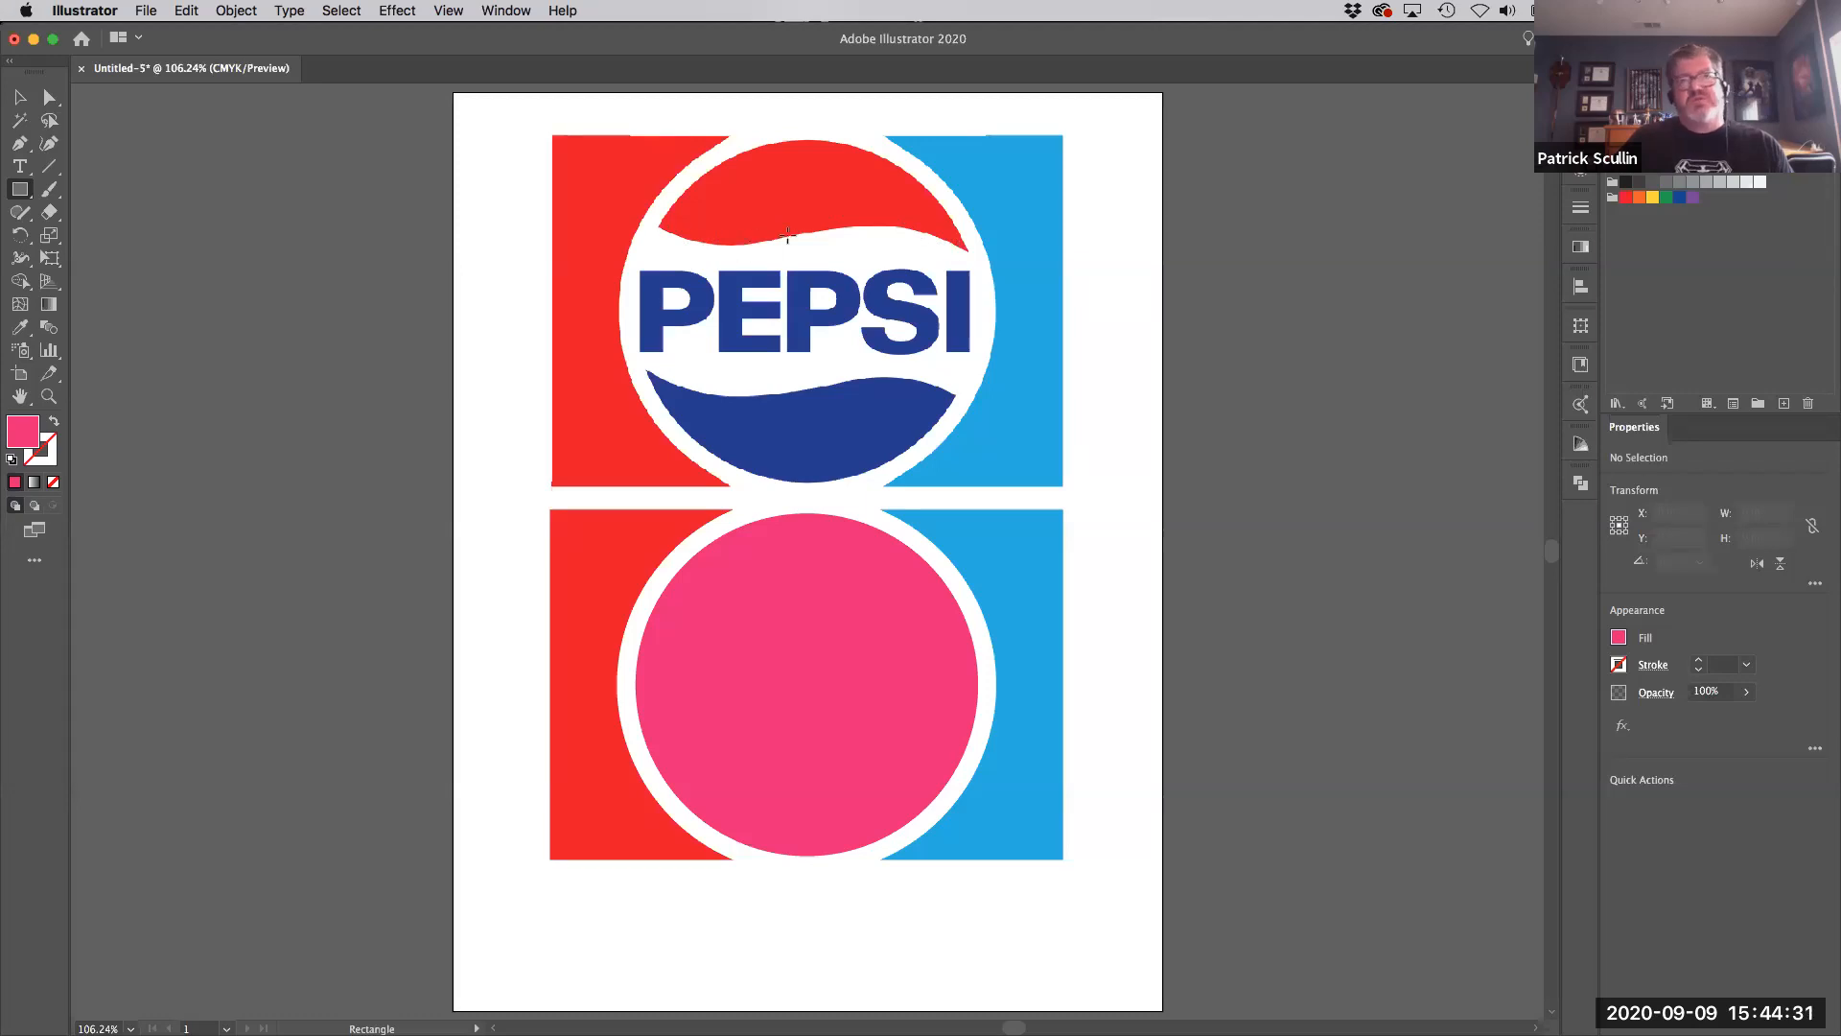
{"action": "mouse_move", "coordinate": [657, 270]}
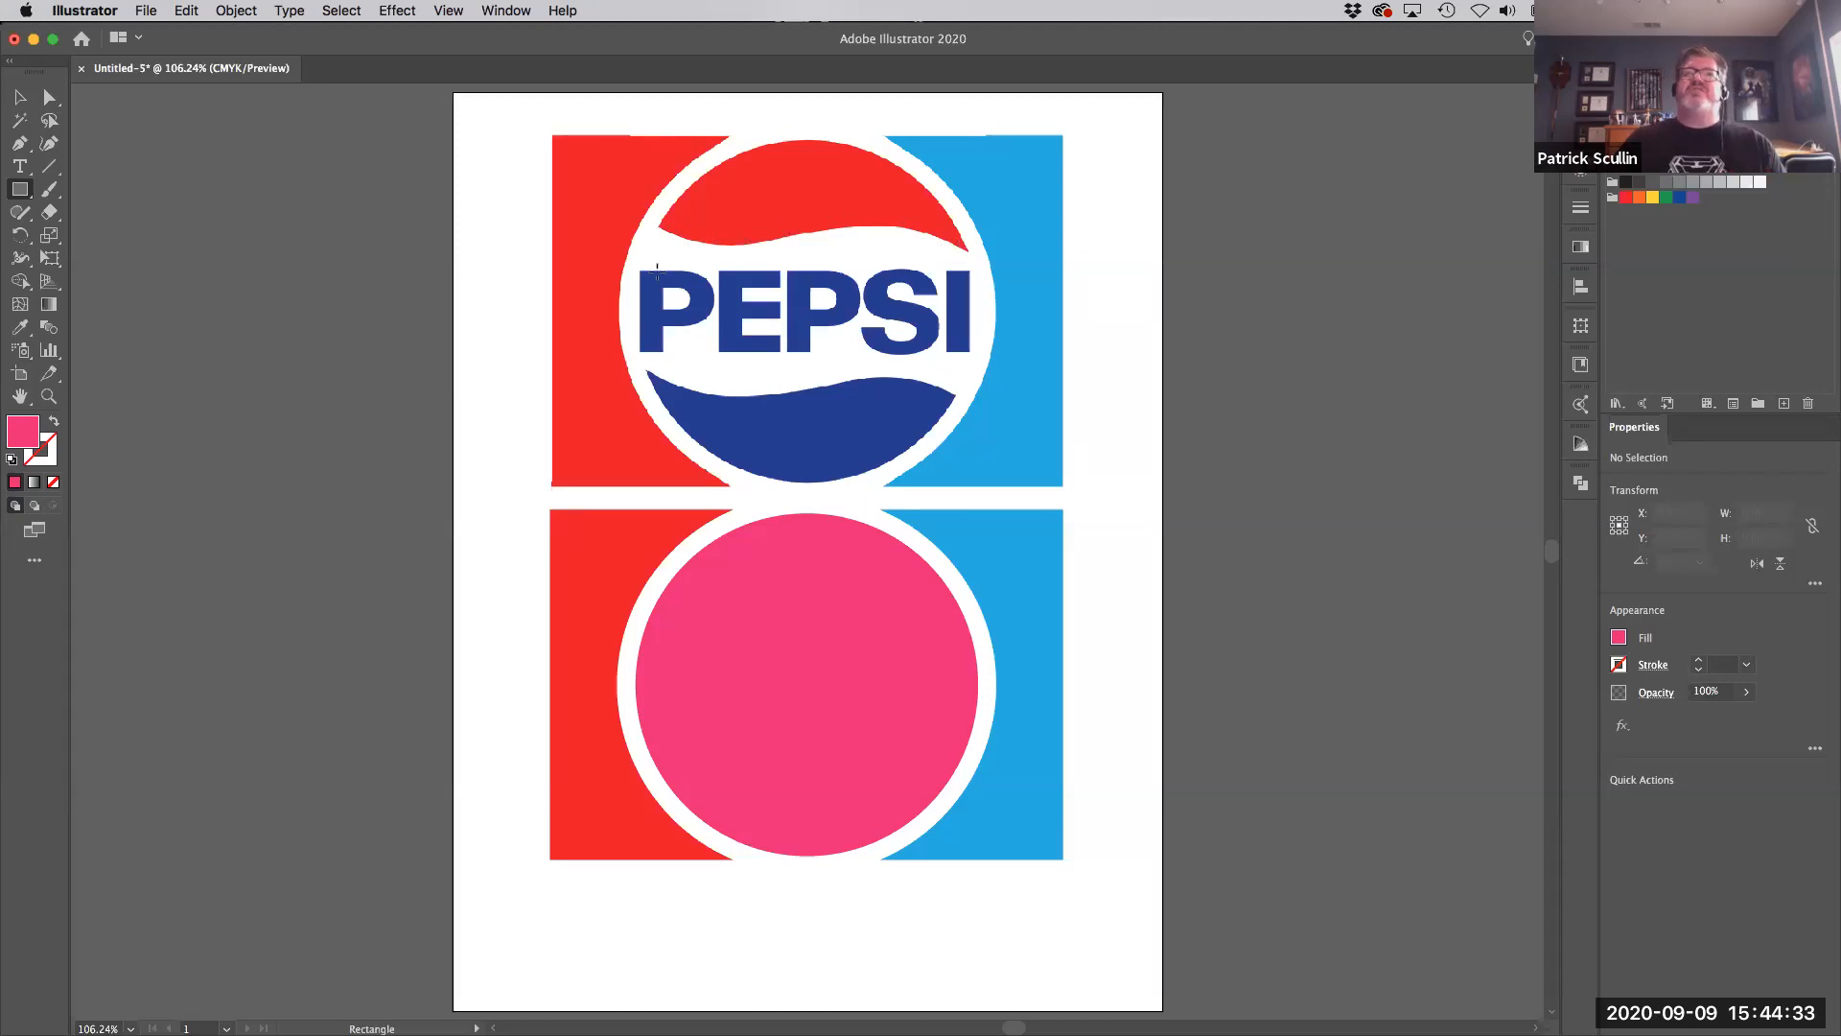
{"action": "mouse_move", "coordinate": [615, 220]}
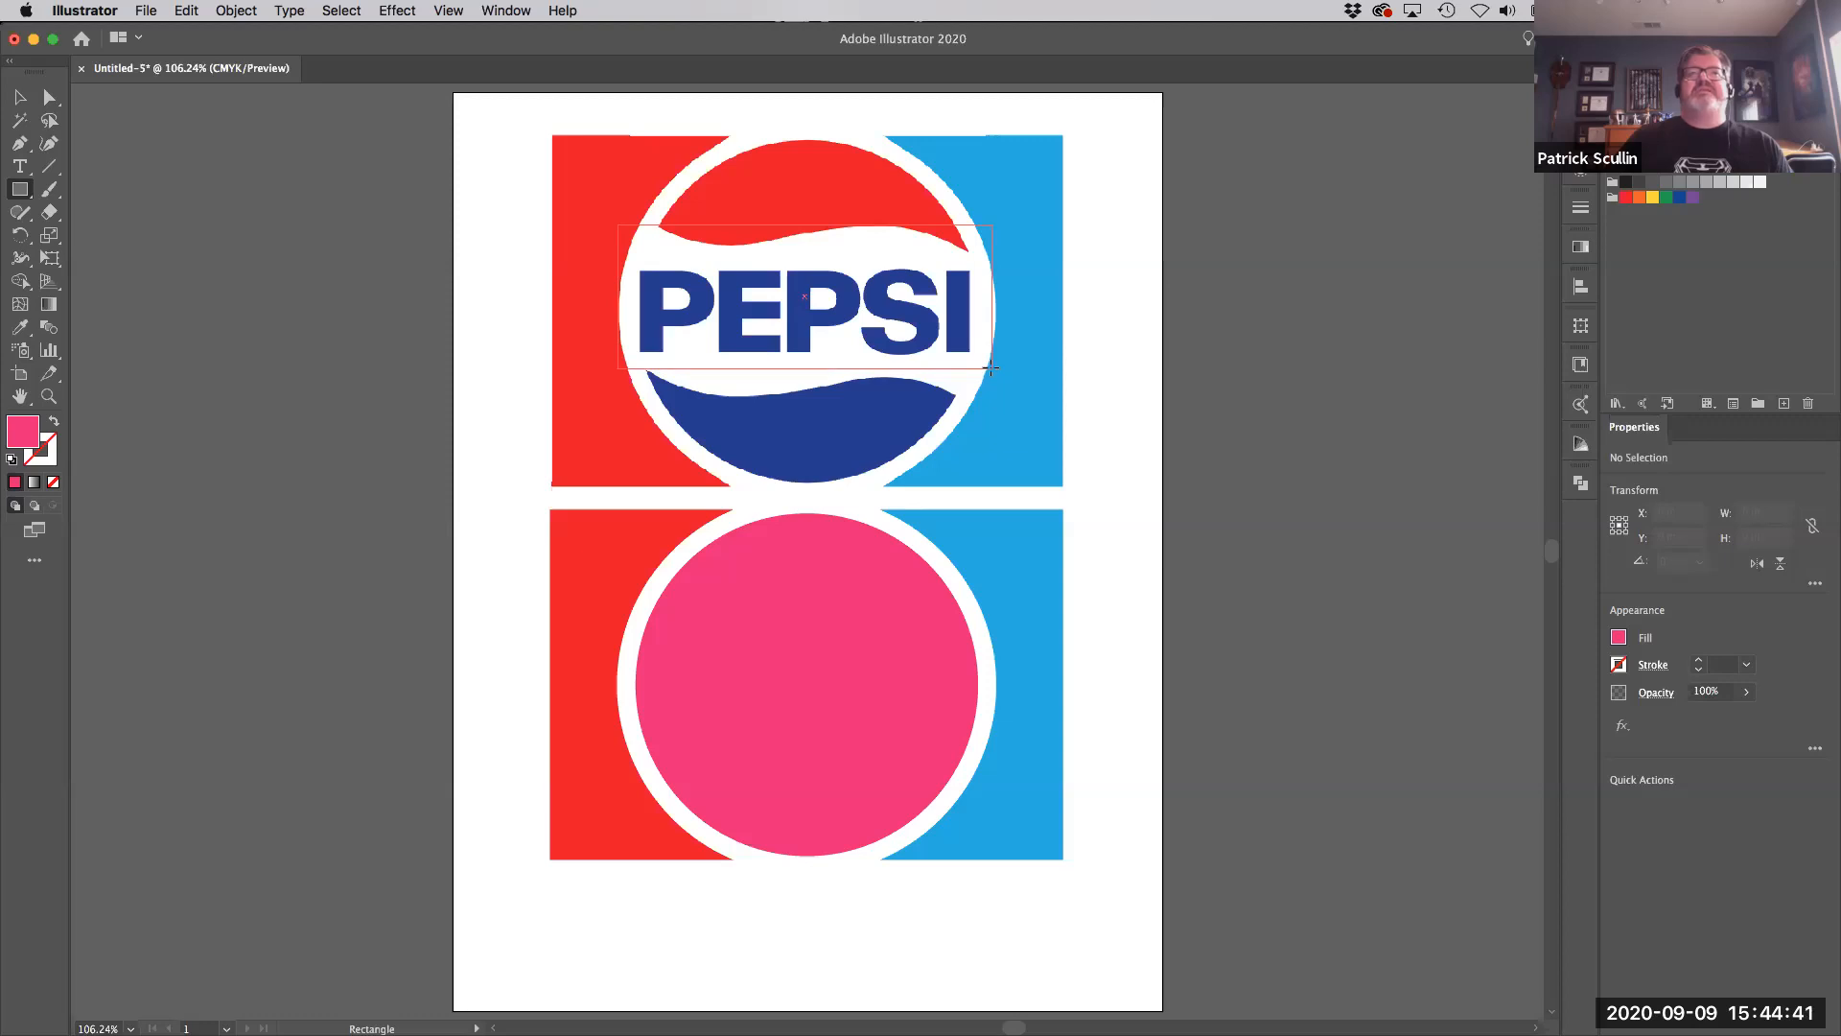
{"action": "left_click", "coordinate": [803, 297]}
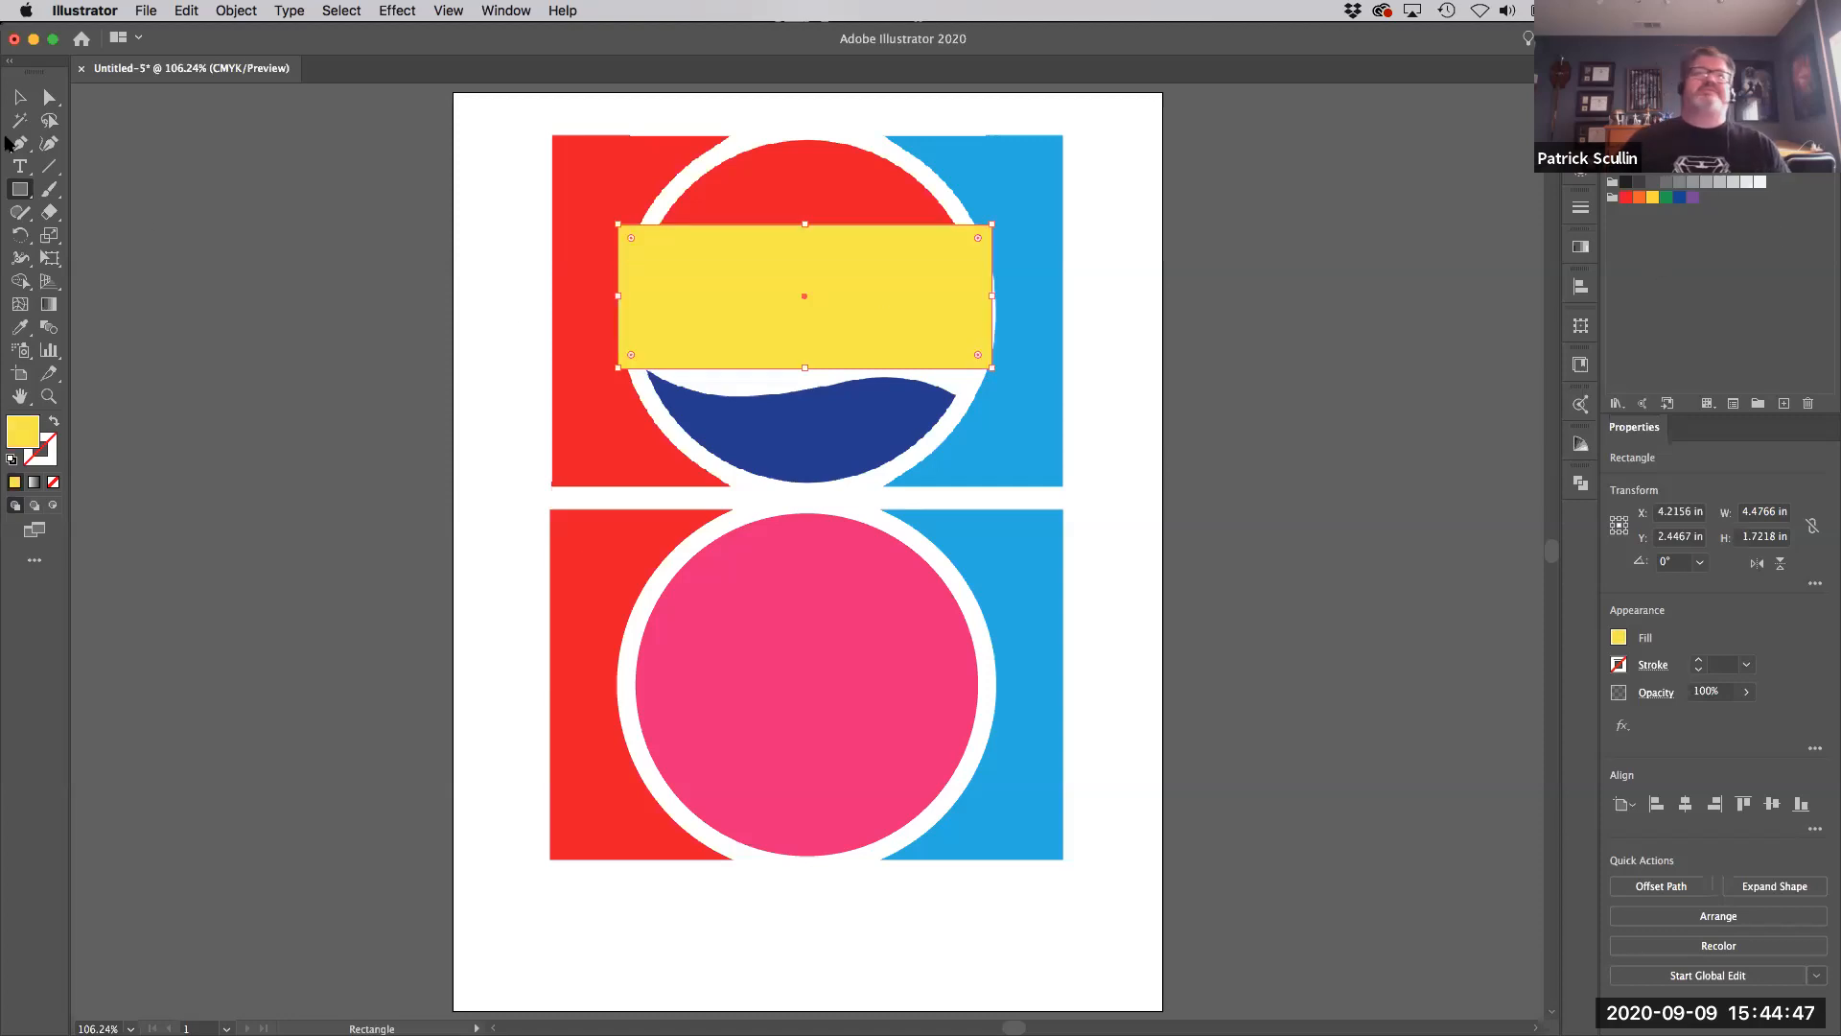
{"action": "left_click", "coordinate": [19, 98]}
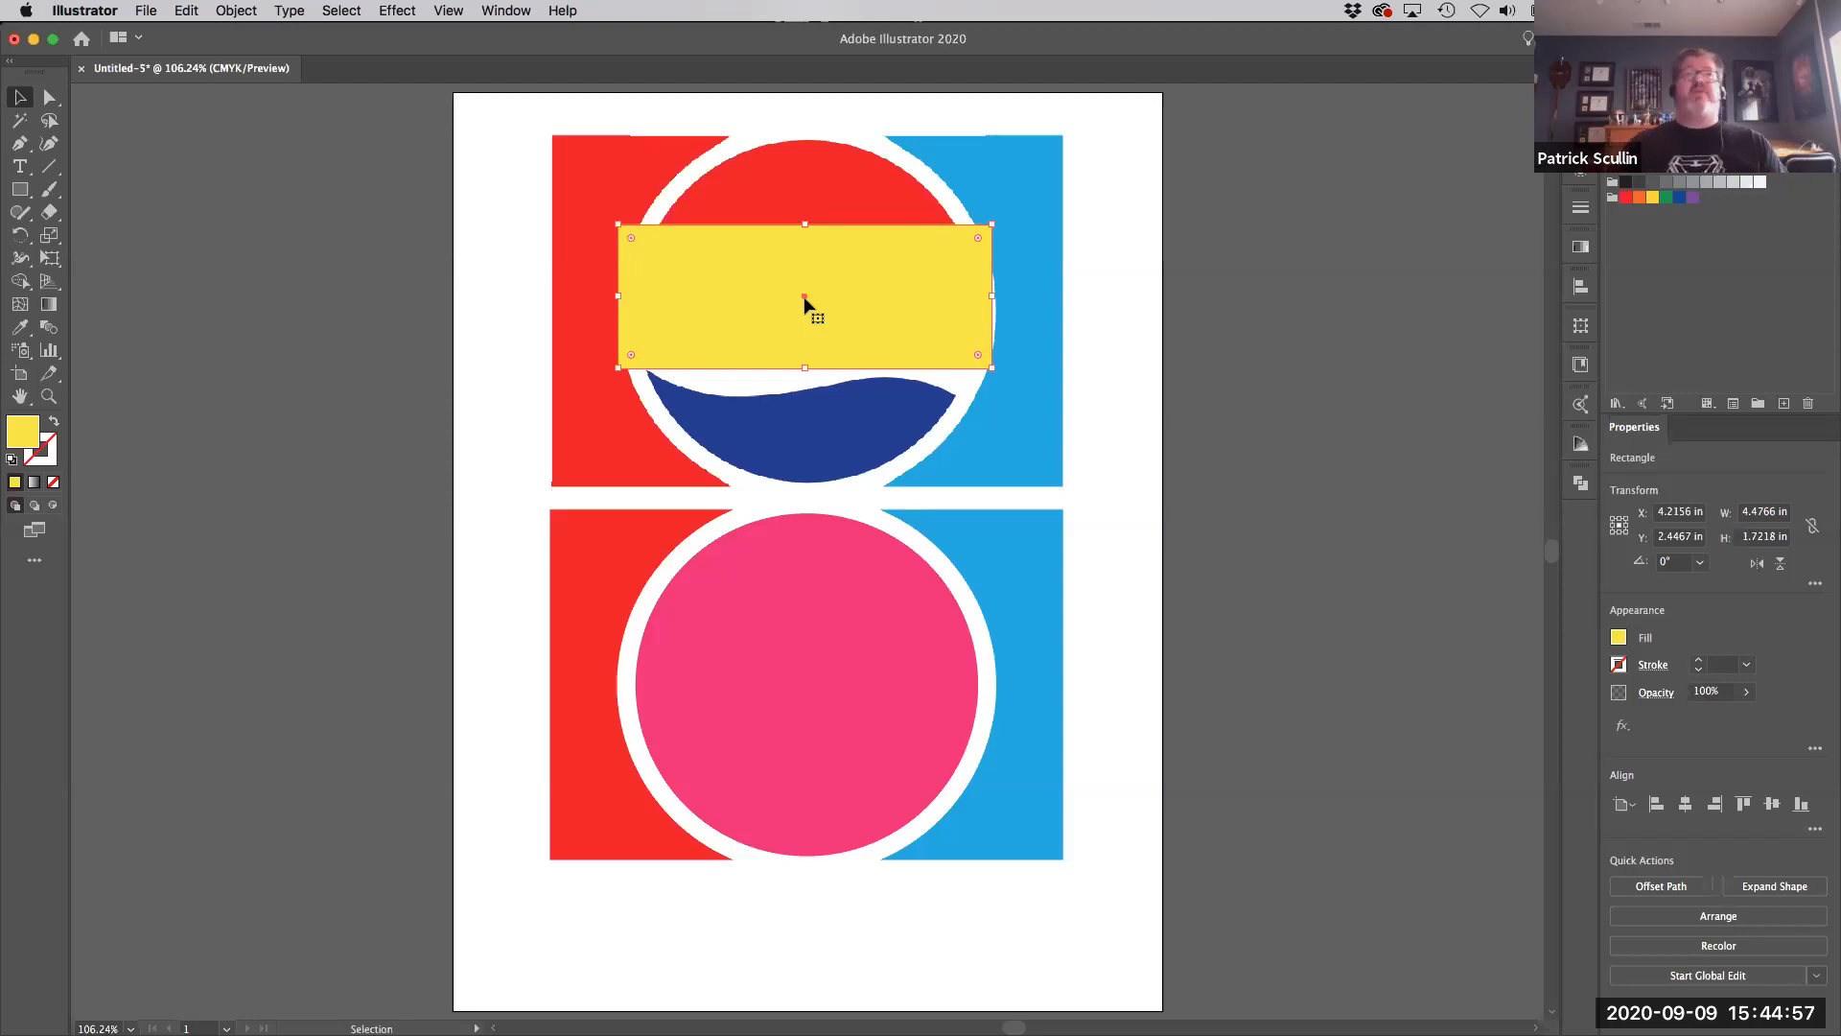
{"action": "left_click", "coordinate": [397, 11]}
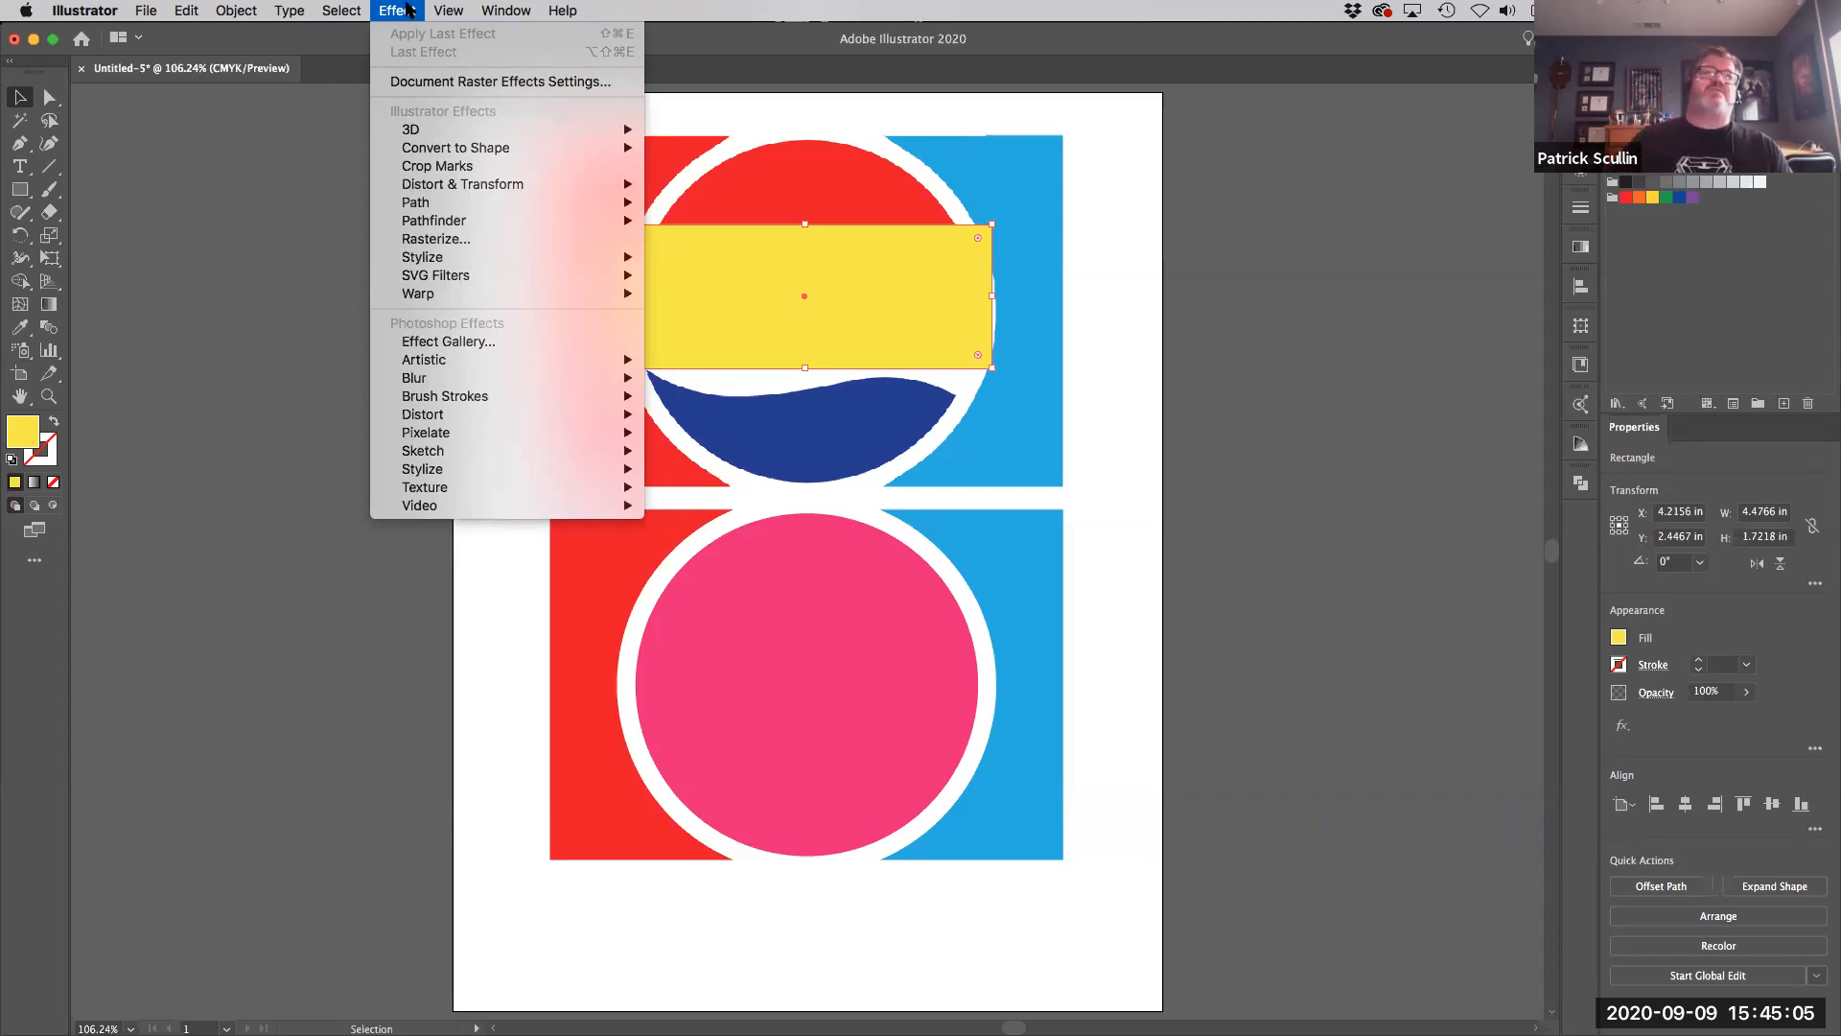
{"action": "mouse_move", "coordinate": [418, 293]}
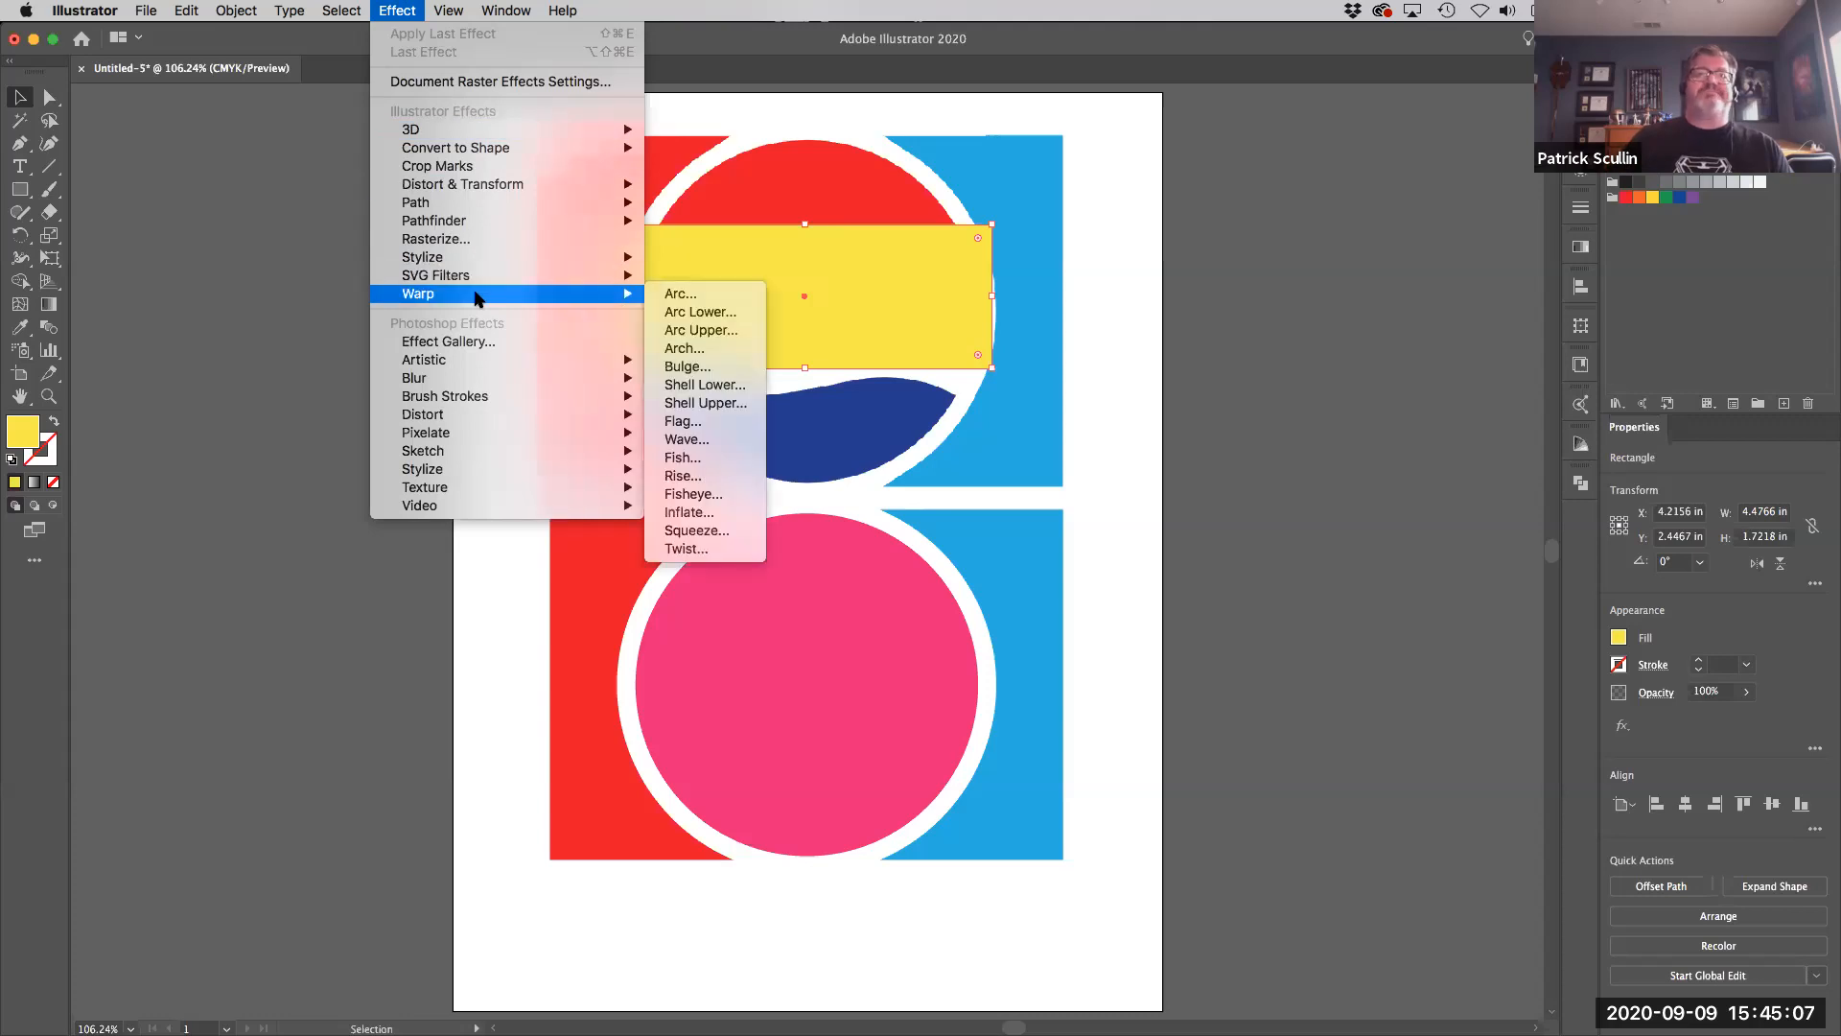
{"action": "mouse_move", "coordinate": [679, 291]}
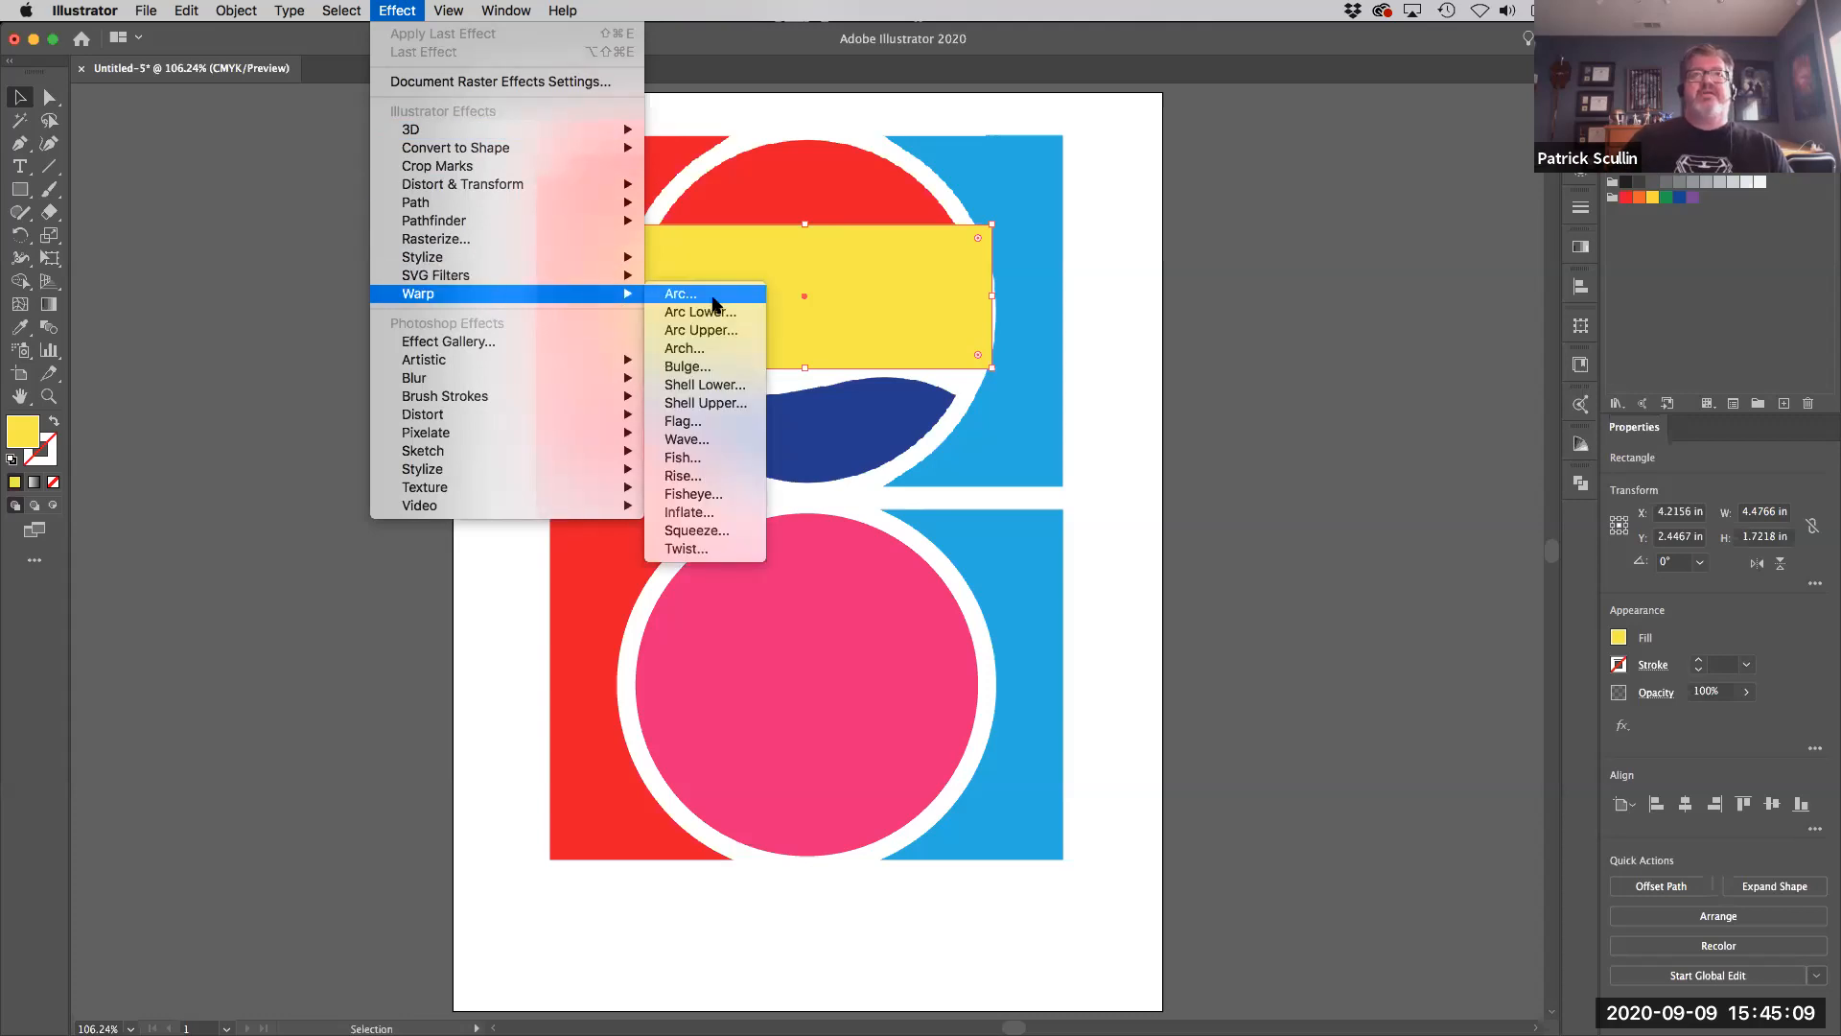
{"action": "mouse_move", "coordinate": [723, 426]}
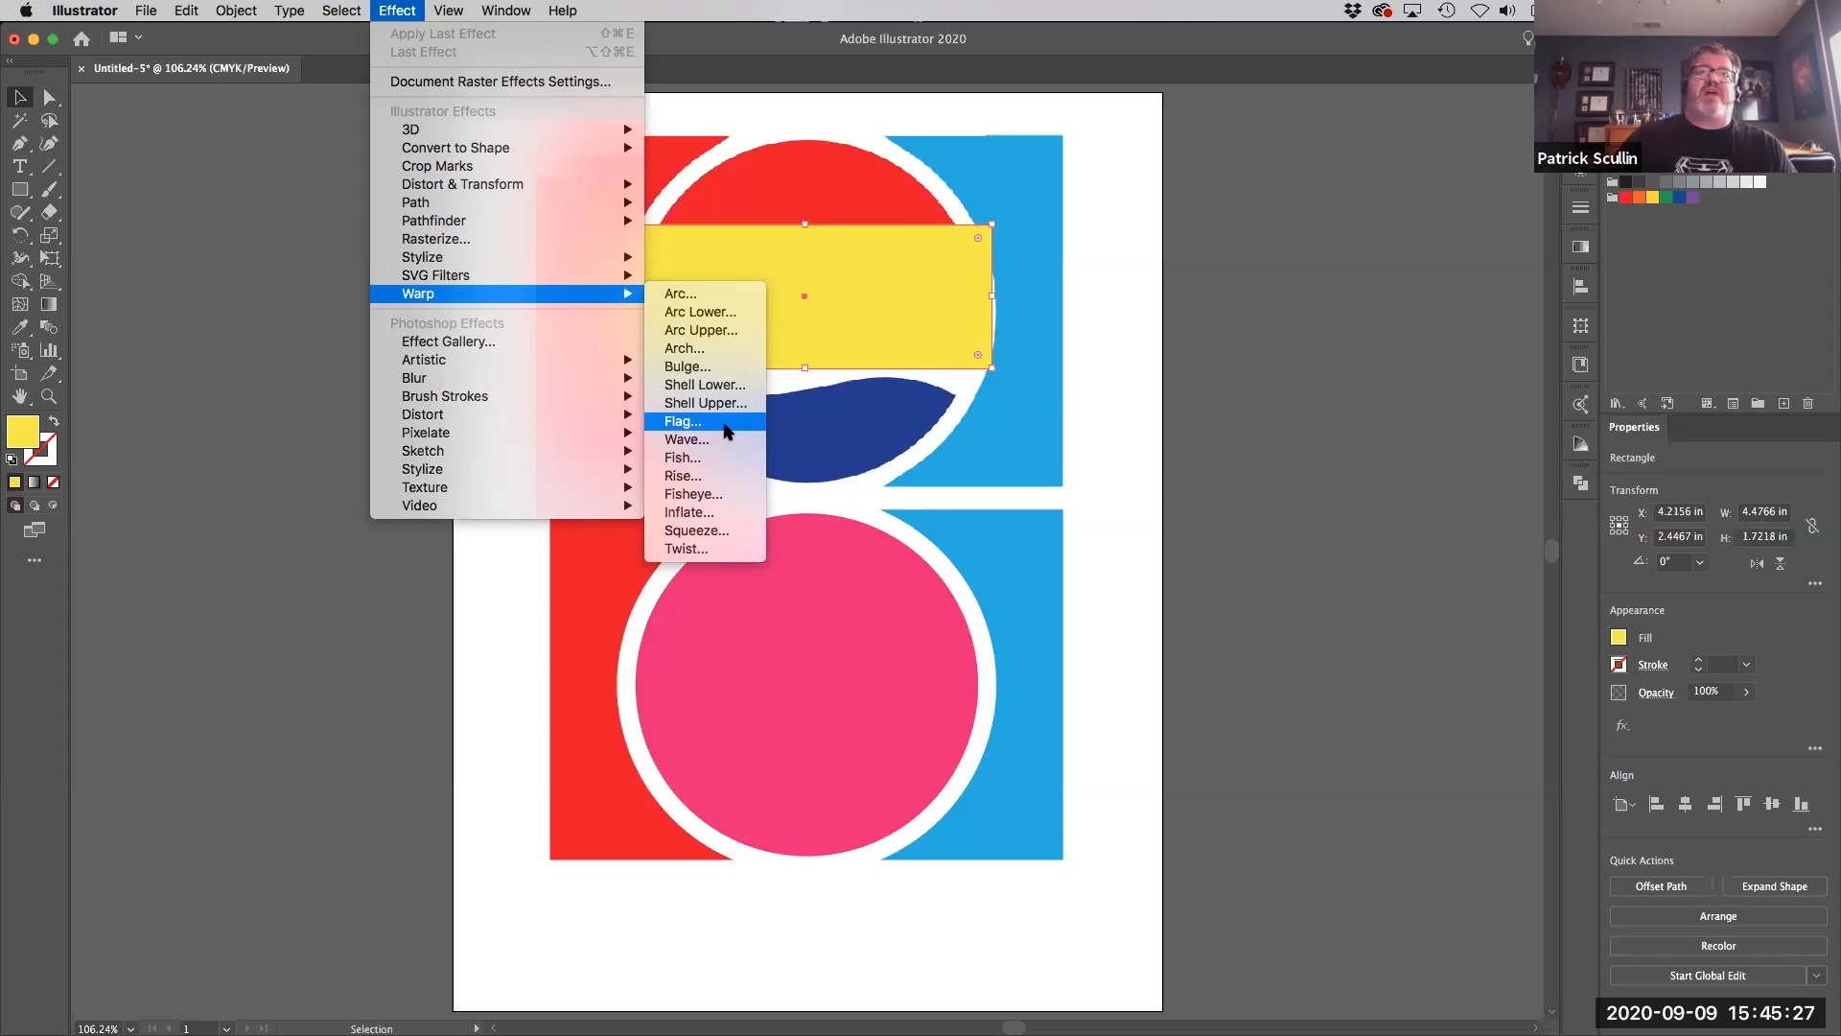
- Choose the Flag warp effect for the yellow rectangle and preview it with the dialog moved aside
{"action": "left_click", "coordinate": [683, 420]}
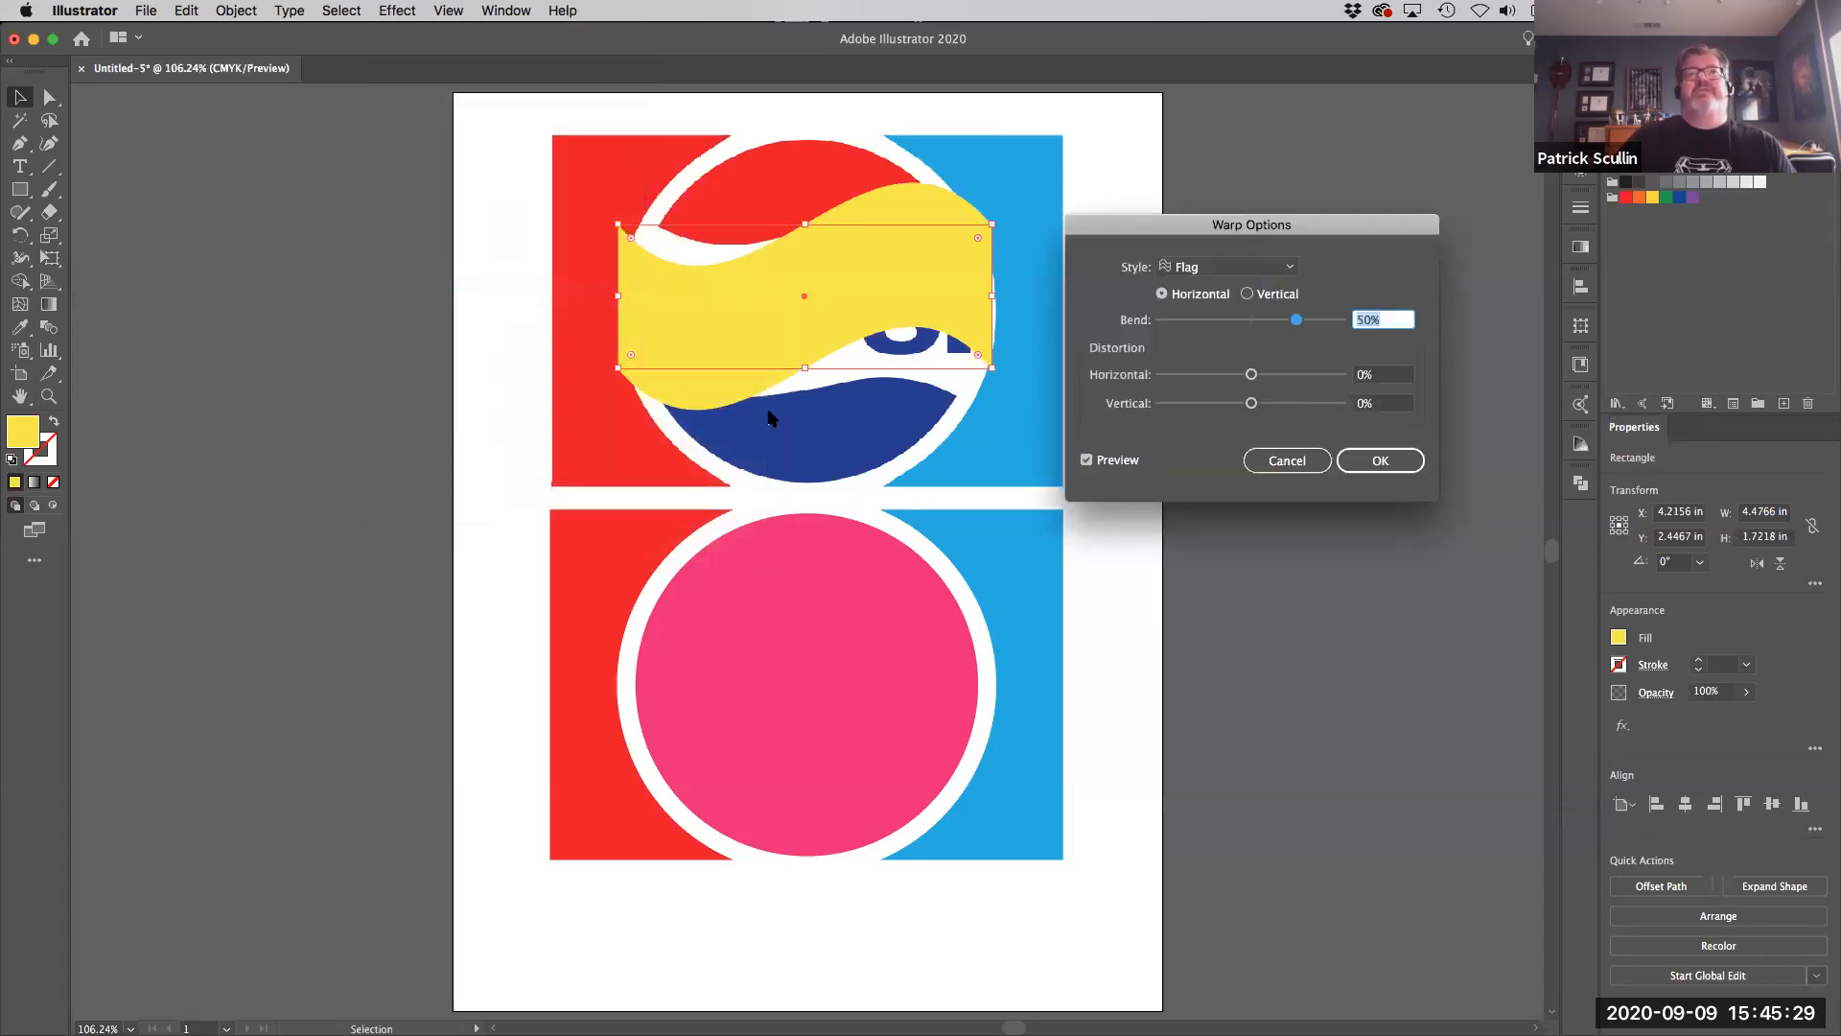
{"action": "left_click_drag", "start_coordinate": [1253, 224], "coordinate": [1243, 249]}
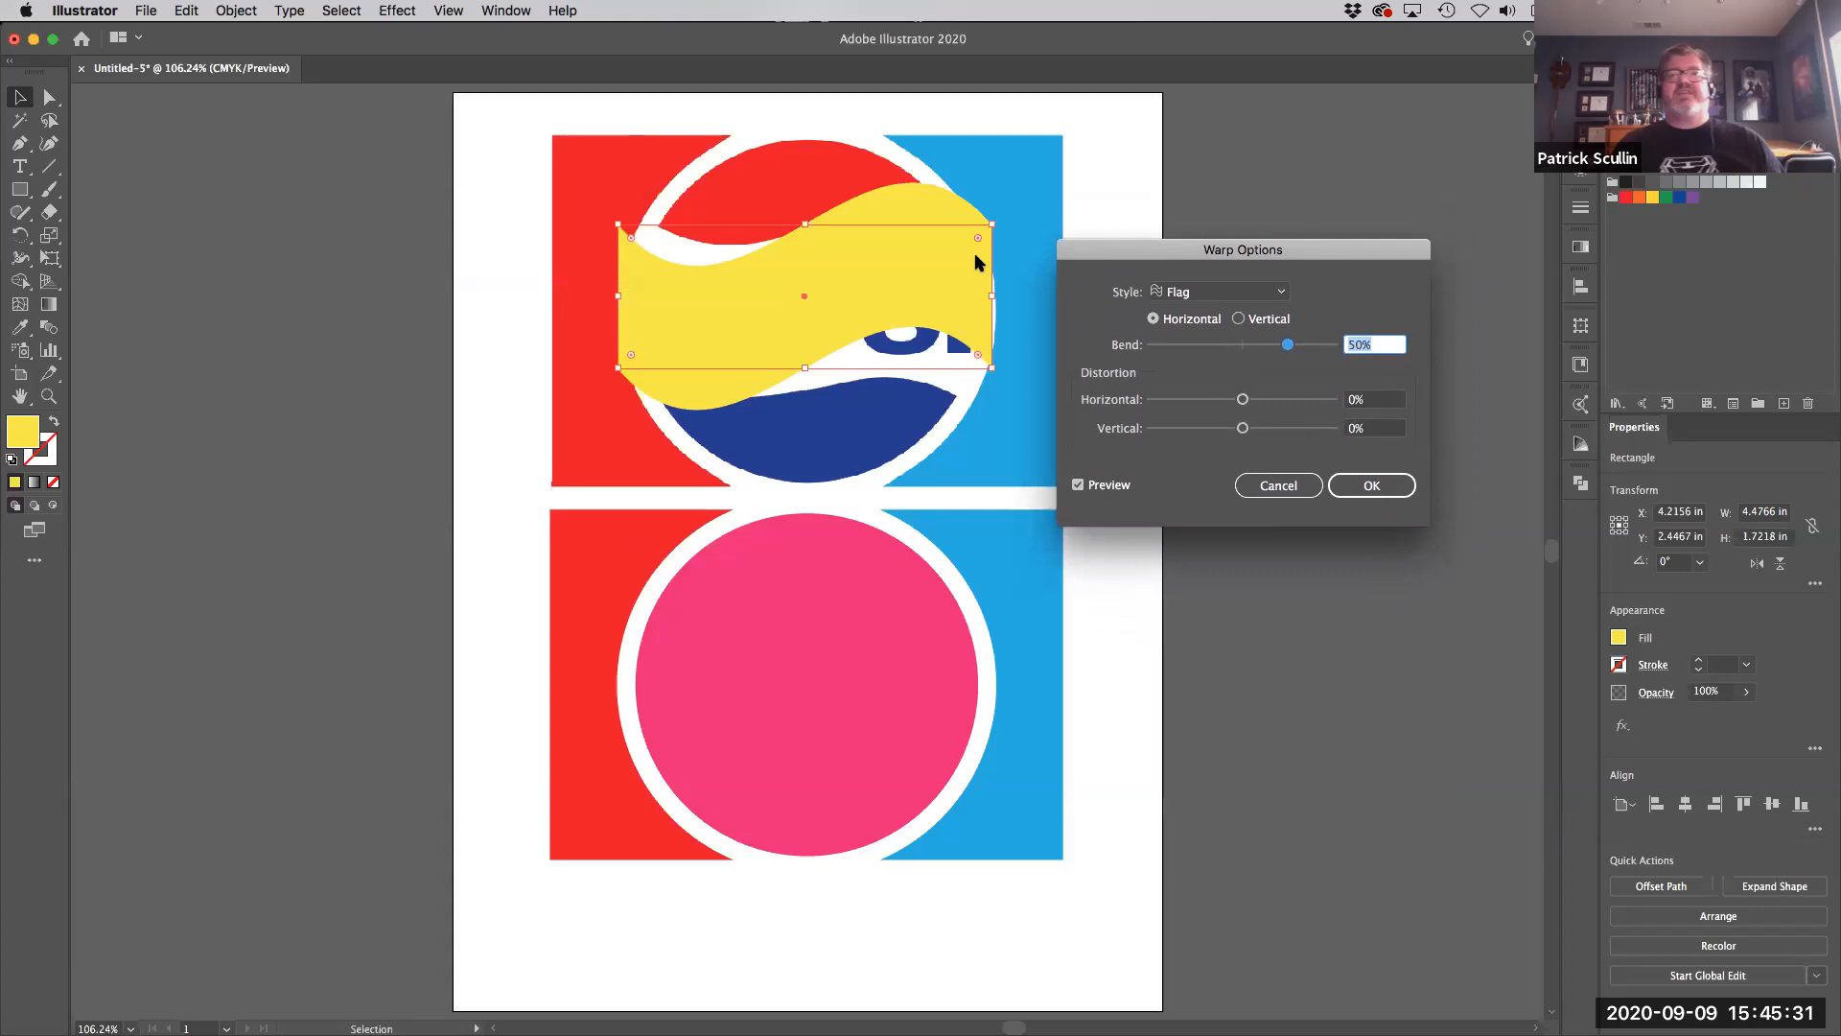
{"action": "mouse_move", "coordinate": [686, 269]}
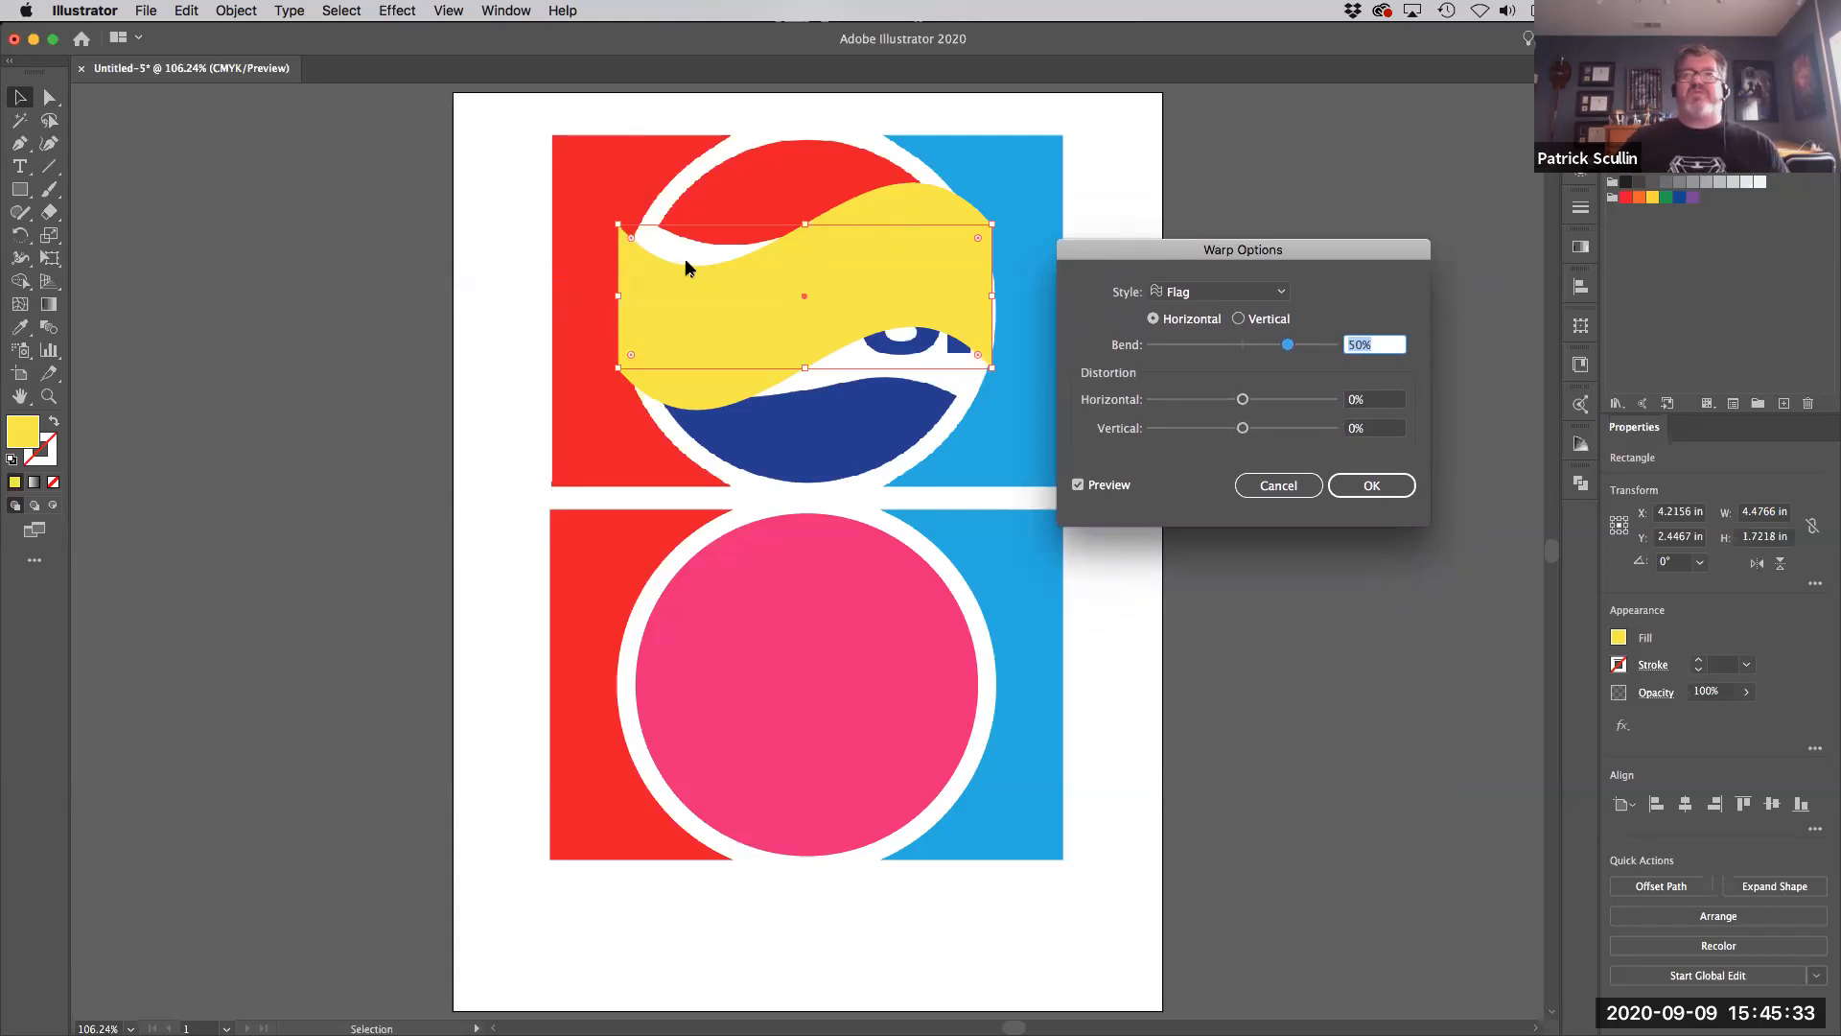
{"action": "mouse_move", "coordinate": [1245, 441]}
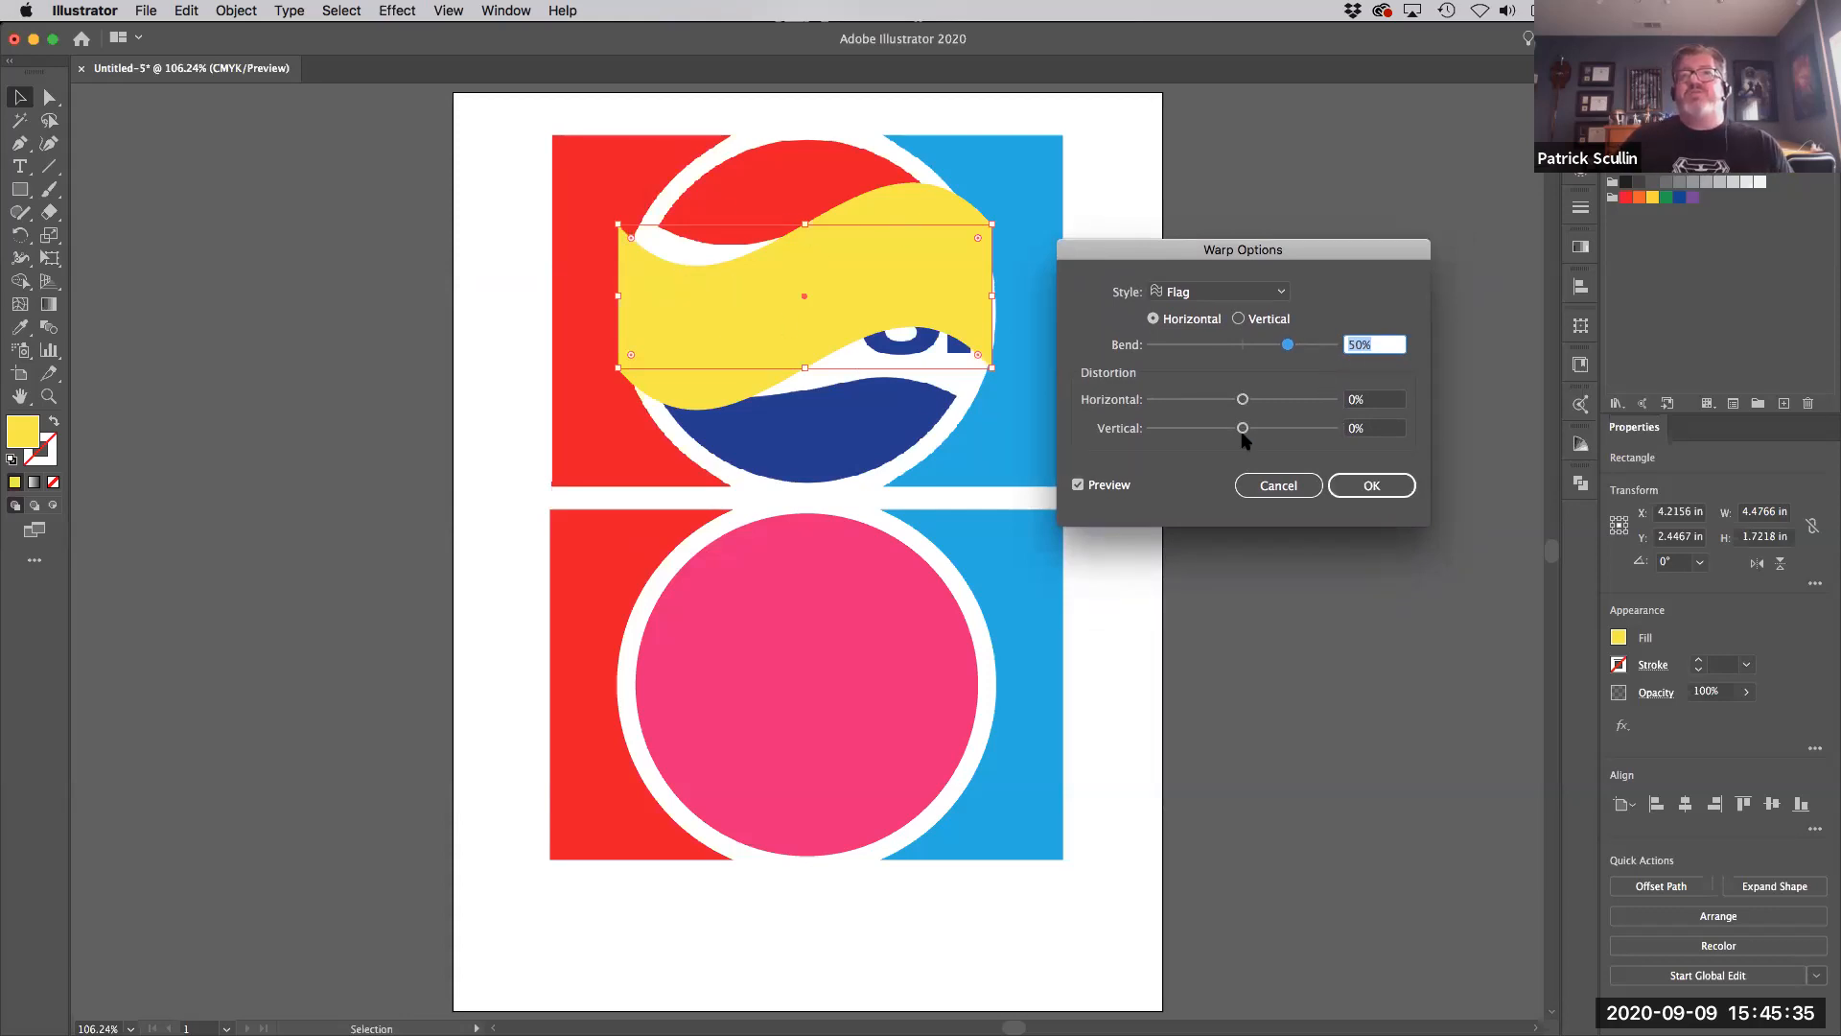
{"action": "left_click", "coordinate": [1078, 483]}
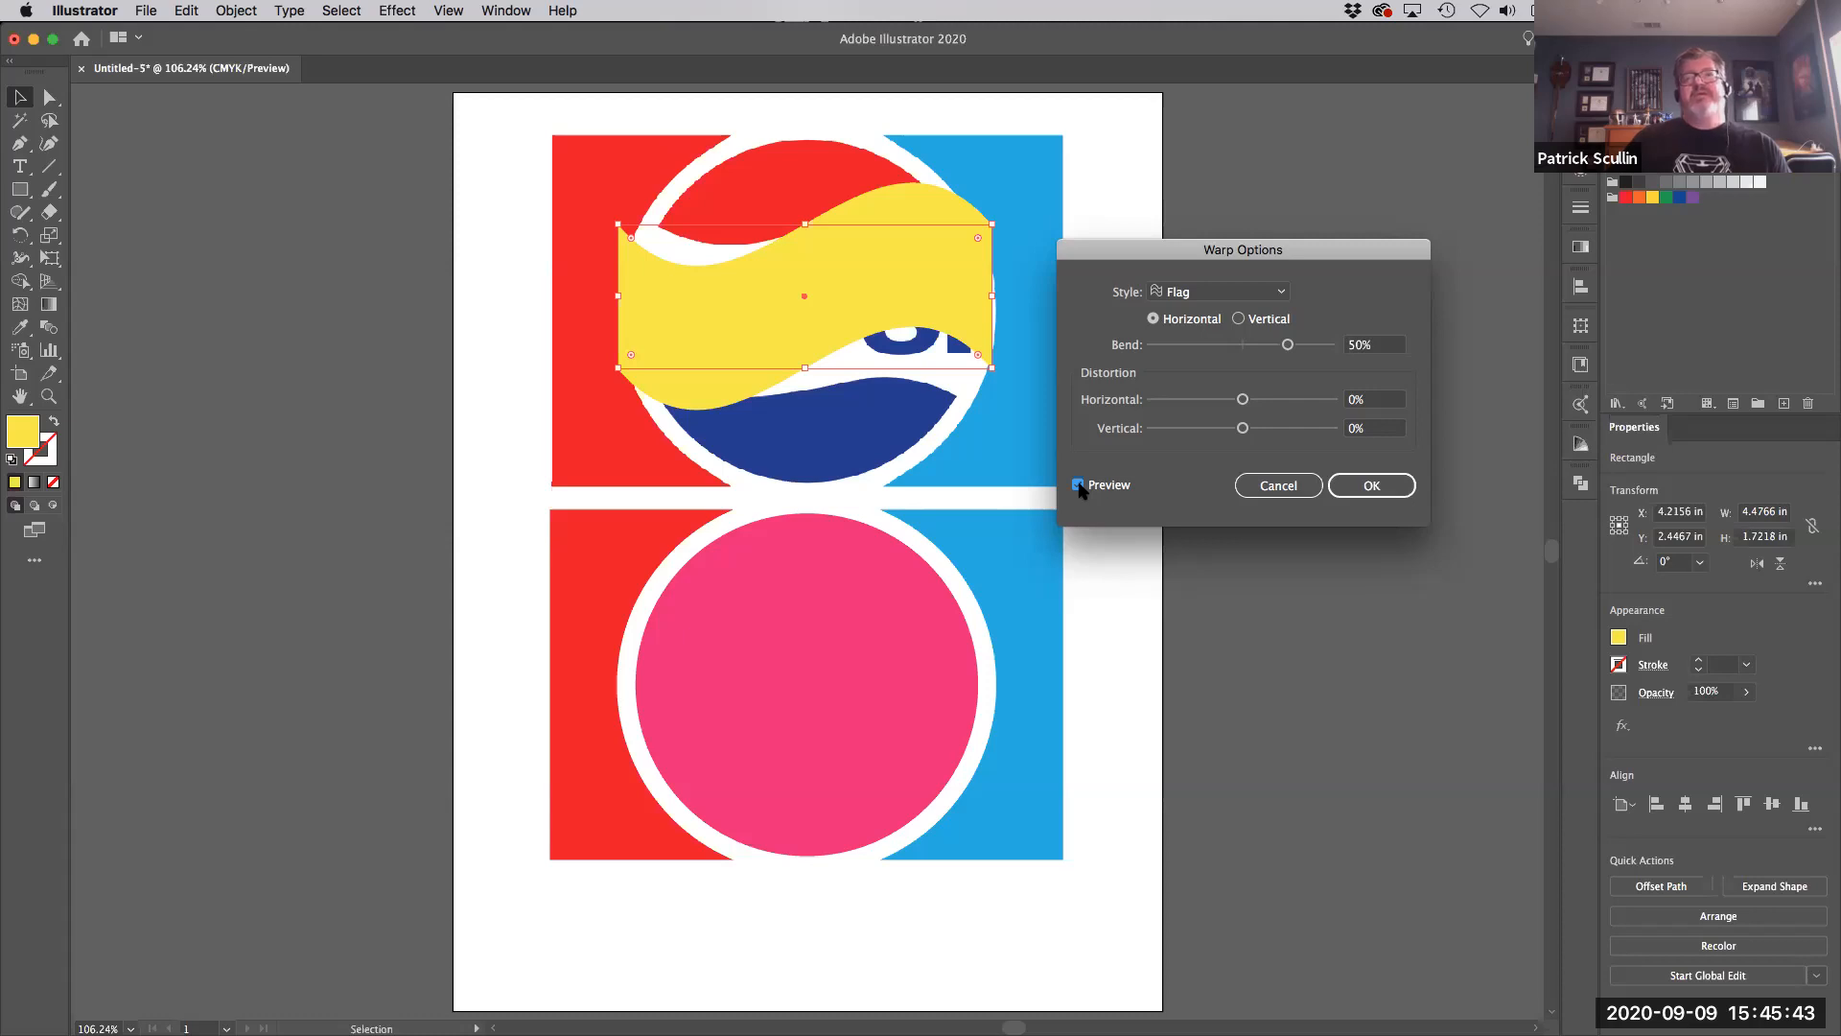
{"action": "left_click_drag", "start_coordinate": [1243, 250], "coordinate": [1227, 217]}
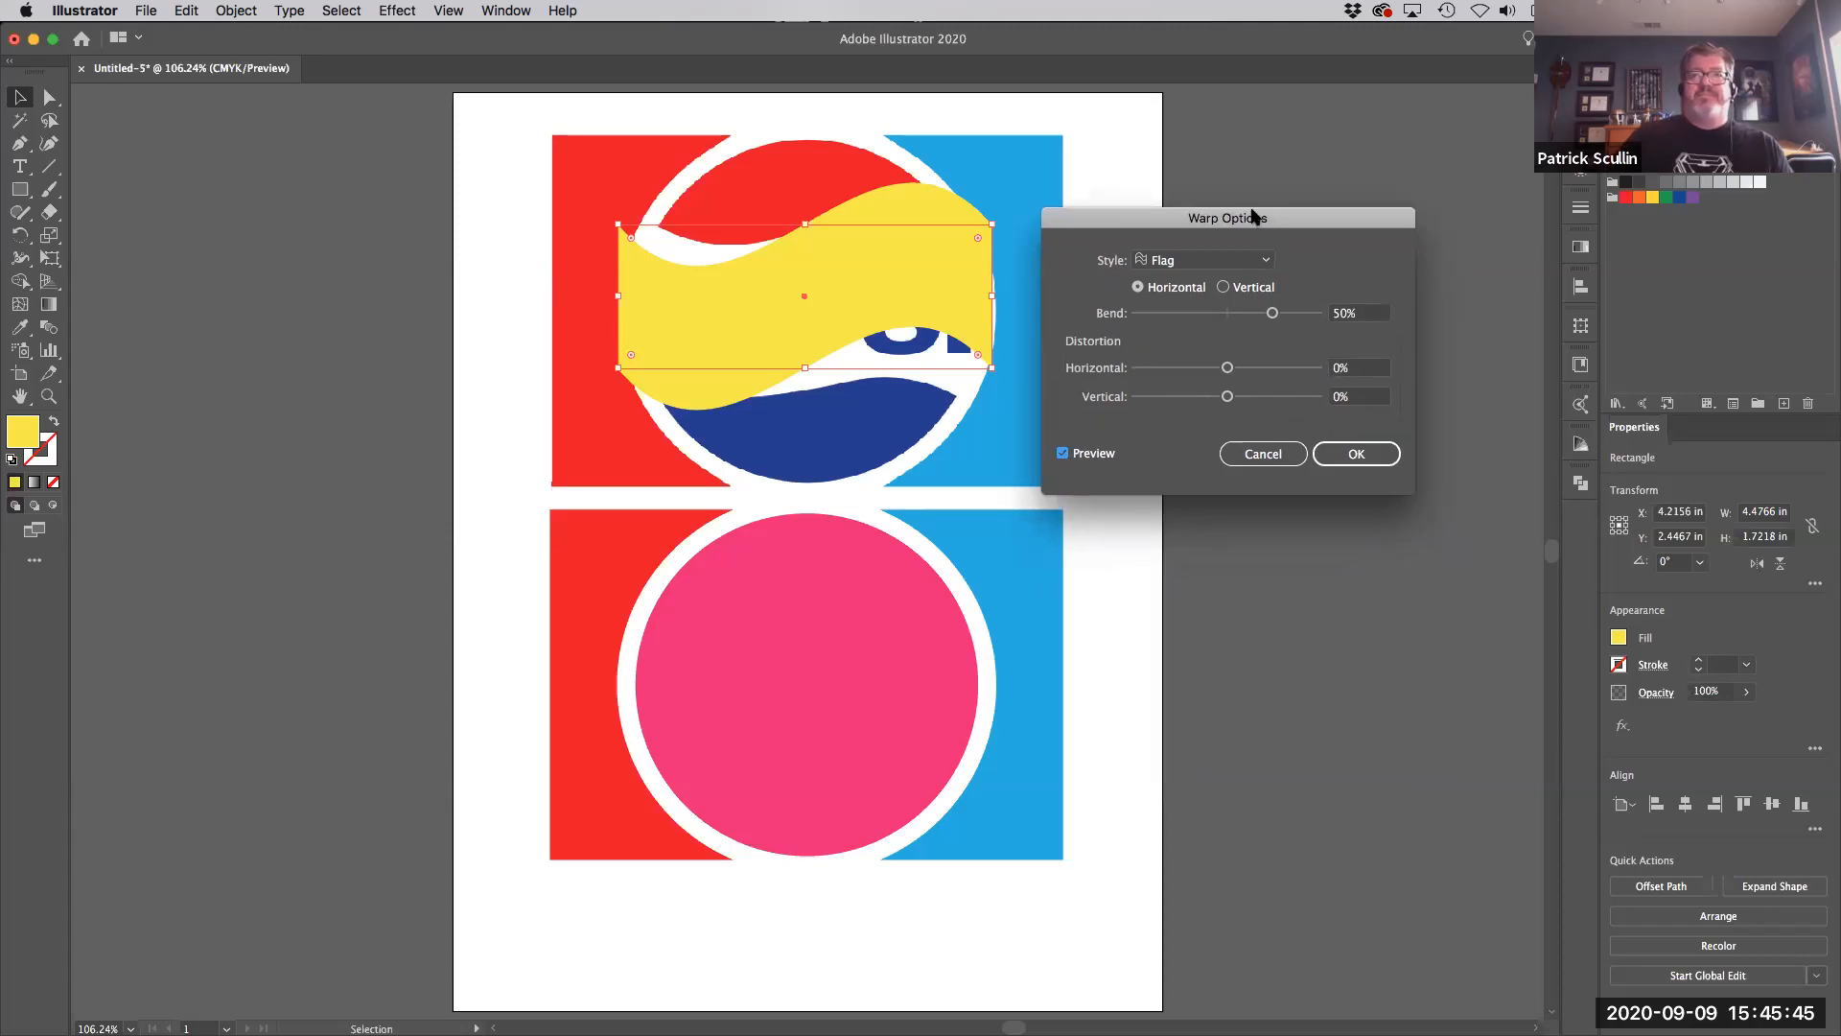
{"action": "left_click_drag", "start_coordinate": [1227, 217], "coordinate": [1222, 211]}
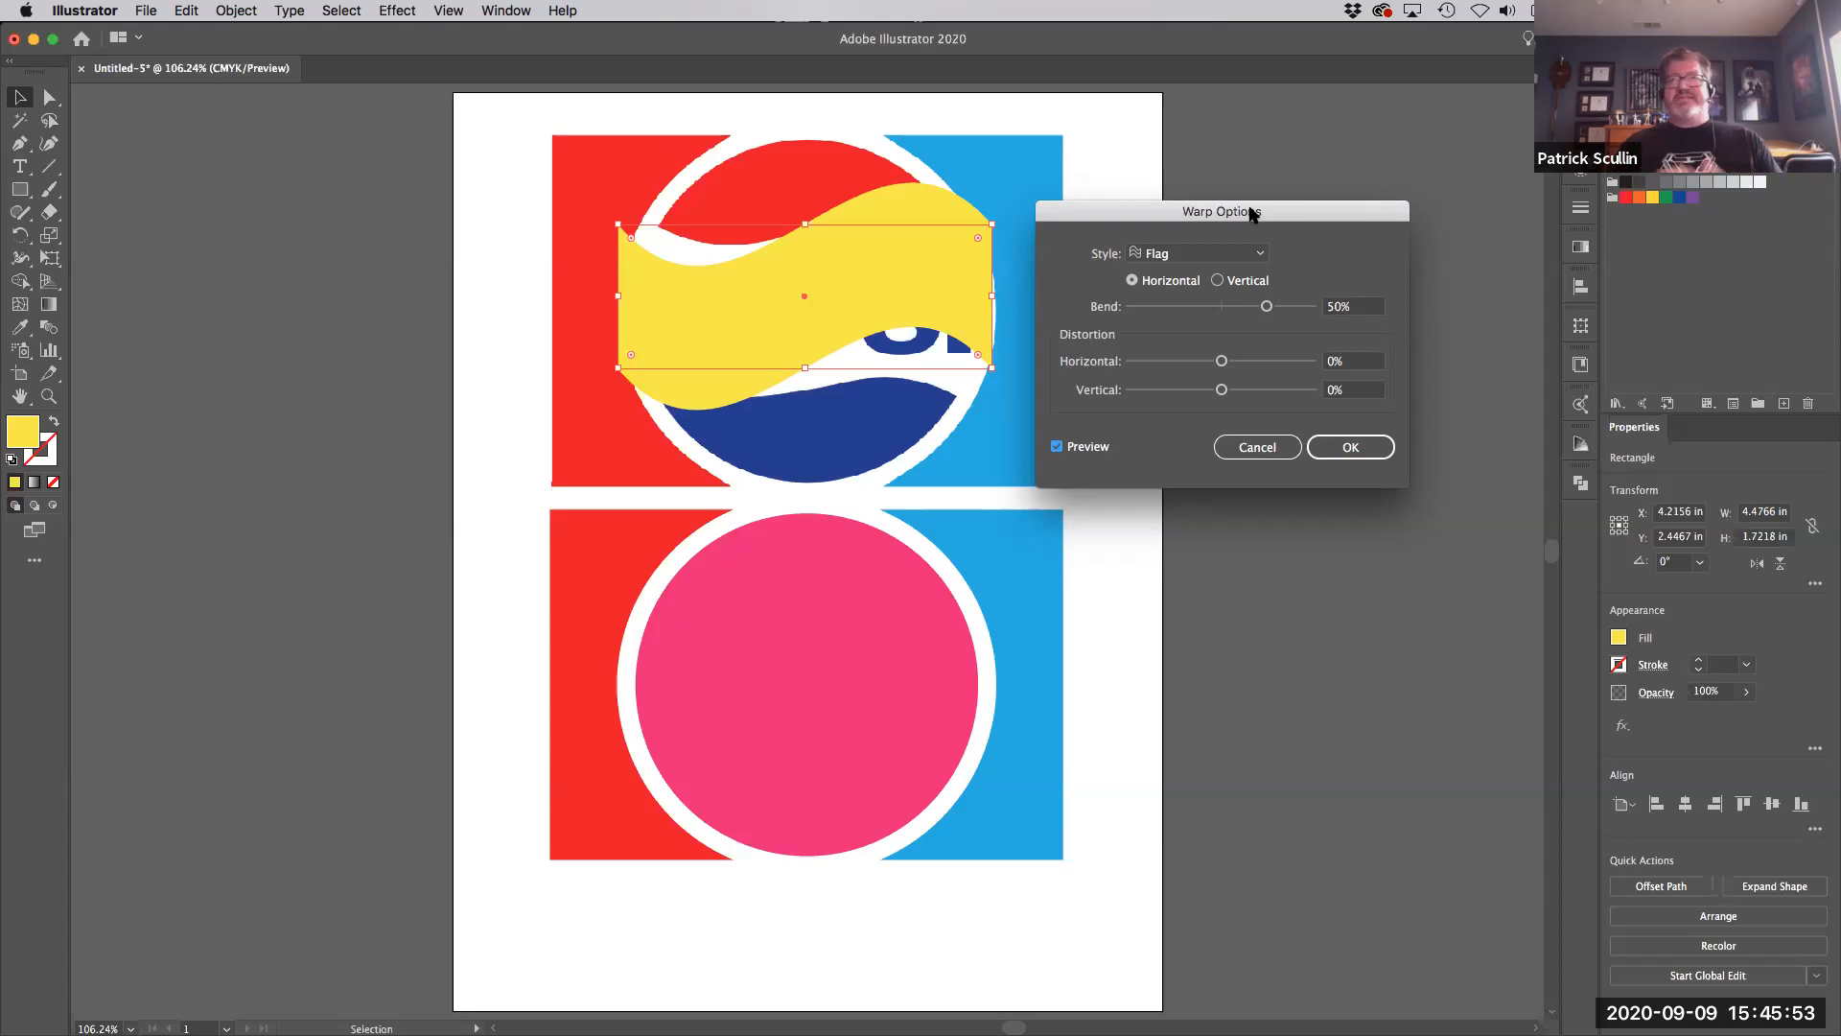
{"action": "mouse_move", "coordinate": [1231, 167]}
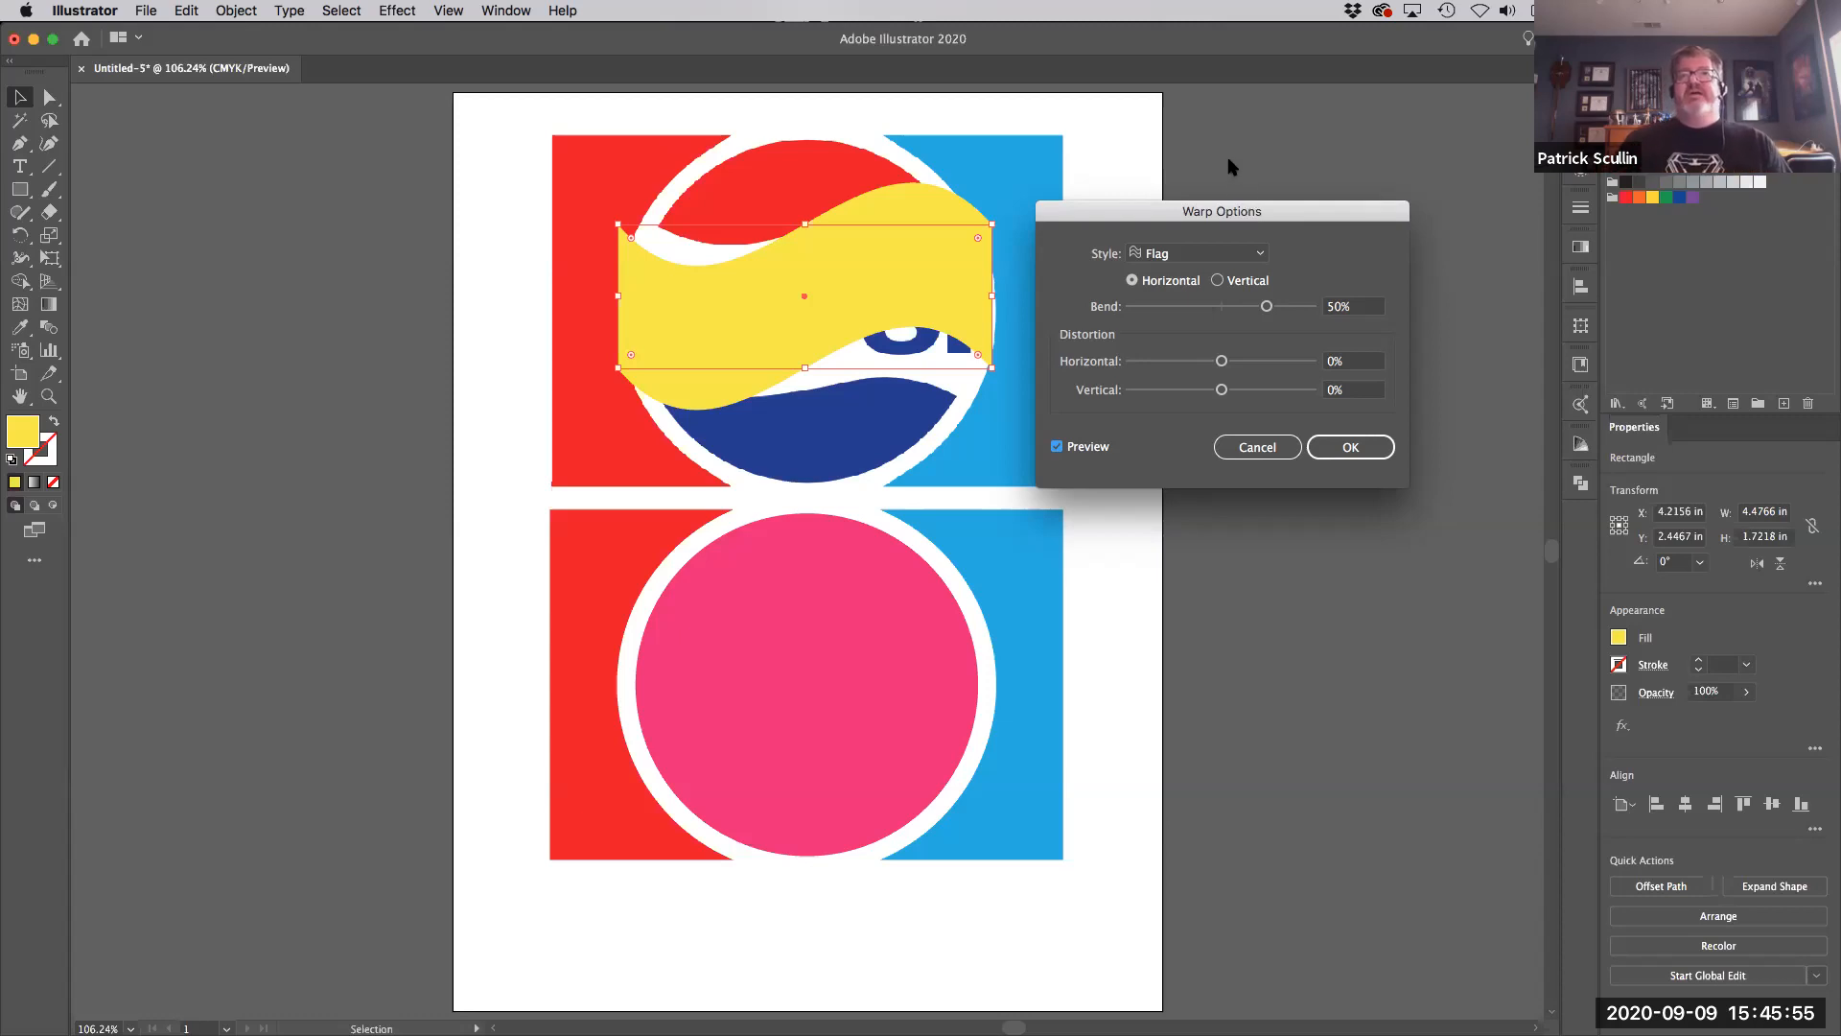
{"action": "left_click", "coordinate": [1197, 253]}
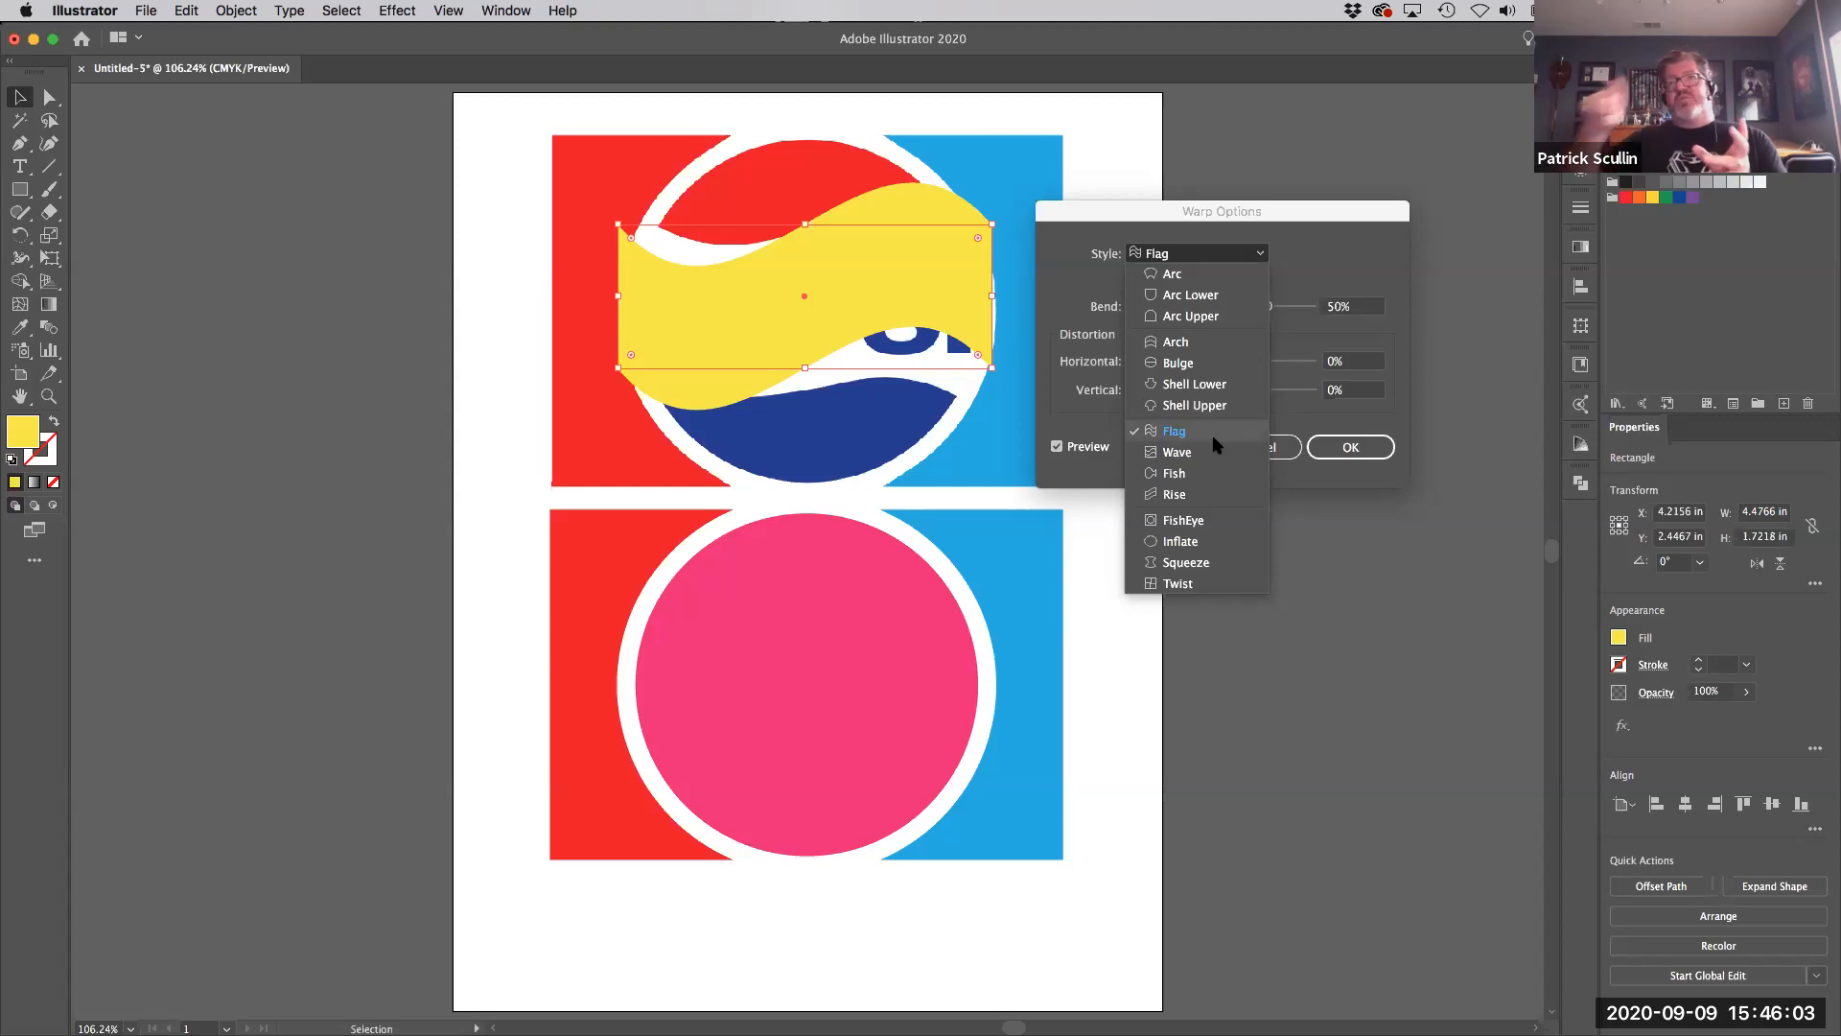
{"action": "mouse_move", "coordinate": [1210, 477]}
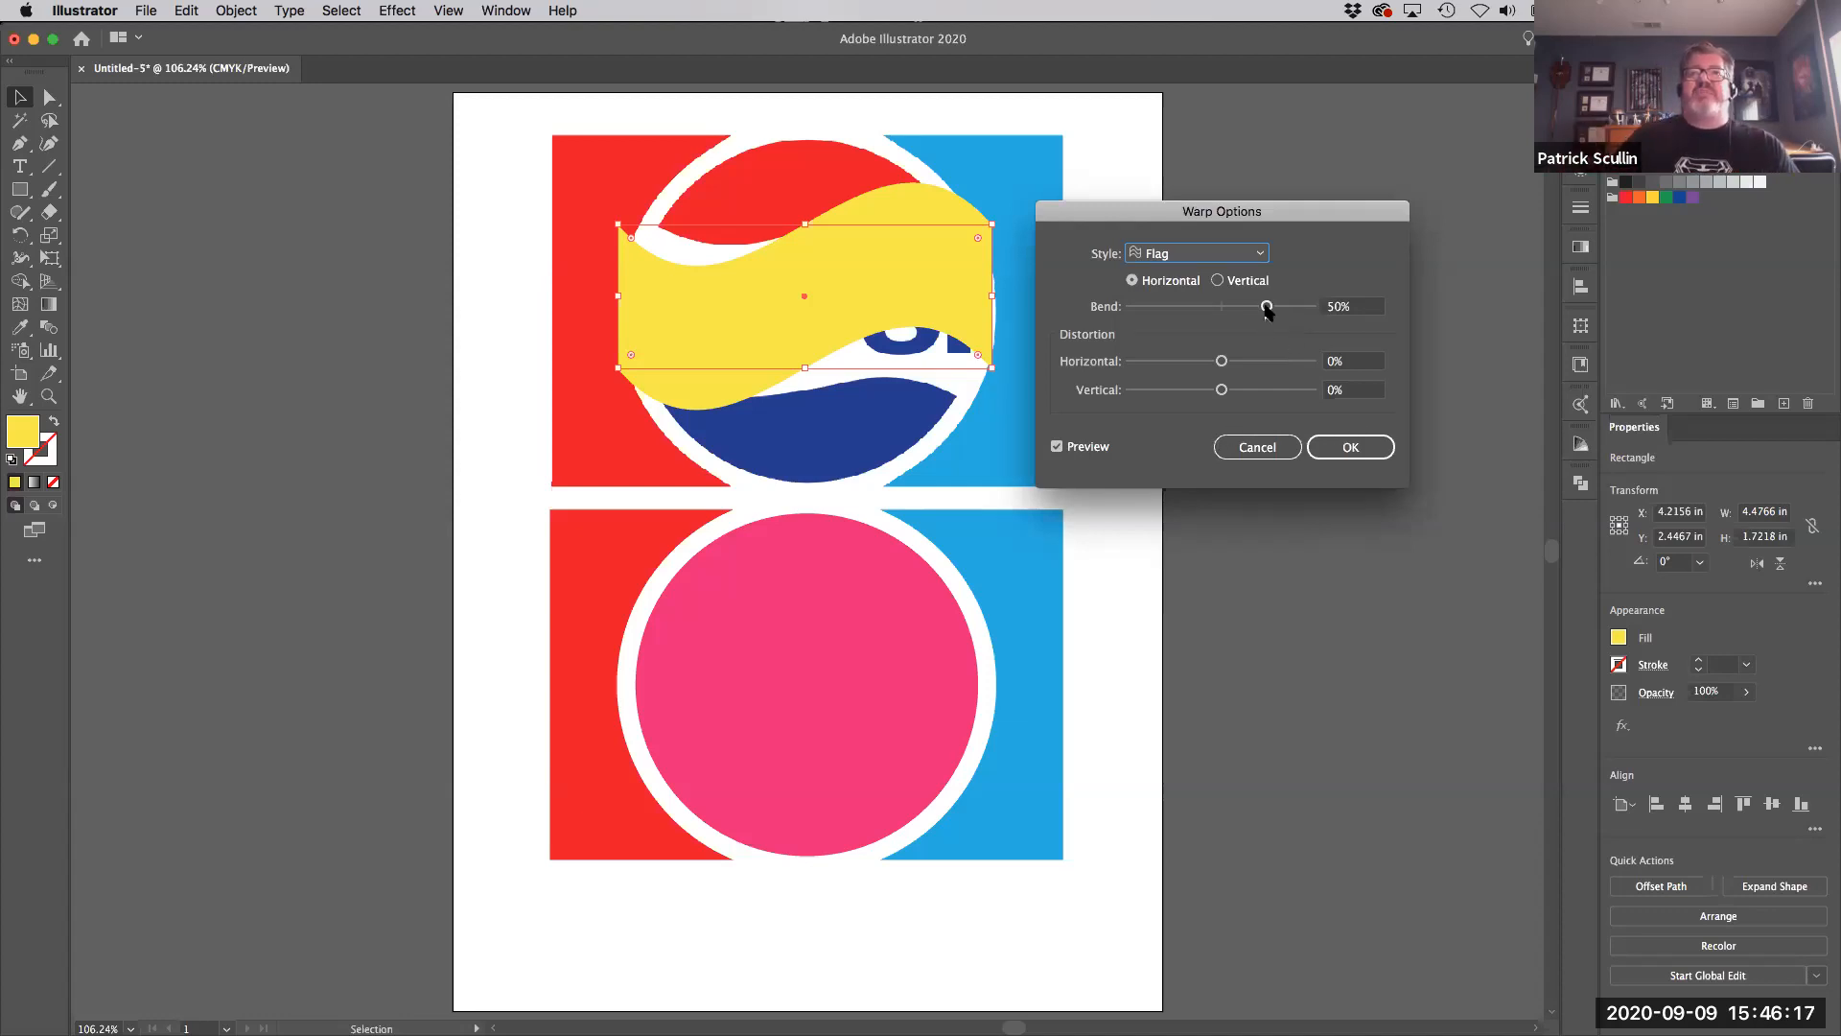
- Lower the flag warp's Bend from 50% to a gentler 25%
{"action": "left_click_drag", "start_coordinate": [1265, 307], "coordinate": [1252, 306]}
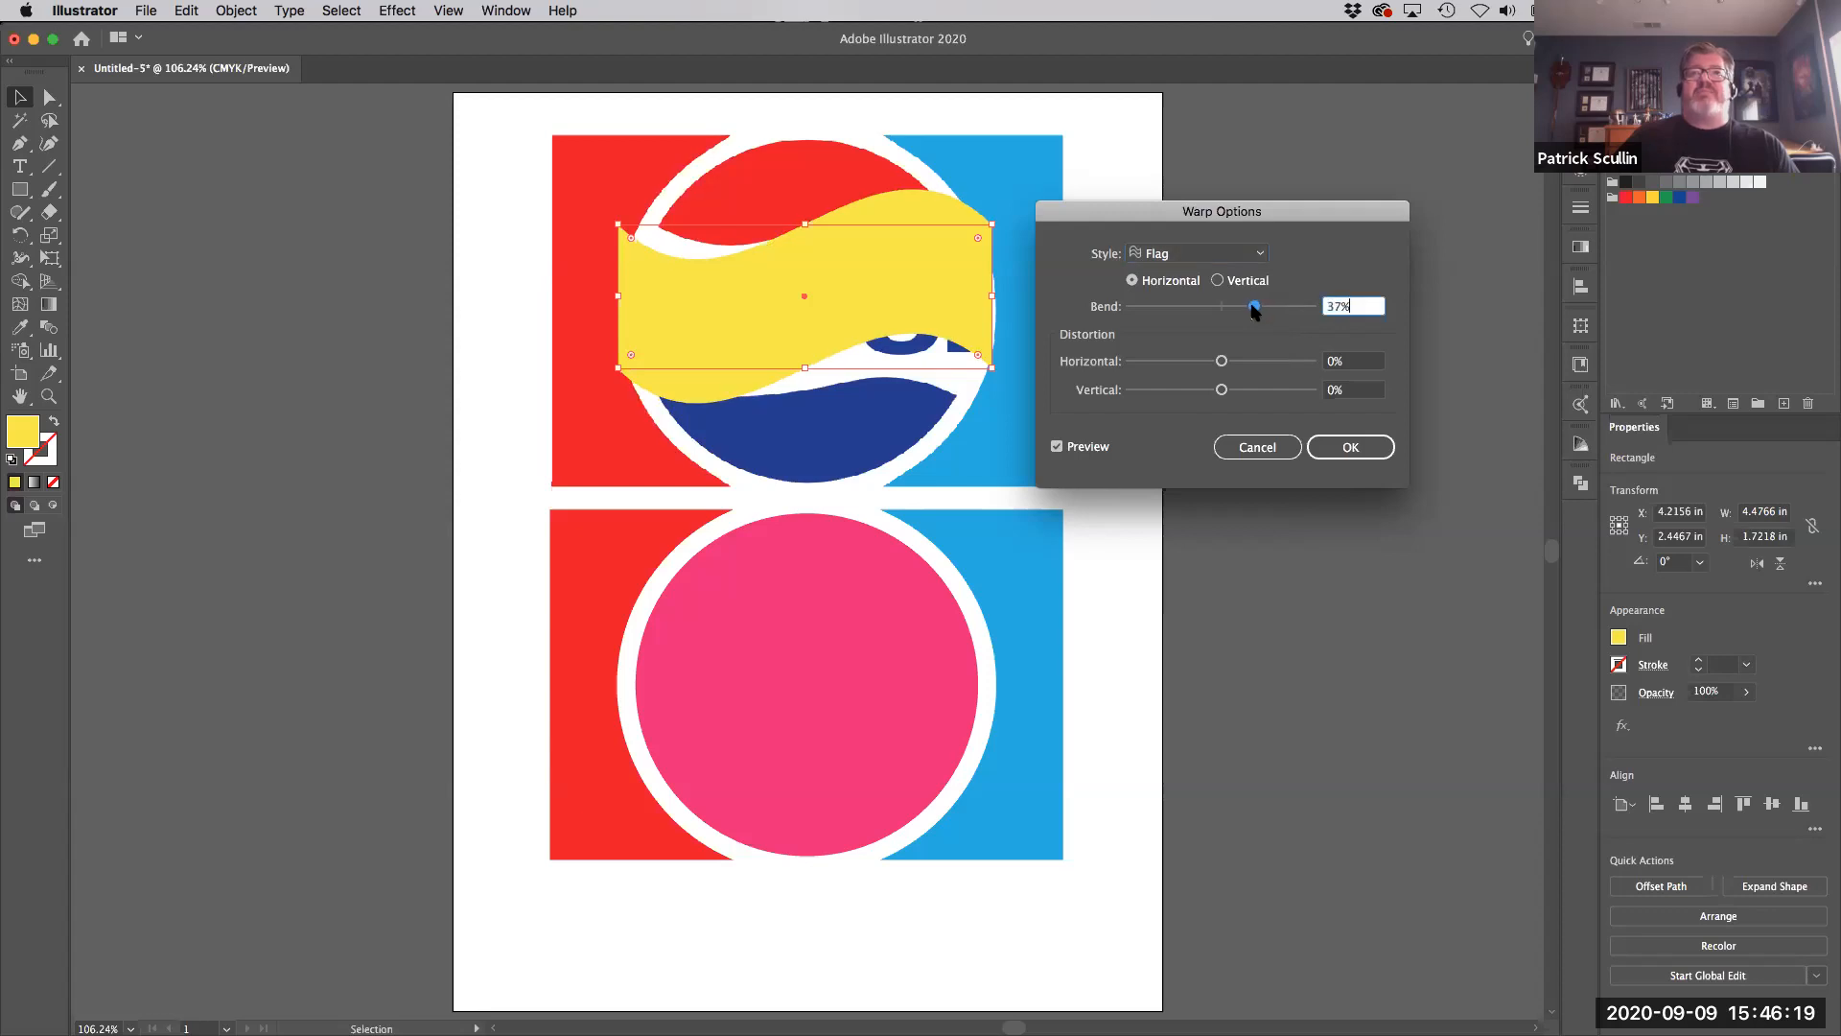
{"action": "left_click_drag", "start_coordinate": [1252, 307], "coordinate": [1235, 307]}
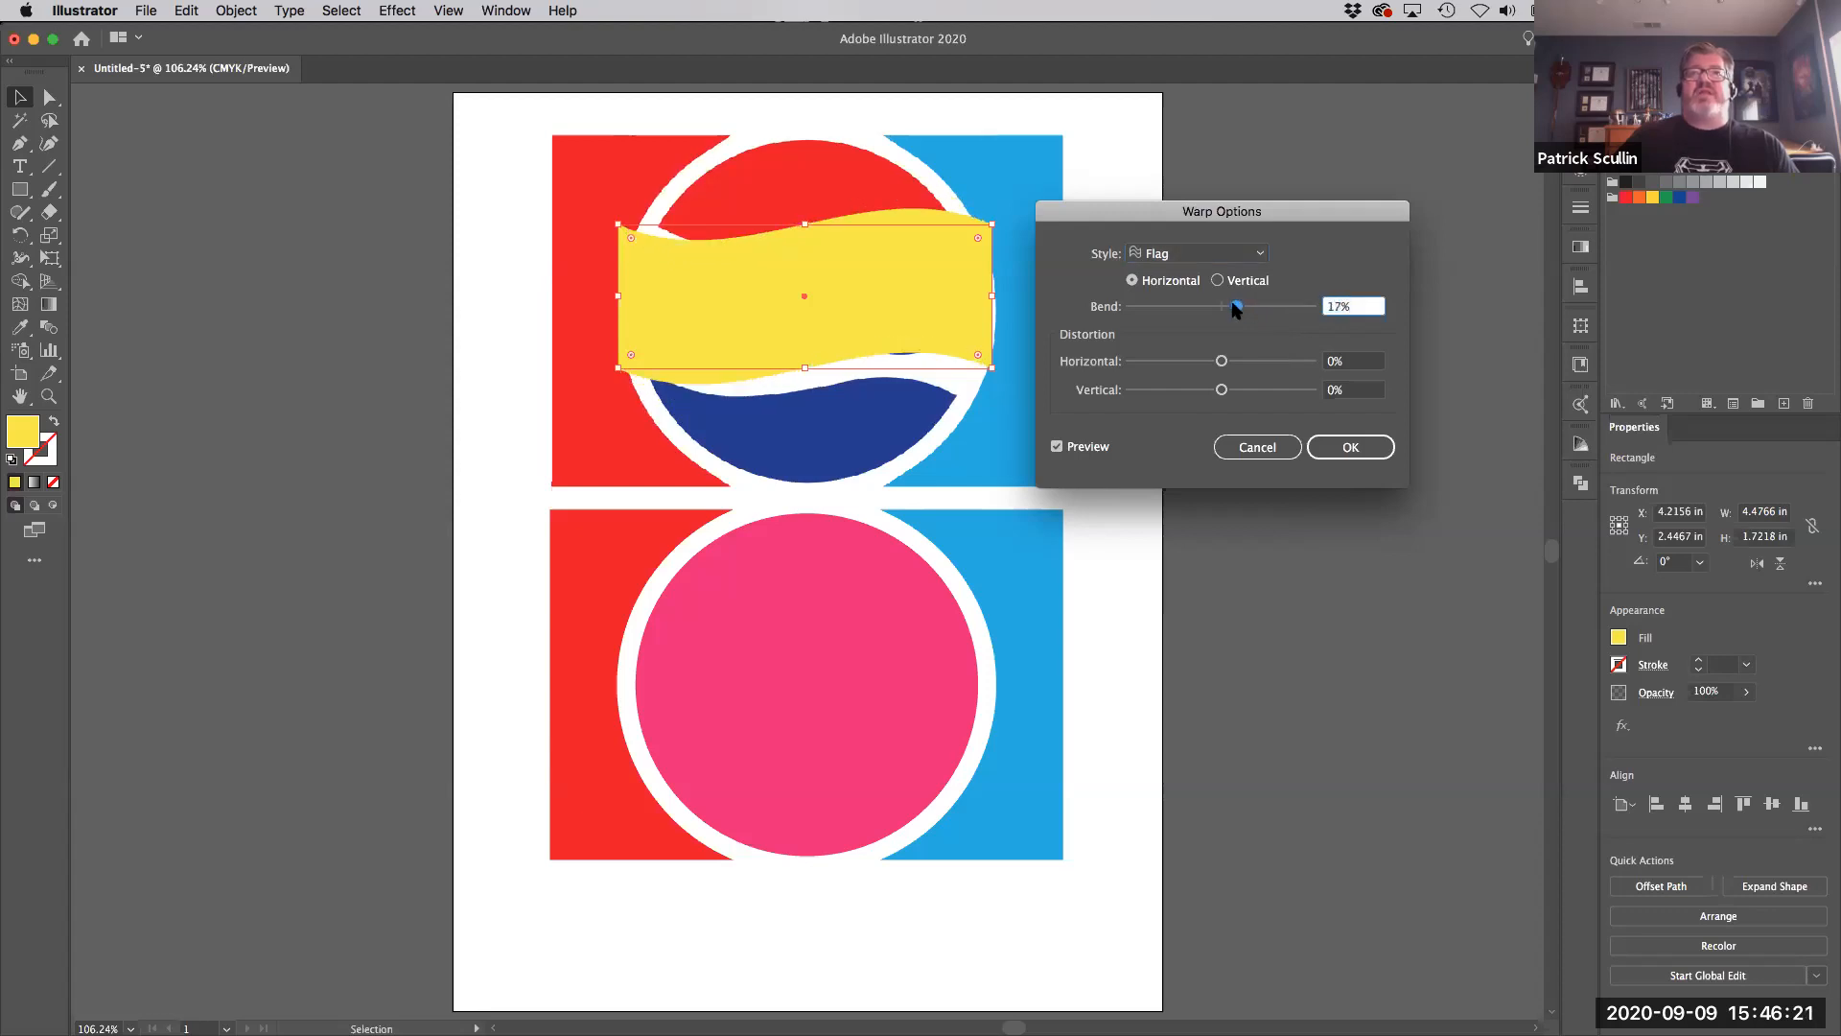
{"action": "left_click_drag", "start_coordinate": [1233, 307], "coordinate": [1238, 307]}
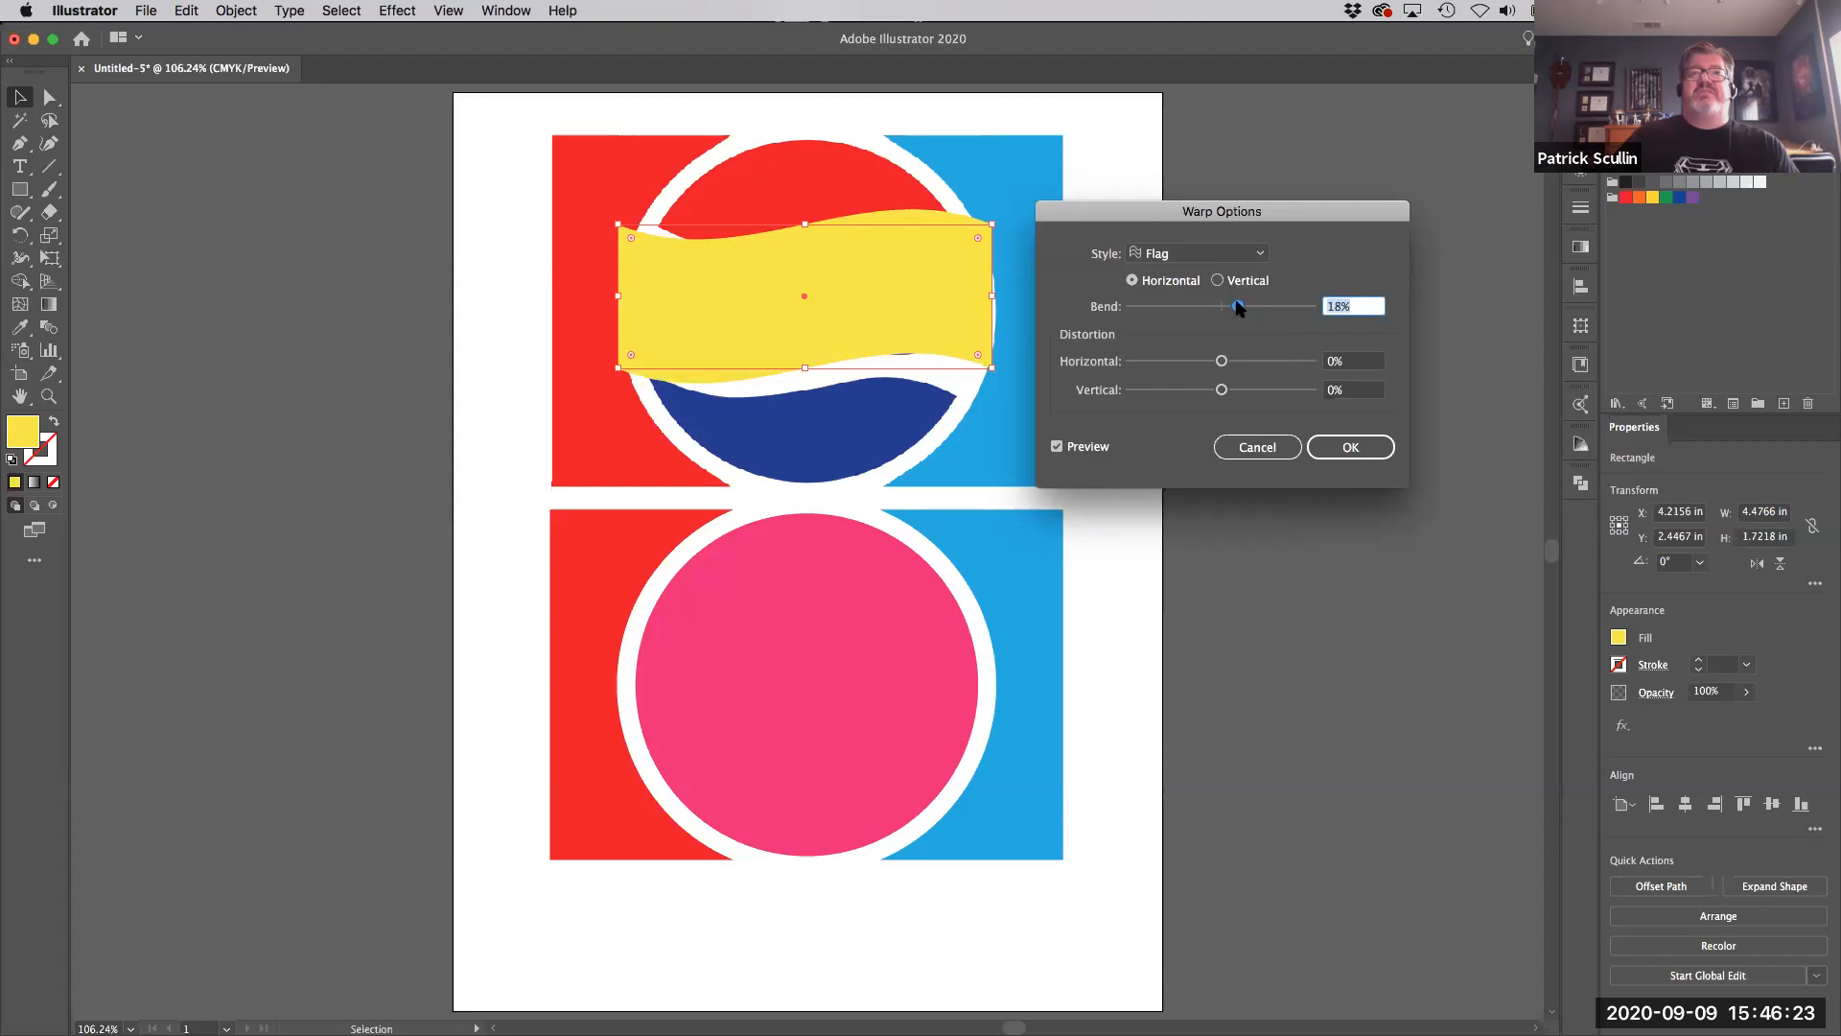
{"action": "left_click_drag", "start_coordinate": [1221, 307], "coordinate": [1240, 307]}
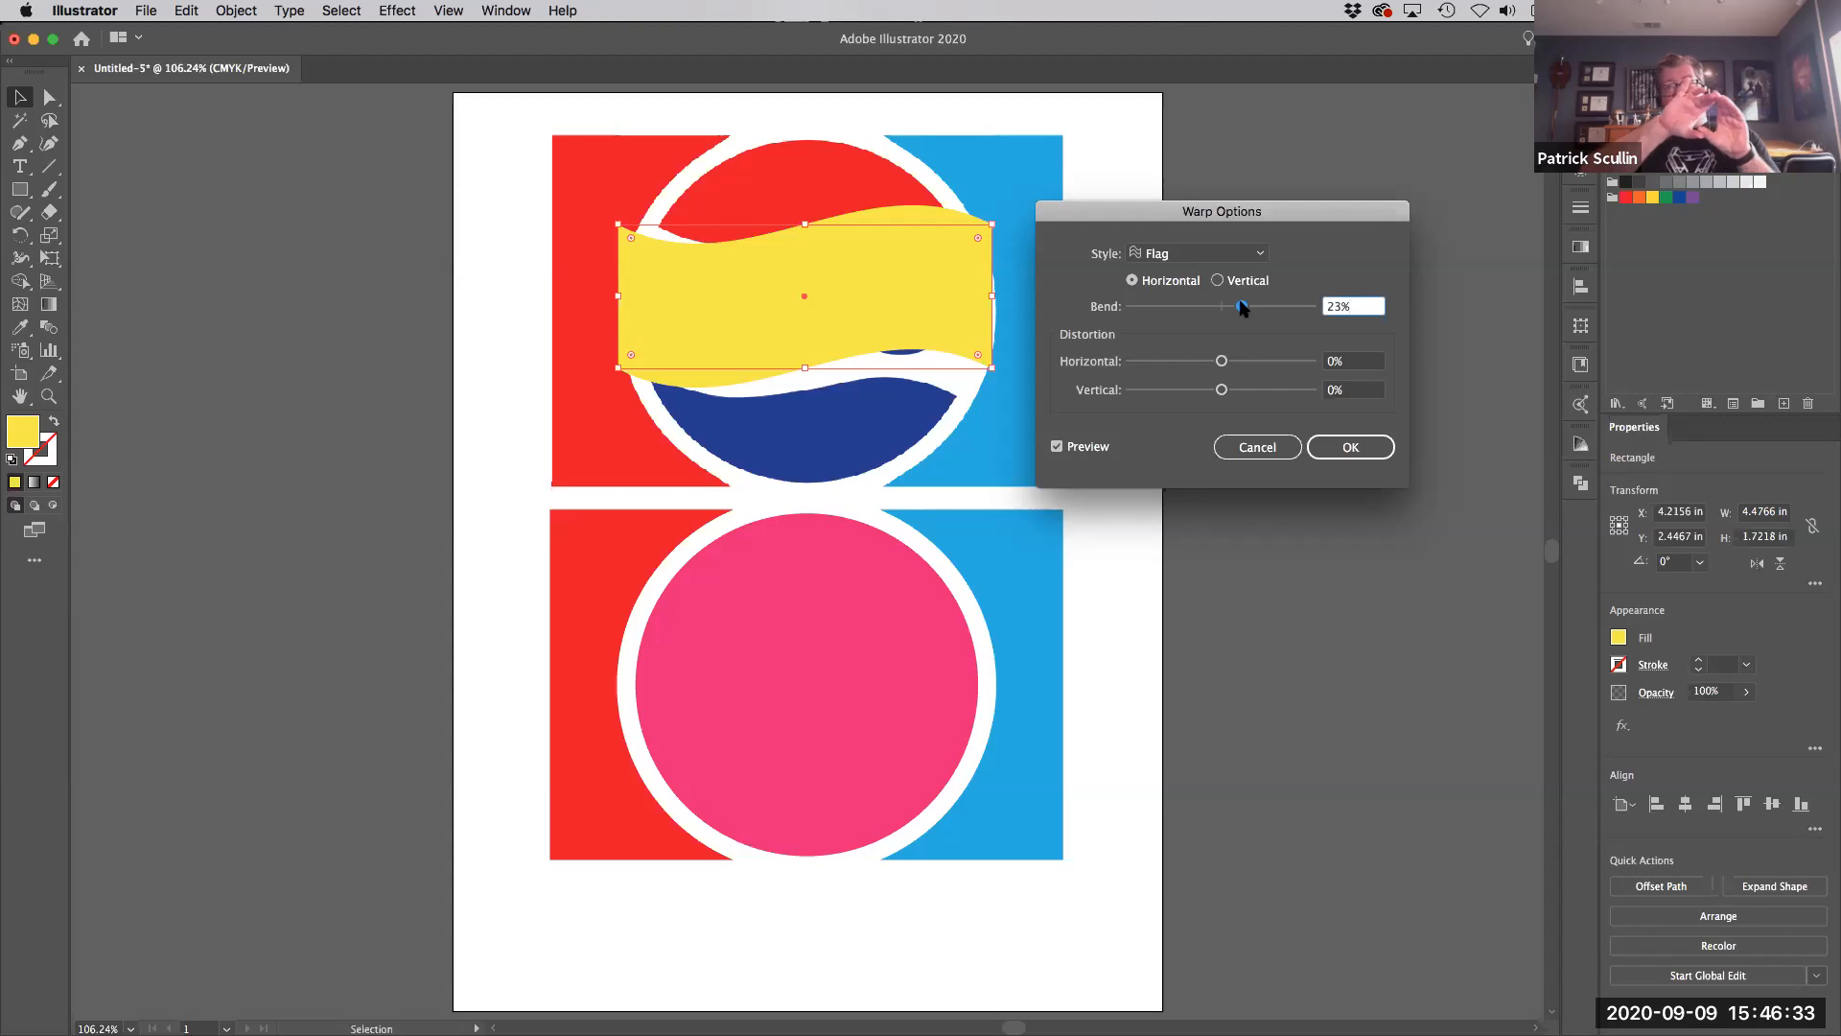
{"action": "left_click", "coordinate": [1352, 307]}
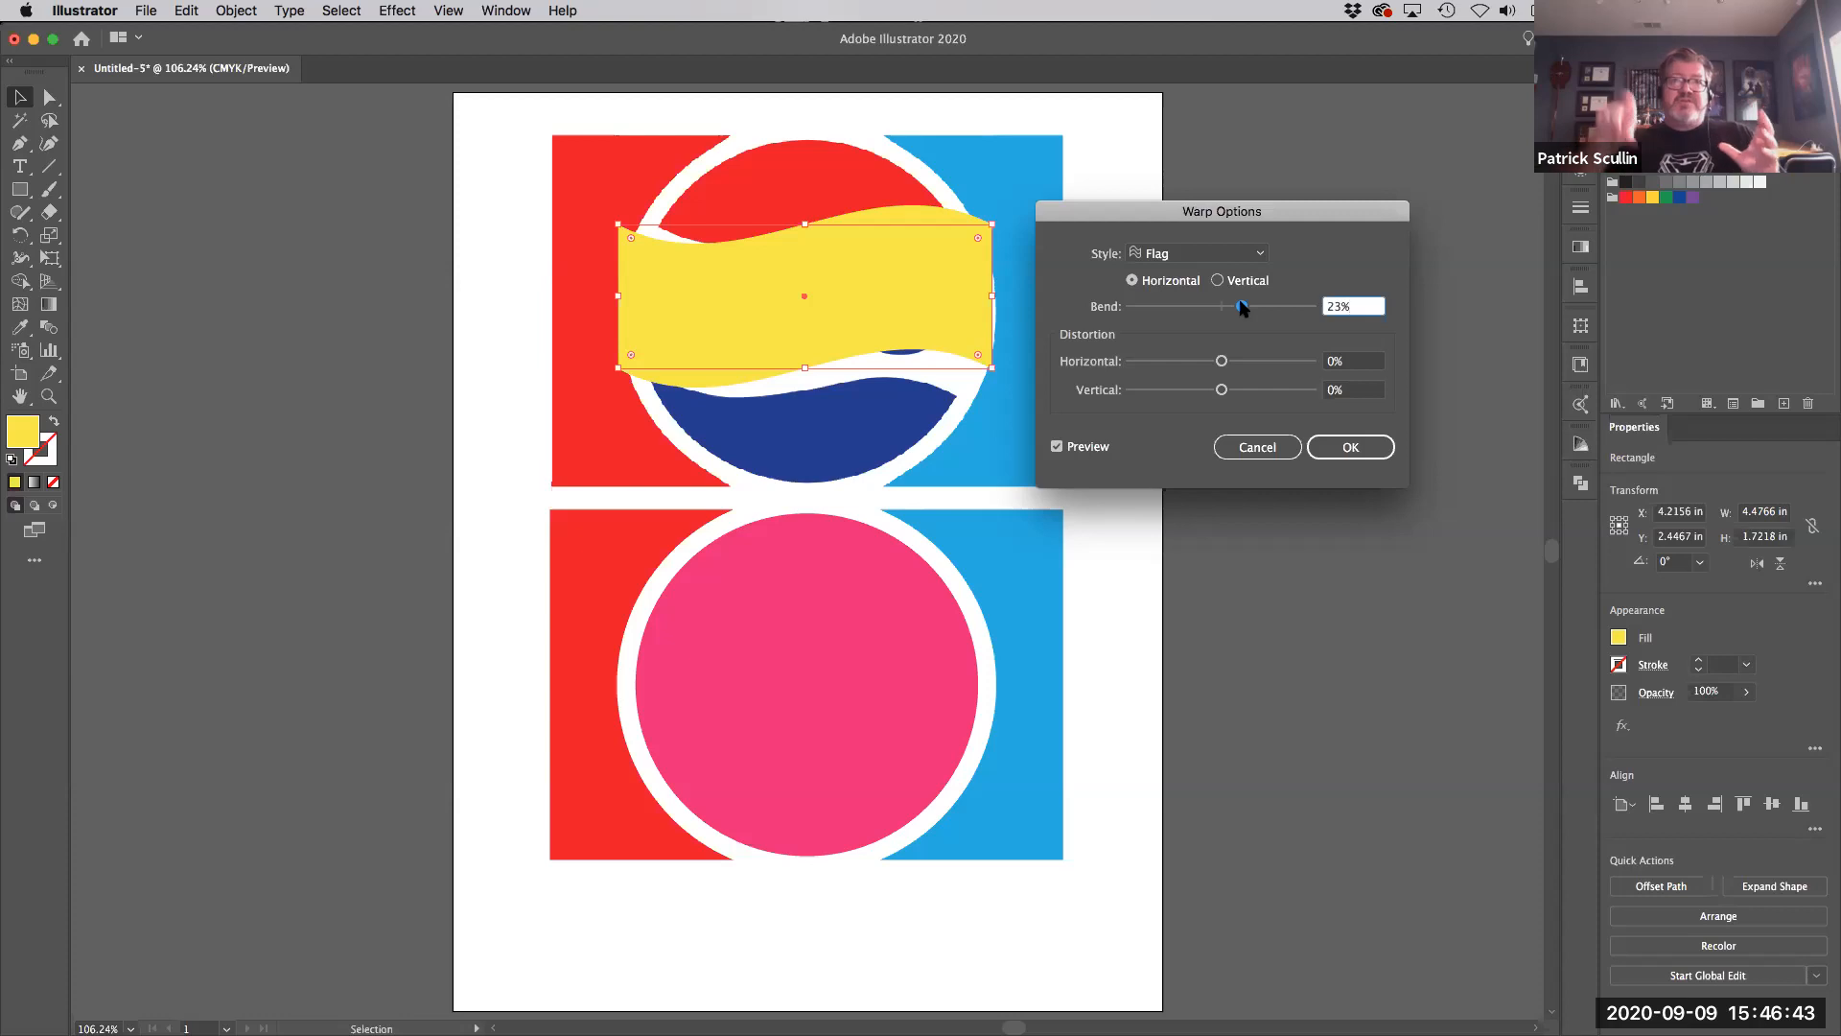
{"action": "left_click", "coordinate": [1352, 307]}
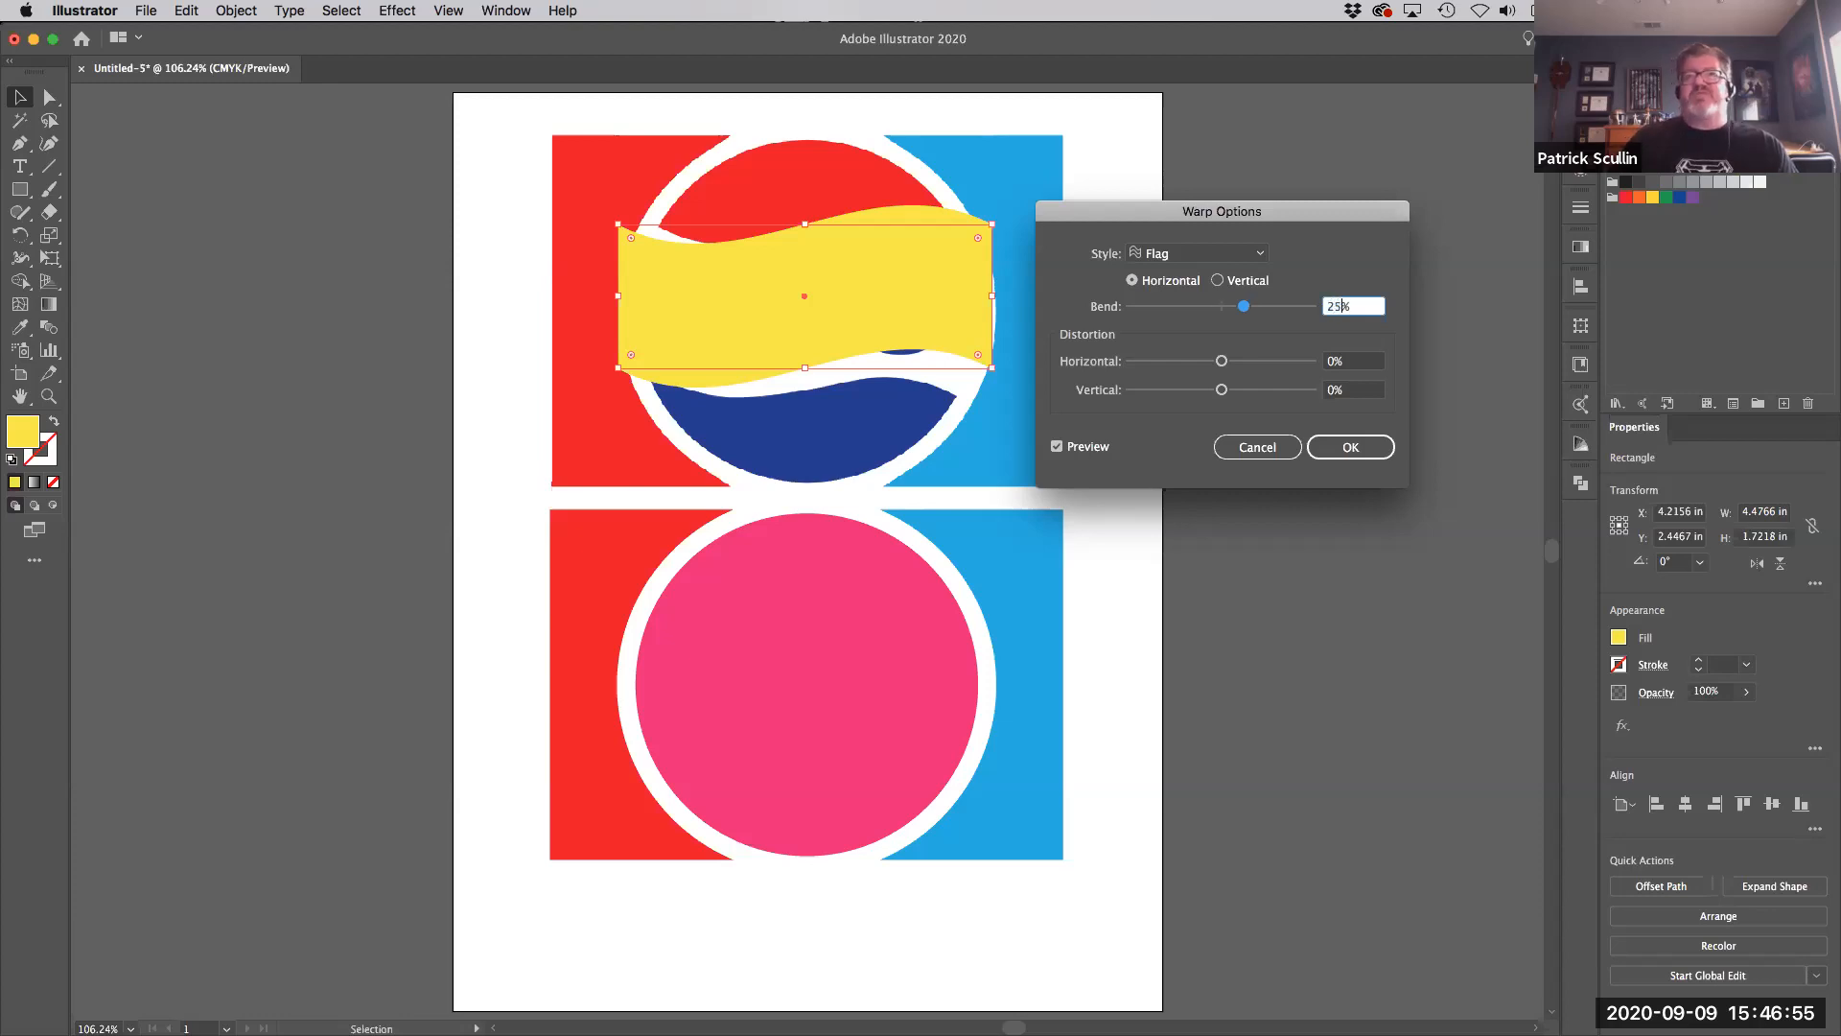
{"action": "mouse_move", "coordinate": [932, 259]}
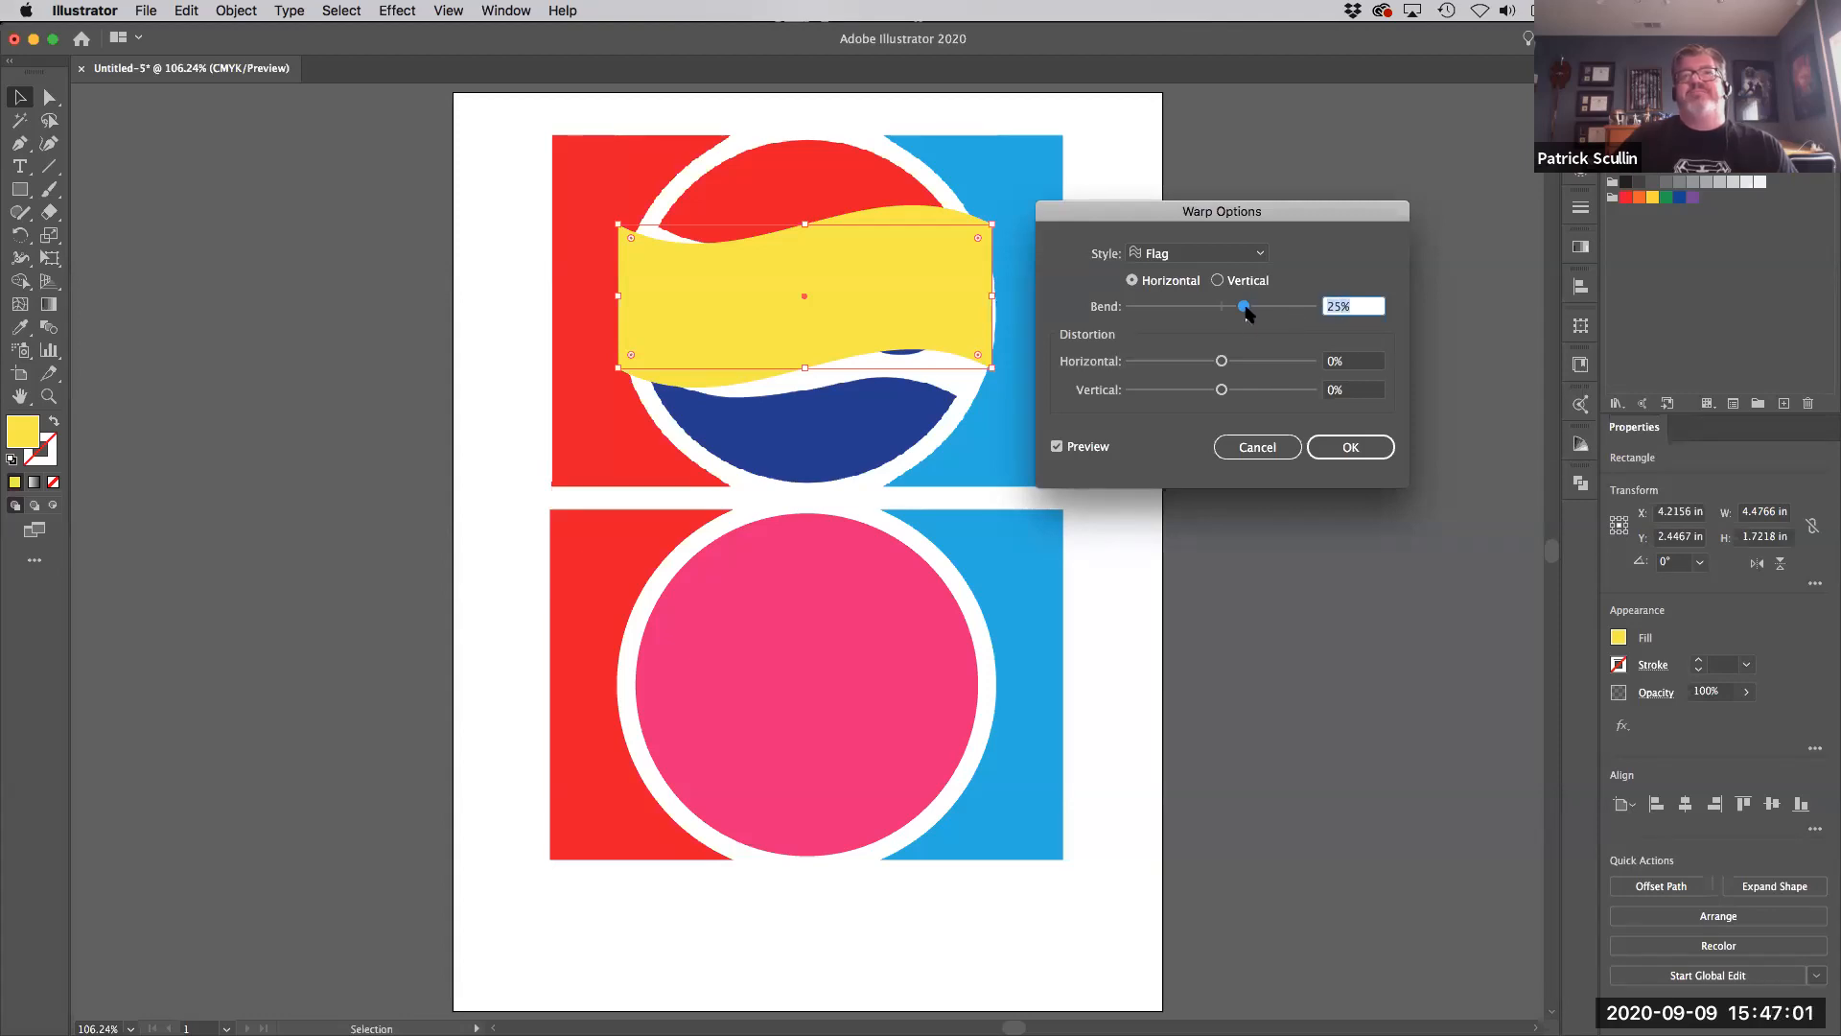
{"action": "left_click_drag", "start_coordinate": [1243, 307], "coordinate": [1247, 307]}
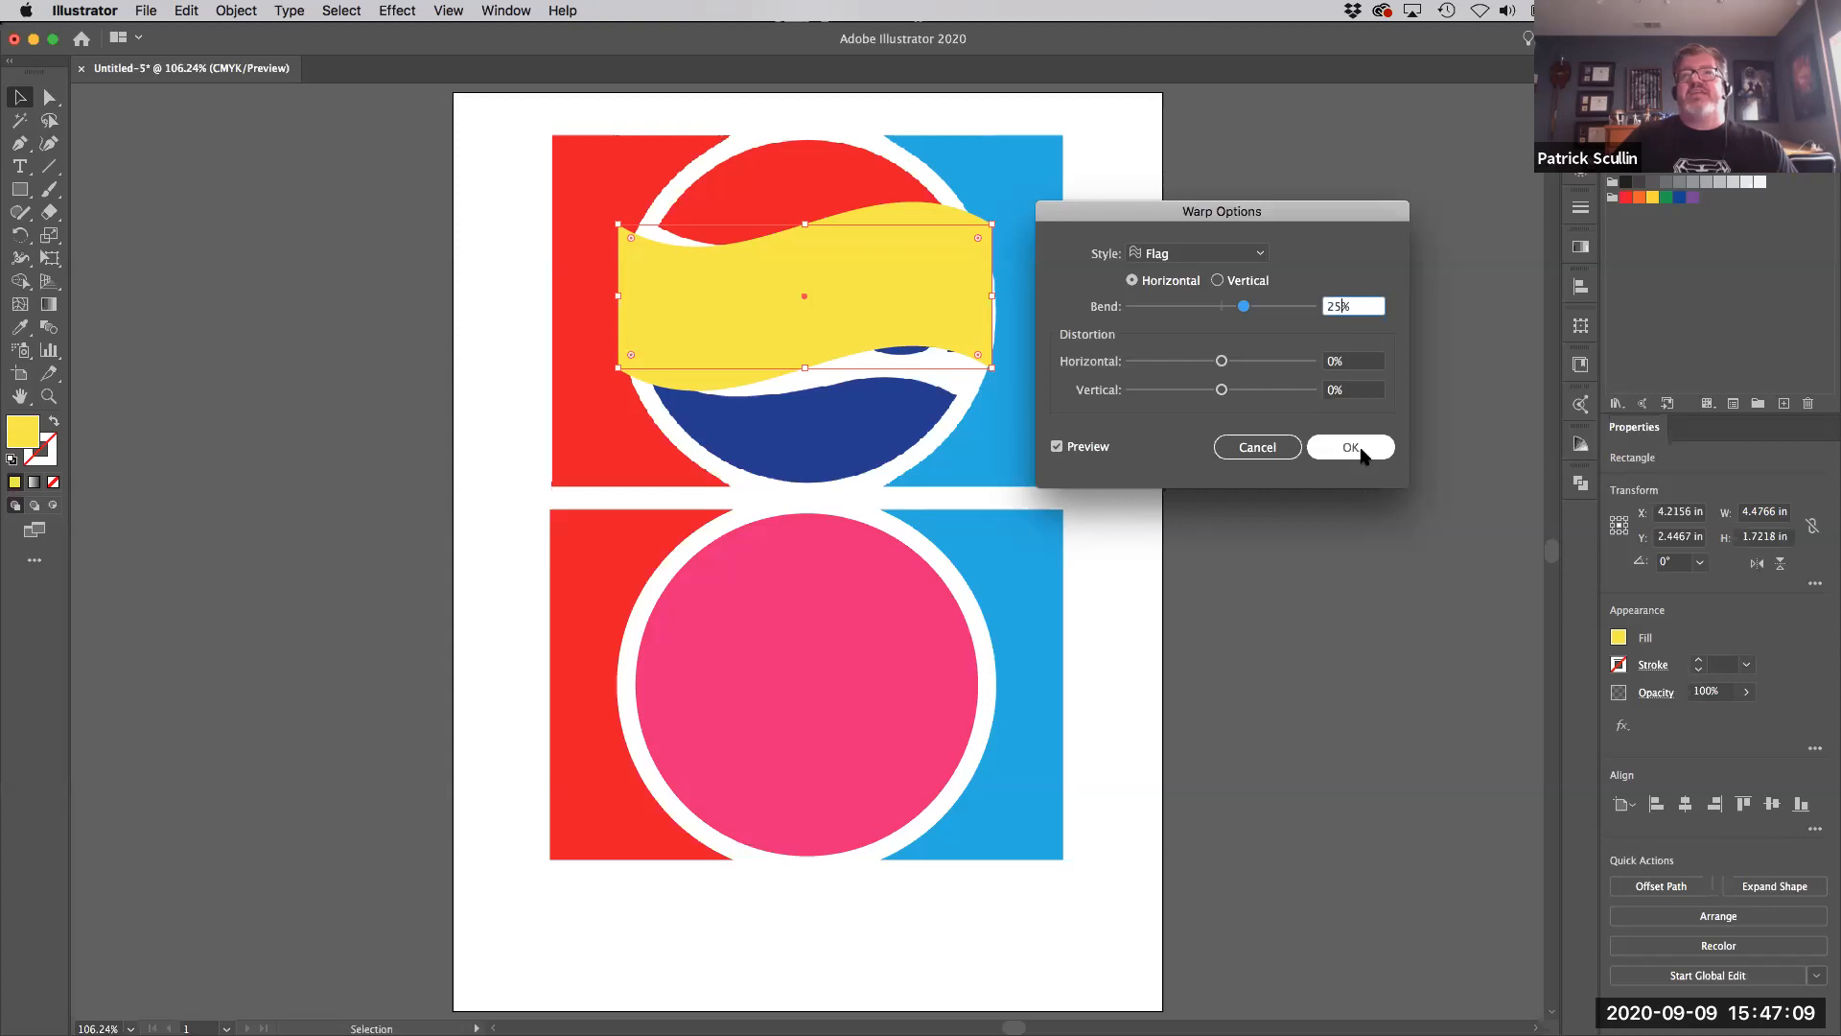
- Apply the 25% flag warp and rotate the yellow band to slant across the reference circle
{"action": "left_click", "coordinate": [1350, 447]}
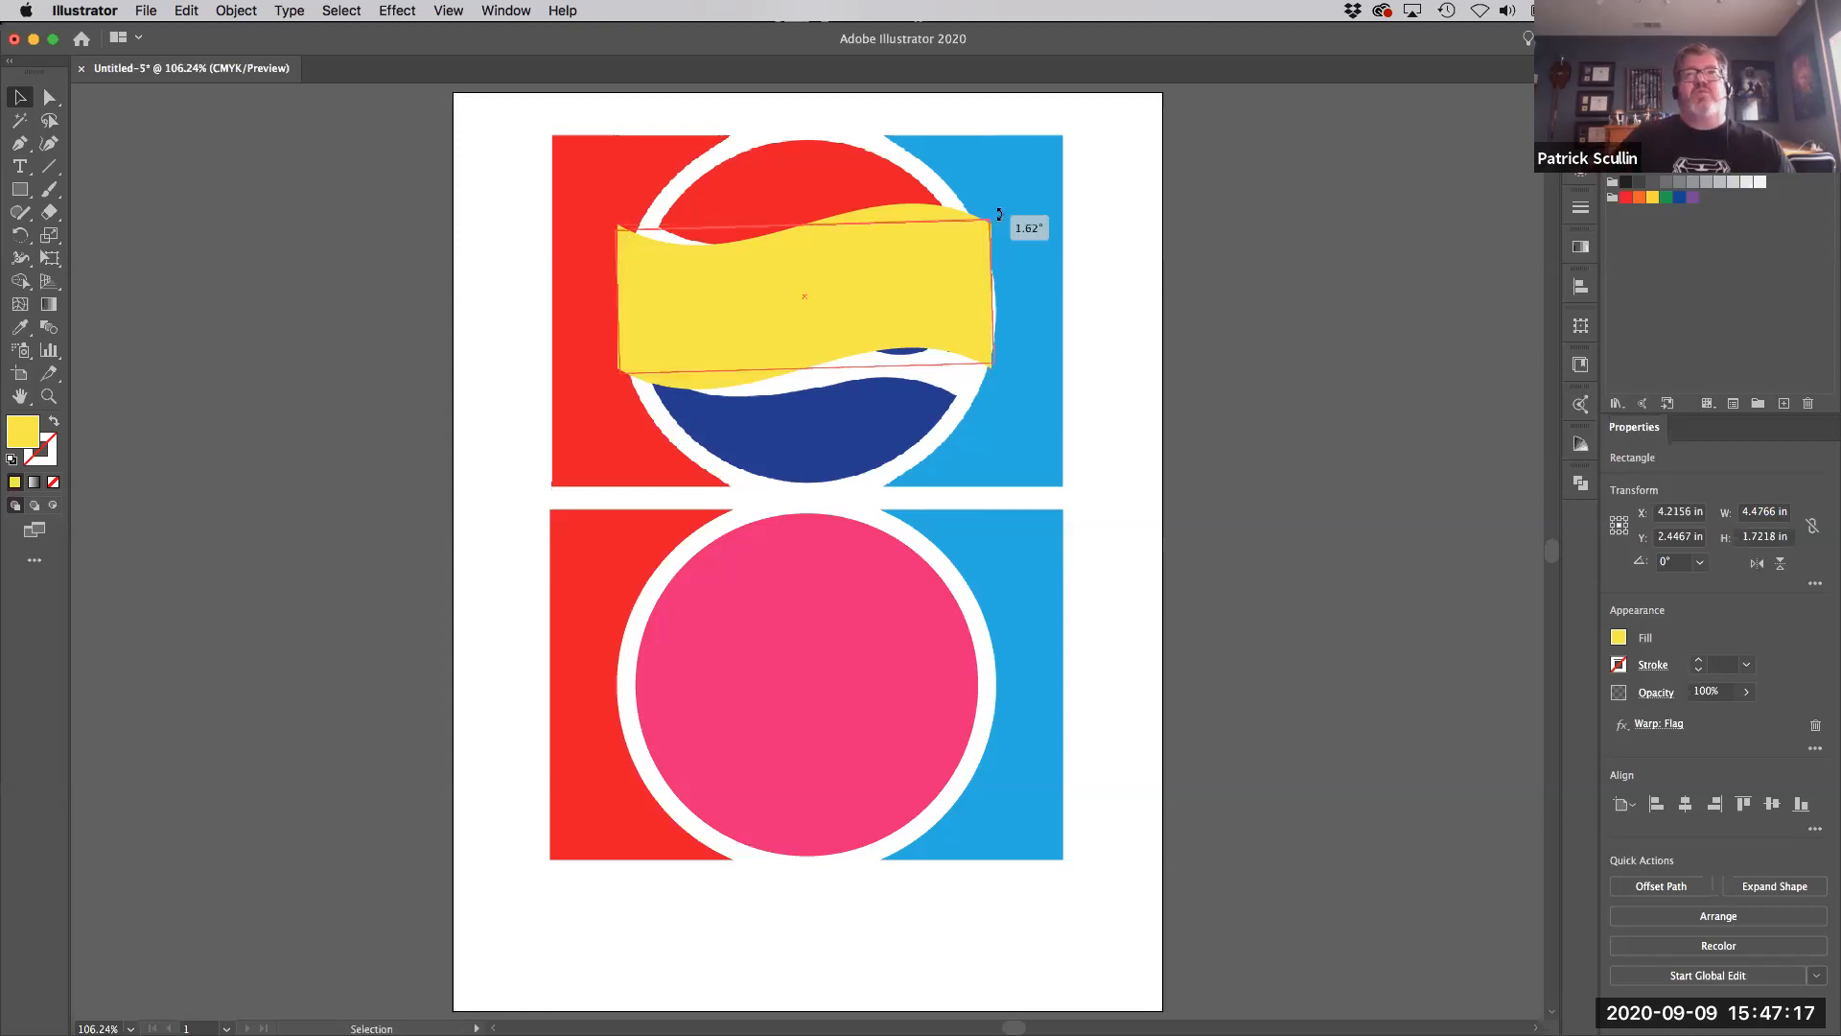
{"action": "left_click_drag", "start_coordinate": [999, 213], "coordinate": [1001, 240]}
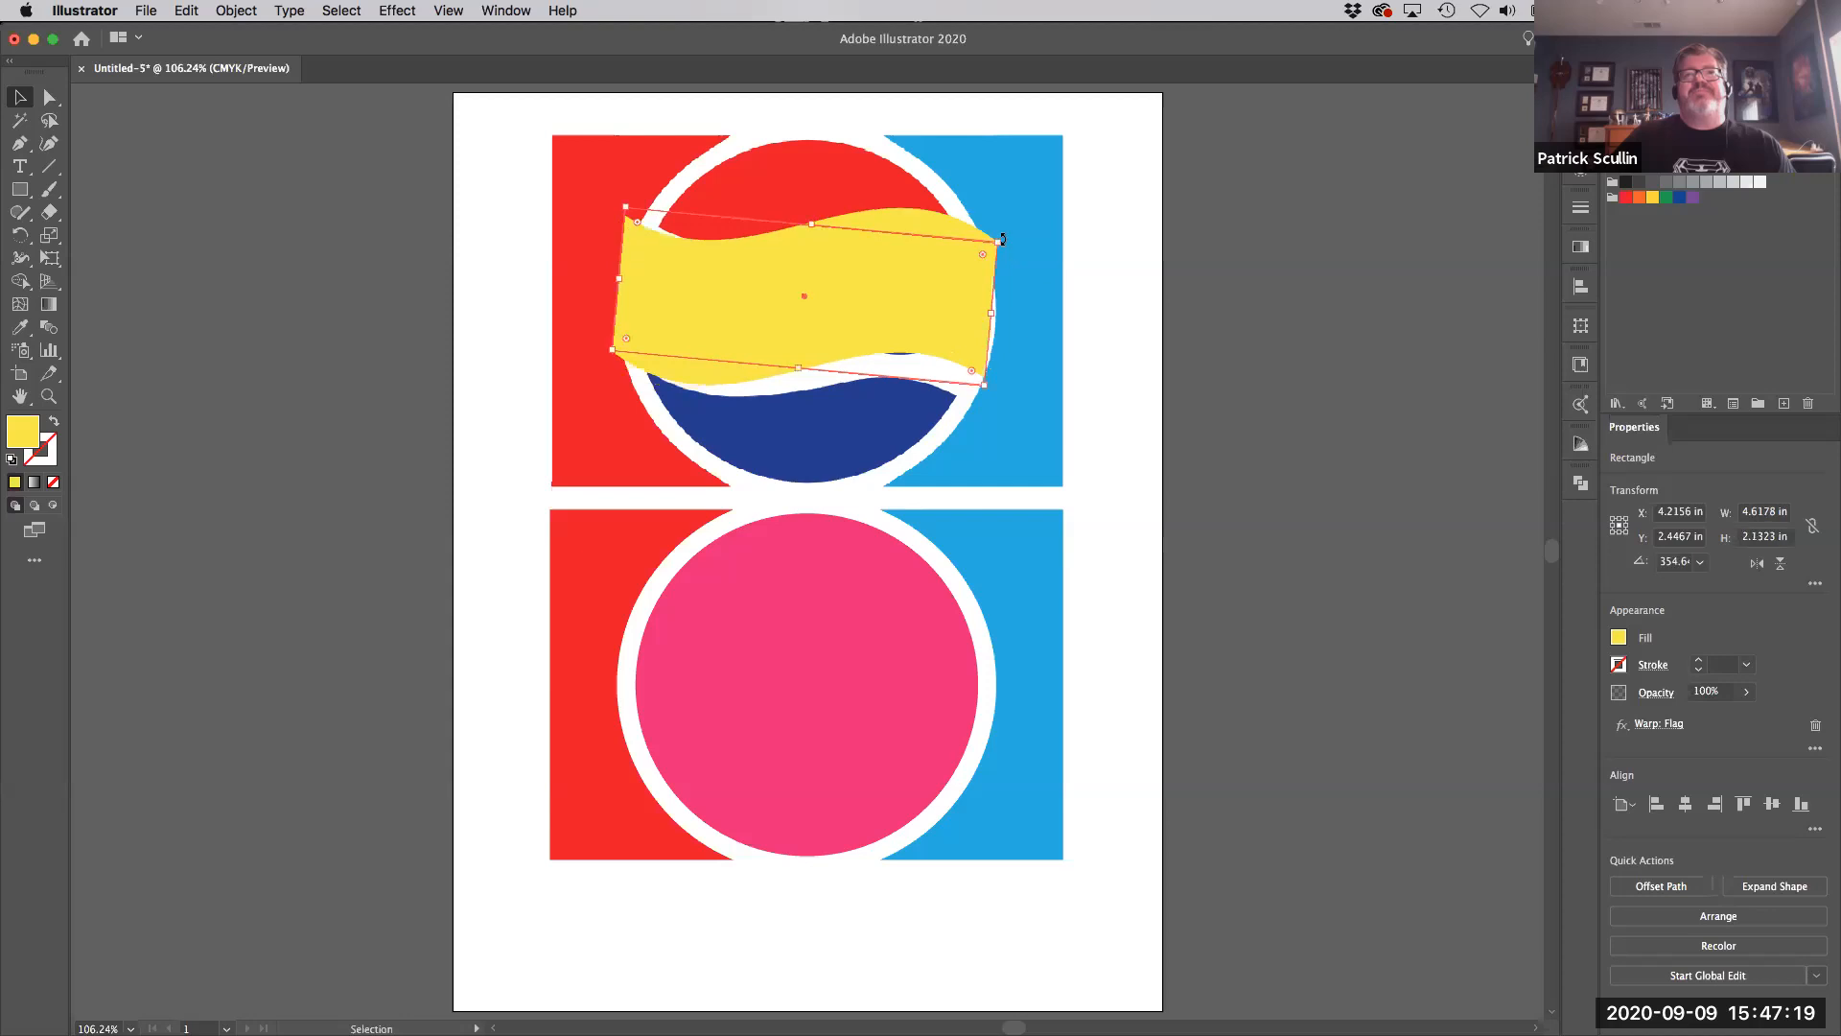
{"action": "left_click_drag", "start_coordinate": [1001, 240], "coordinate": [1007, 254]}
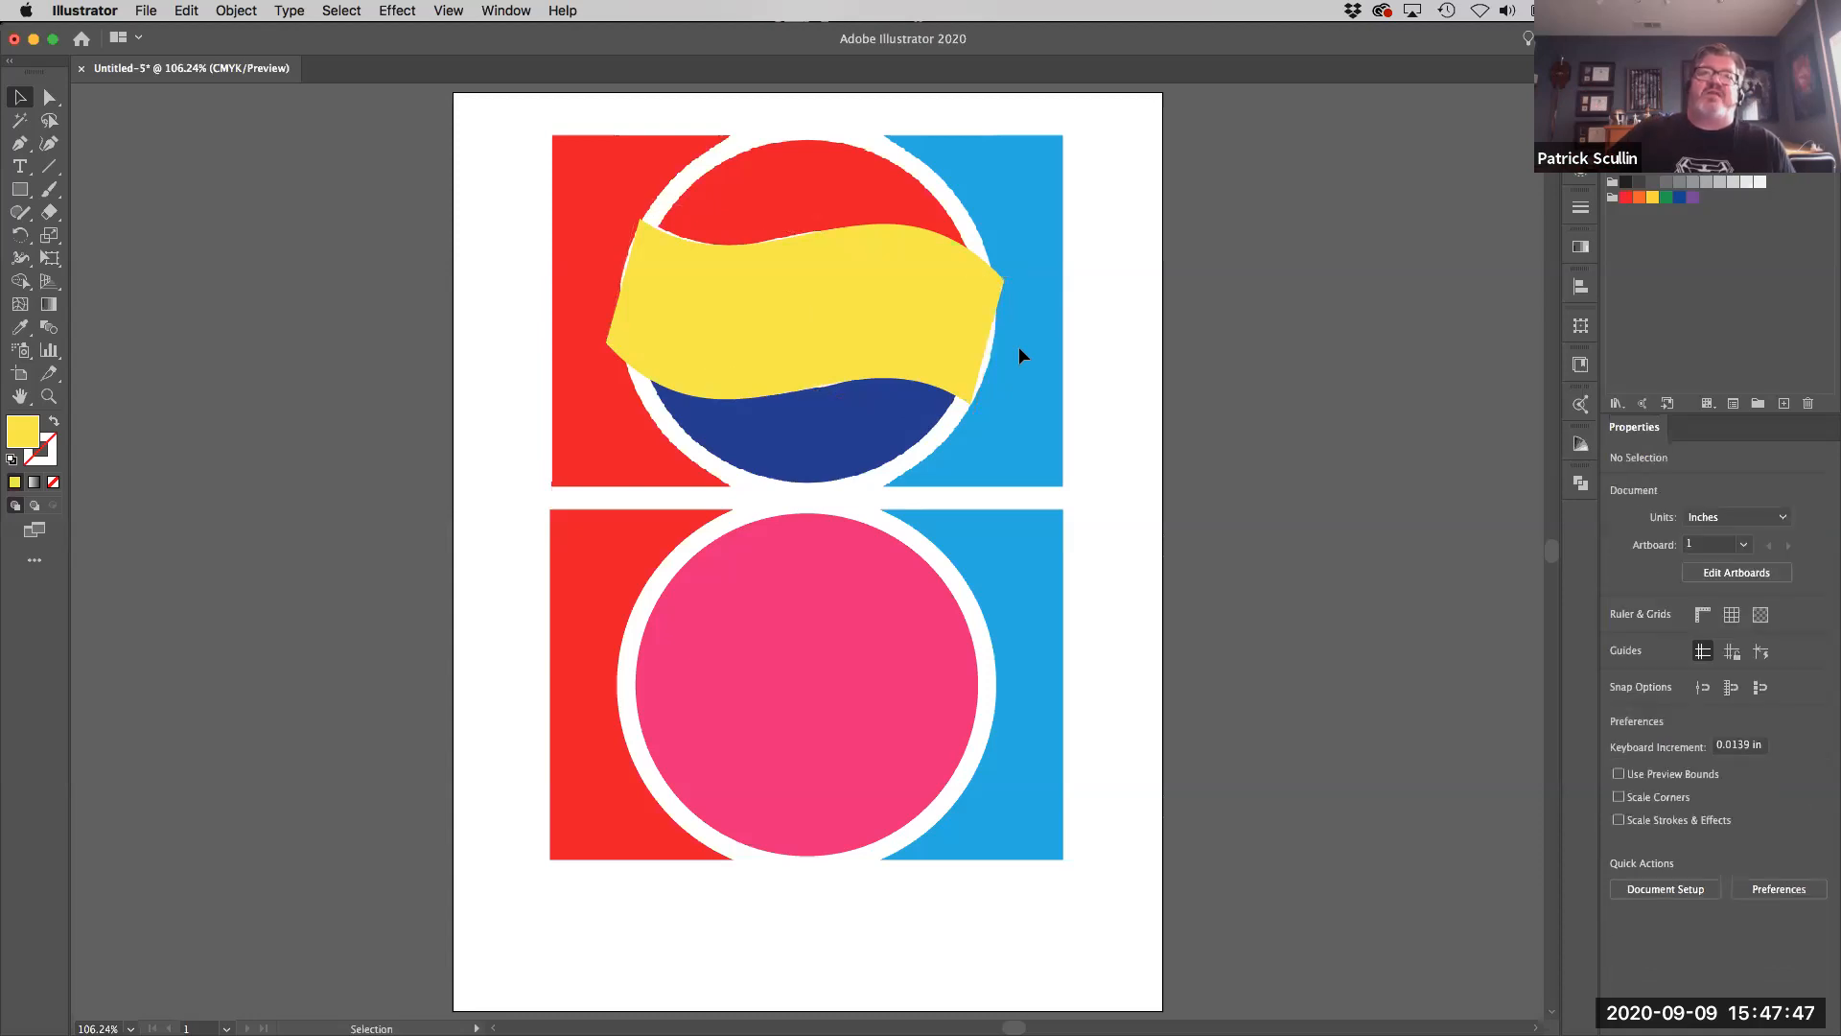
{"action": "mouse_move", "coordinate": [907, 326]}
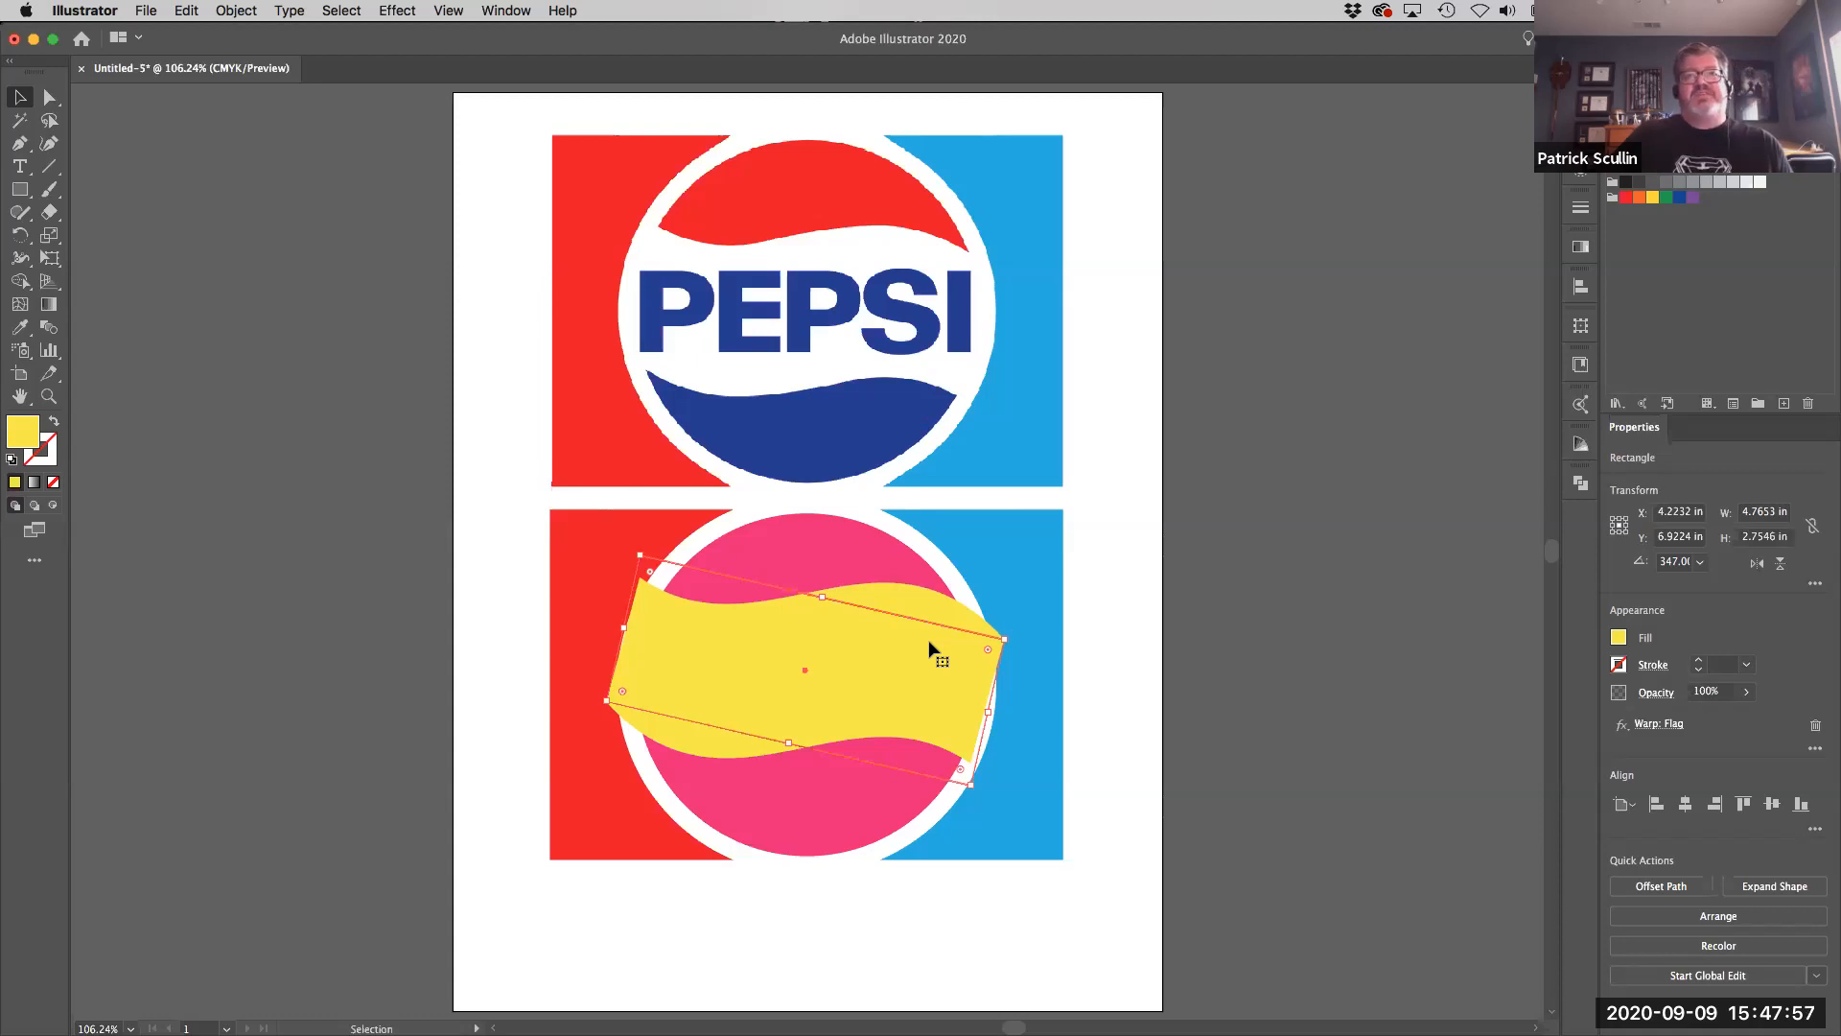
{"action": "mouse_move", "coordinate": [787, 552]}
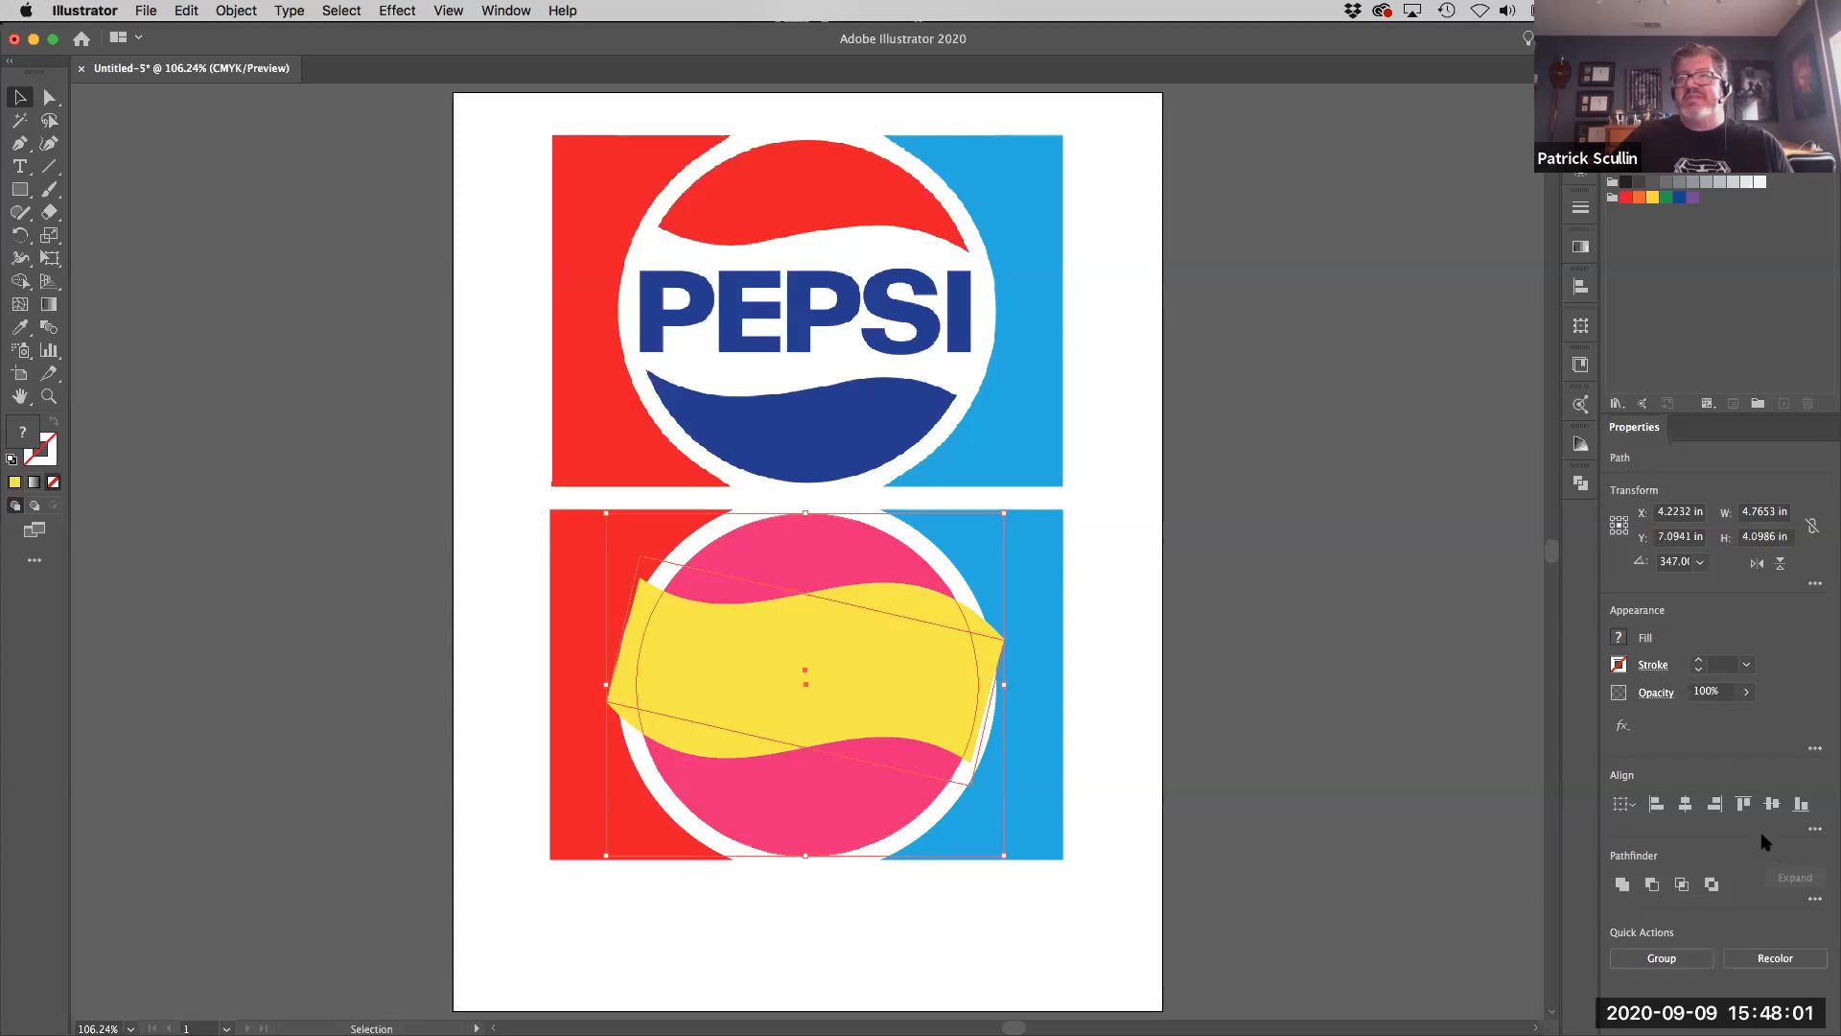
{"action": "mouse_move", "coordinate": [1686, 803]}
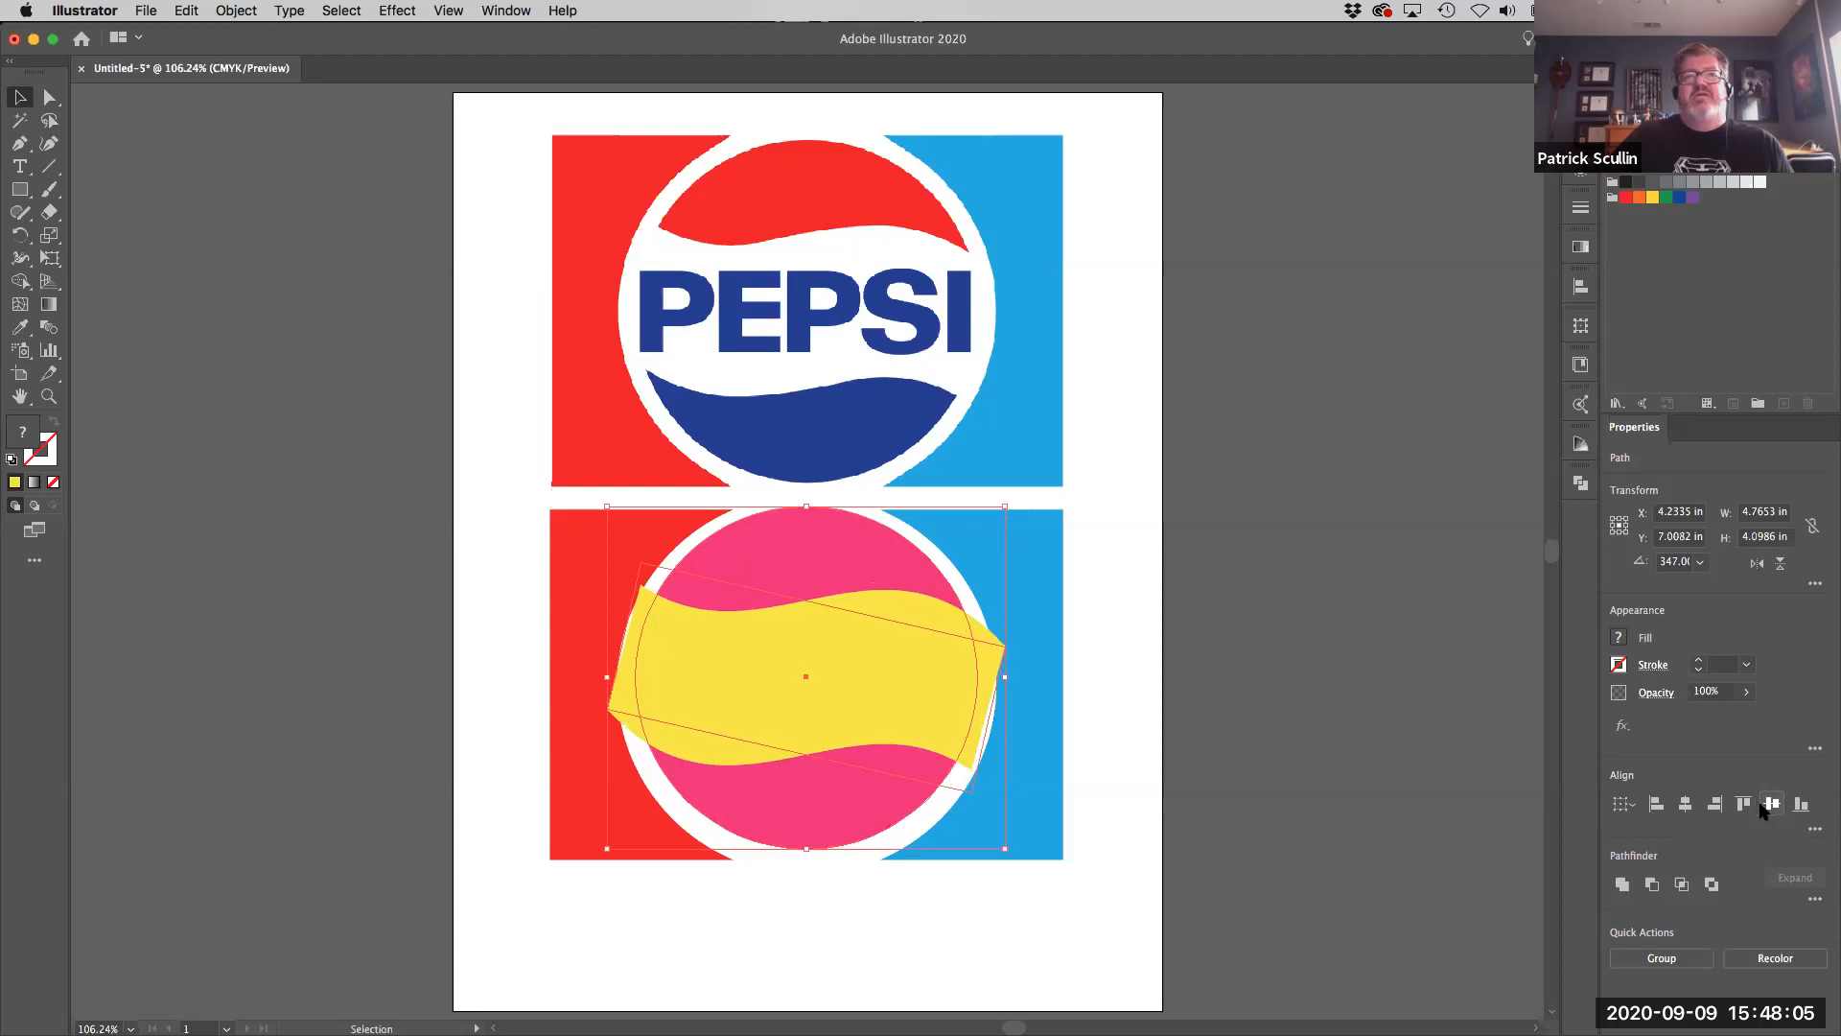
{"action": "mouse_move", "coordinate": [1226, 639]}
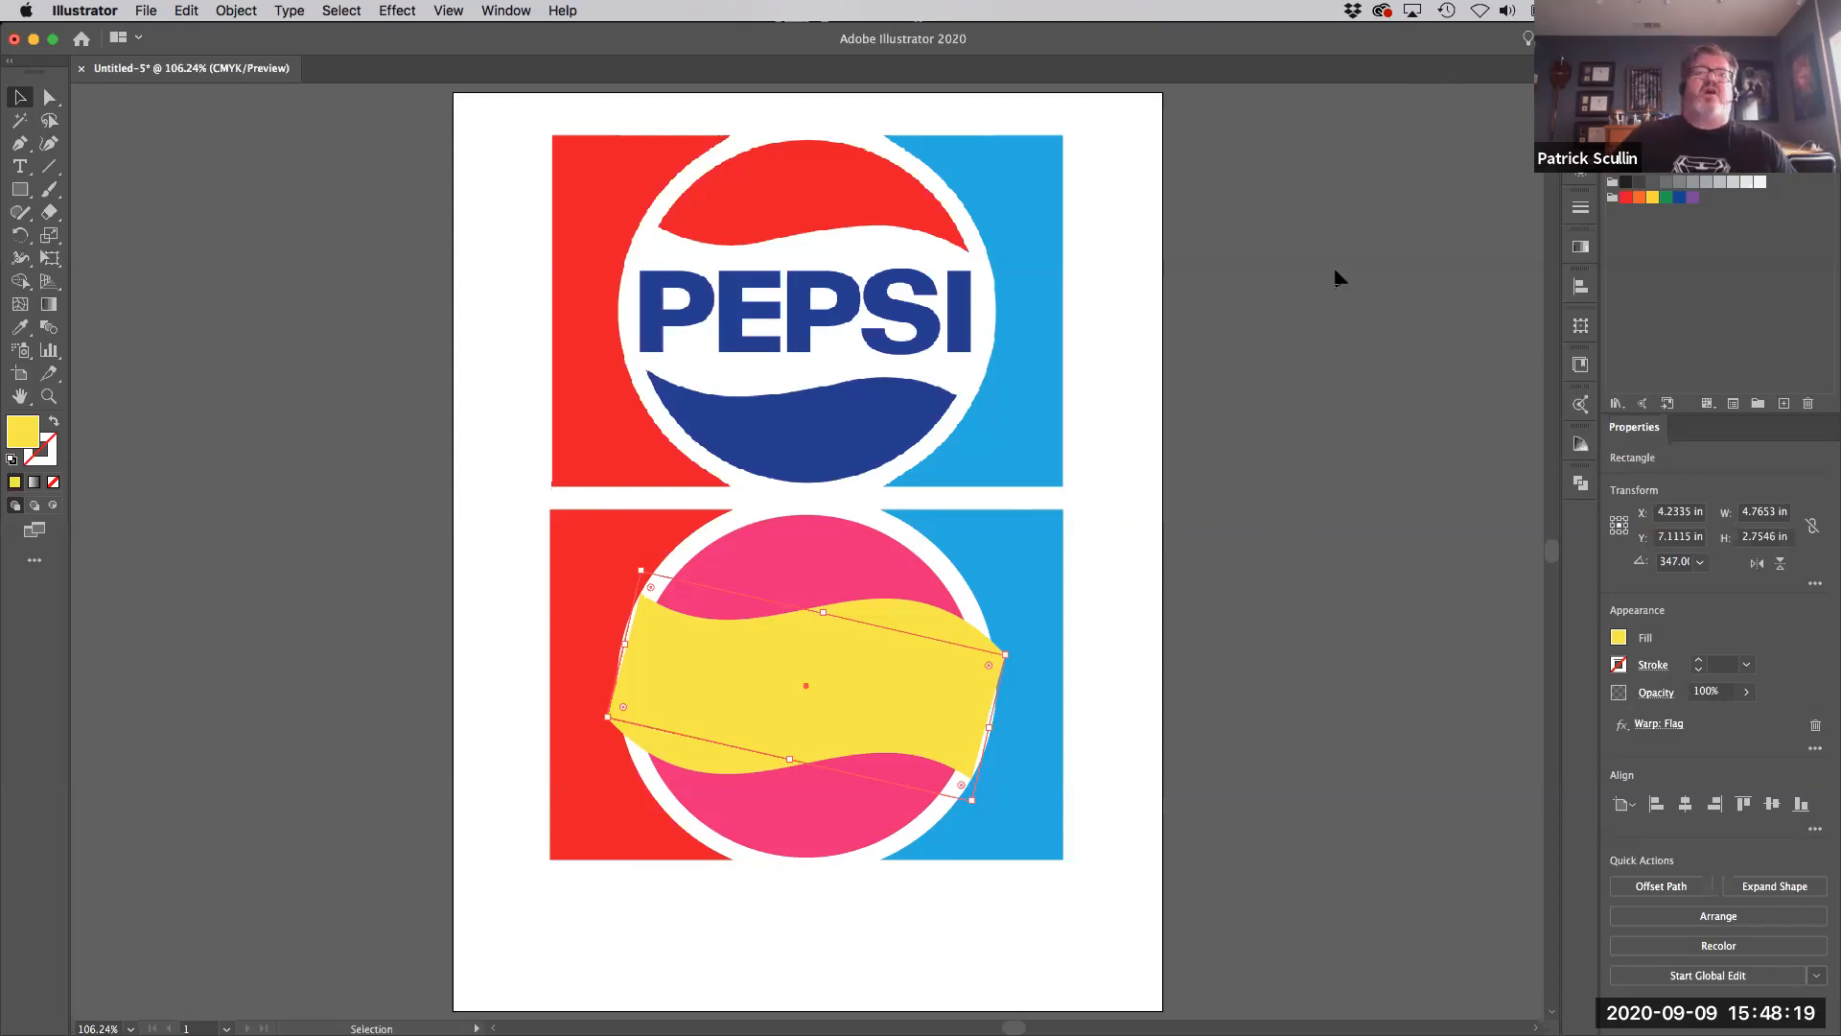
{"action": "mouse_move", "coordinate": [1378, 568]}
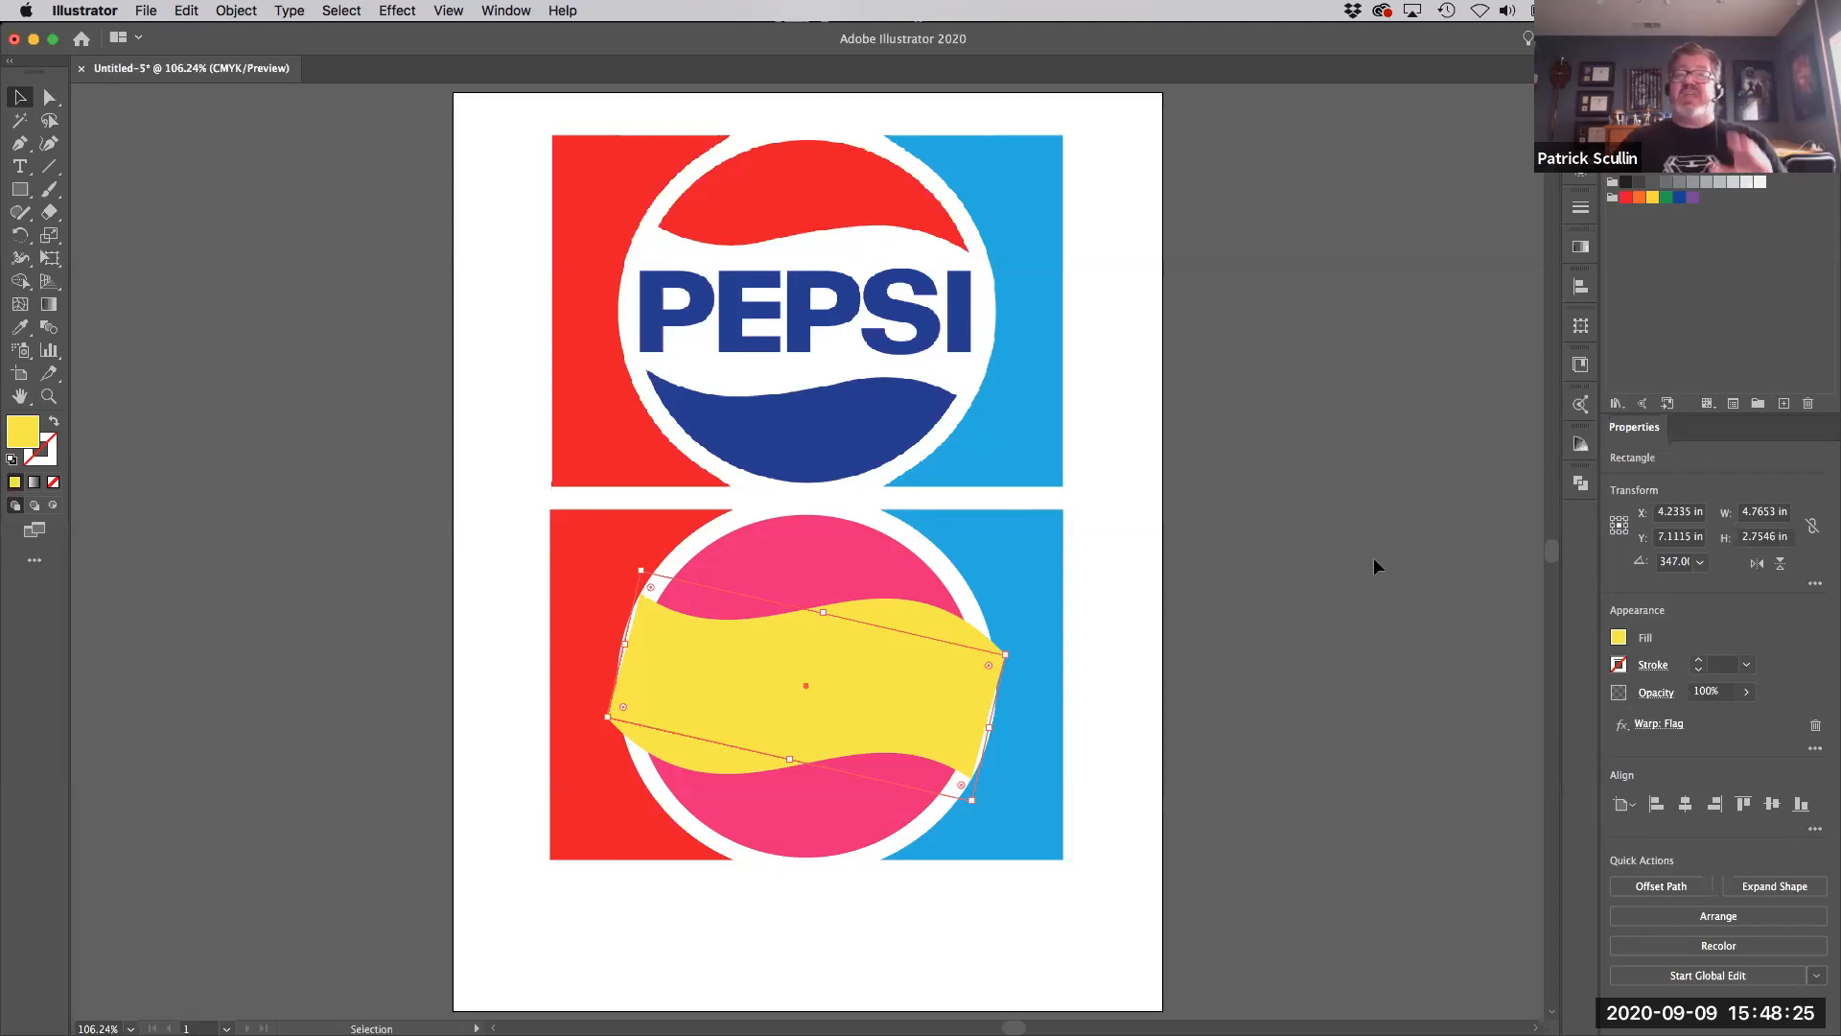
{"action": "mouse_move", "coordinate": [1273, 542]}
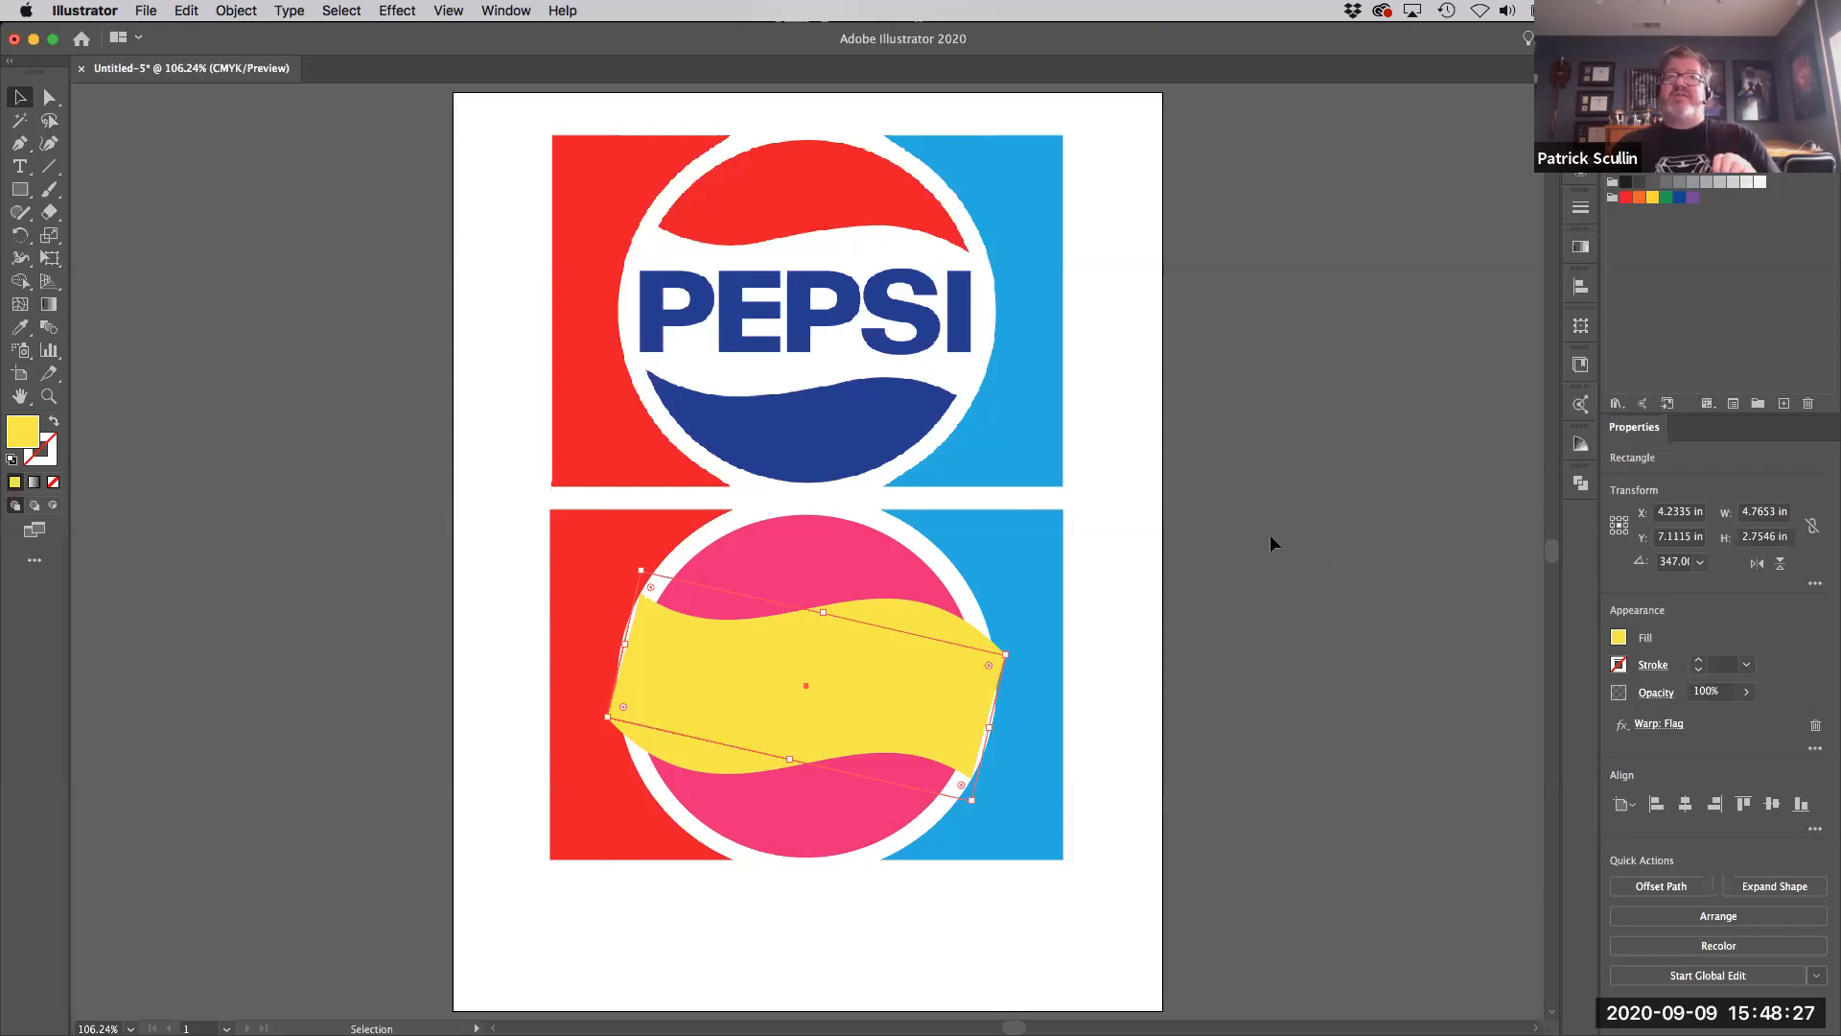
{"action": "left_click", "coordinate": [448, 11]}
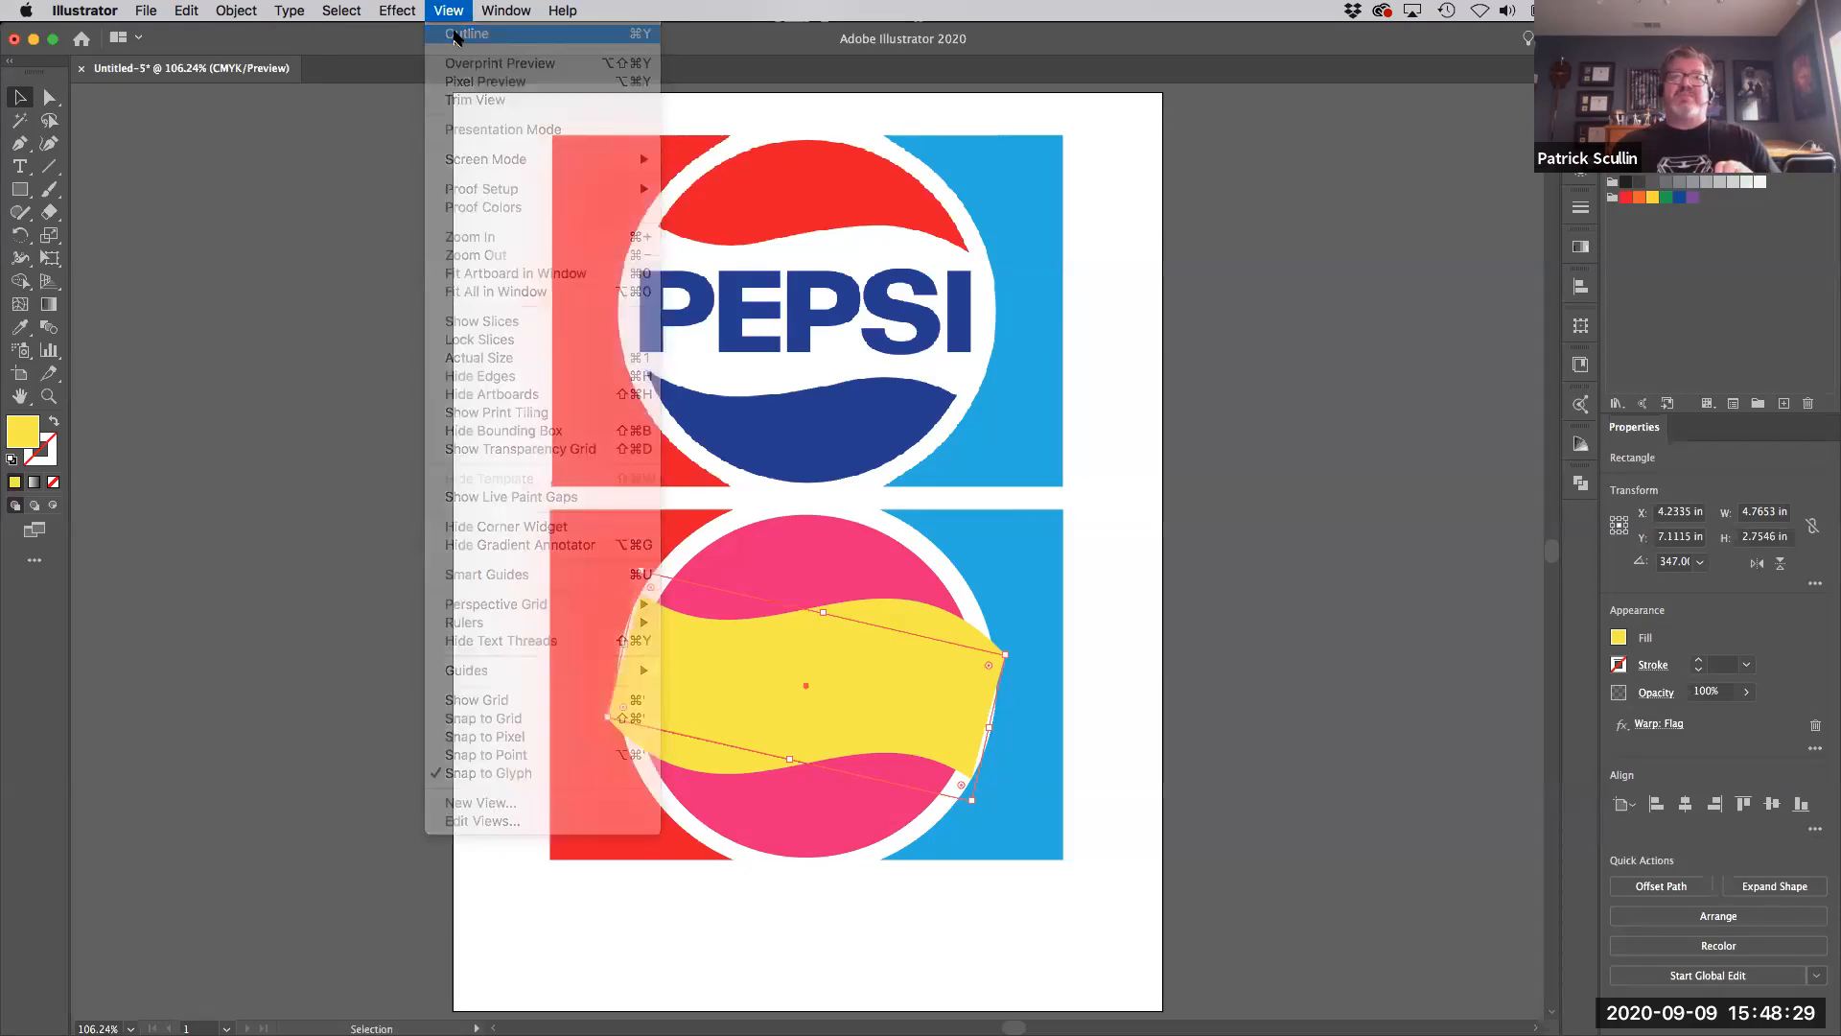
{"action": "left_click", "coordinate": [467, 33]}
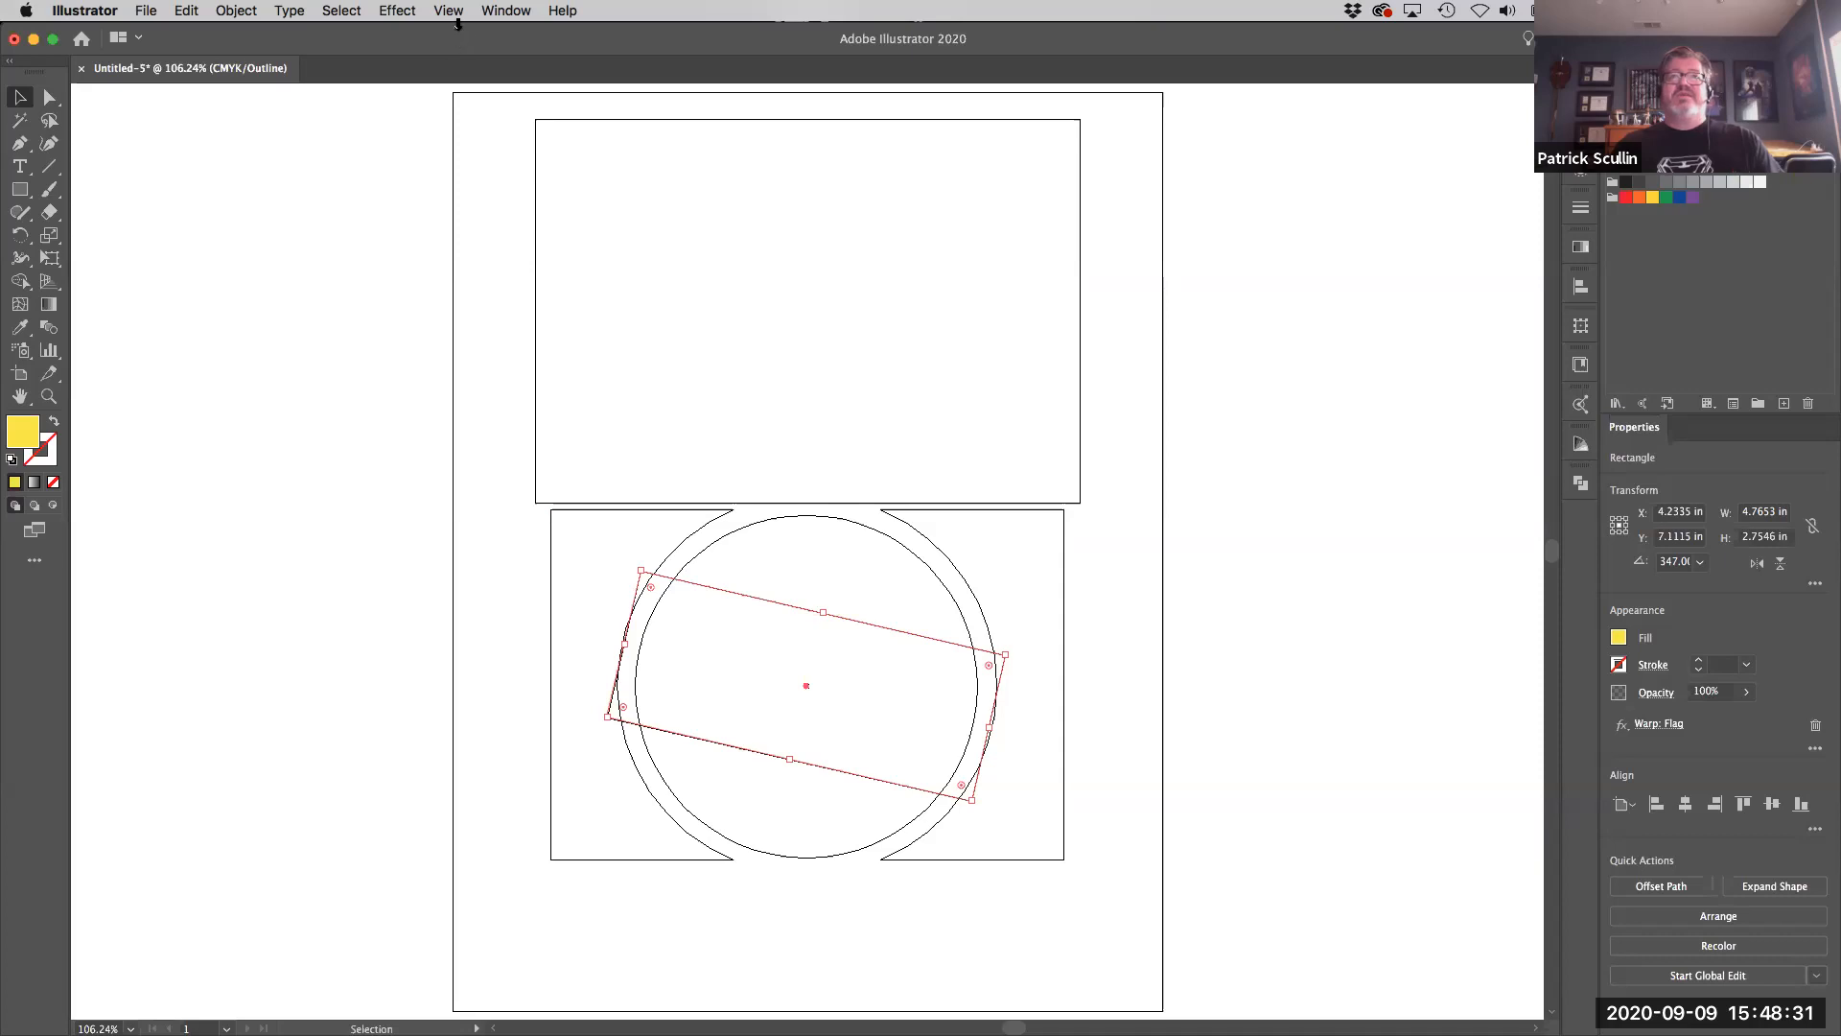
{"action": "left_click", "coordinate": [446, 12]}
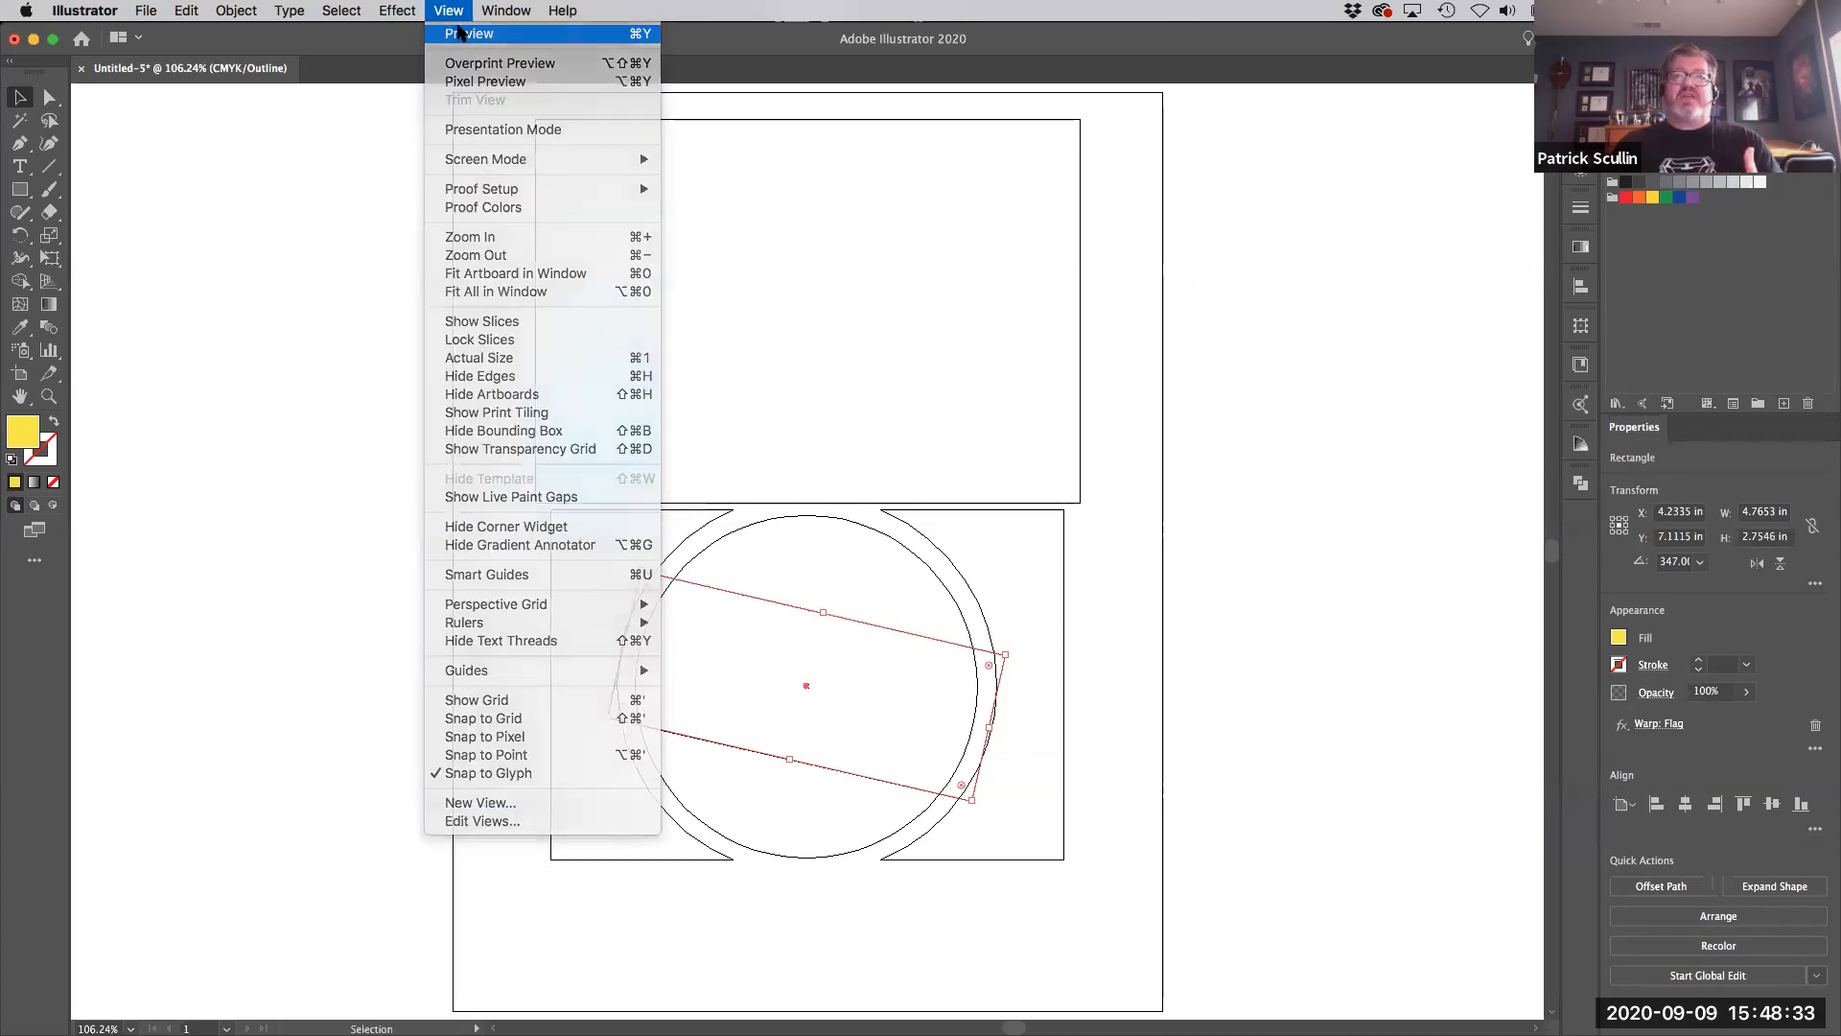
{"action": "left_click", "coordinate": [472, 33]}
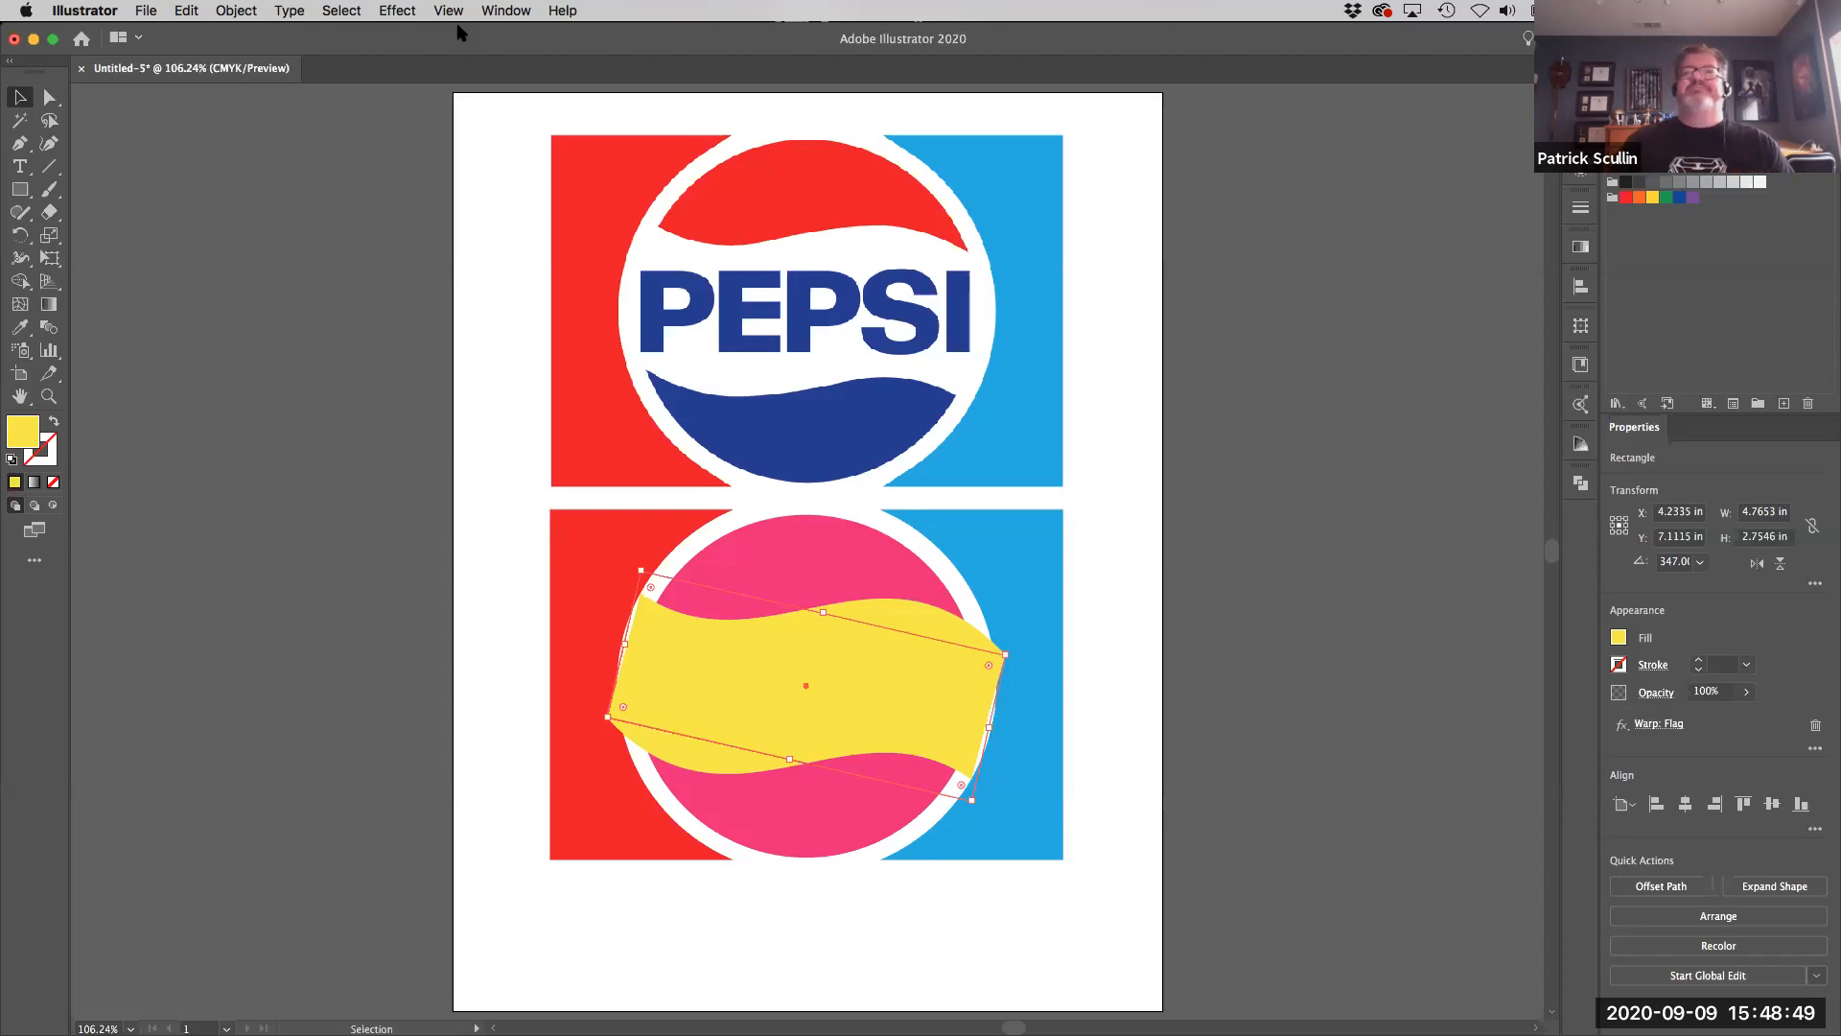
- Expand the warped band's appearance so the flag warp becomes its permanent outline
{"action": "left_click", "coordinate": [234, 12]}
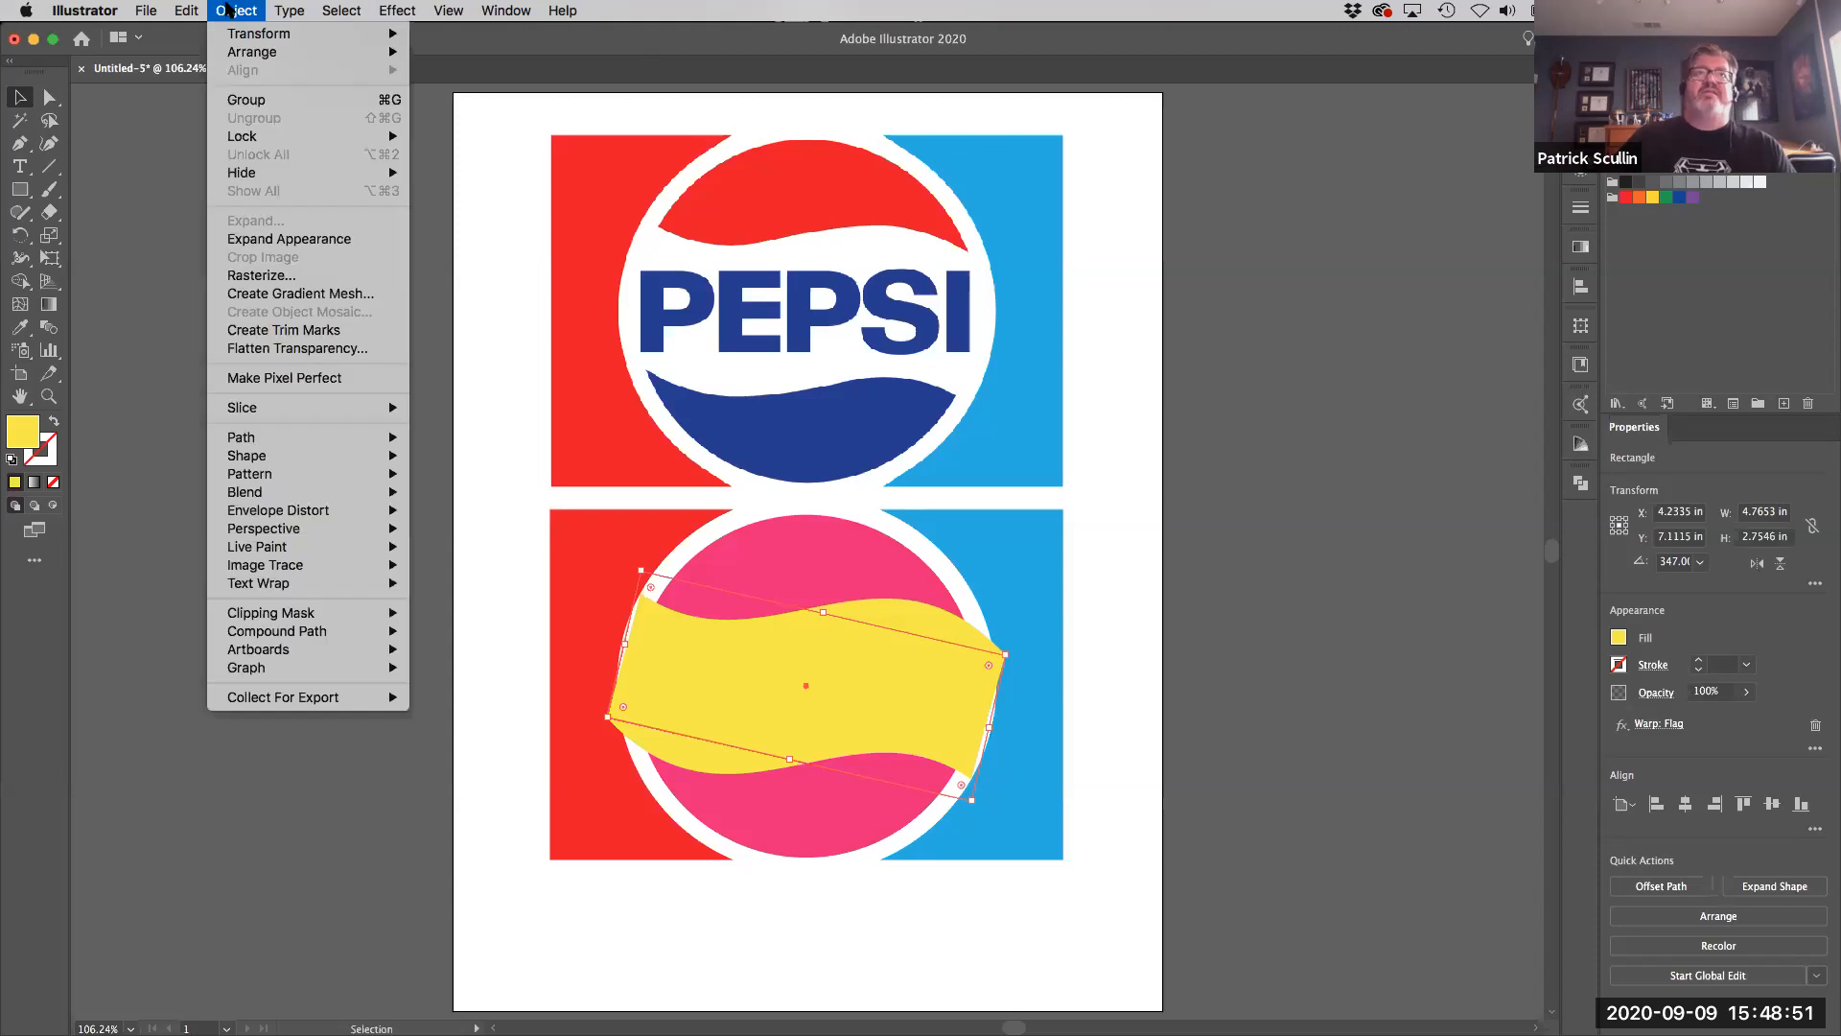
{"action": "mouse_move", "coordinate": [306, 228]}
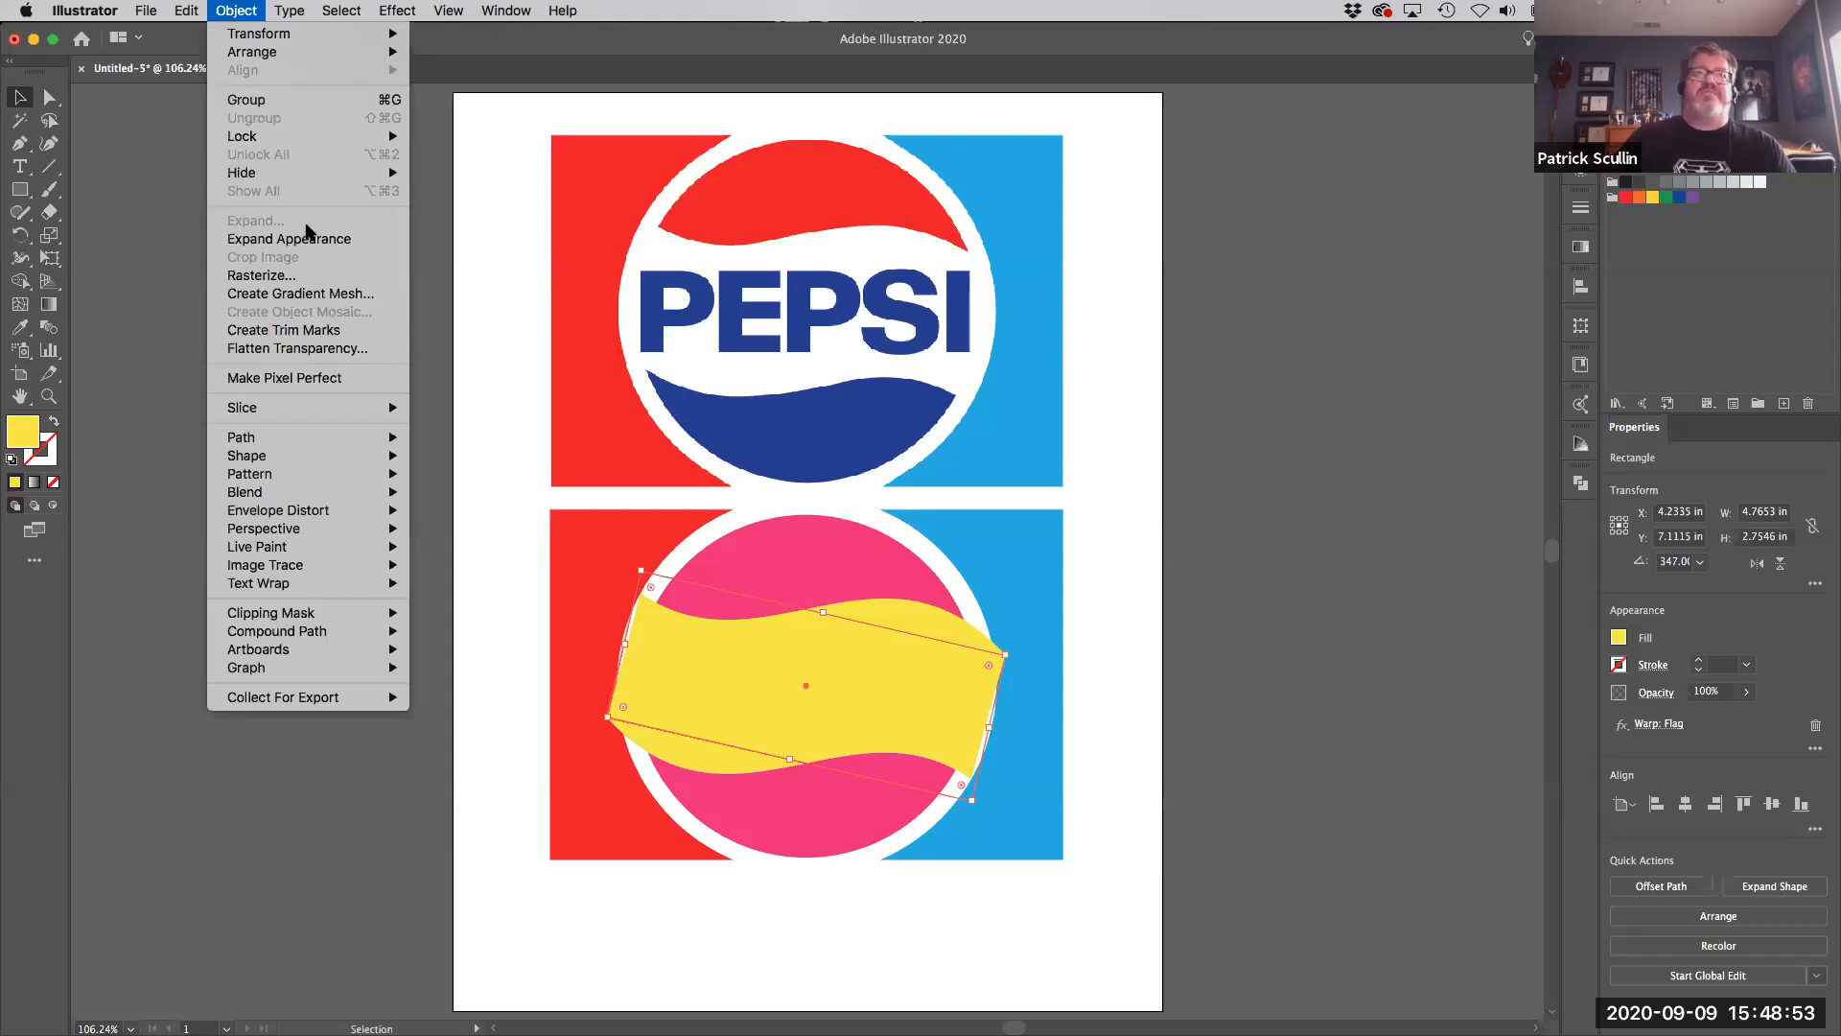
{"action": "mouse_move", "coordinate": [287, 238]}
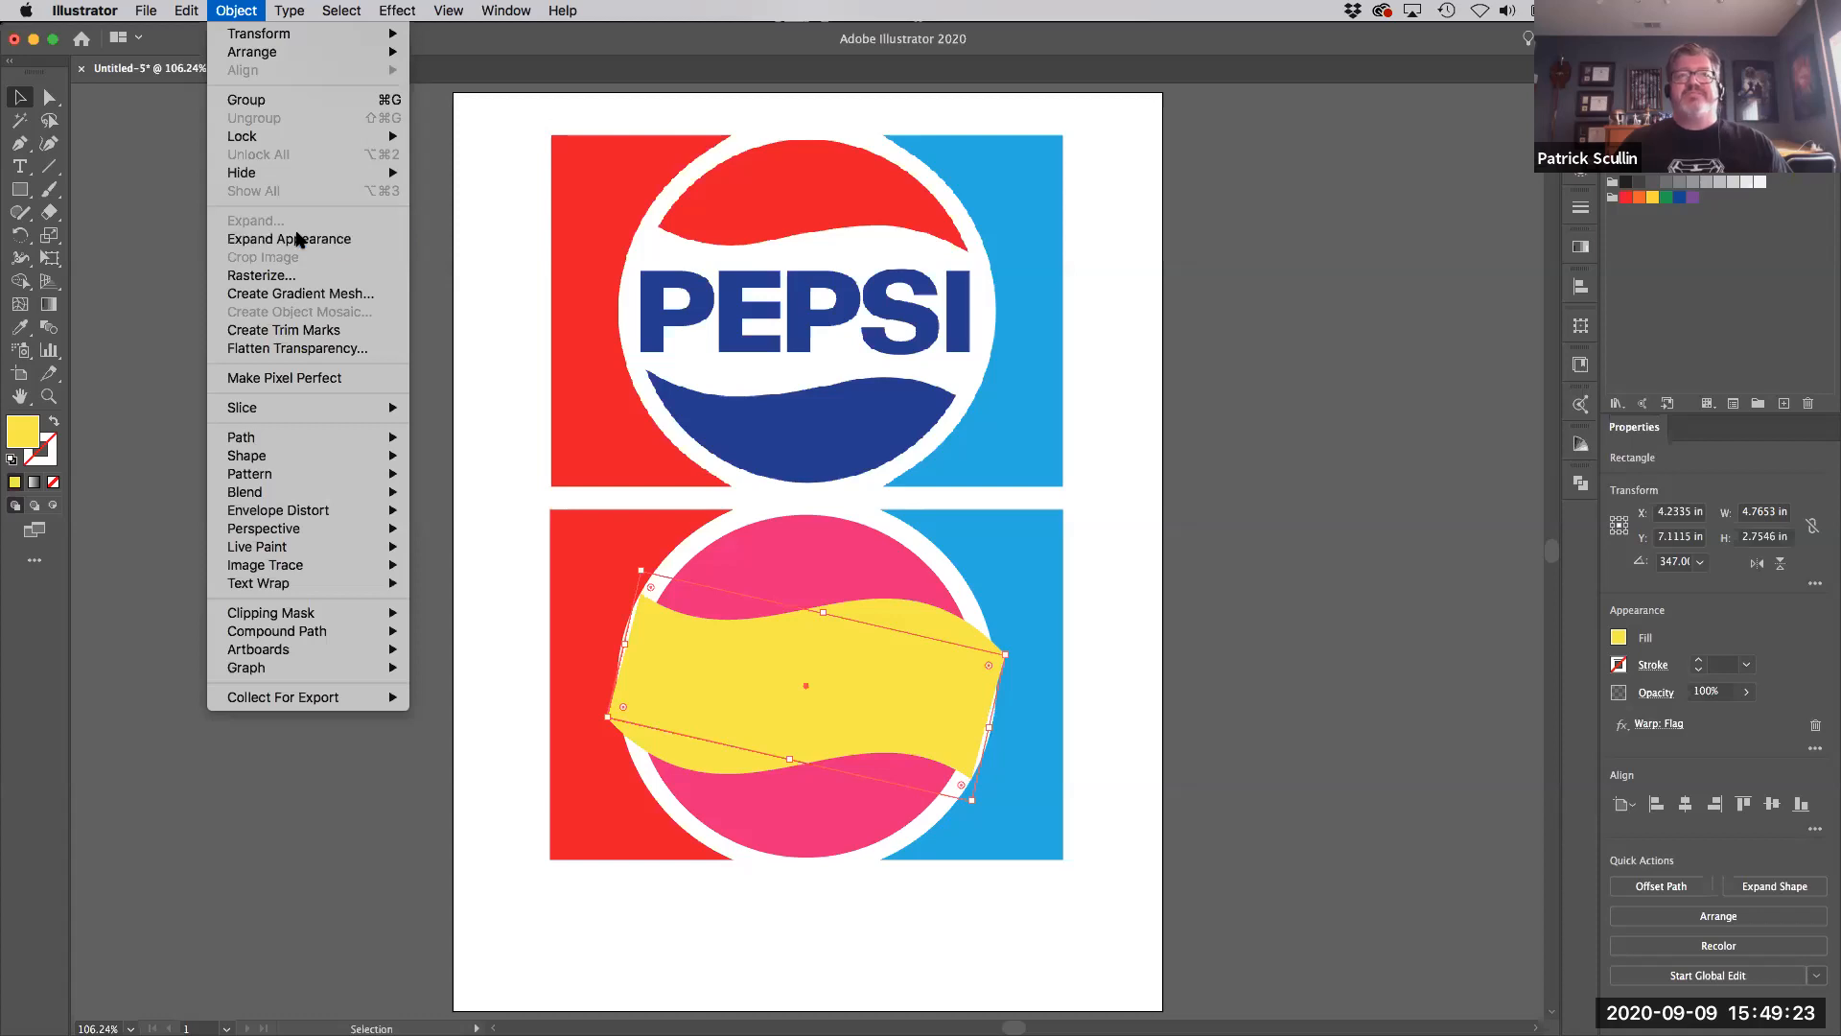
{"action": "left_click", "coordinate": [289, 238]}
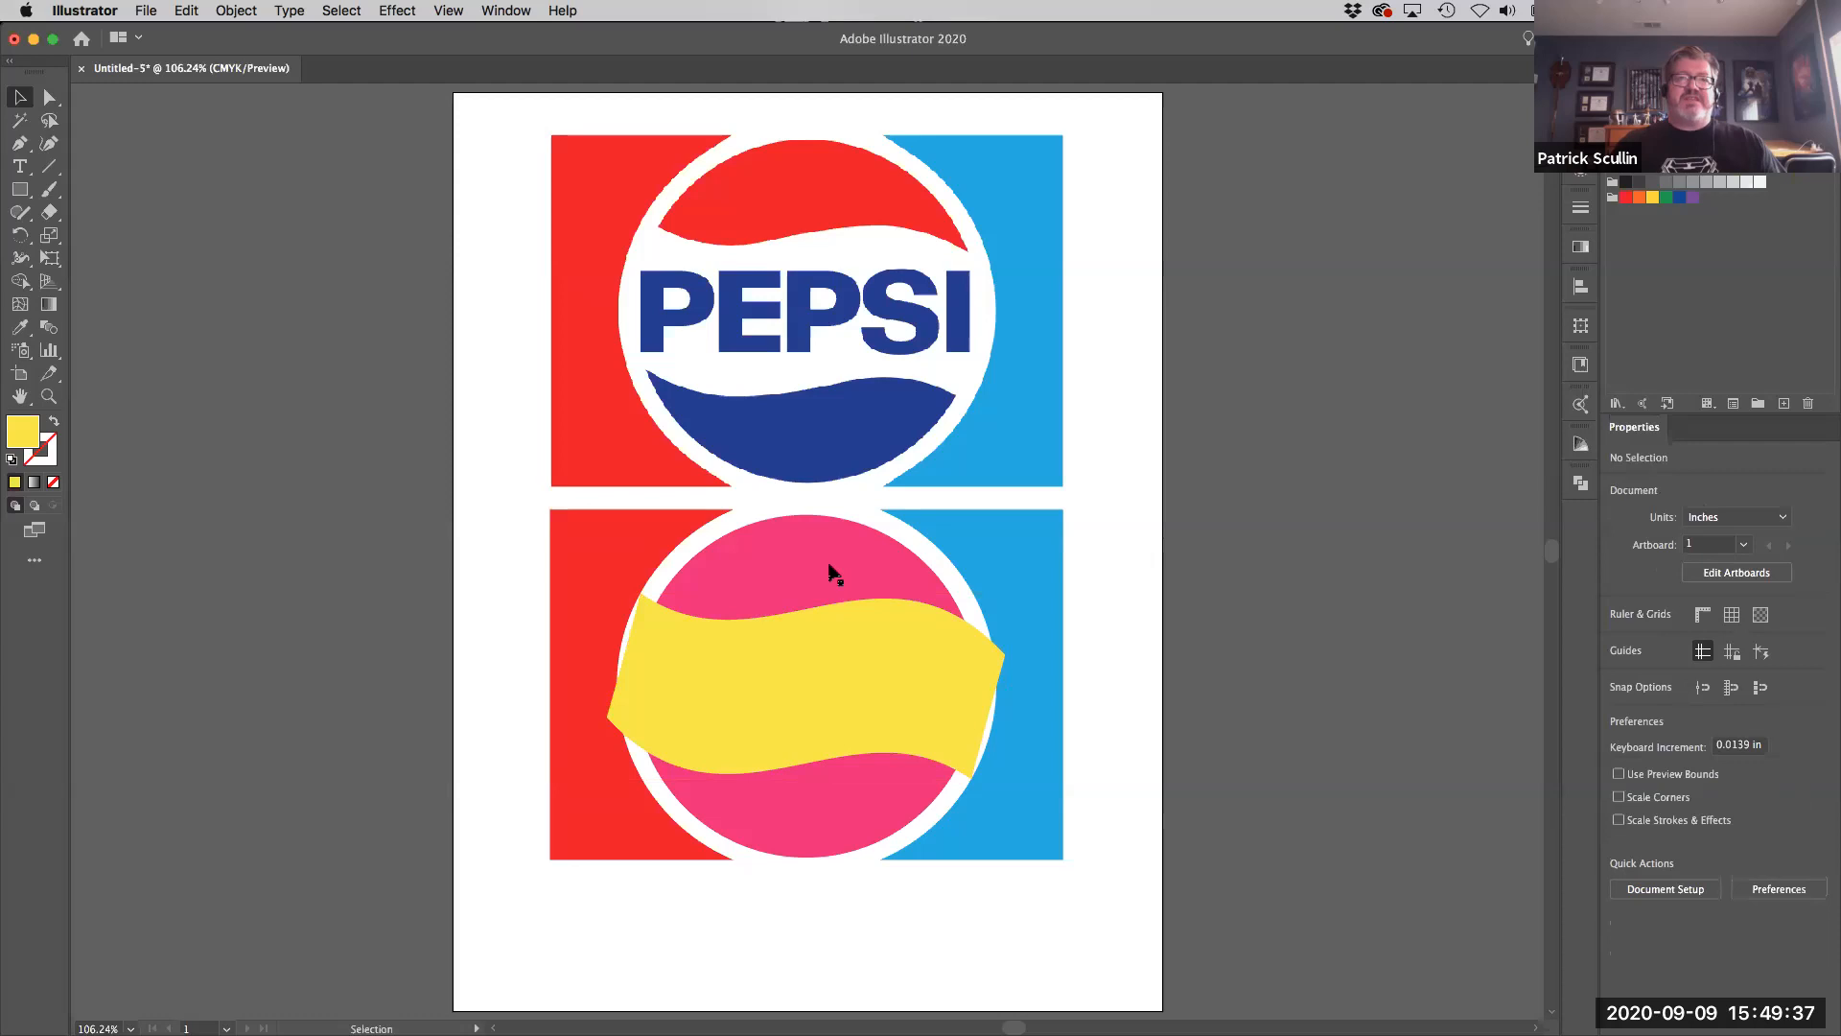
- Select the pink circle together with the wavy band for cutting
{"action": "left_click", "coordinate": [806, 684]}
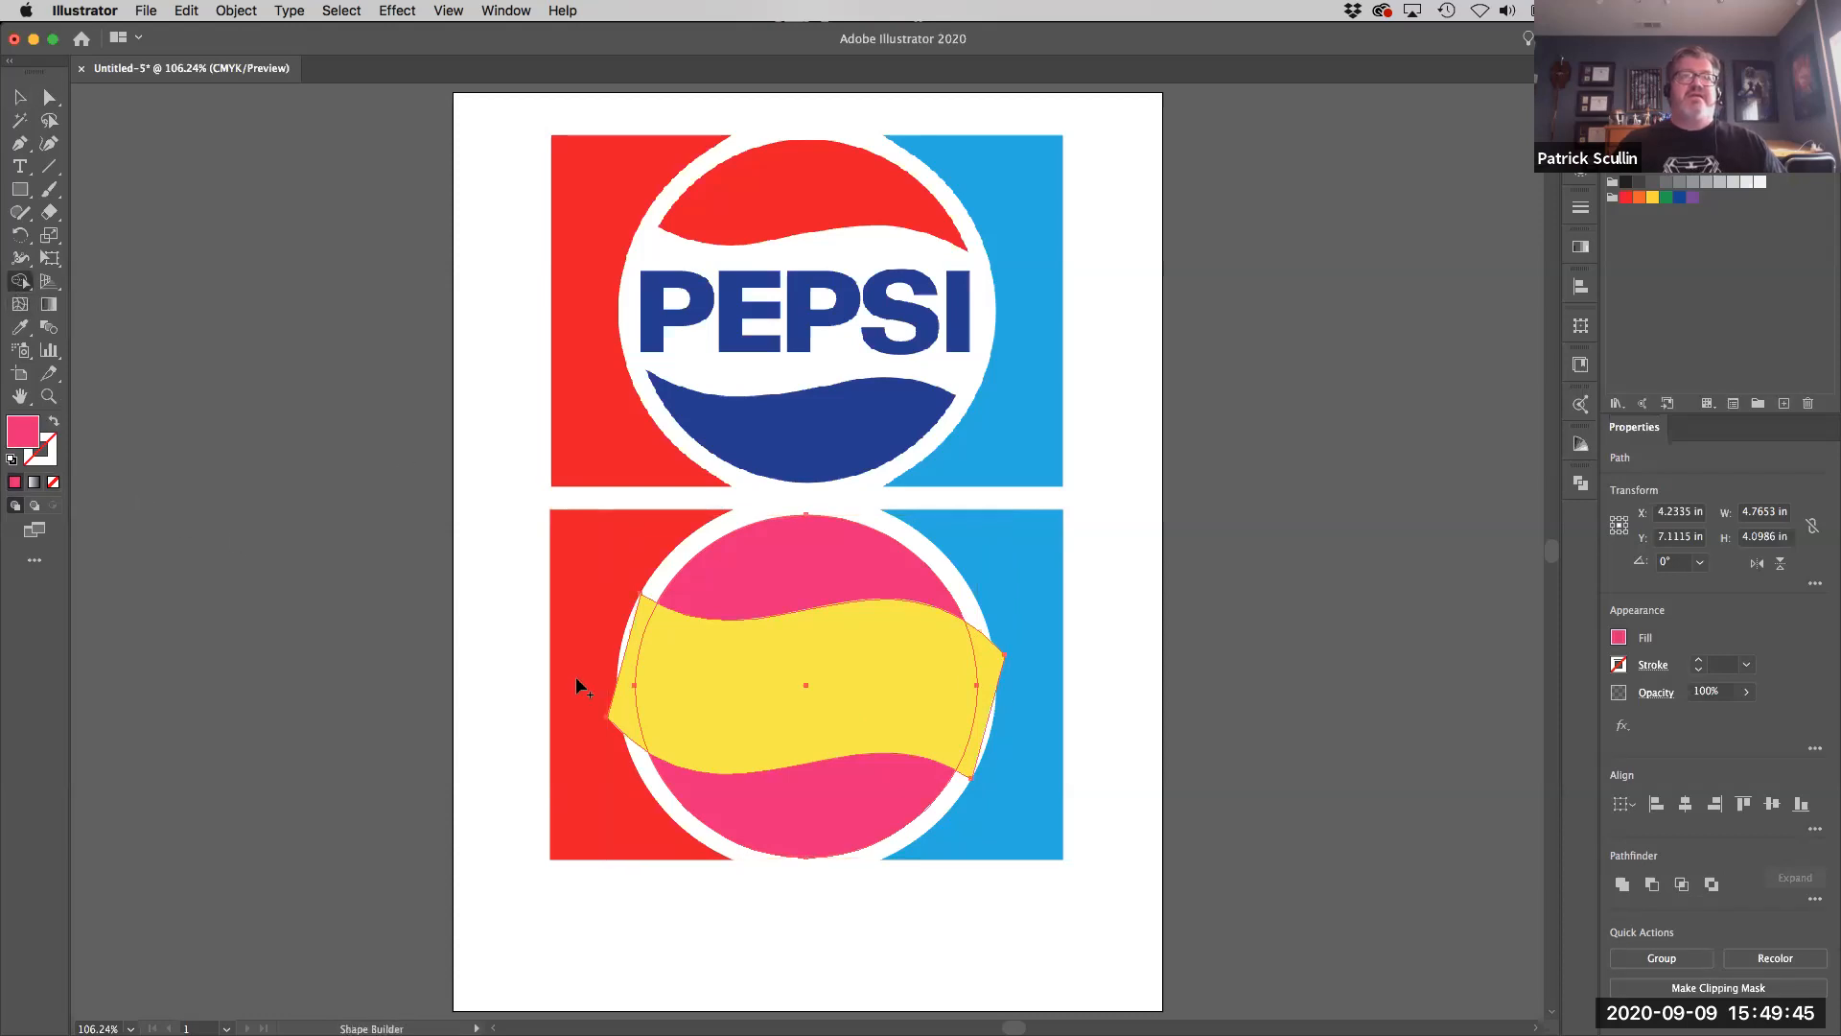
{"action": "mouse_move", "coordinate": [507, 679]}
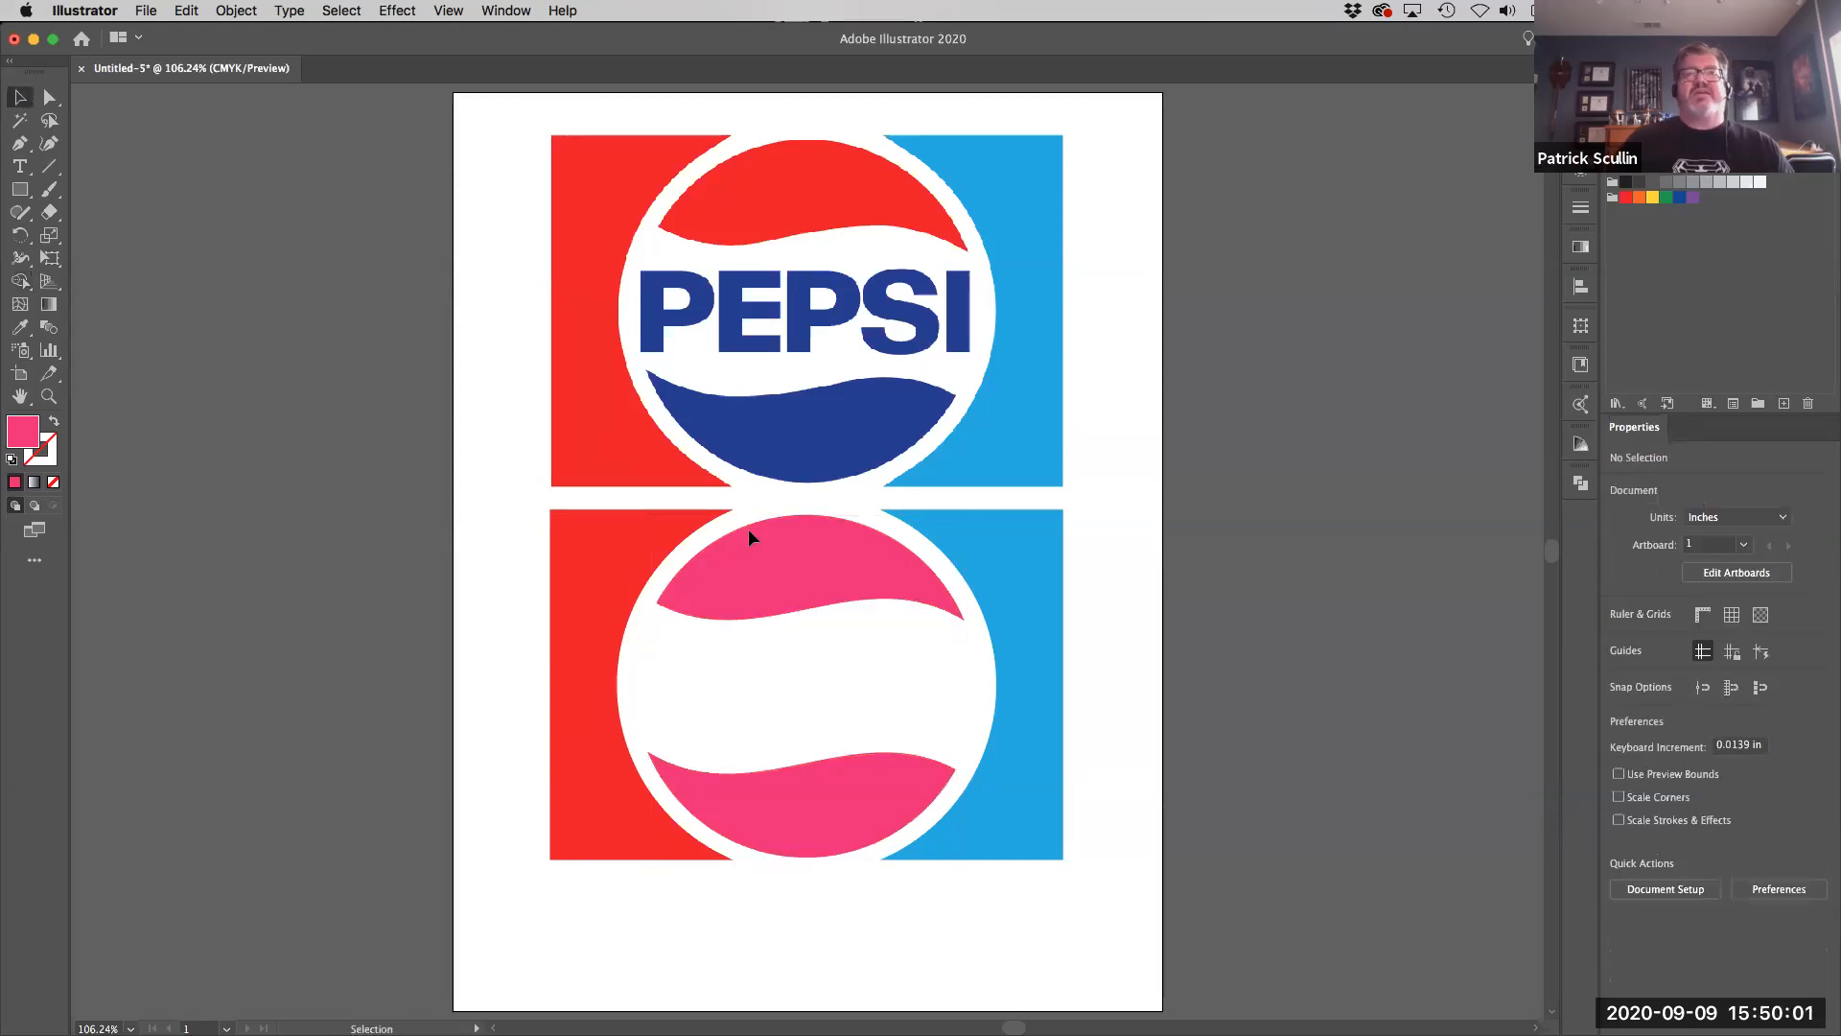
- Sample the reference red onto the top wave and the reference blue onto the bottom wave
{"action": "left_click", "coordinate": [805, 552]}
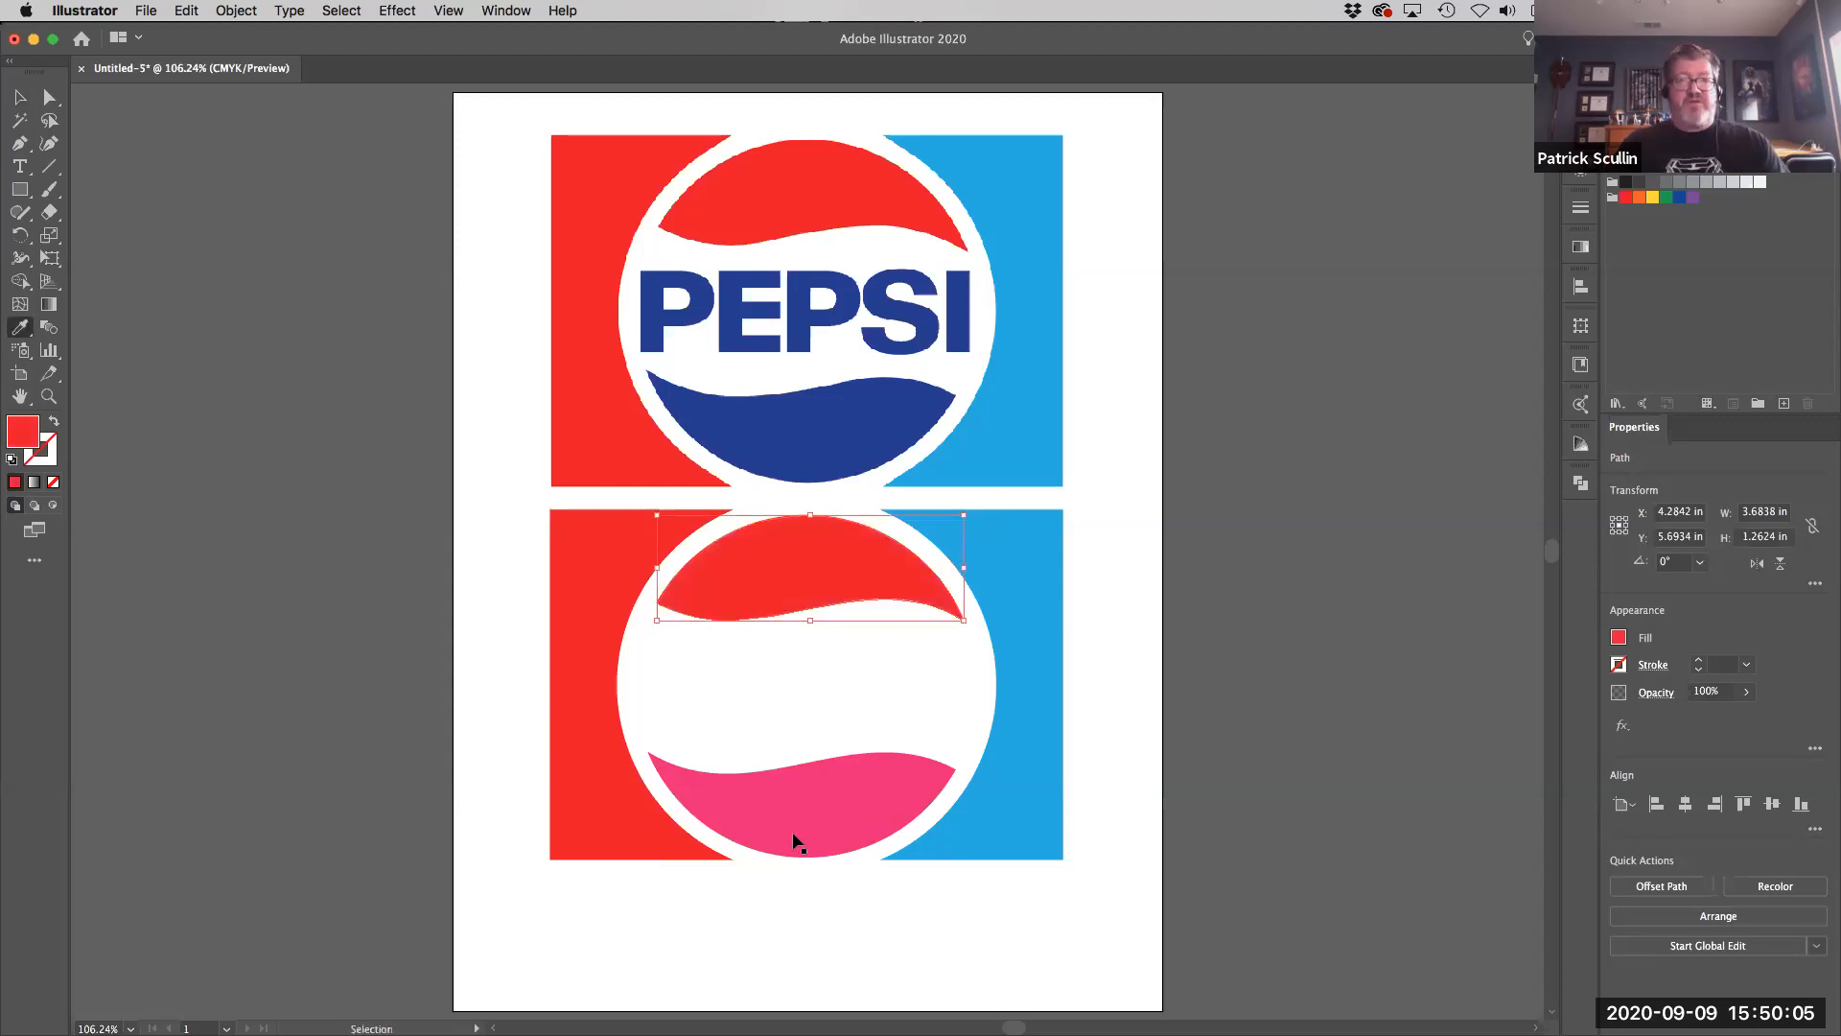
{"action": "left_click", "coordinate": [804, 441]}
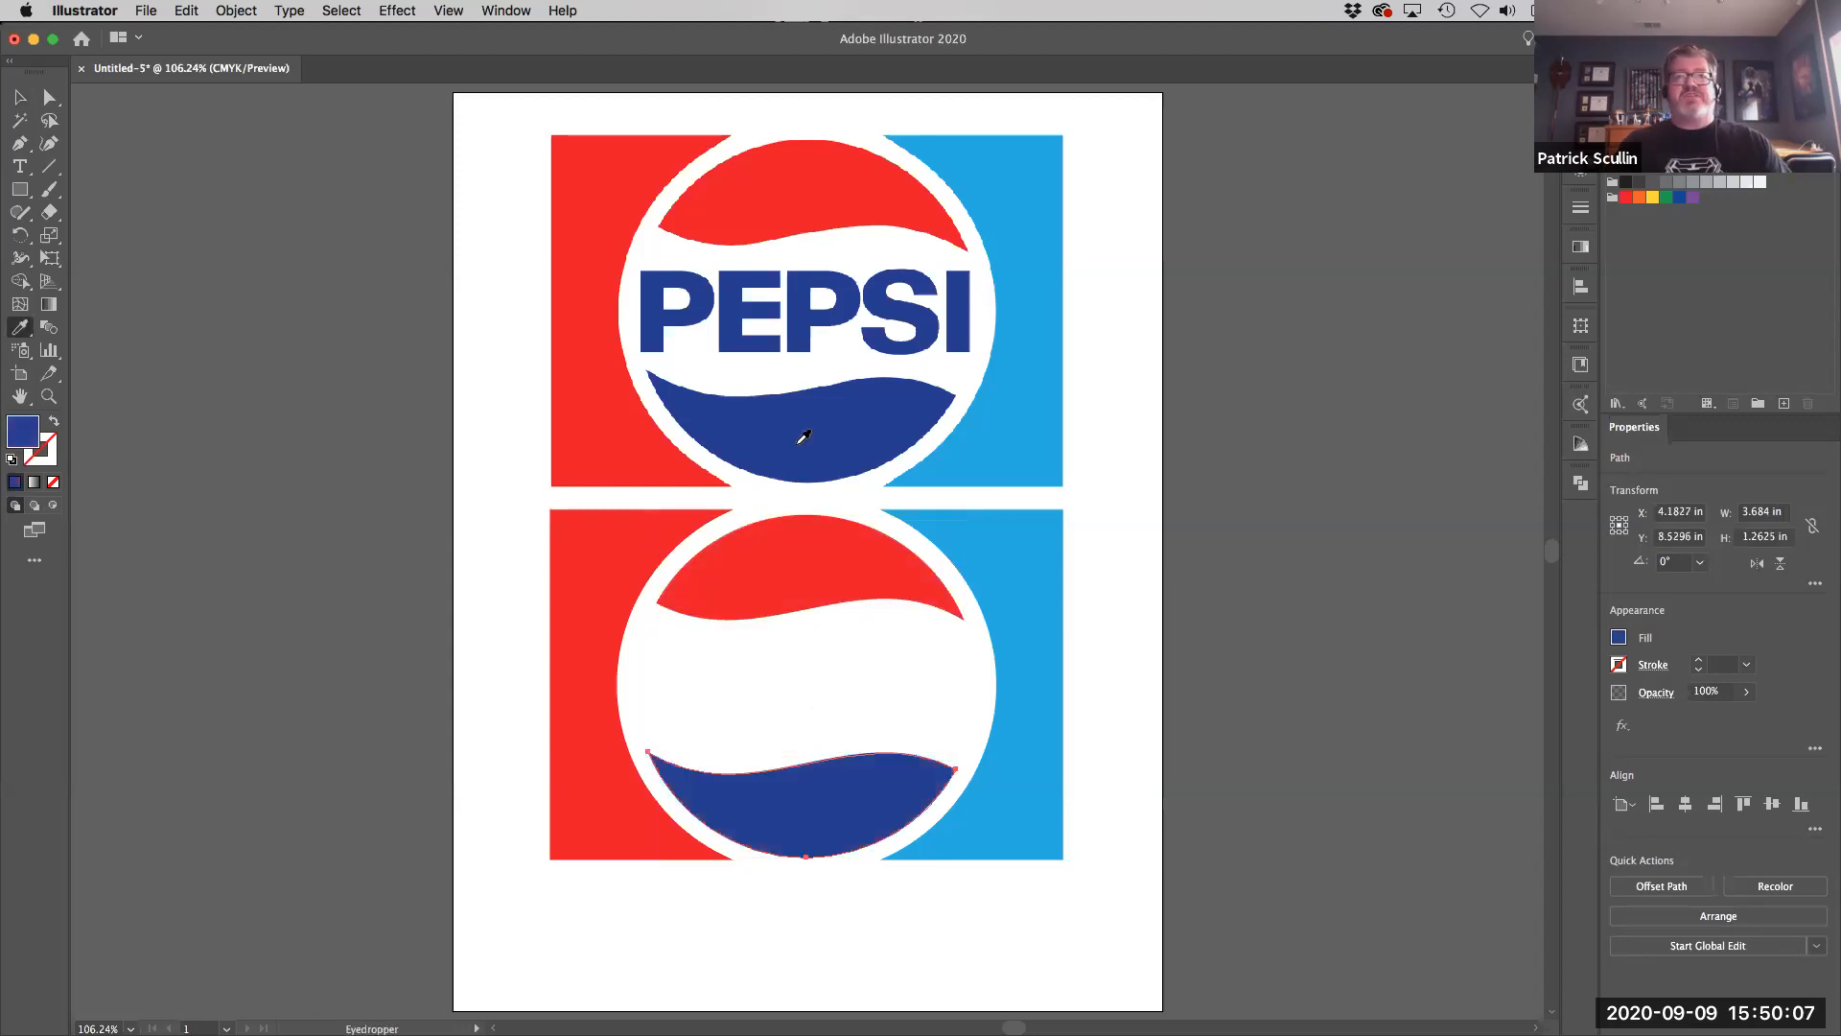
{"action": "left_click", "coordinate": [19, 167]}
{"action": "type", "text": "PEPSI"}
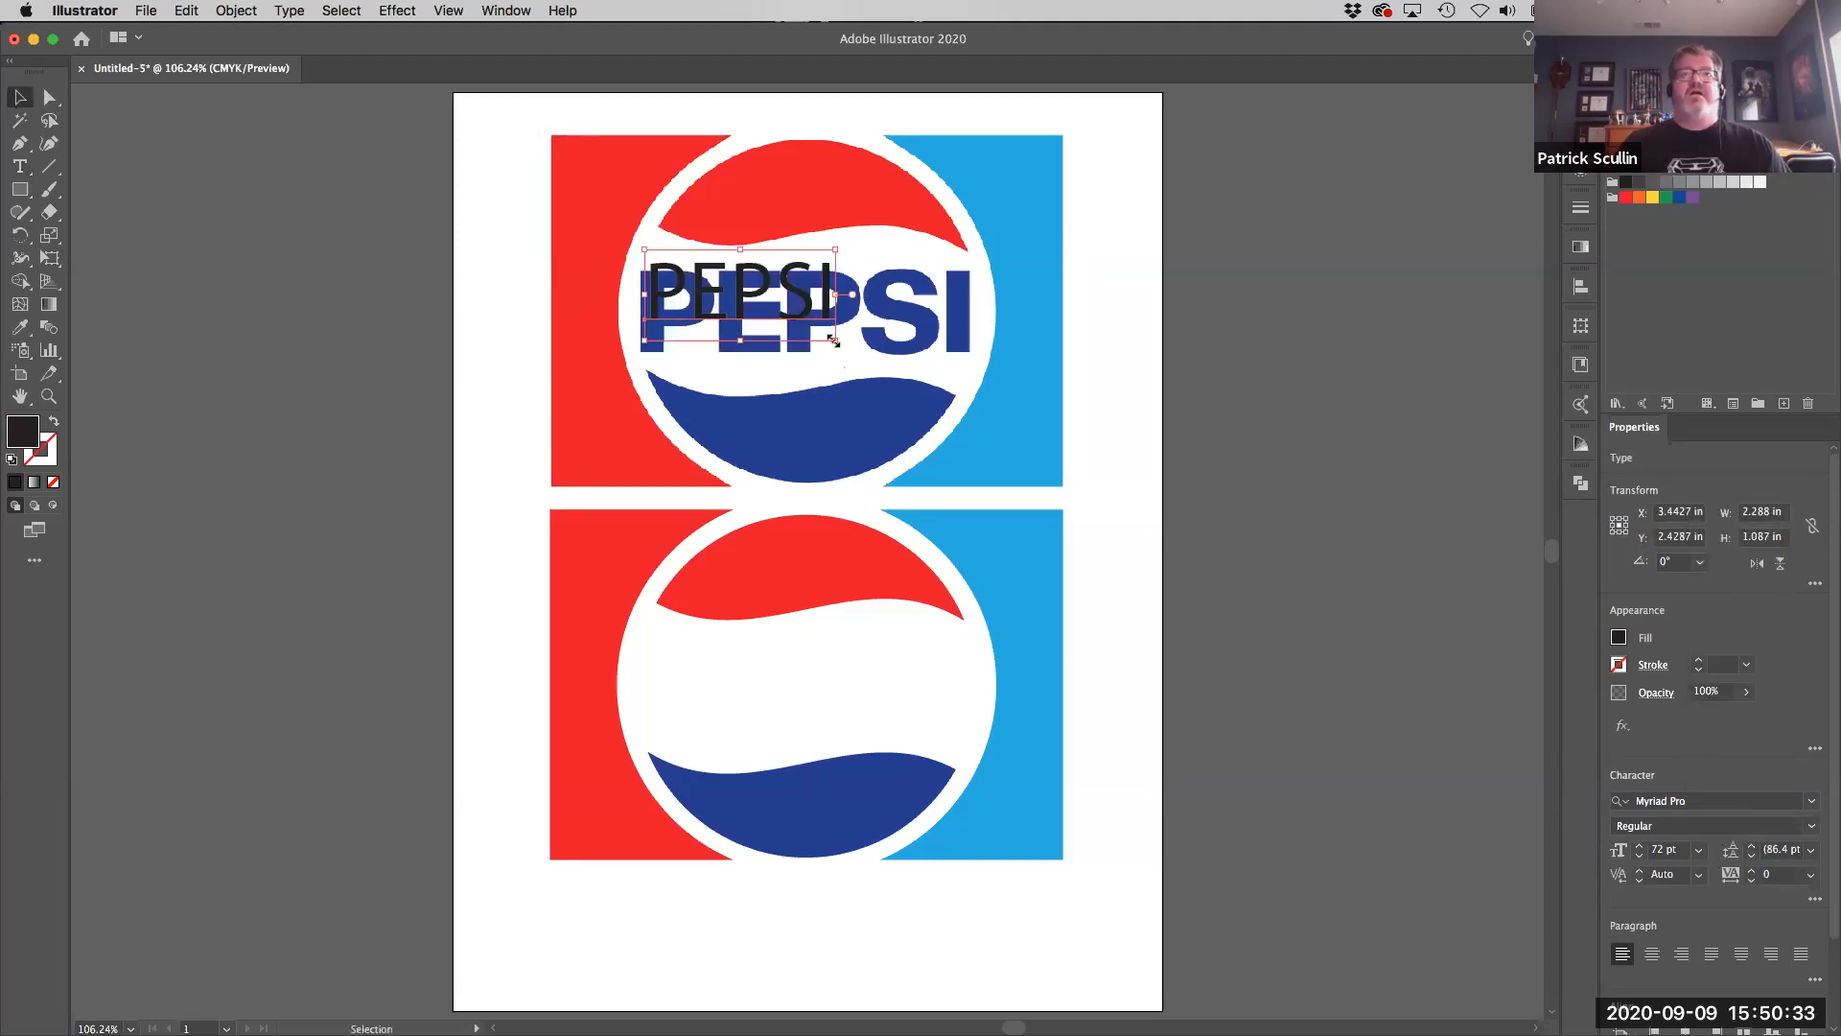
- Scale the PEPSI text up to about 102 pt over the reference lettering
{"action": "left_click_drag", "start_coordinate": [834, 342], "coordinate": [916, 375]}
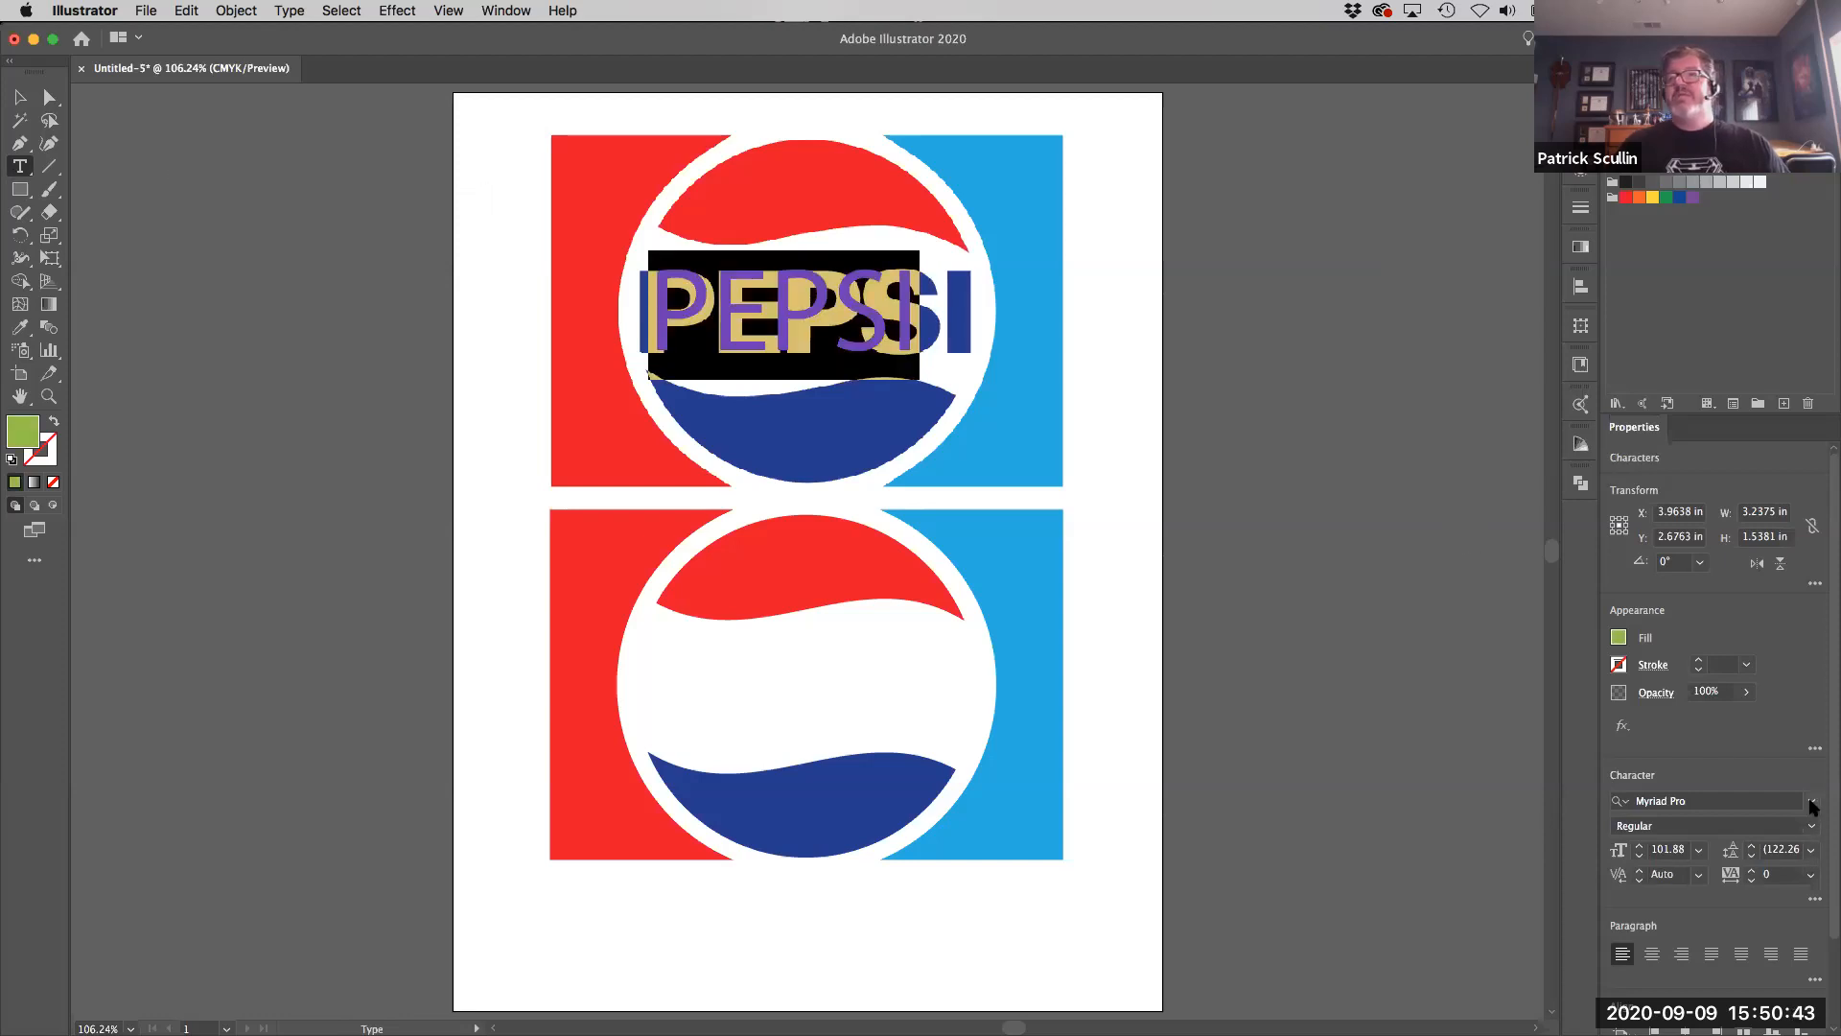
- Search 'he' in the font list and try a bold Helvetica on the word
{"action": "left_click", "coordinate": [1812, 801]}
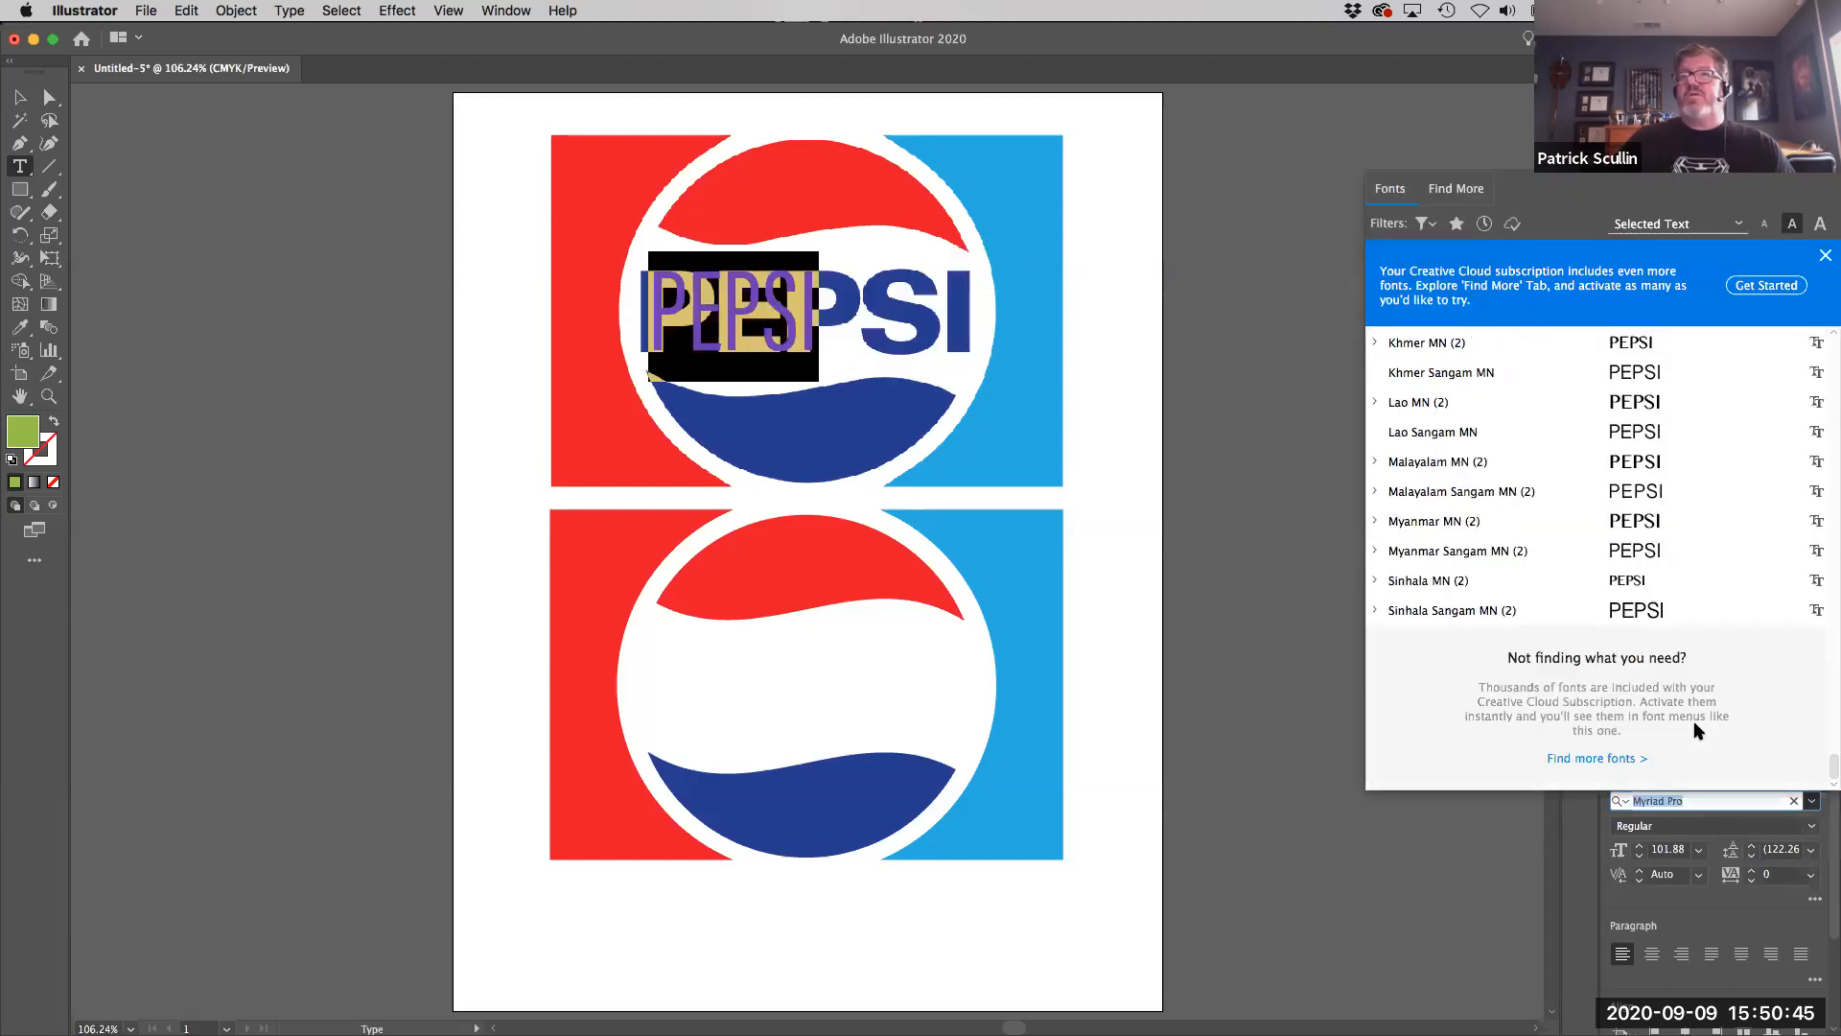
{"action": "scroll", "scroll_direction": "down", "scroll_amount": 3}
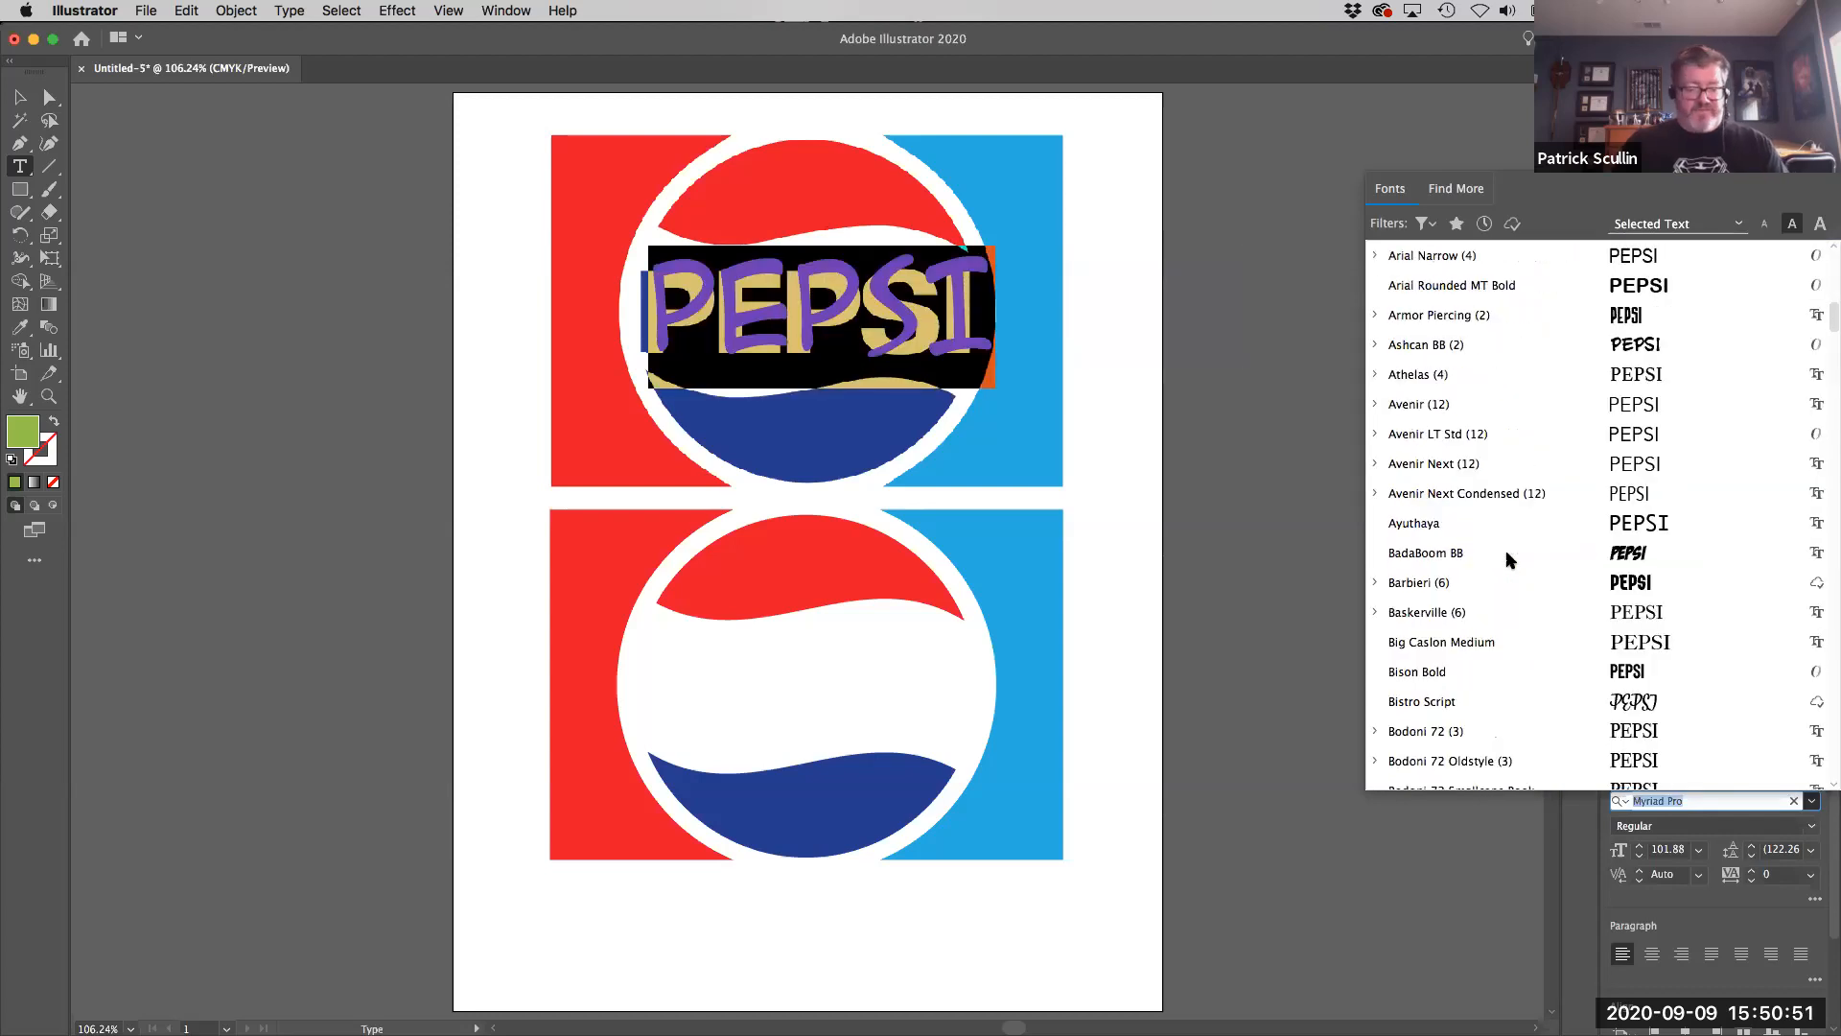
{"action": "type", "text": "he"}
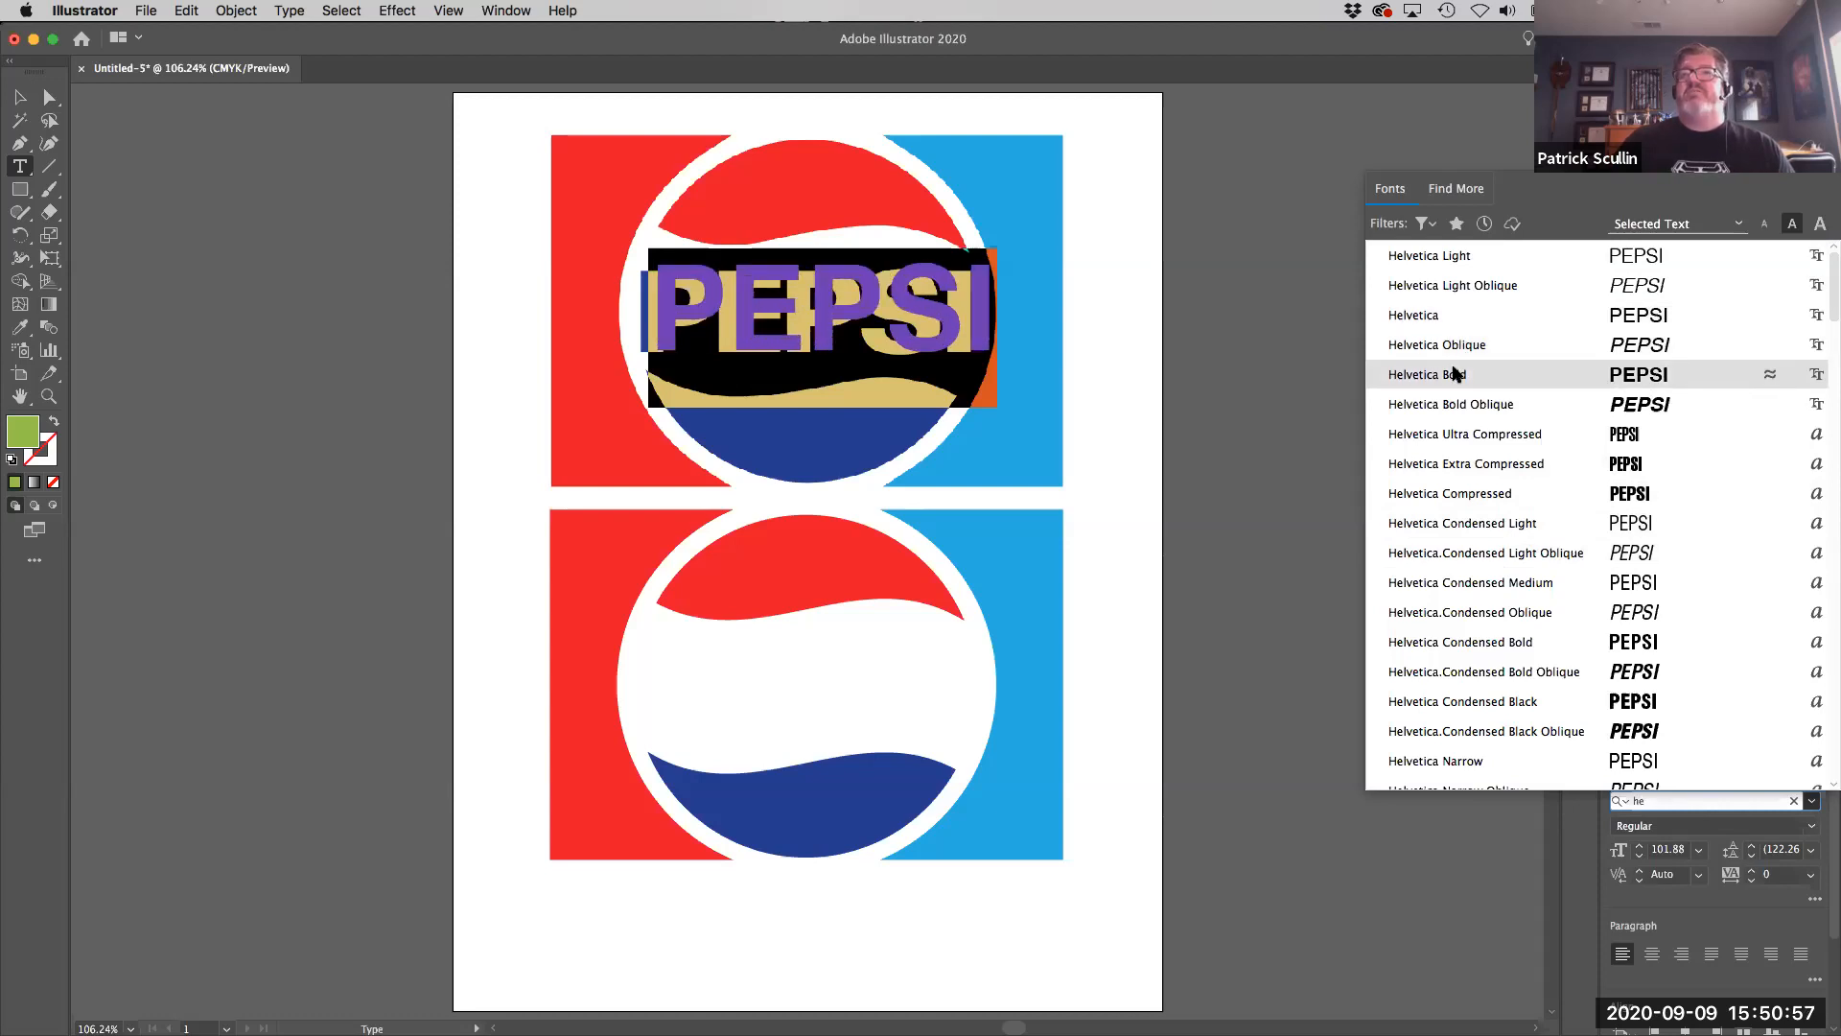
{"action": "left_click", "coordinate": [1459, 640]}
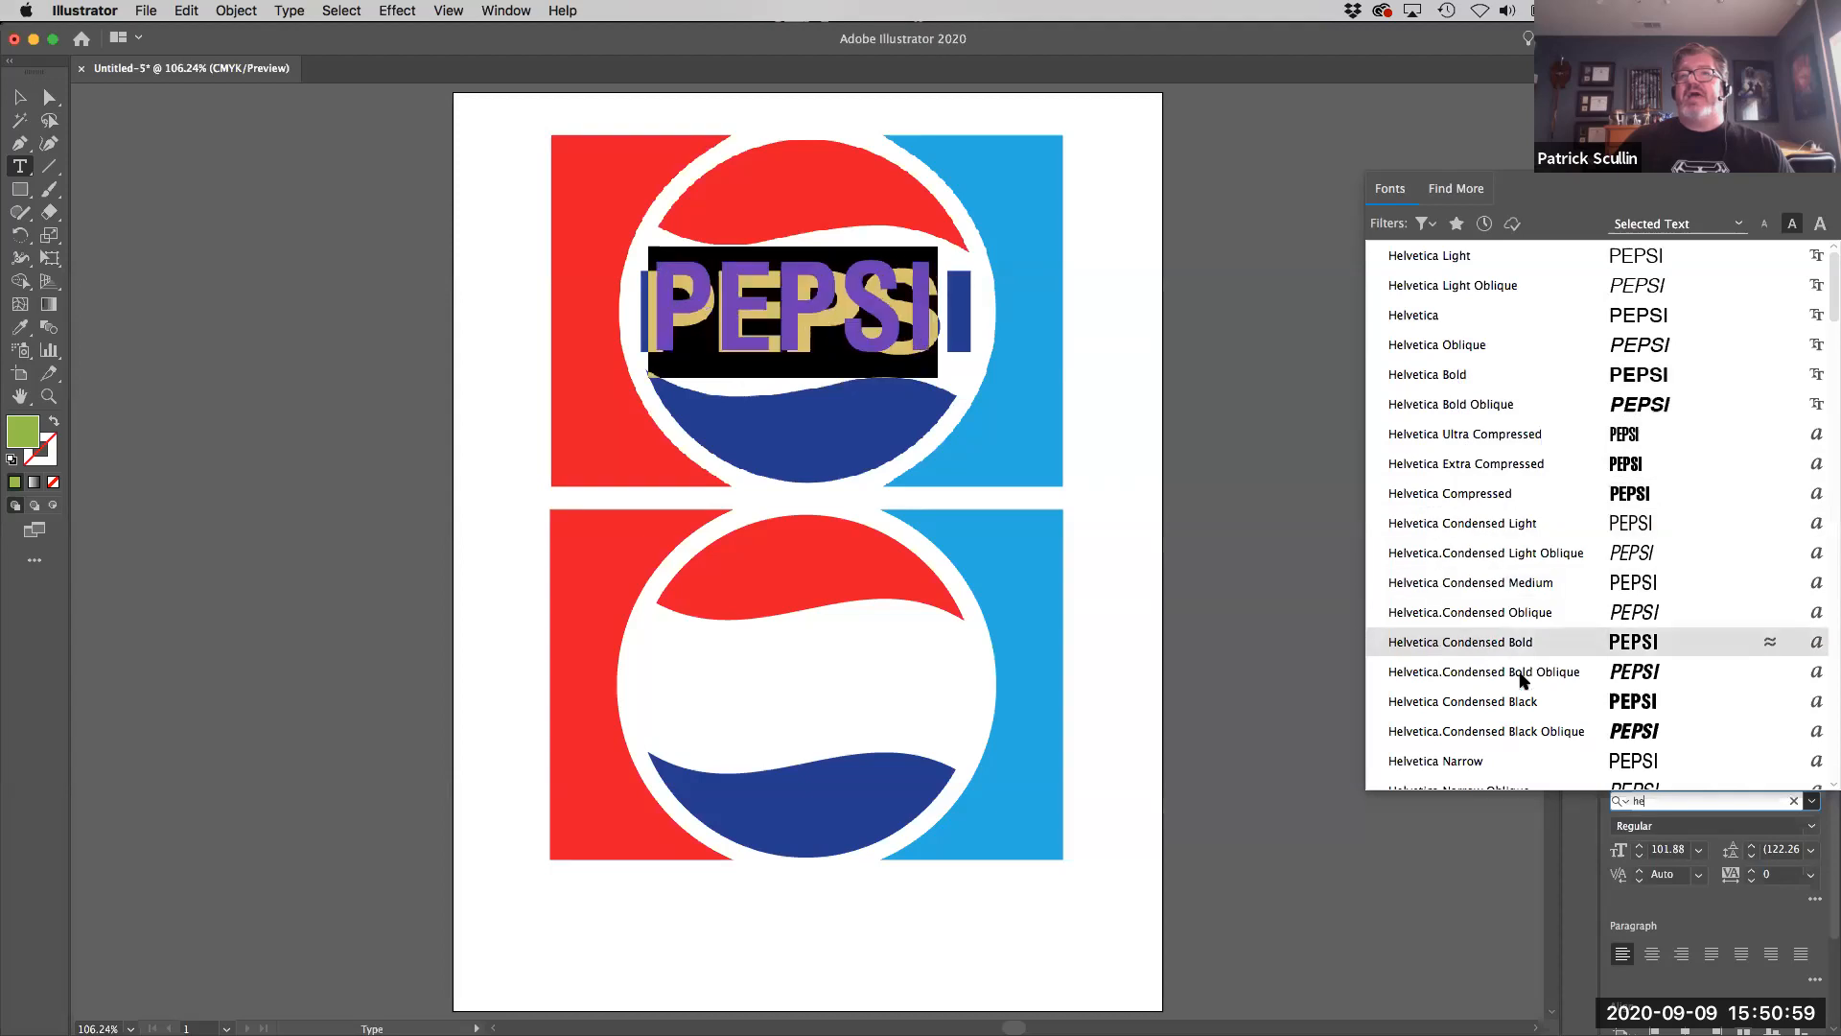
{"action": "scroll", "scroll_direction": "down", "scroll_amount": 3}
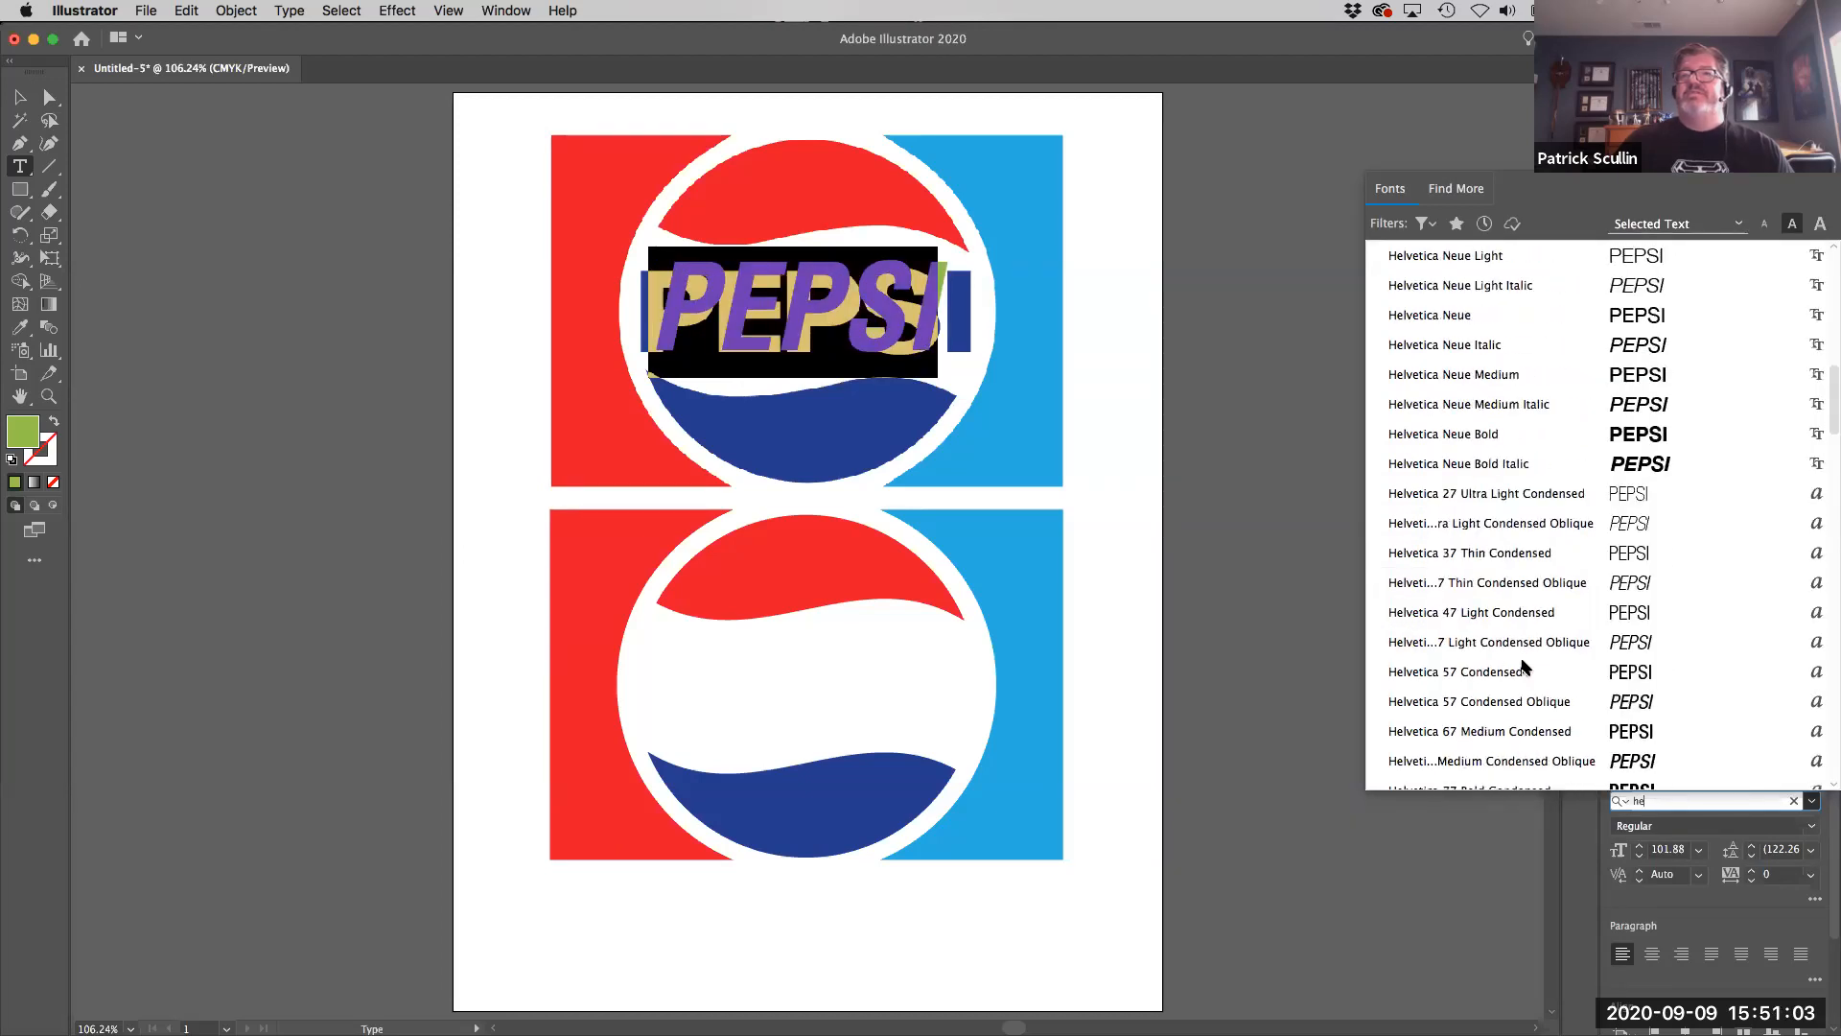
{"action": "scroll", "scroll_direction": "down", "scroll_amount": 3}
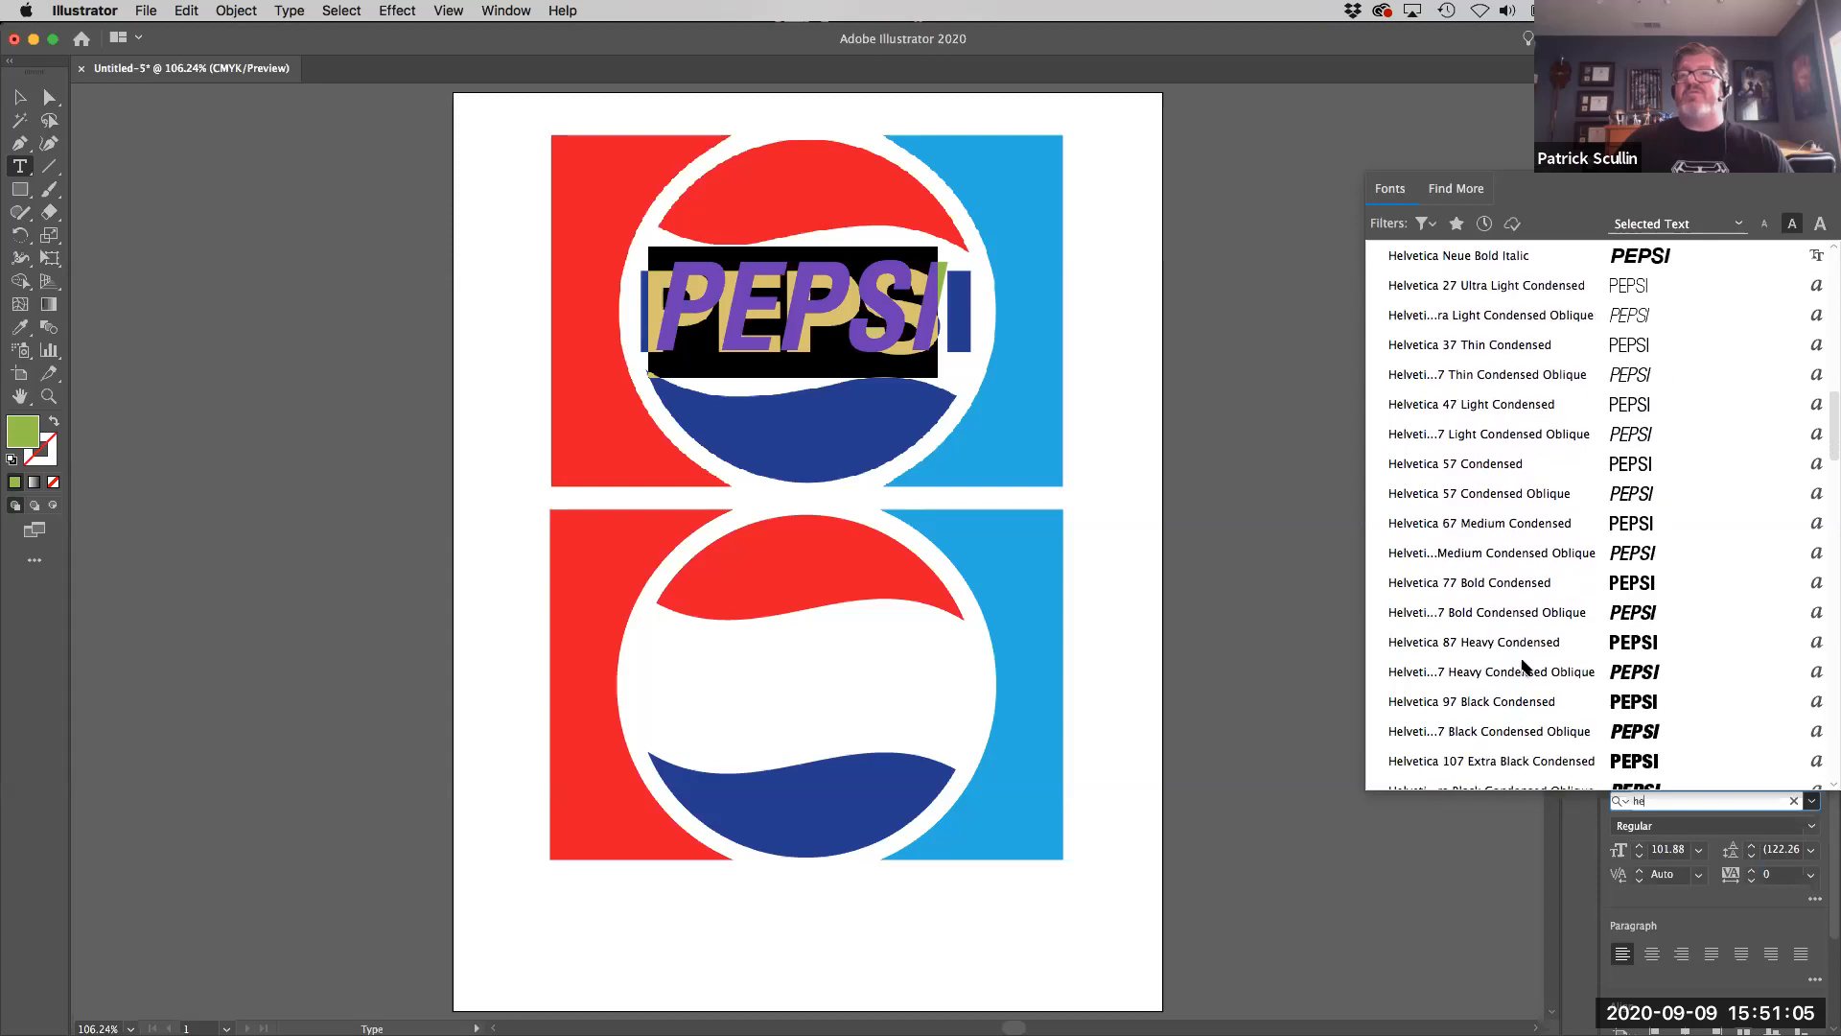
{"action": "scroll", "scroll_direction": "down", "scroll_amount": 3}
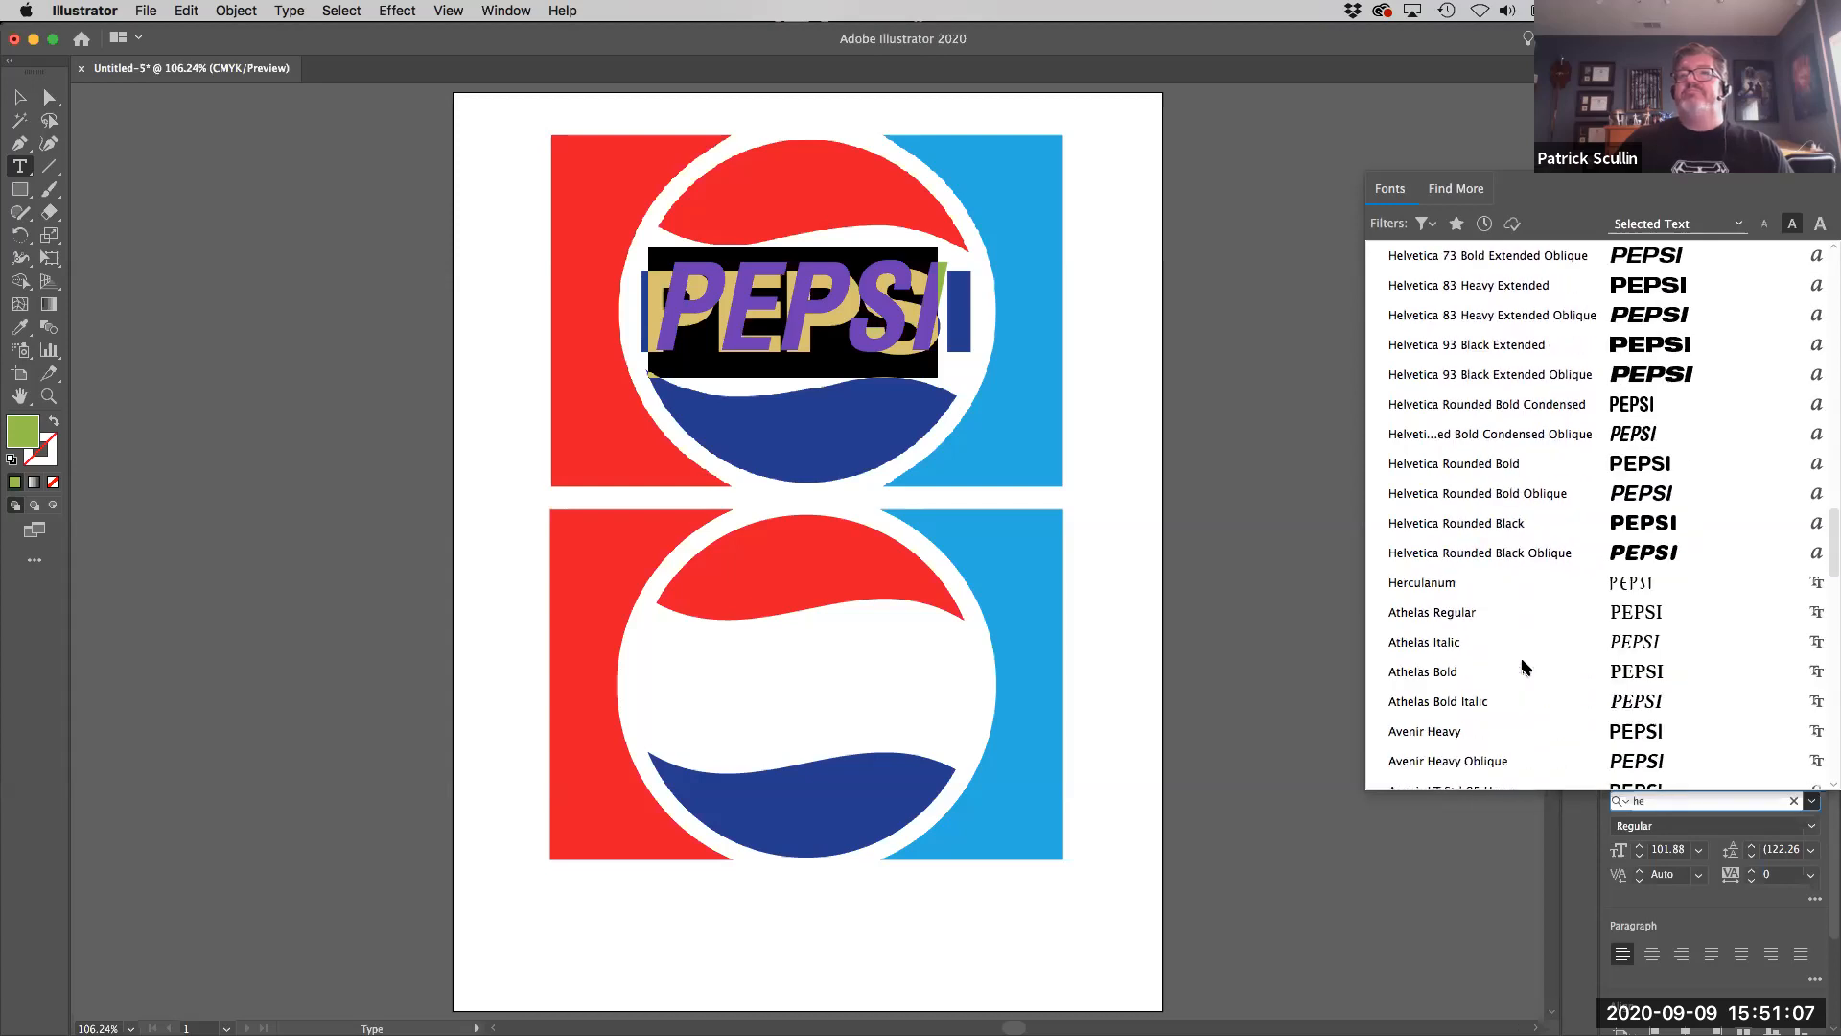
{"action": "scroll", "scroll_direction": "down", "scroll_amount": 3}
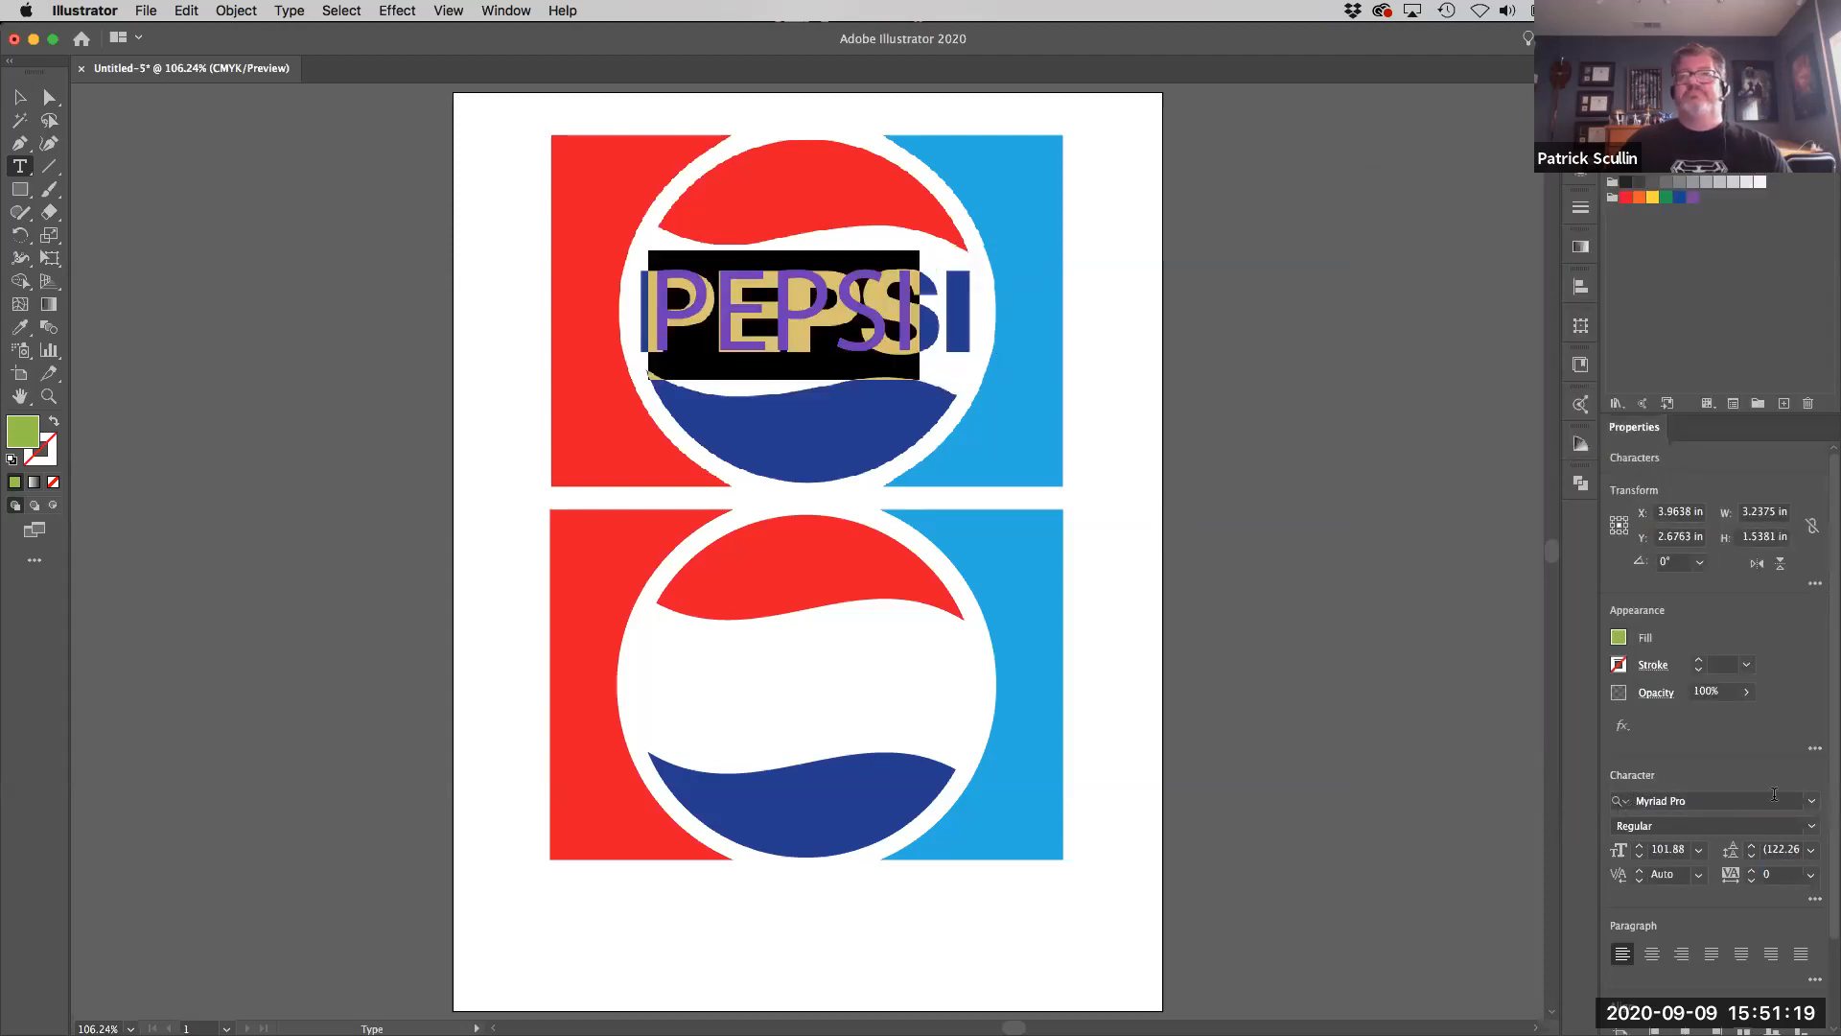
- Switch the PEPSI word to Arial Black instead
{"action": "left_click", "coordinate": [1703, 800]}
{"action": "type", "text": "ari"}
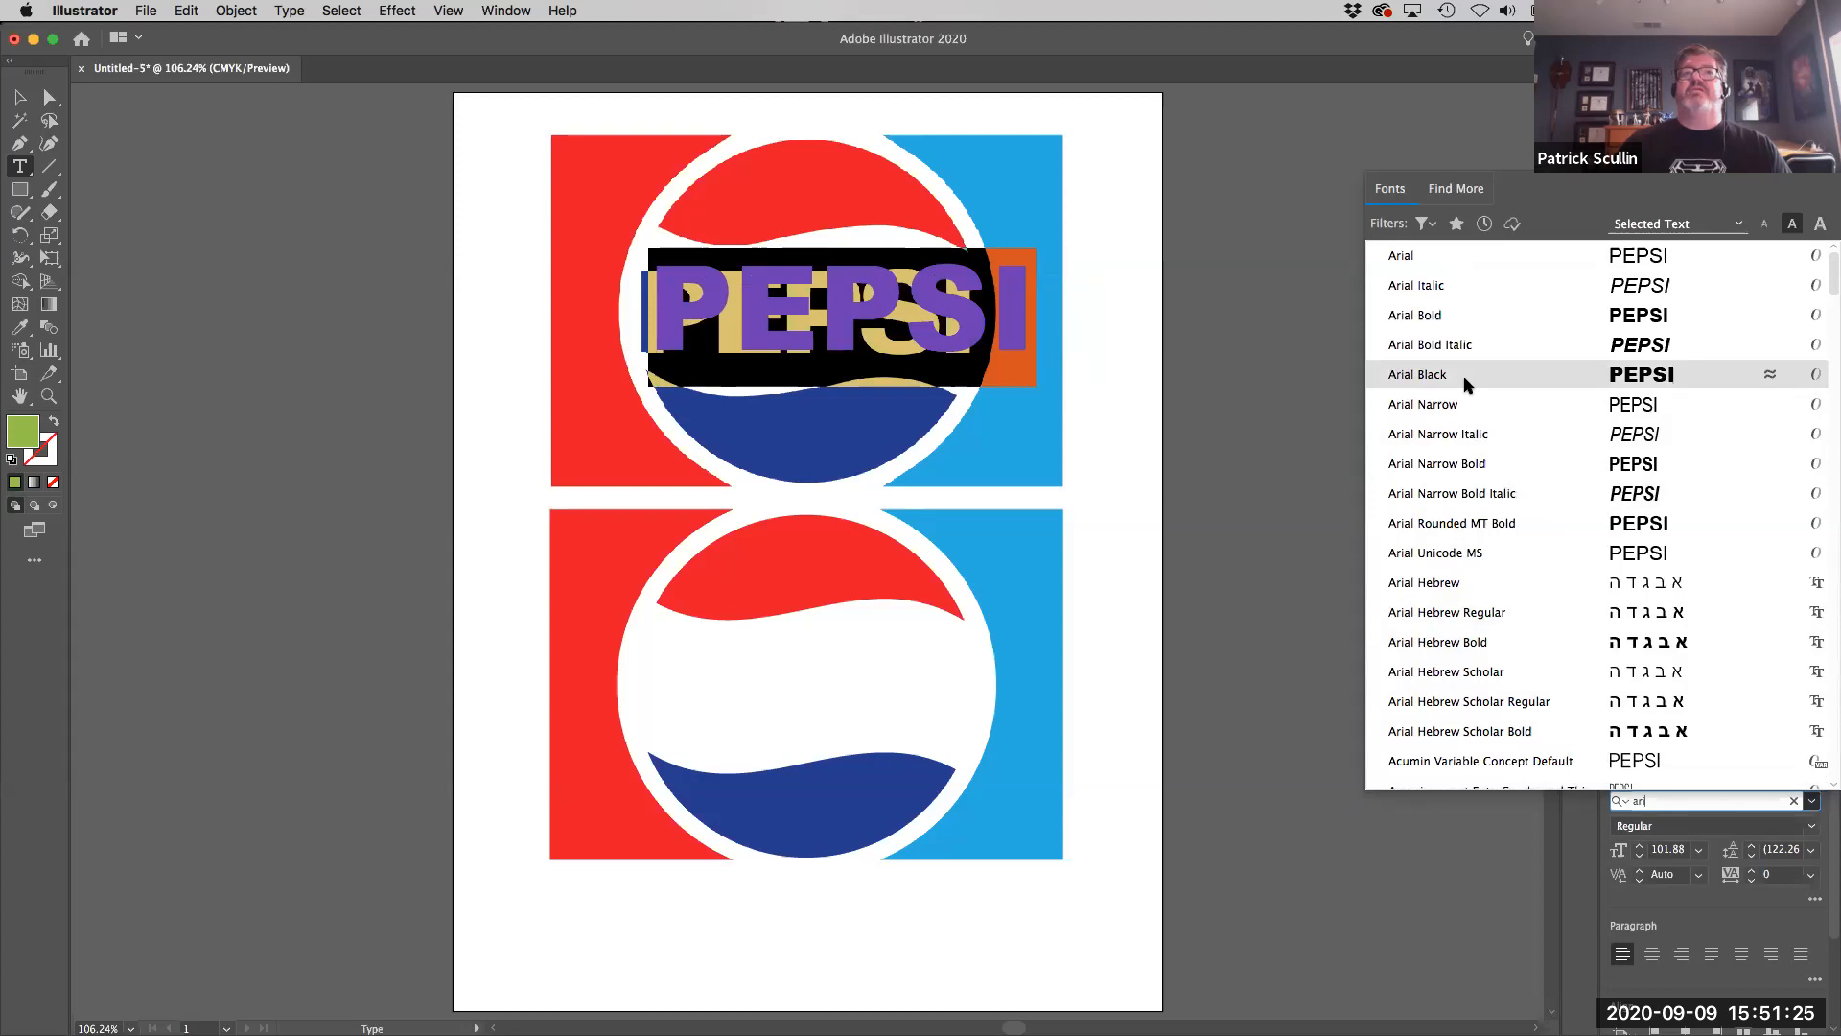
{"action": "left_click", "coordinate": [1417, 374]}
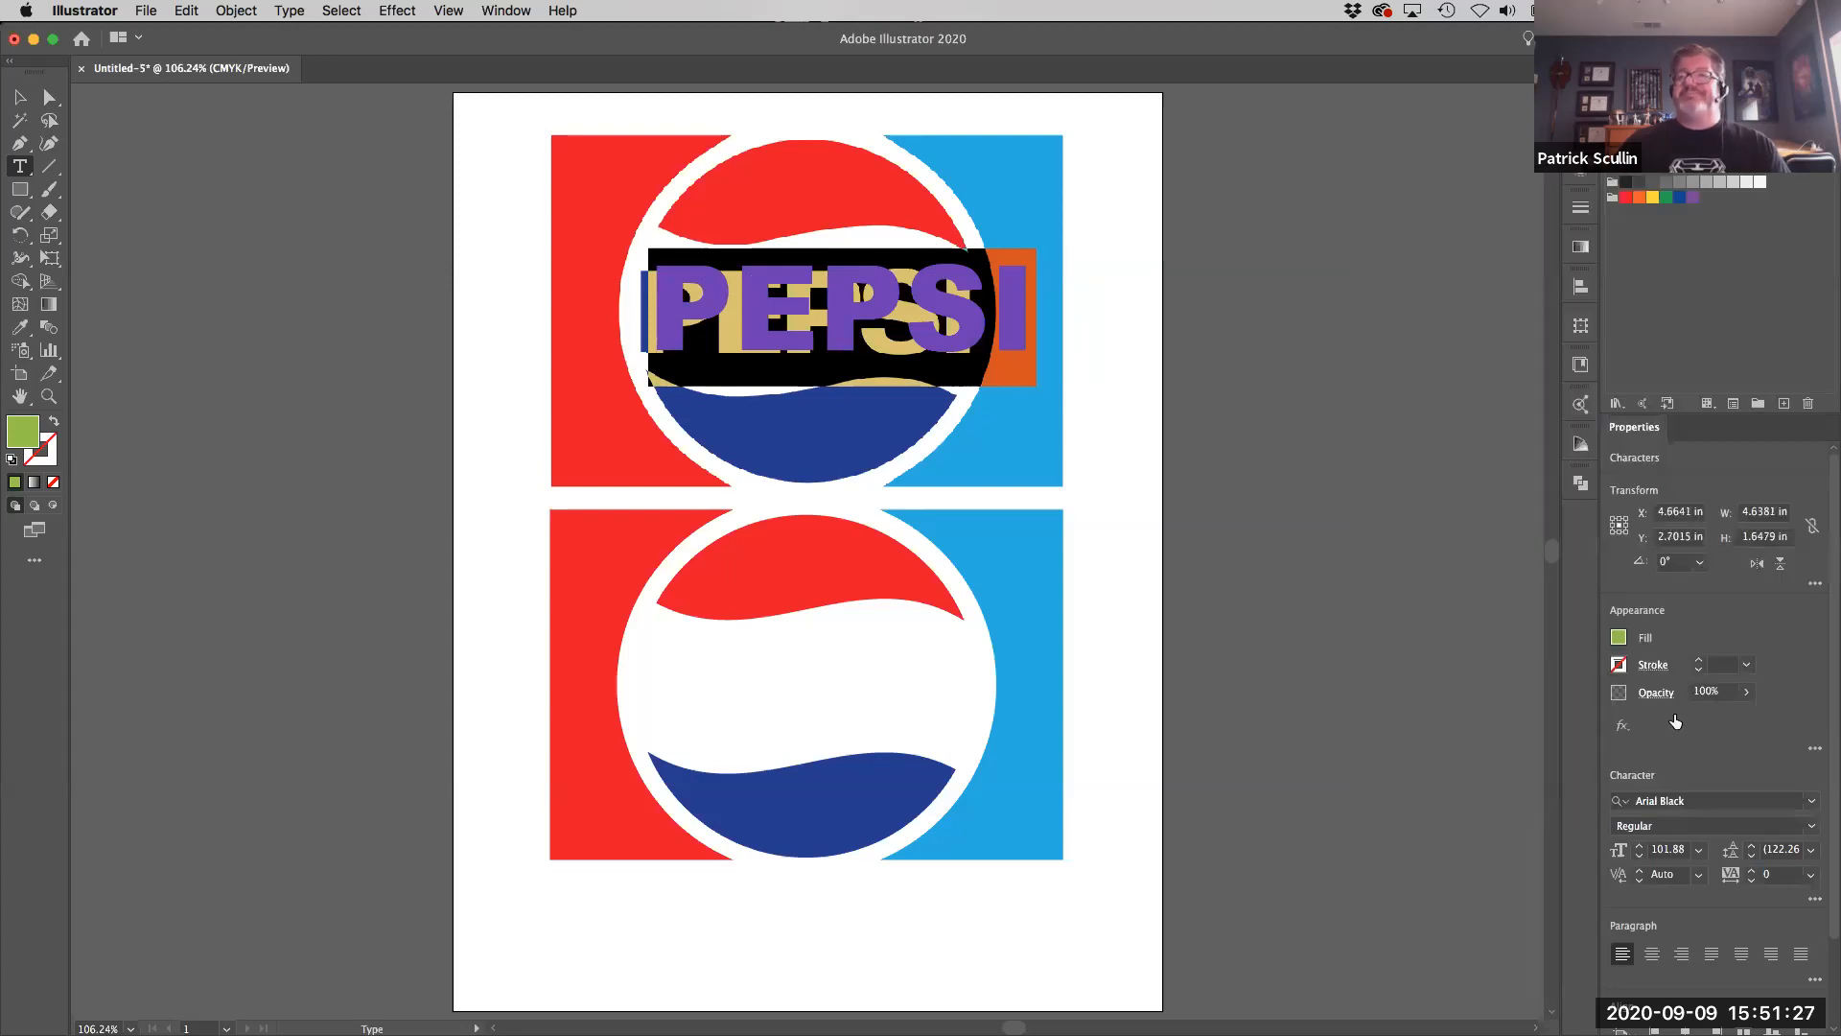
{"action": "mouse_move", "coordinate": [1812, 855]}
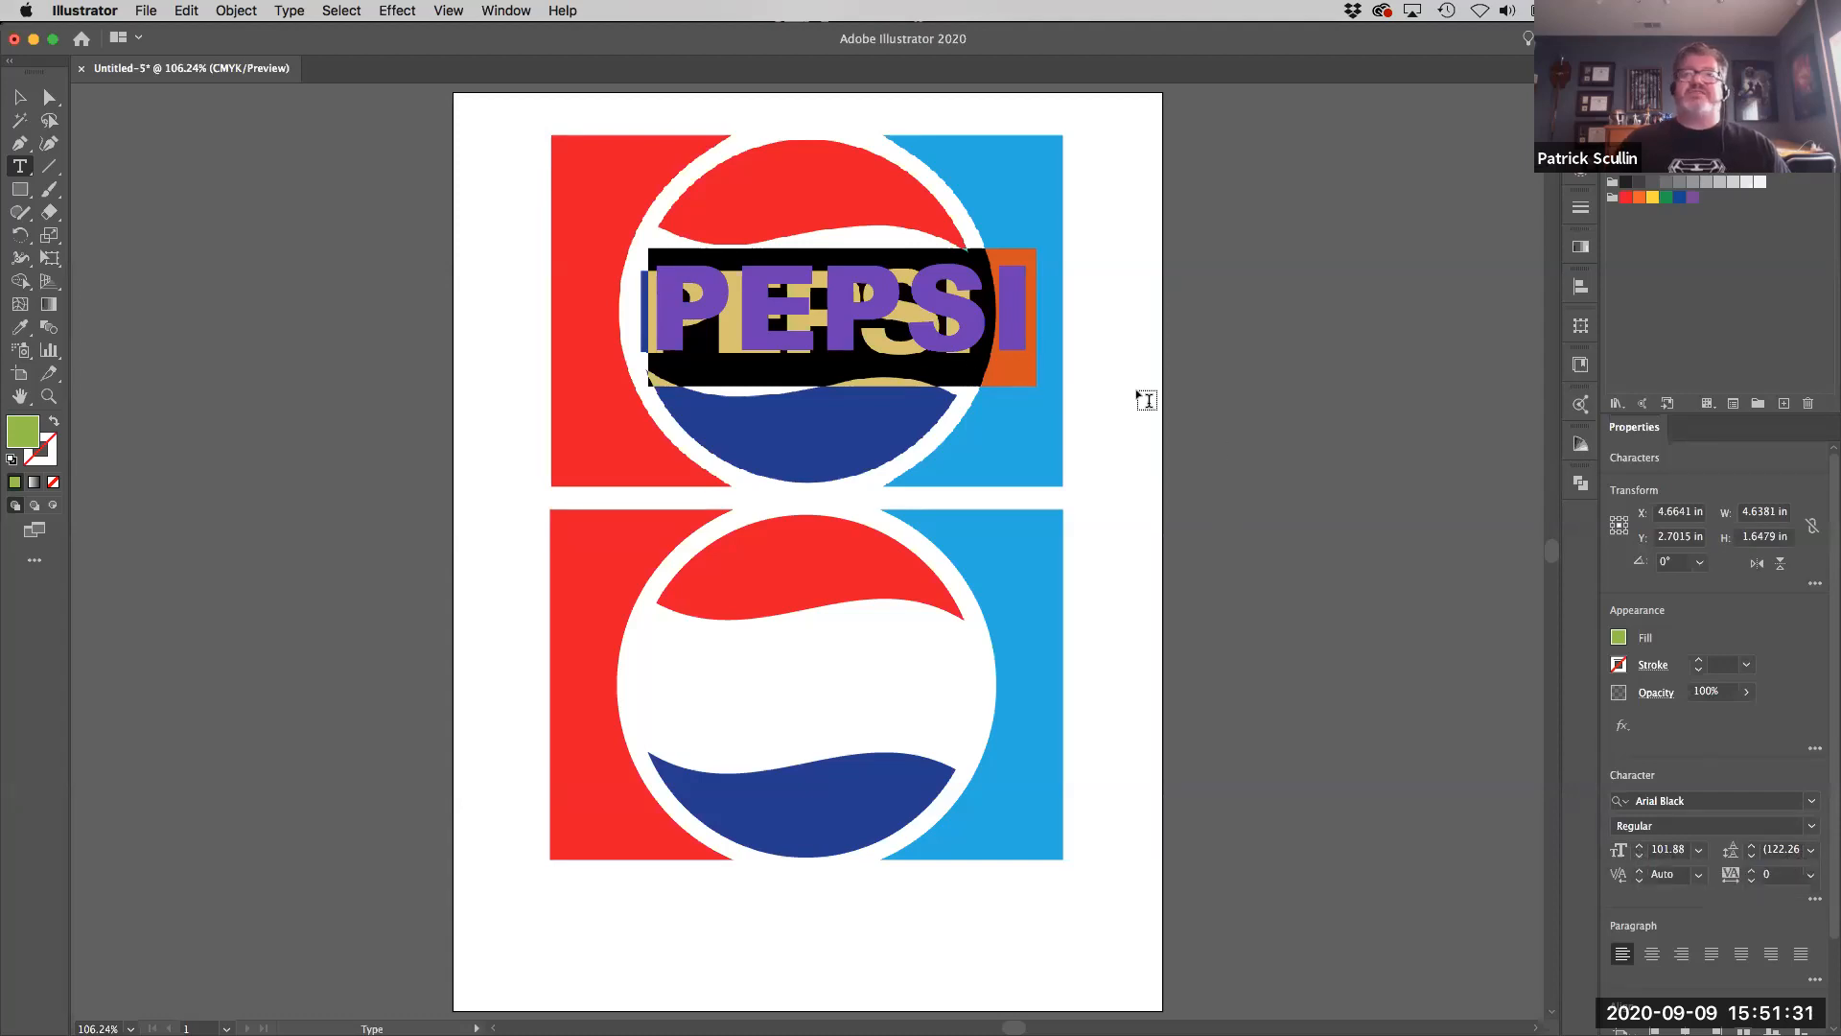
{"action": "mouse_move", "coordinate": [1808, 861]}
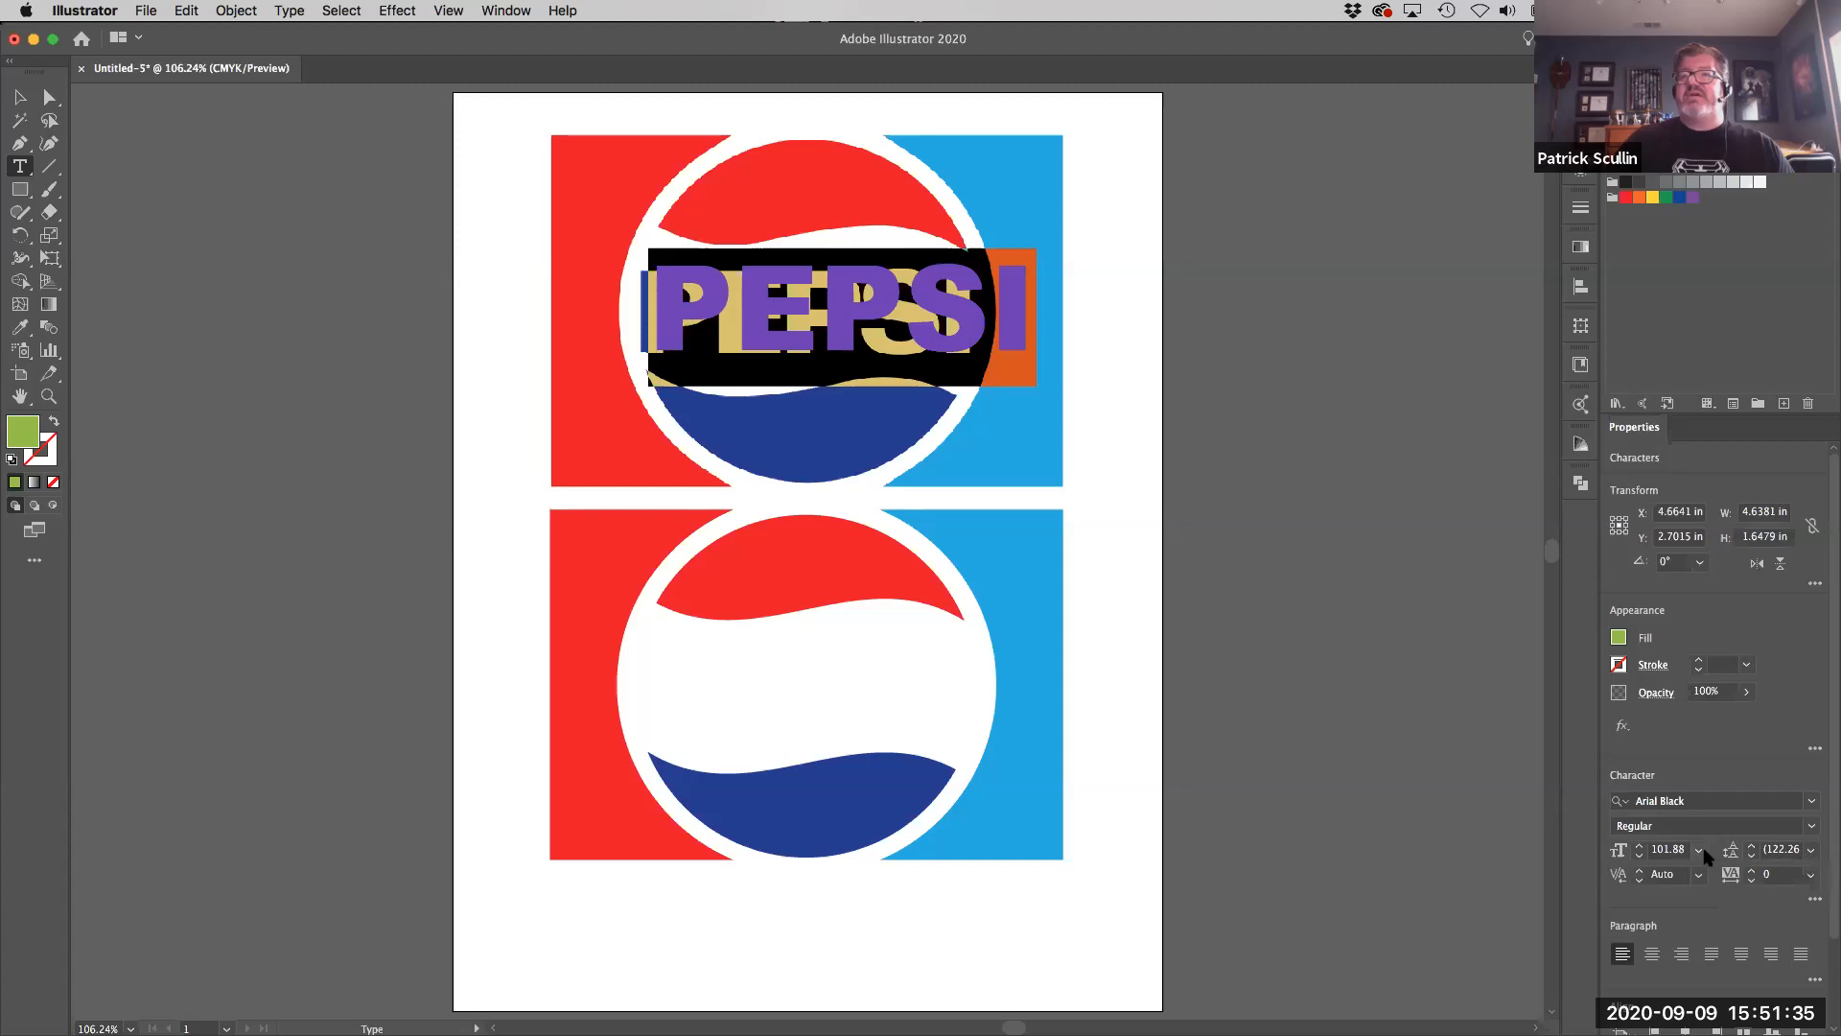
{"action": "mouse_move", "coordinate": [1704, 858]}
{"action": "type", "text": "97"}
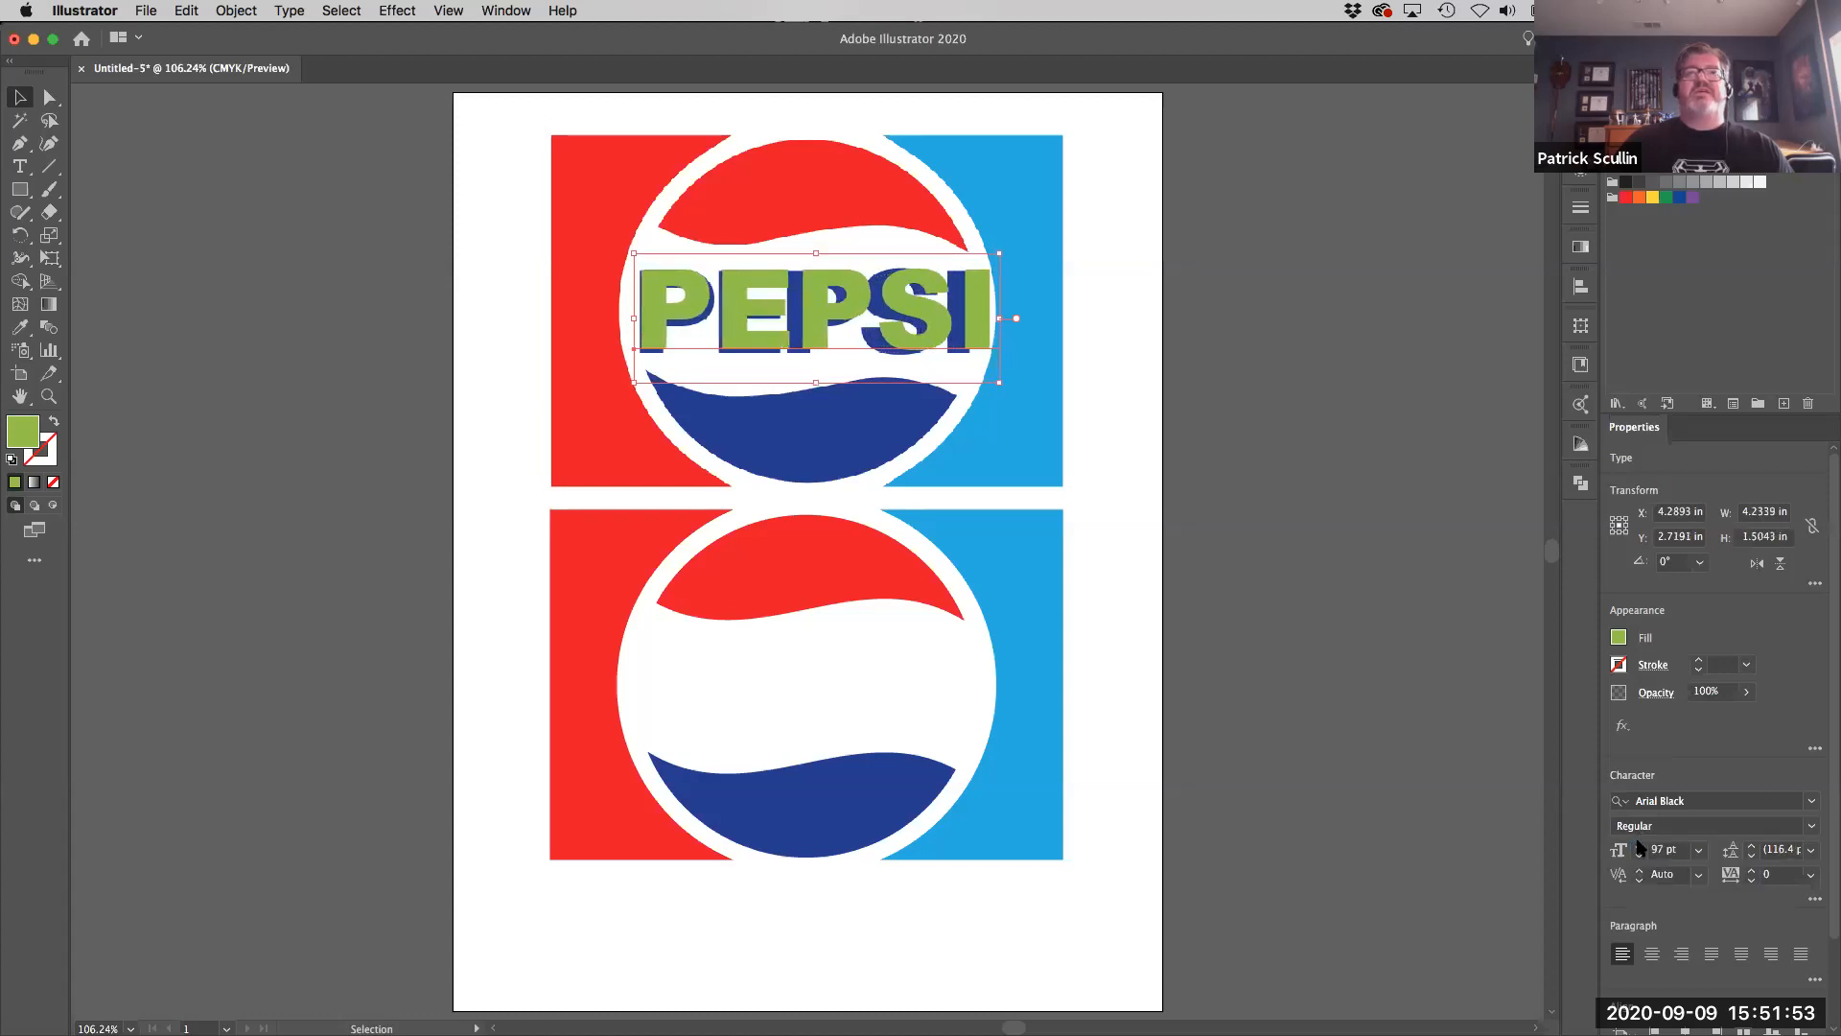
- Resize PEPSI to the reference word and set its tracking to -75
{"action": "left_click_drag", "start_coordinate": [999, 316], "coordinate": [1034, 316]}
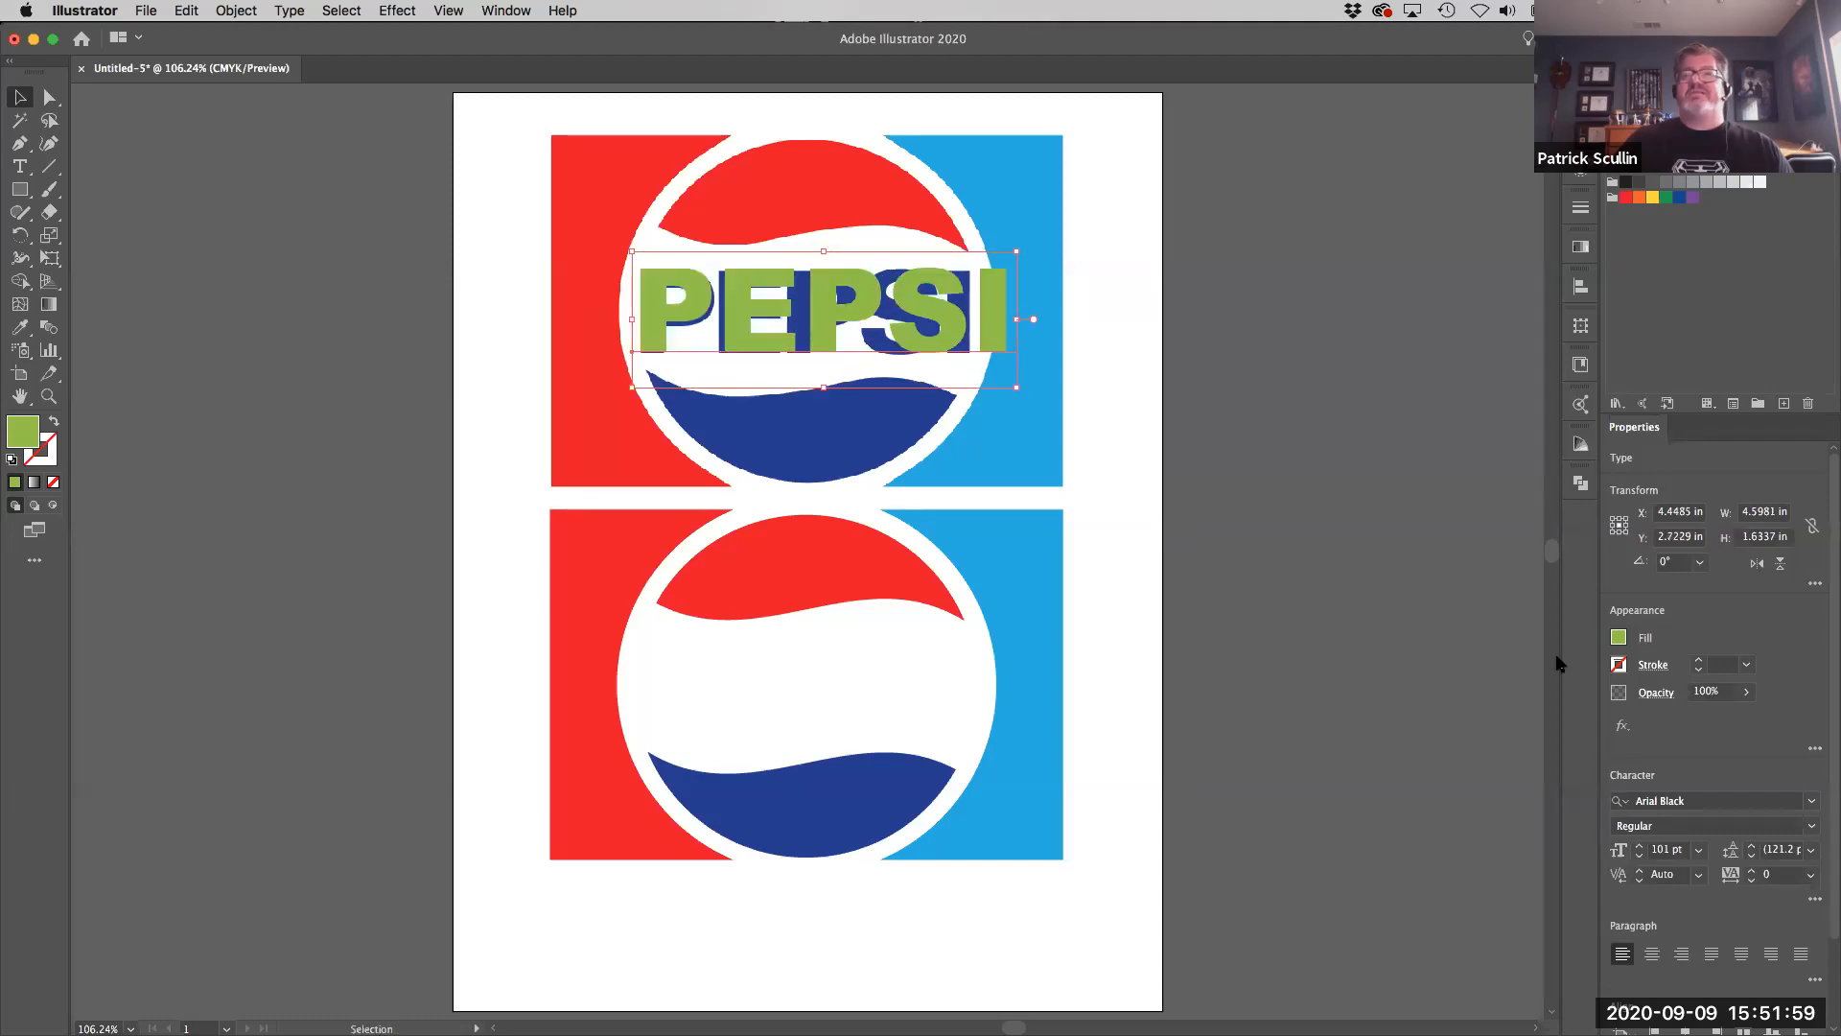
{"action": "left_click", "coordinate": [1808, 874]}
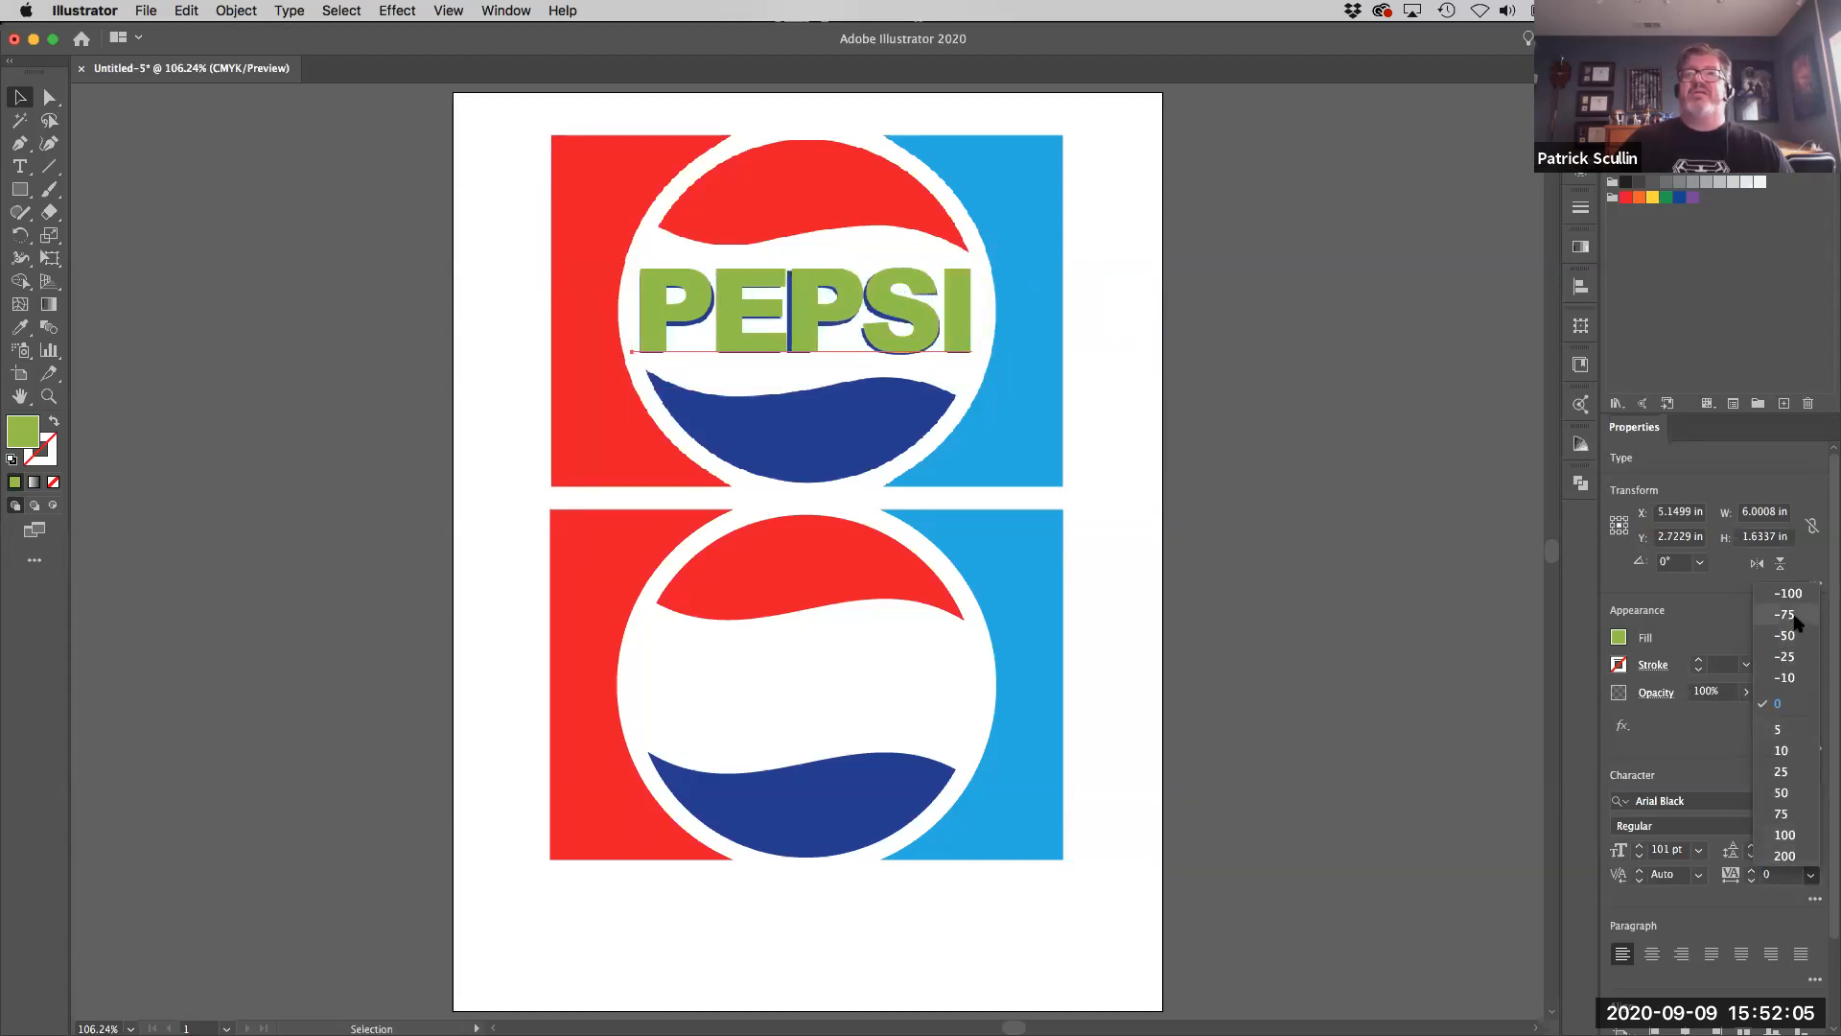
{"action": "left_click", "coordinate": [1783, 616]}
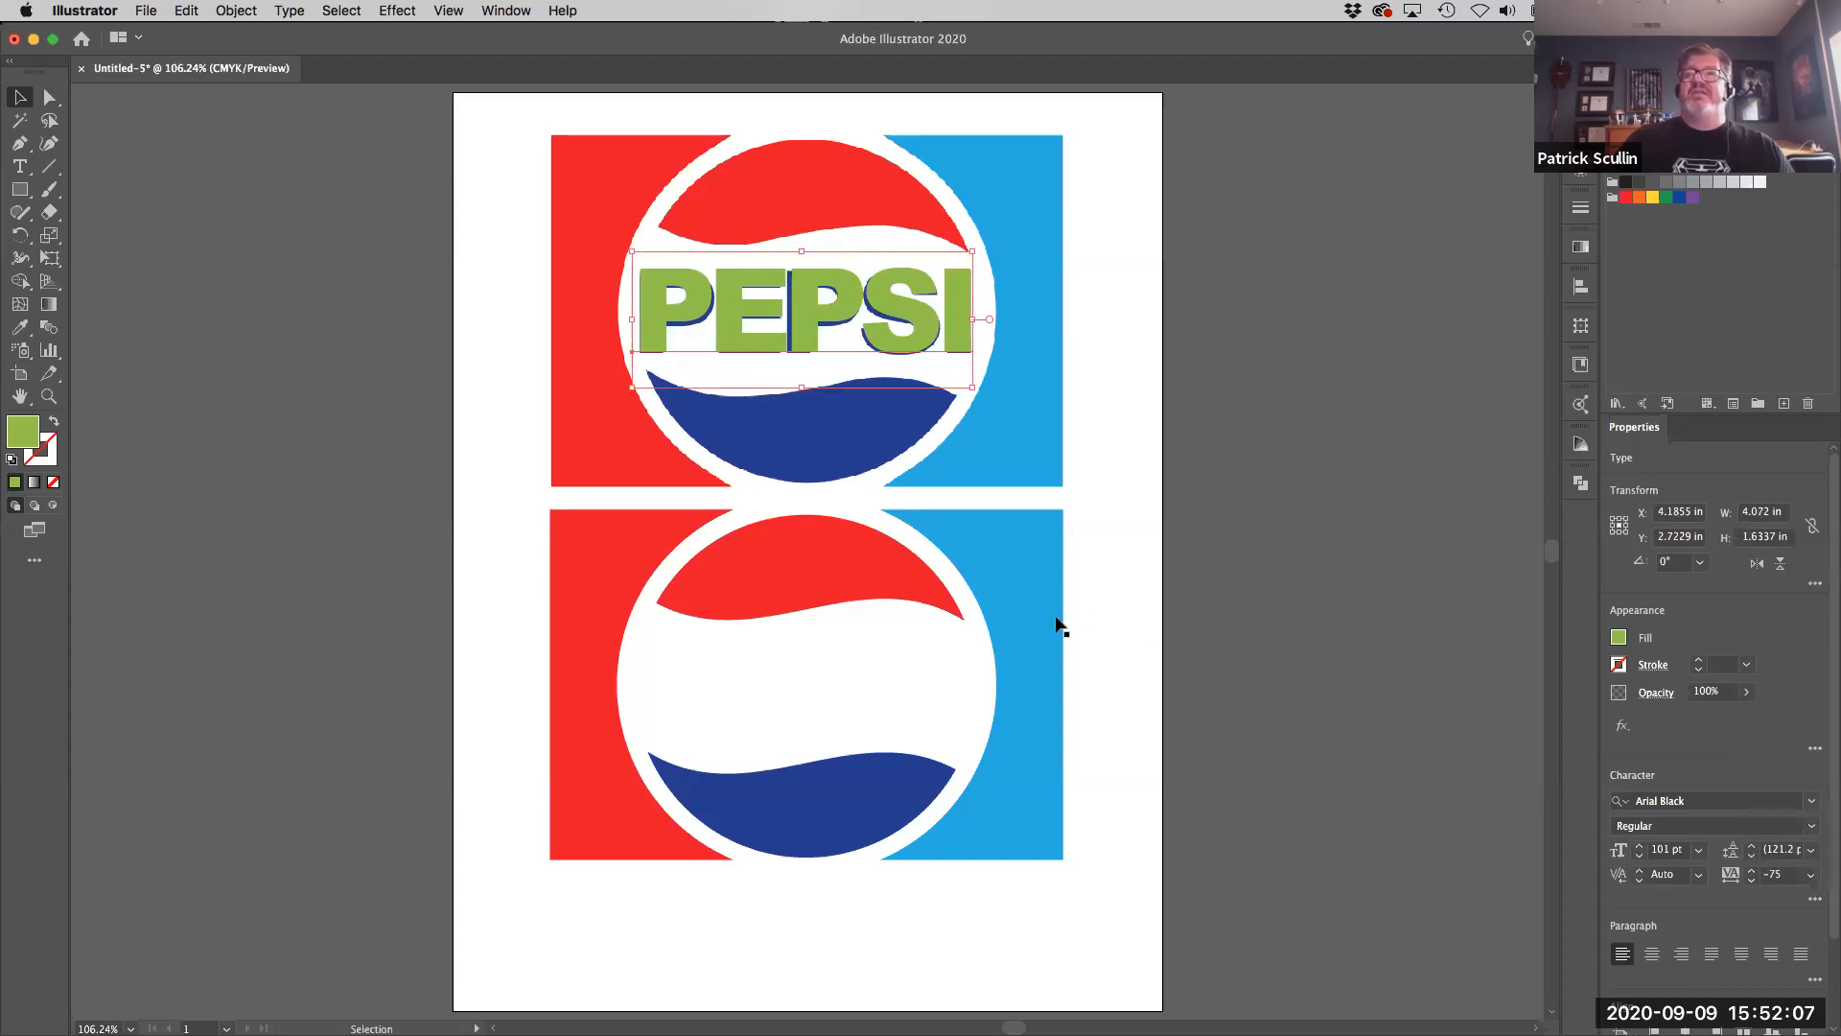